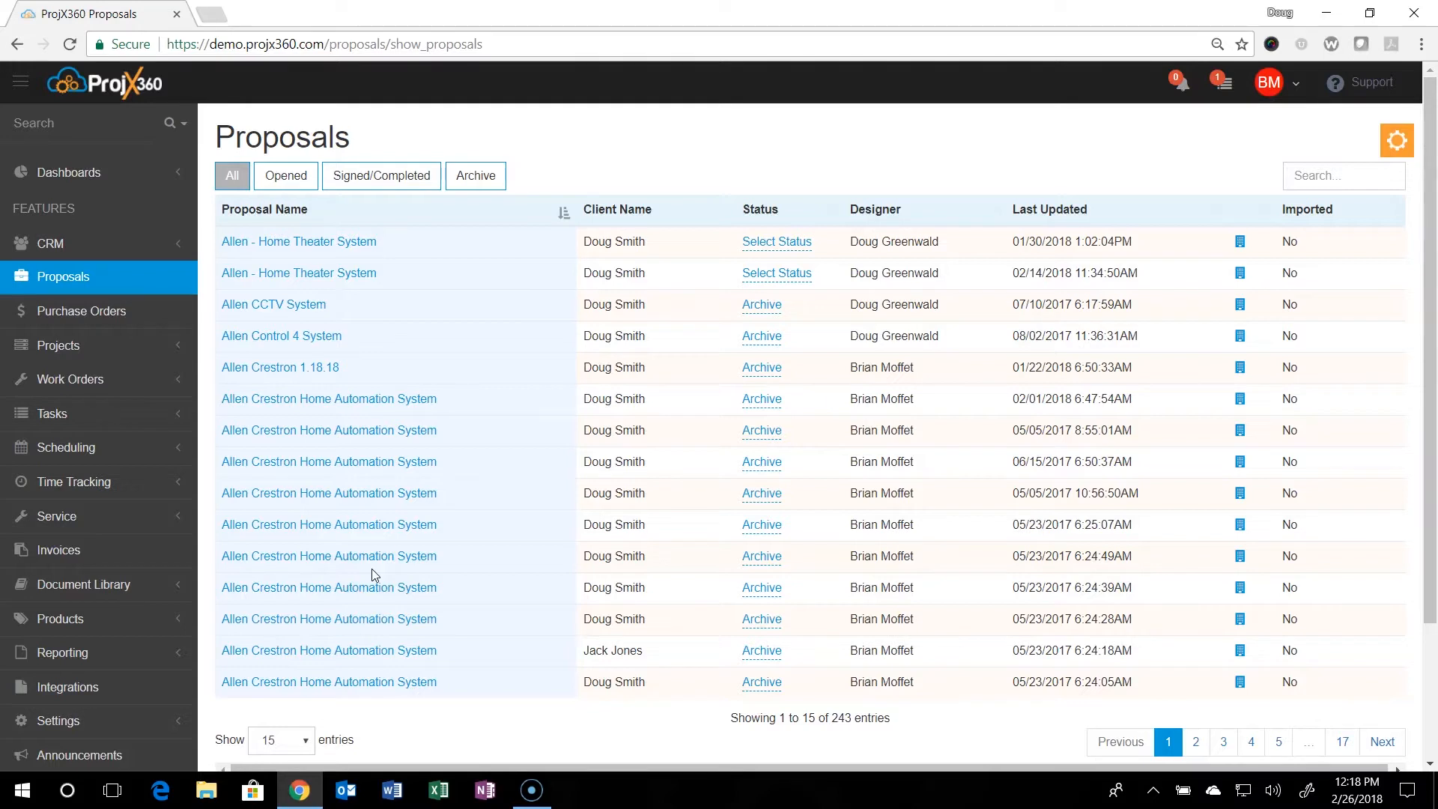
mouse_move(402, 523)
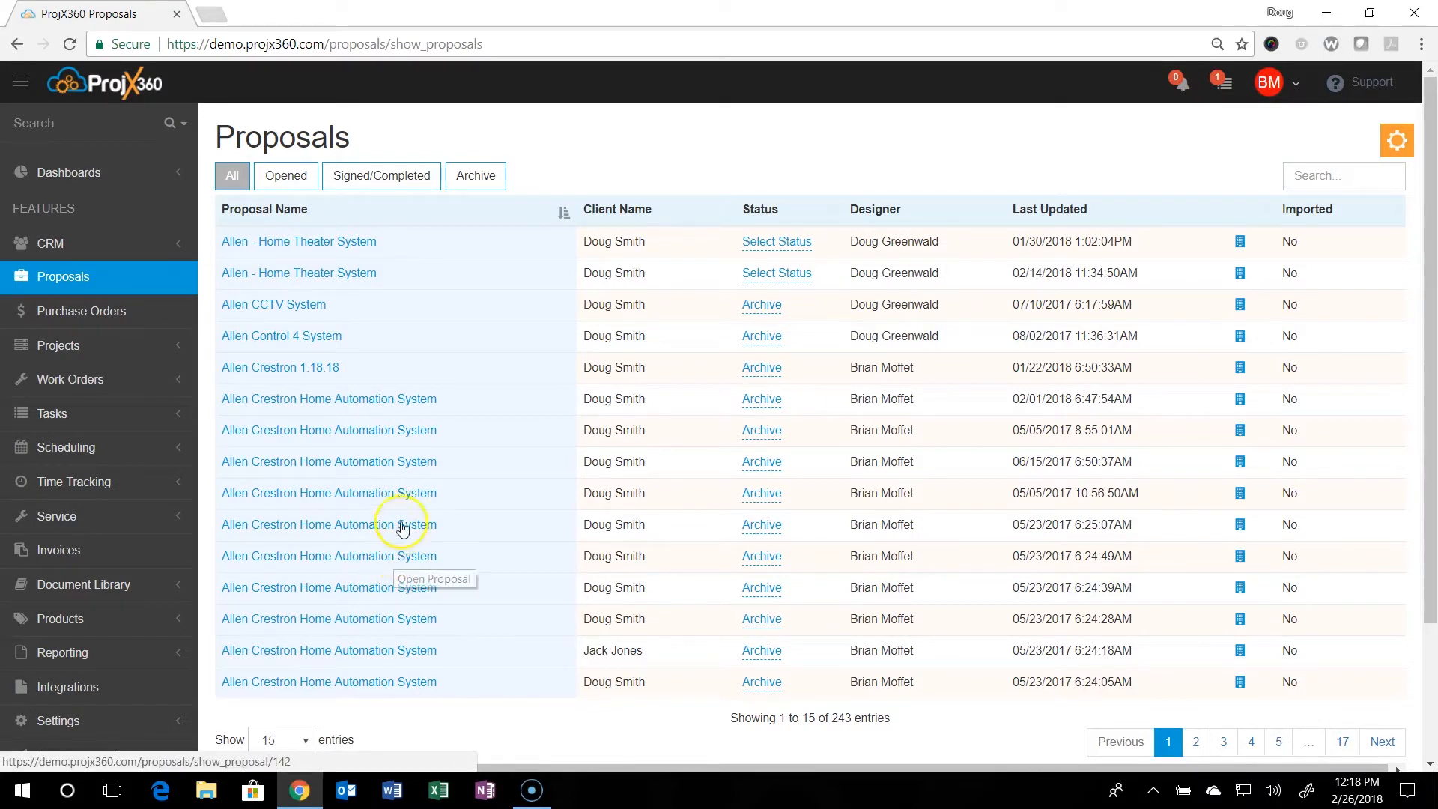
mouse_move(50, 292)
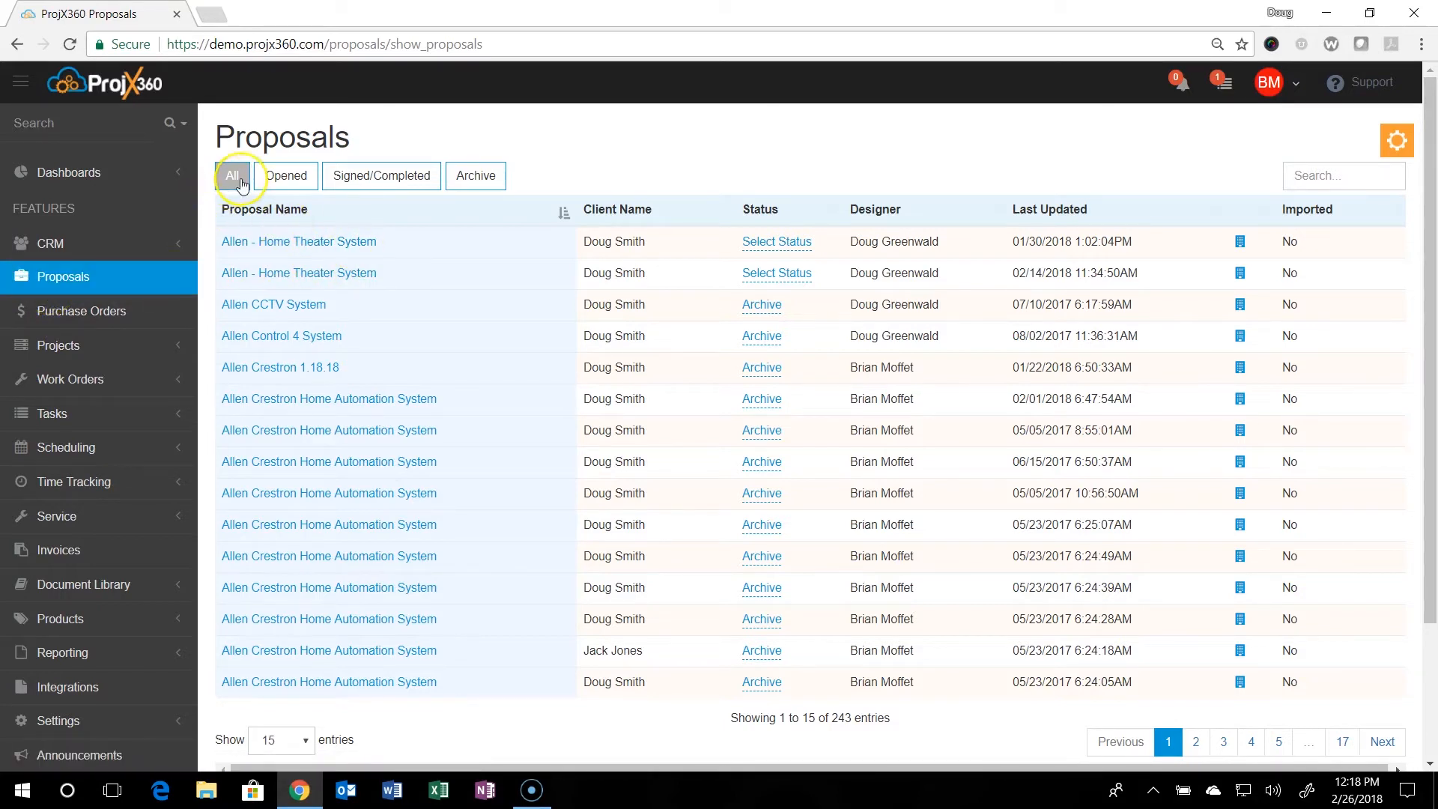
mouse_move(286, 175)
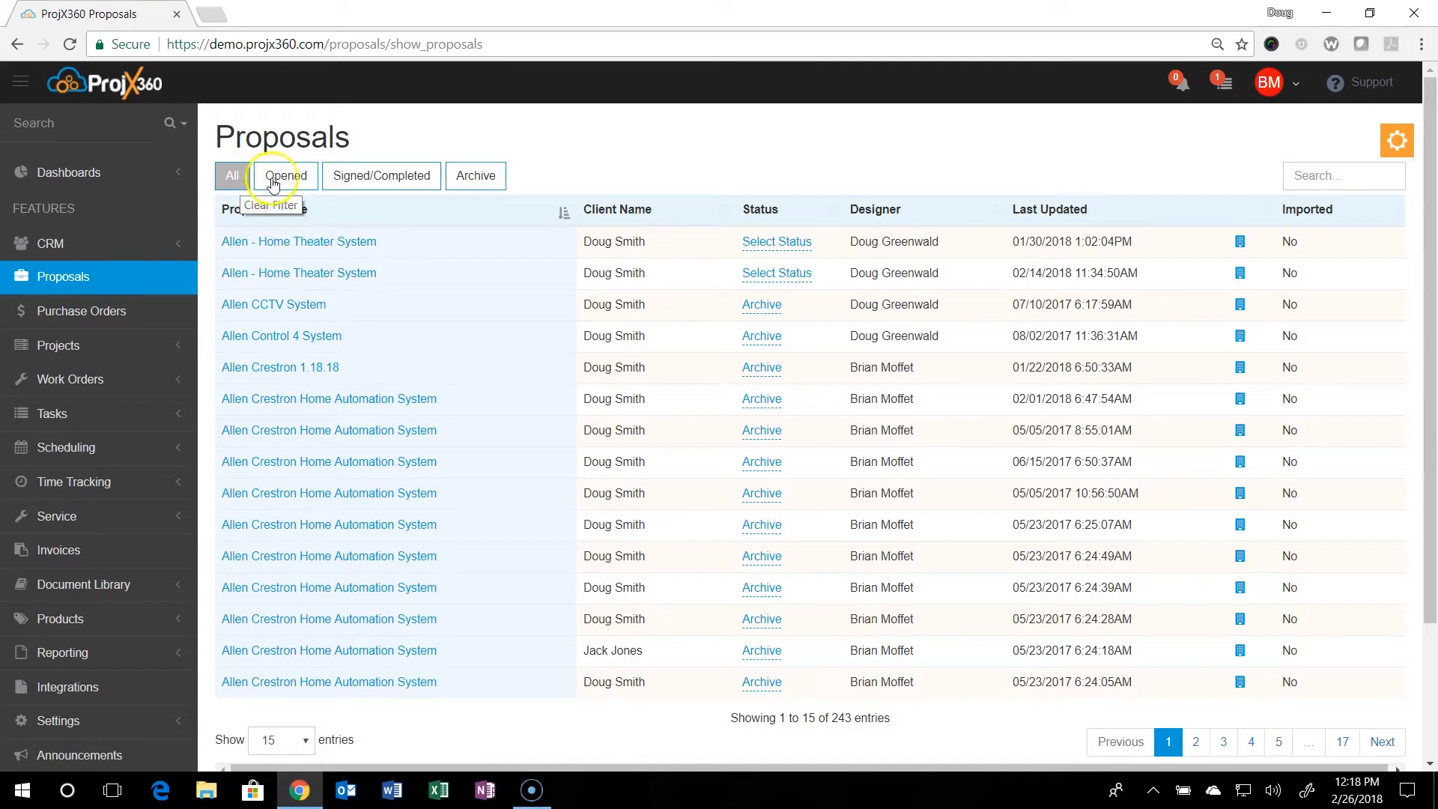
- Filter the proposals list to opened, then to signed/completed proposals only
click(285, 175)
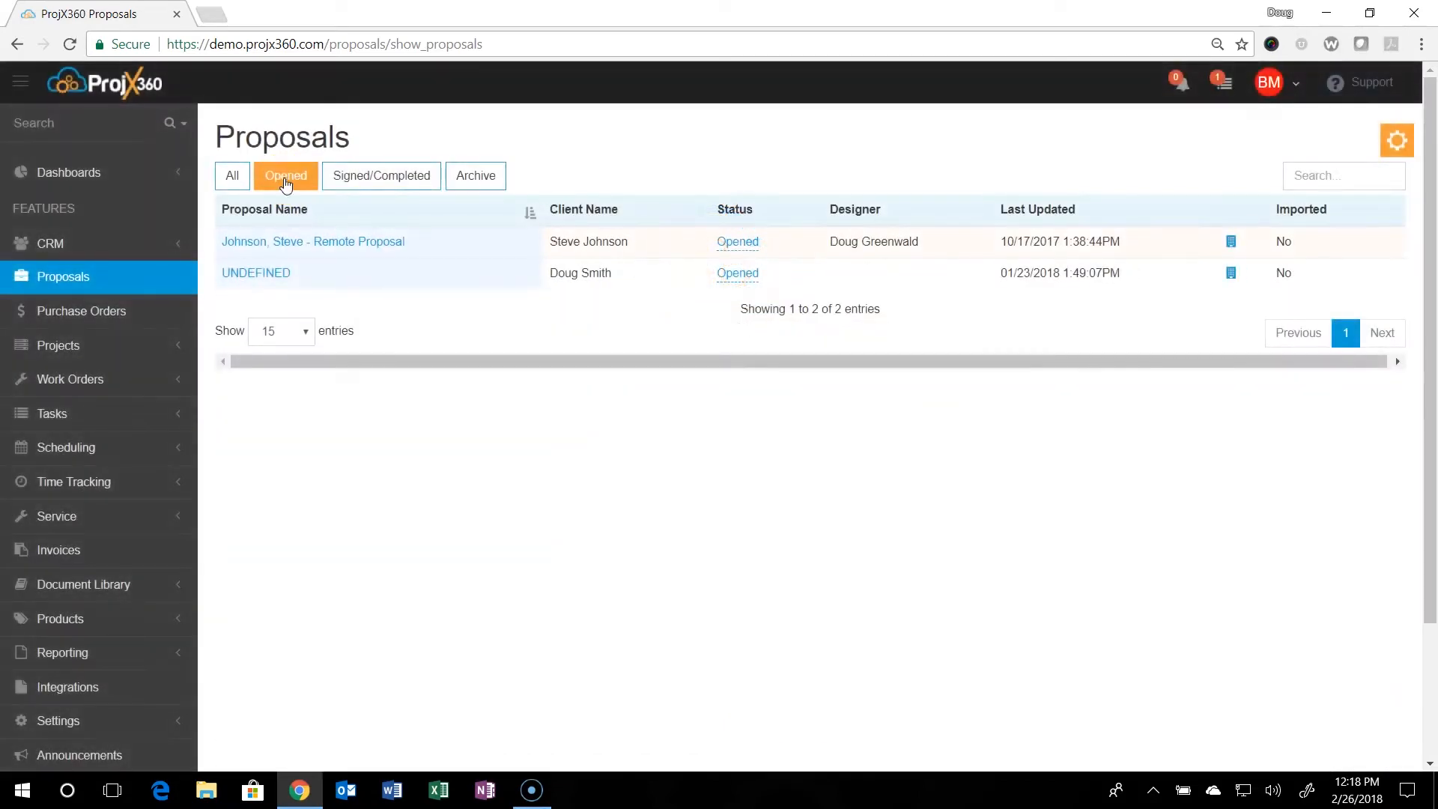
click(380, 175)
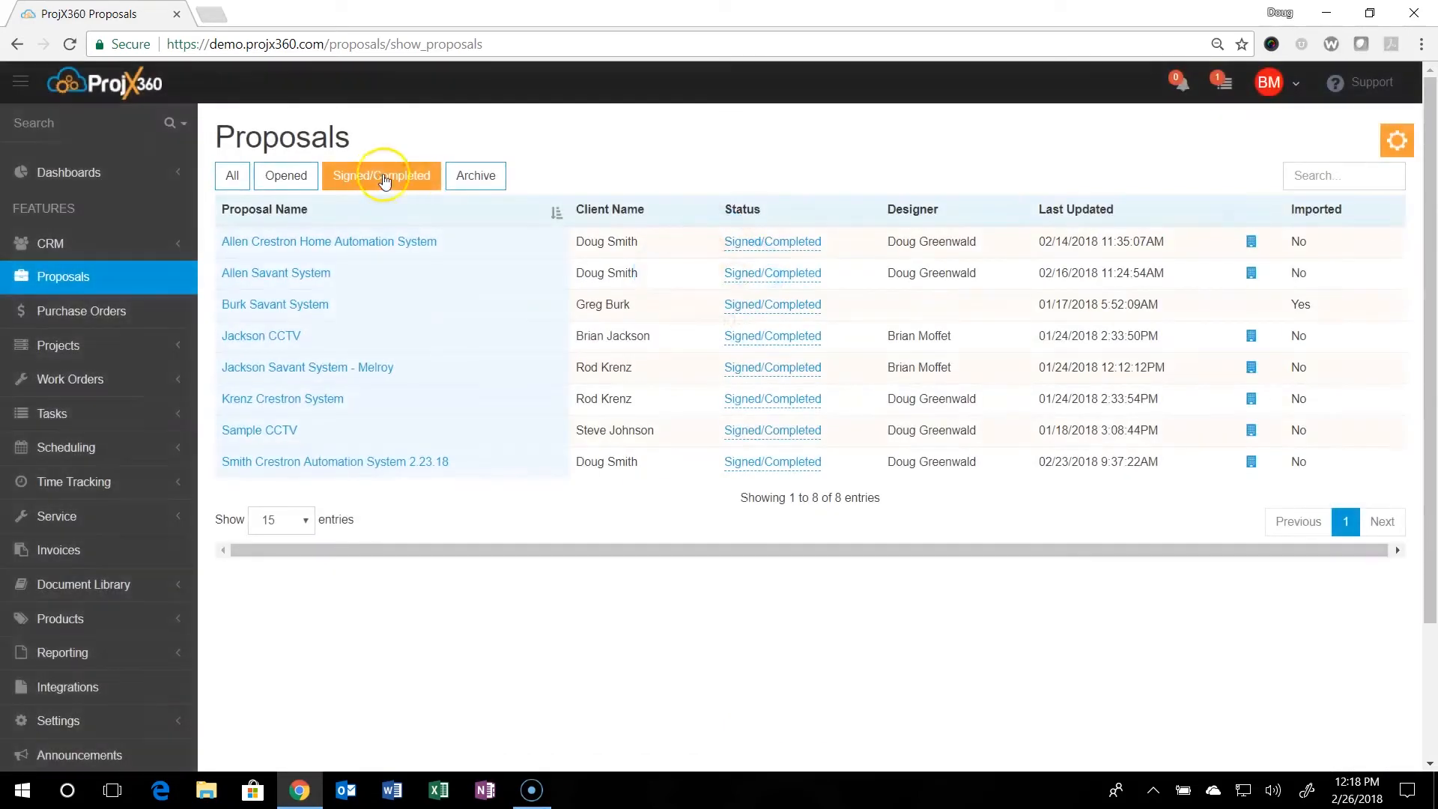
mouse_move(474, 175)
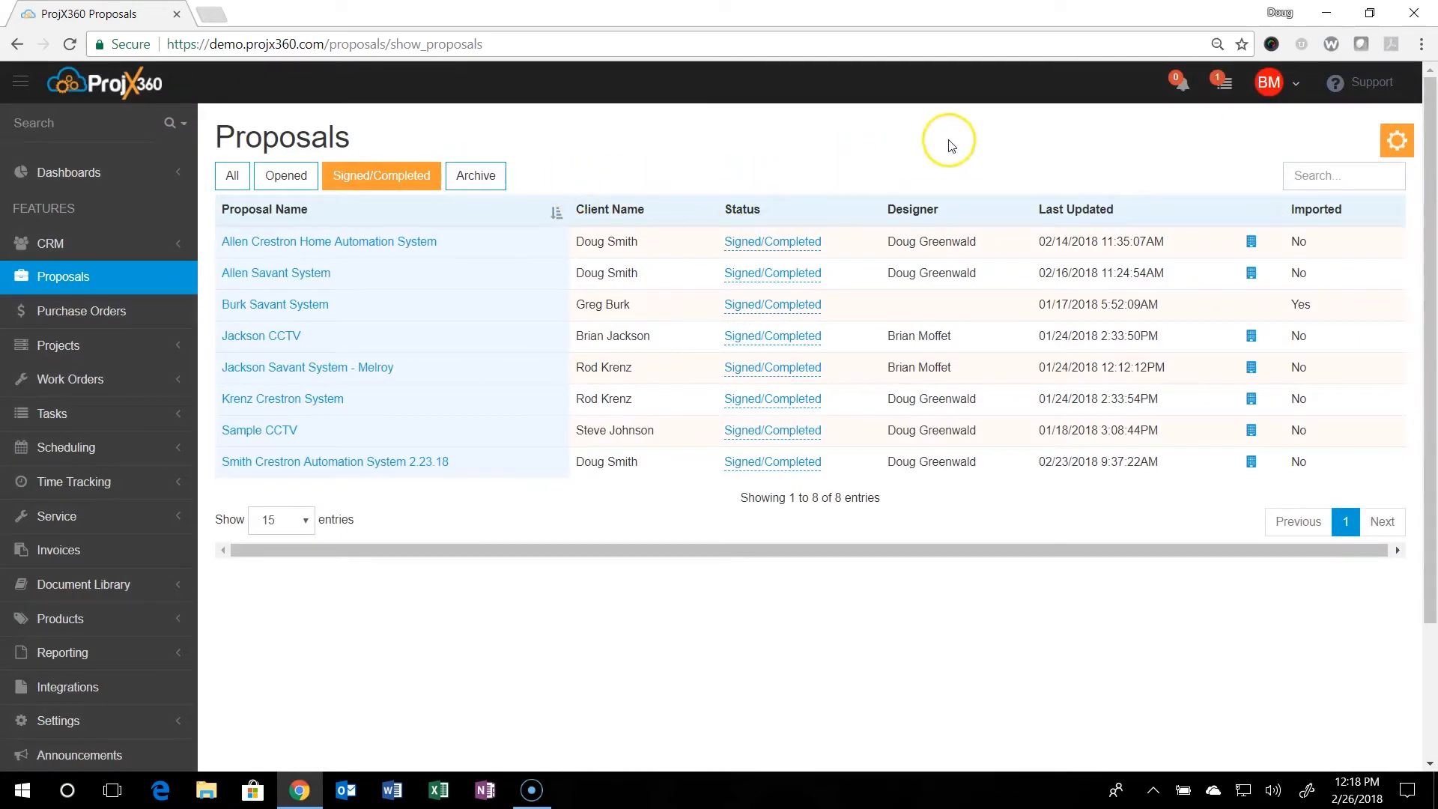
mouse_move(949, 145)
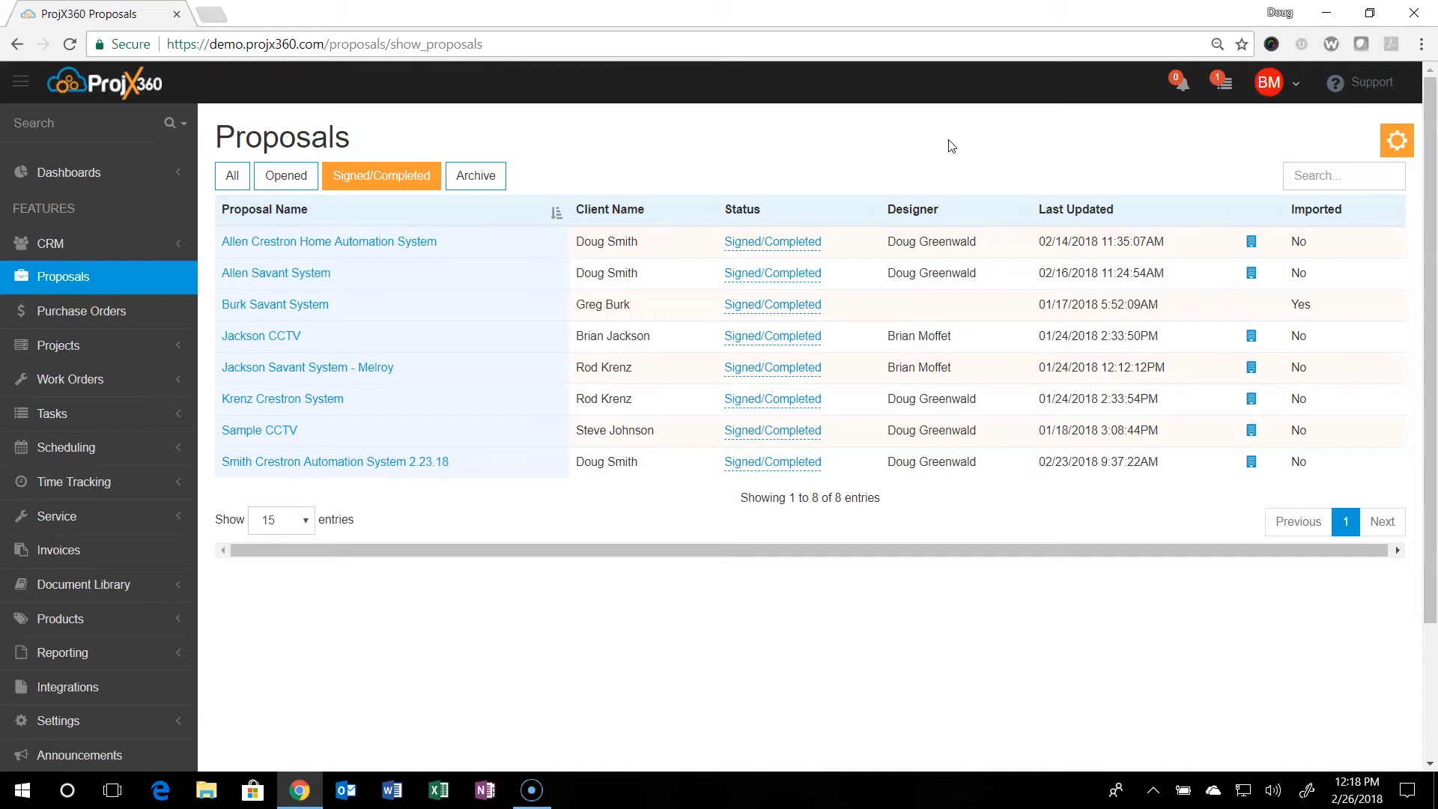
mouse_move(1109, 188)
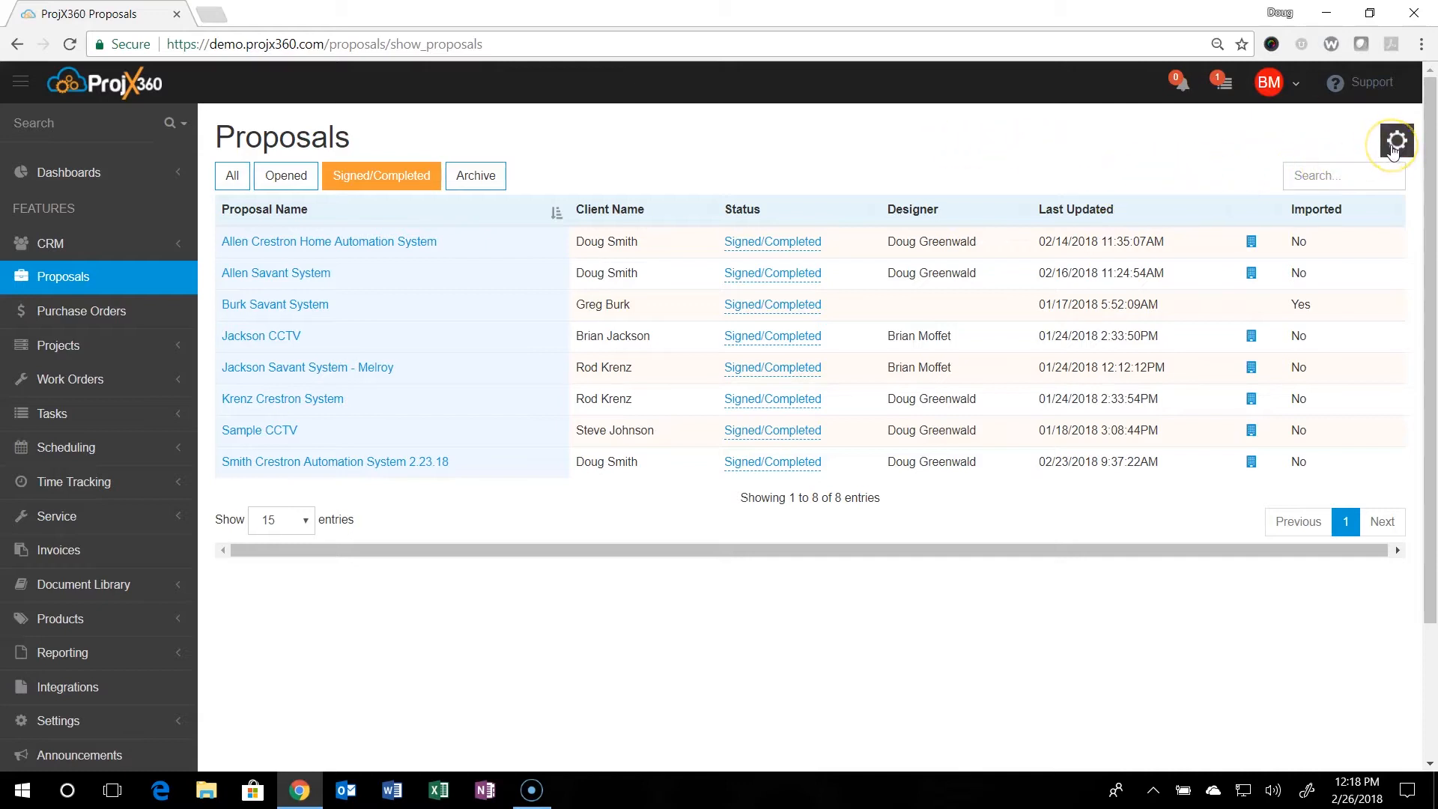
click(1393, 142)
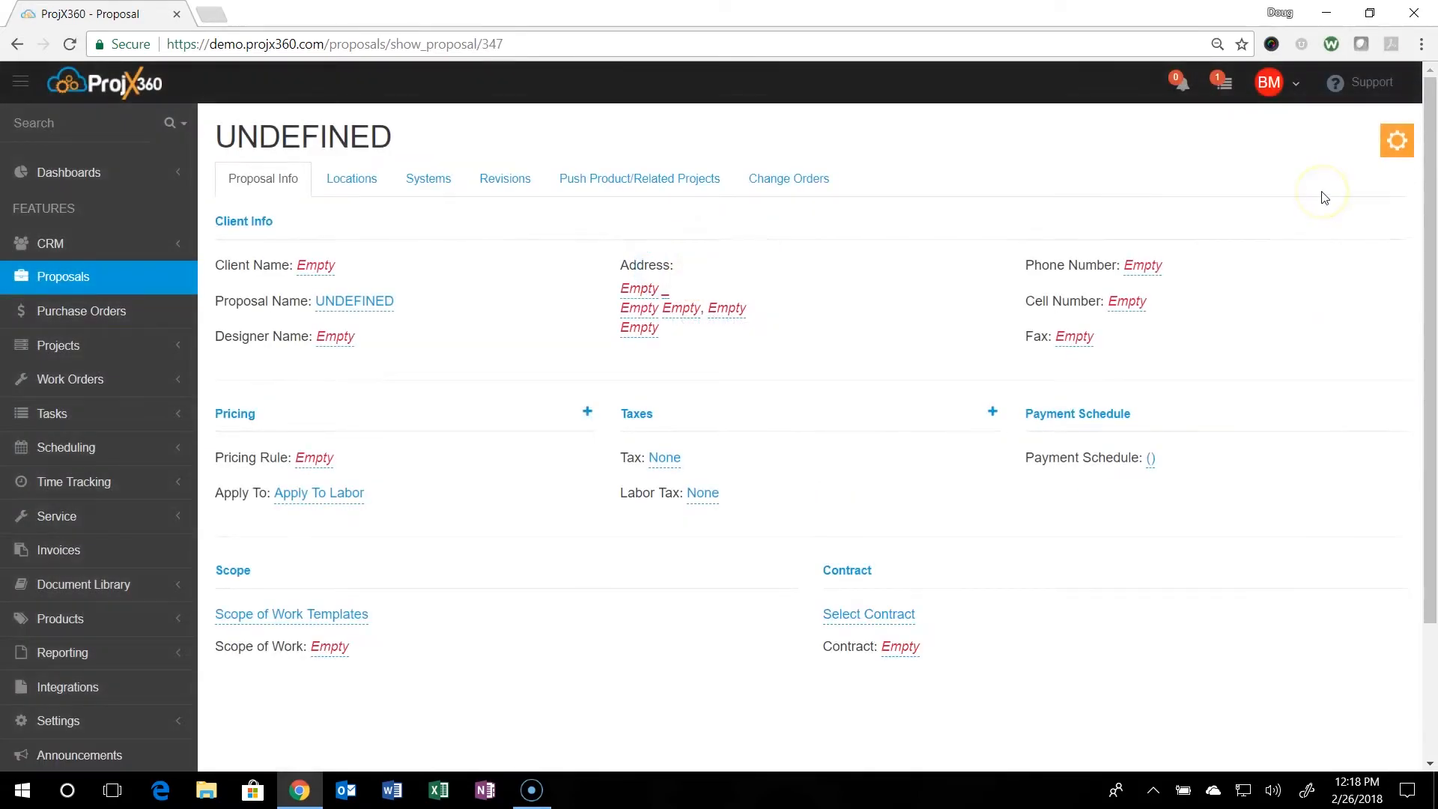
mouse_move(1257, 174)
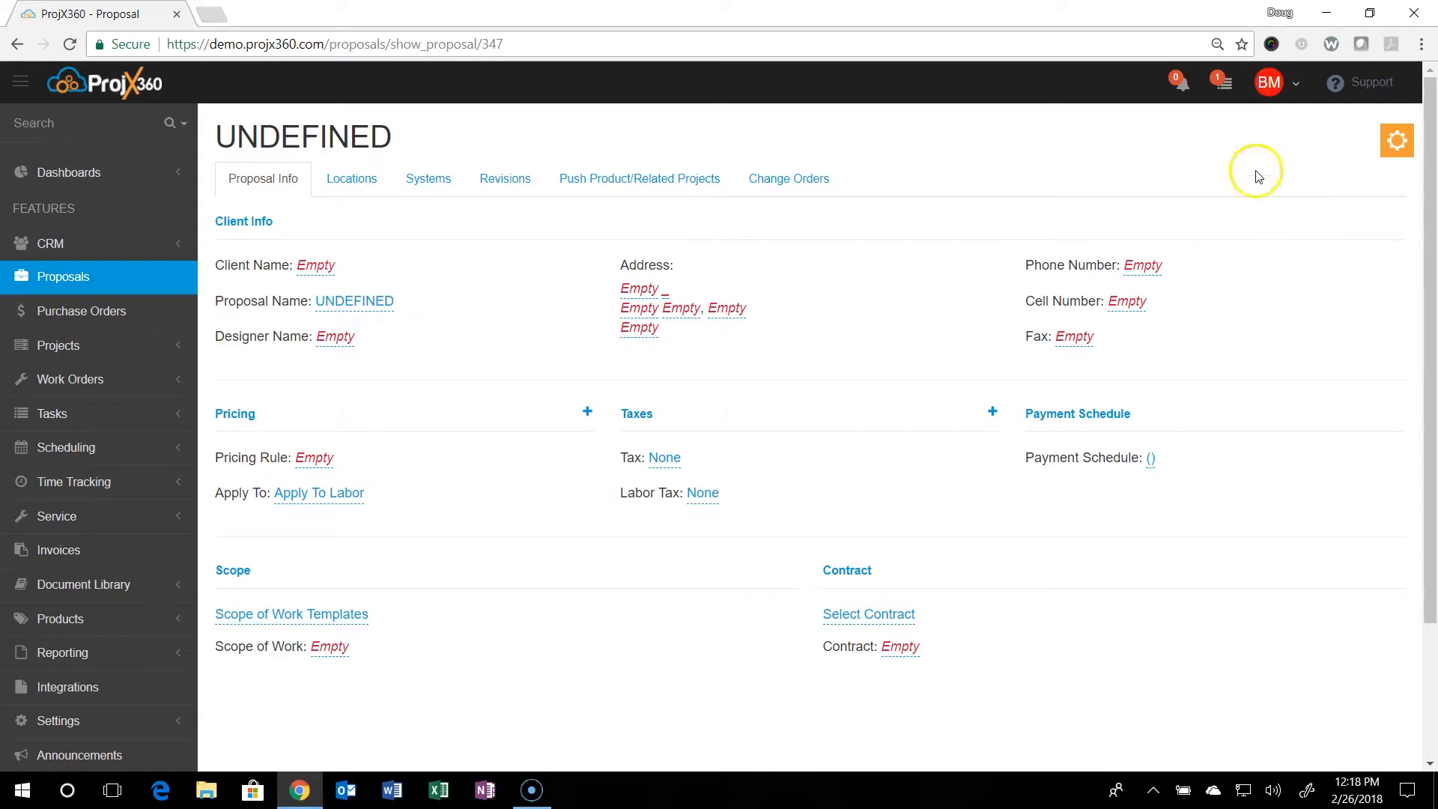
click(316, 265)
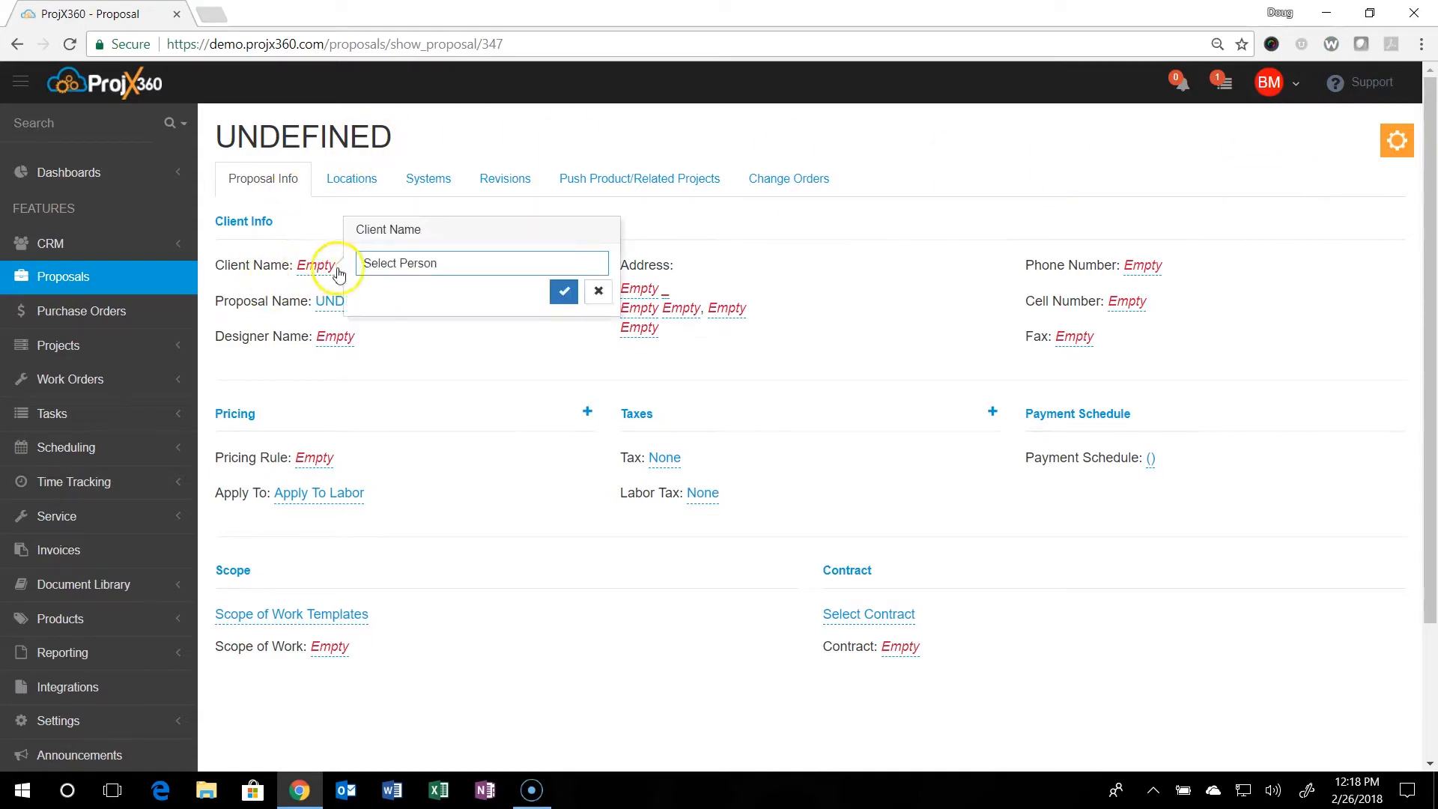
click(459, 262)
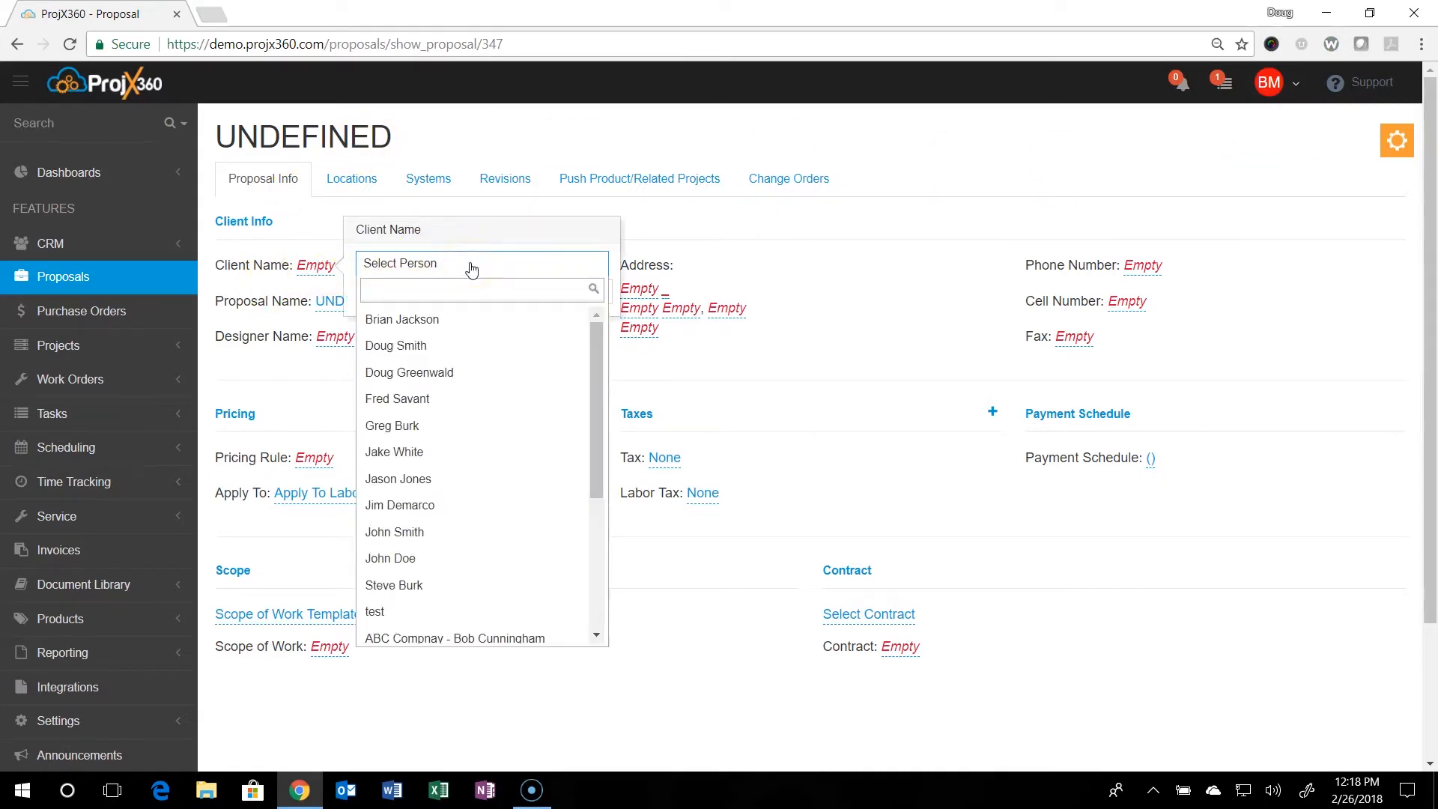
mouse_move(426, 403)
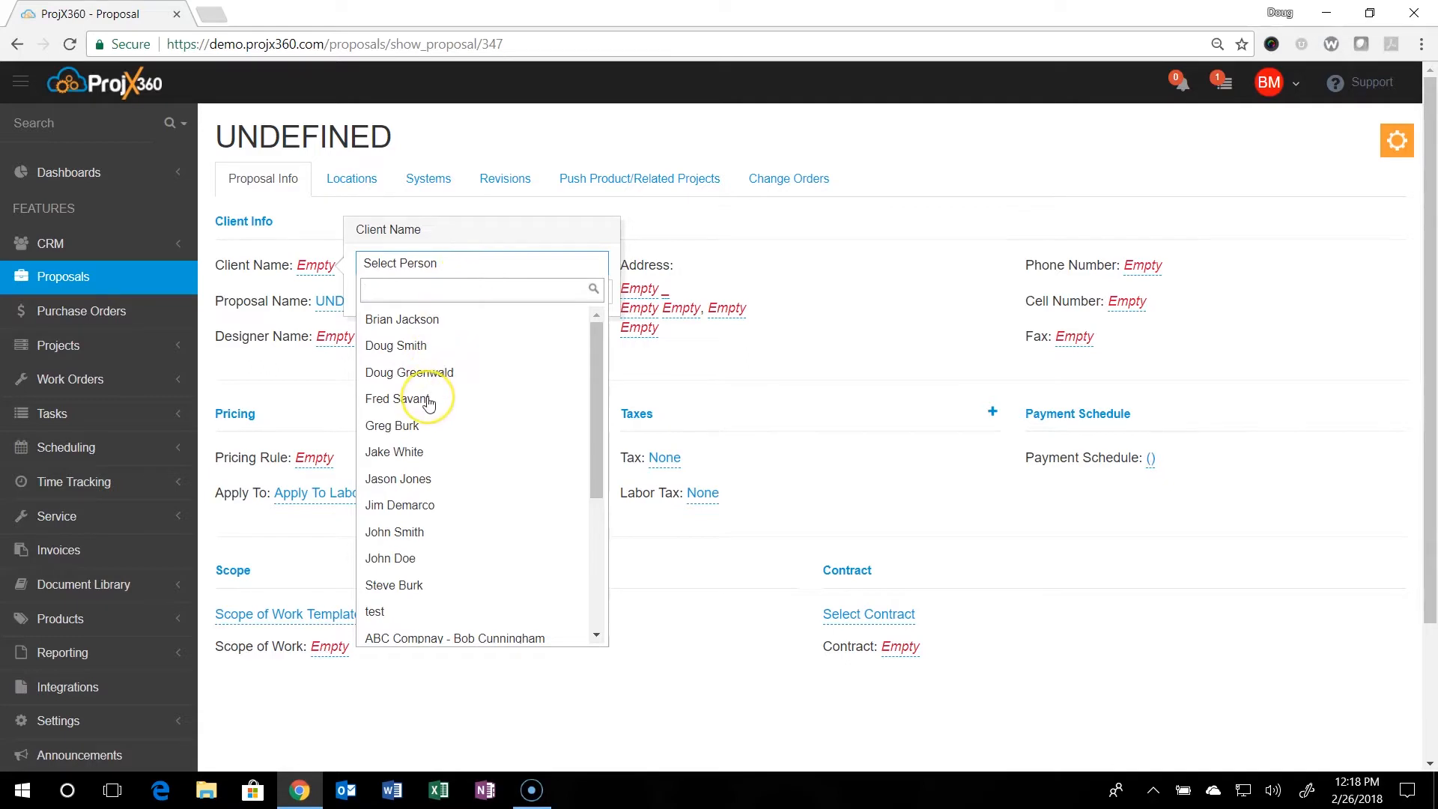
mouse_move(408, 456)
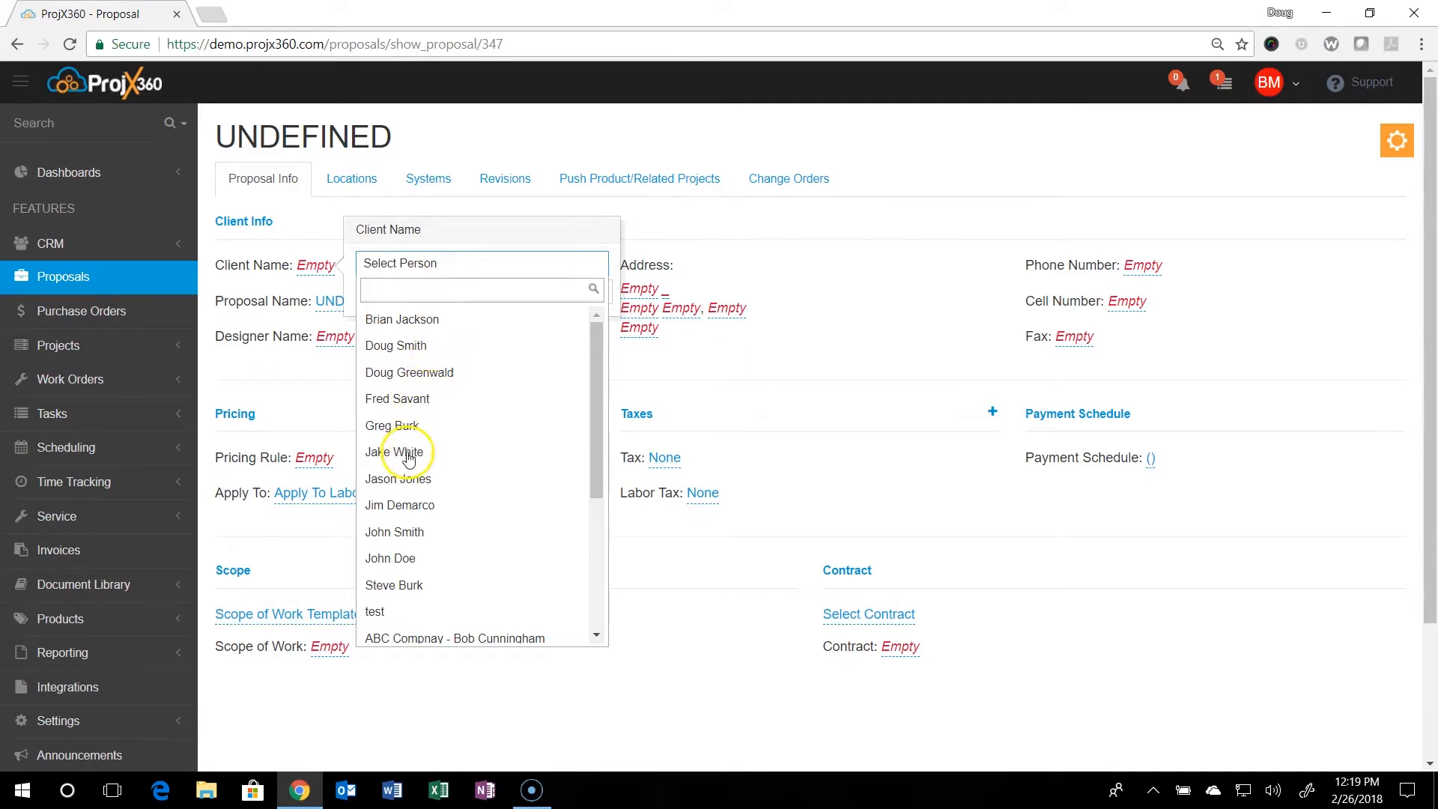
click(391, 452)
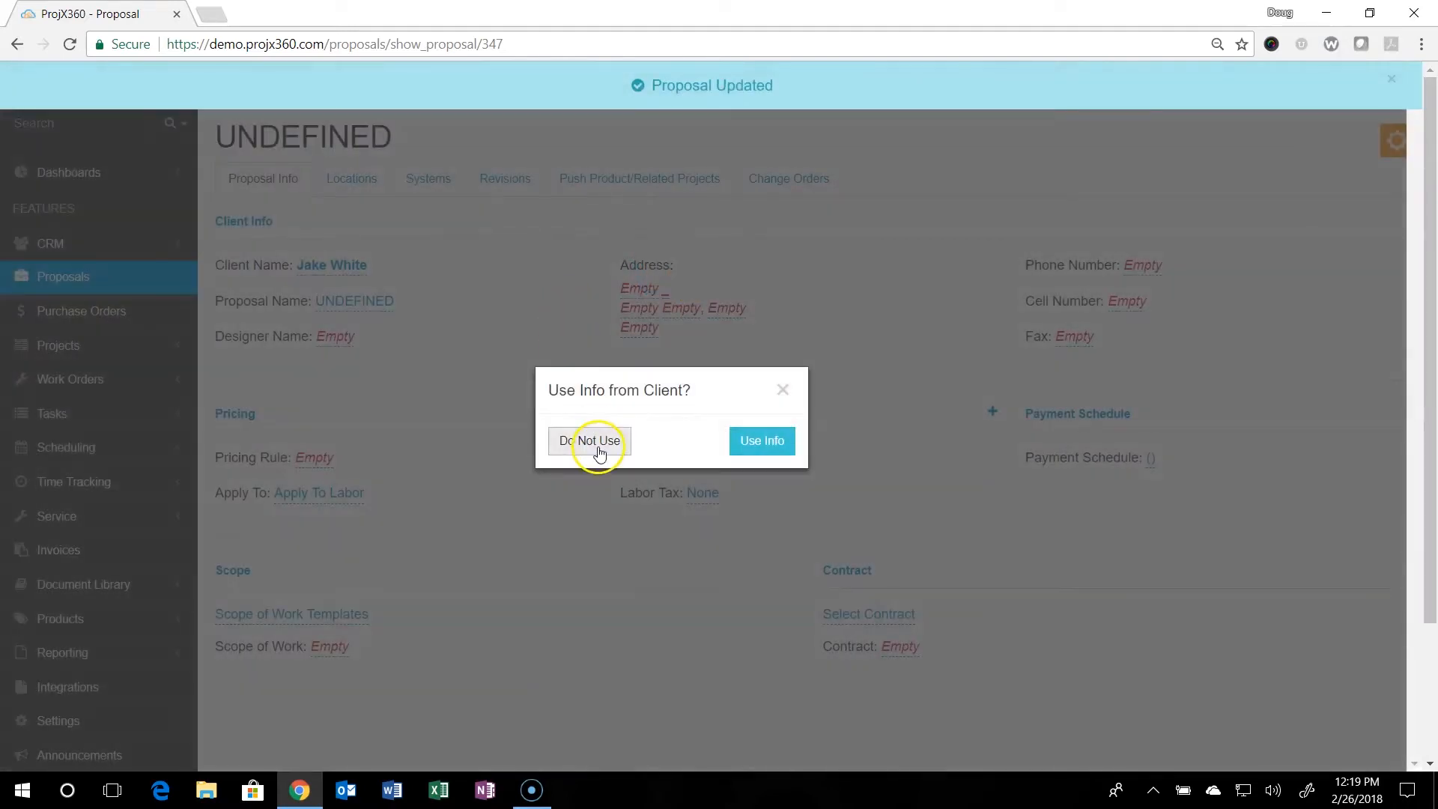
mouse_move(762, 446)
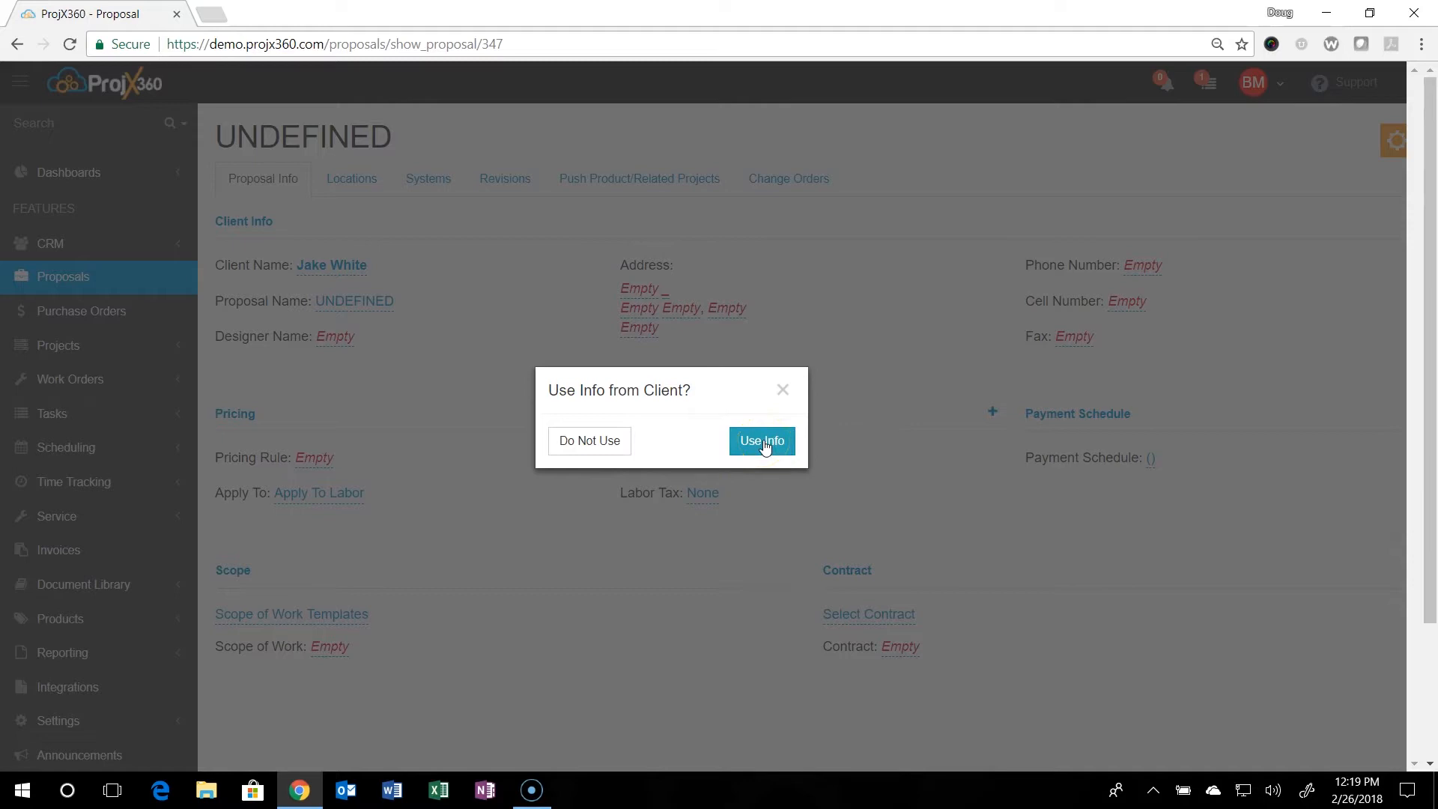
click(761, 440)
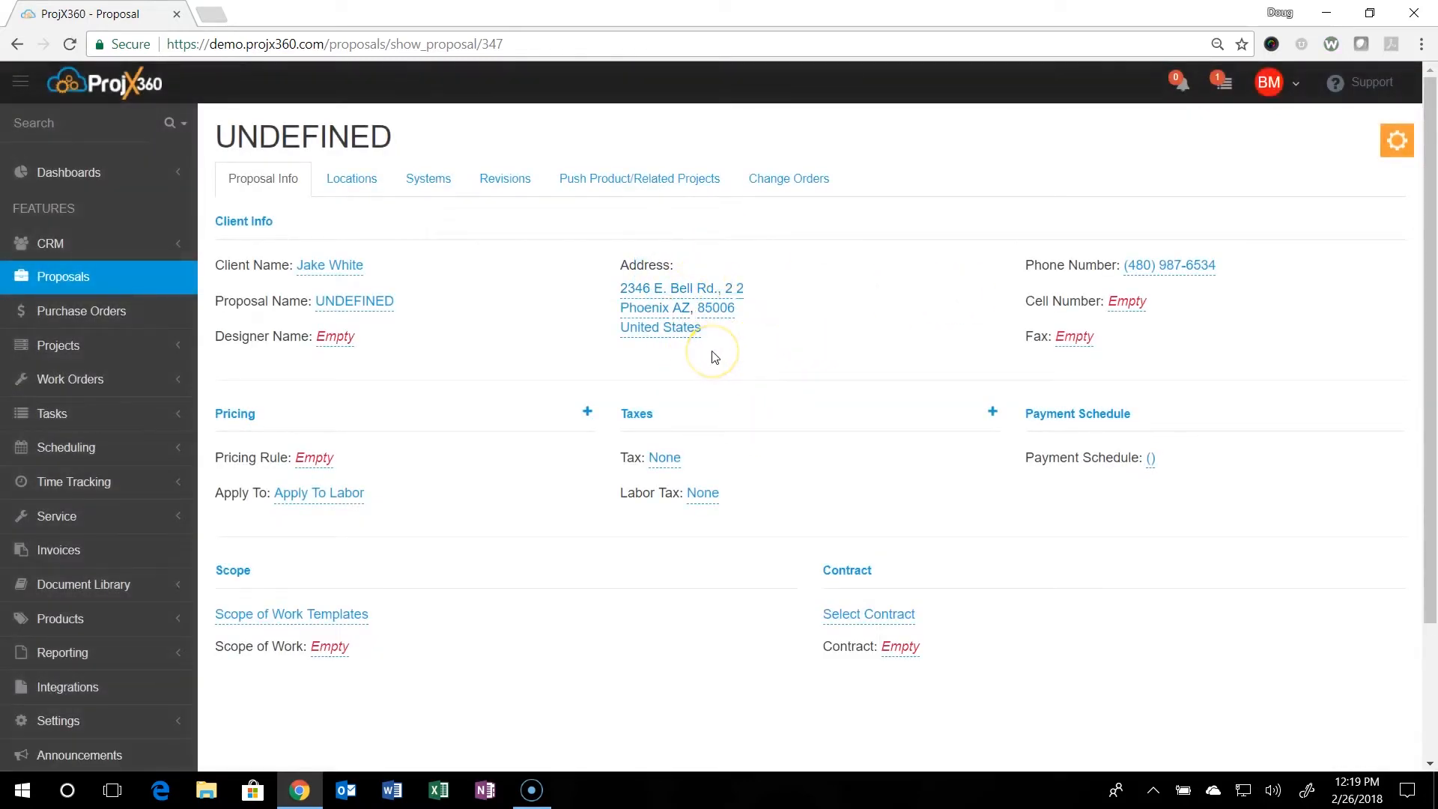
mouse_move(354, 303)
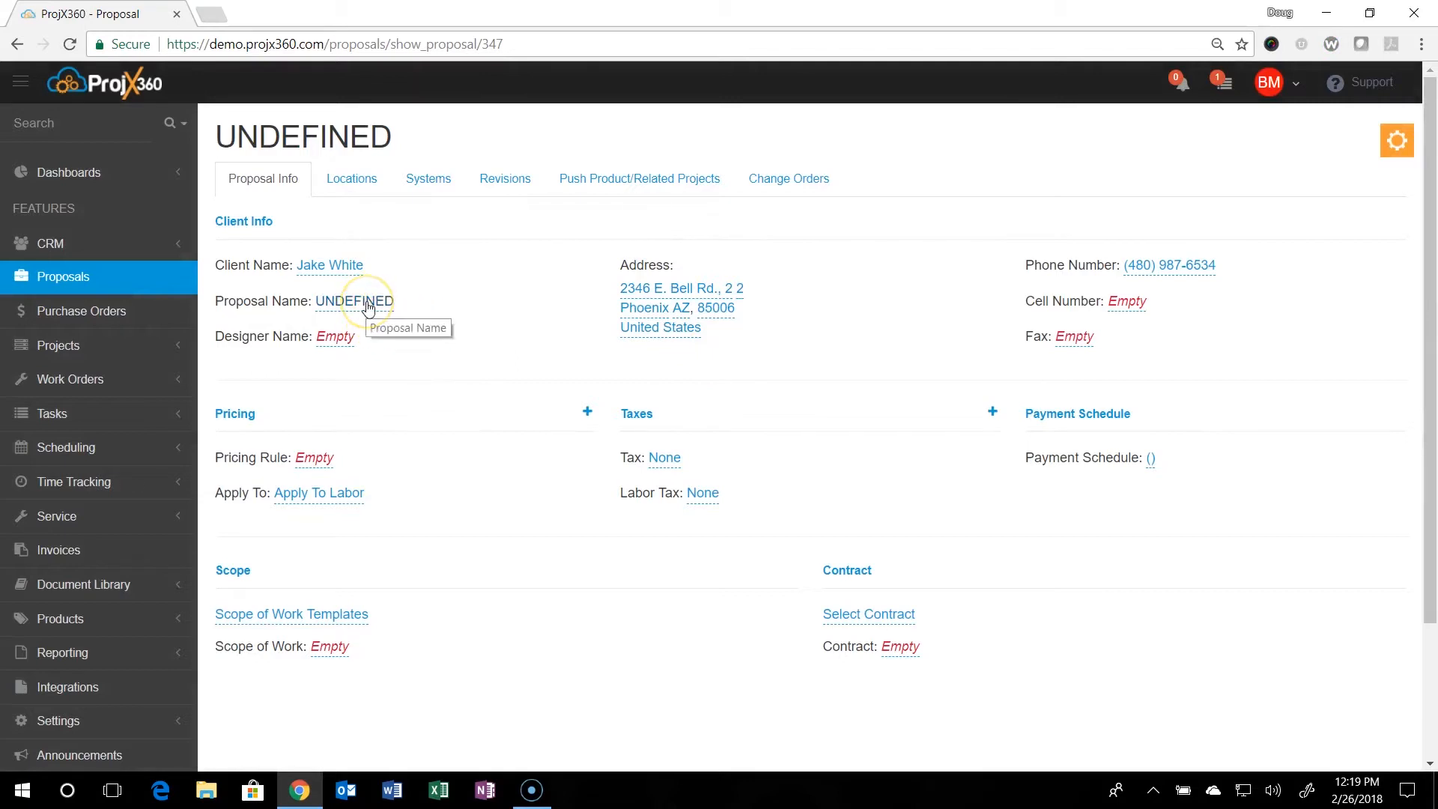
click(354, 301)
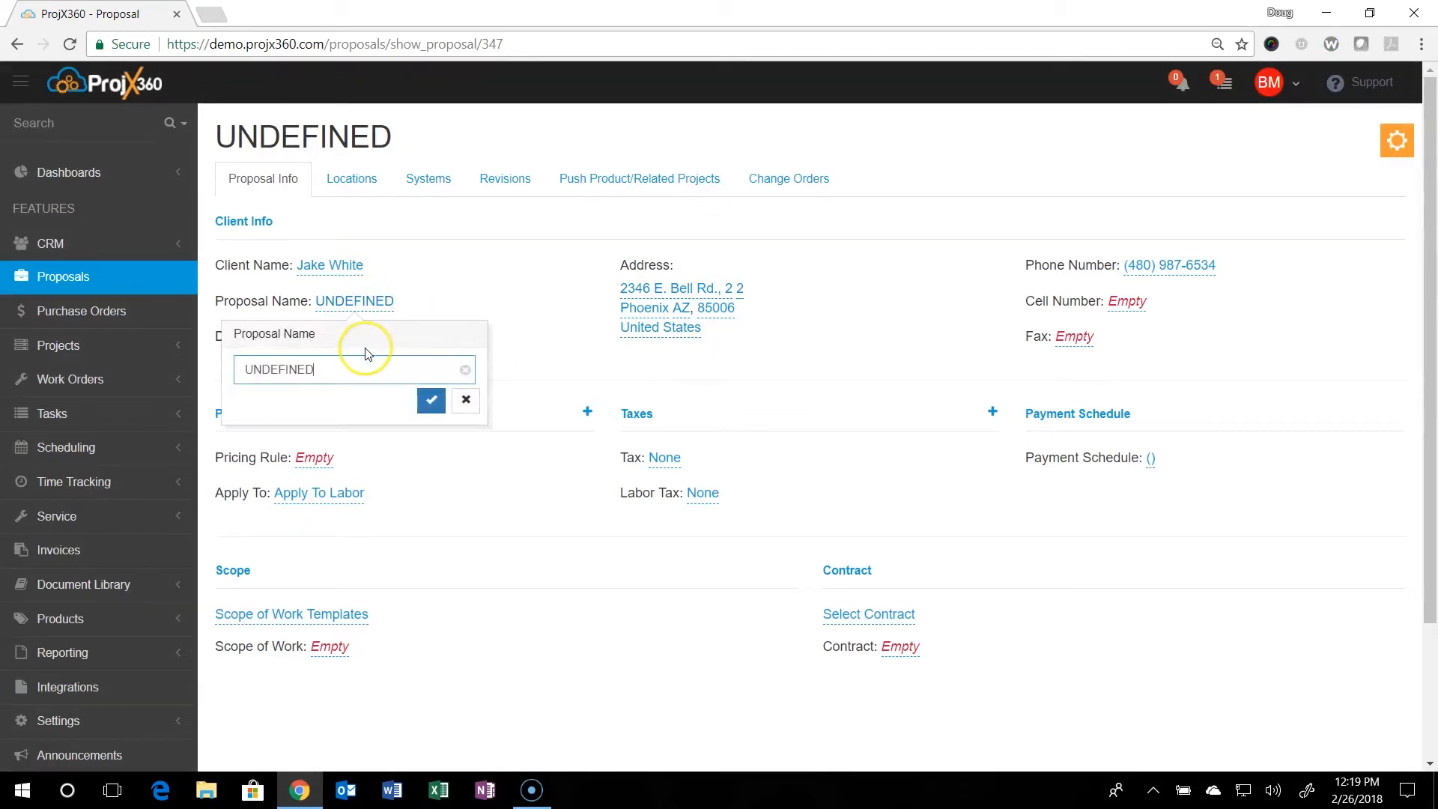
mouse_move(364, 354)
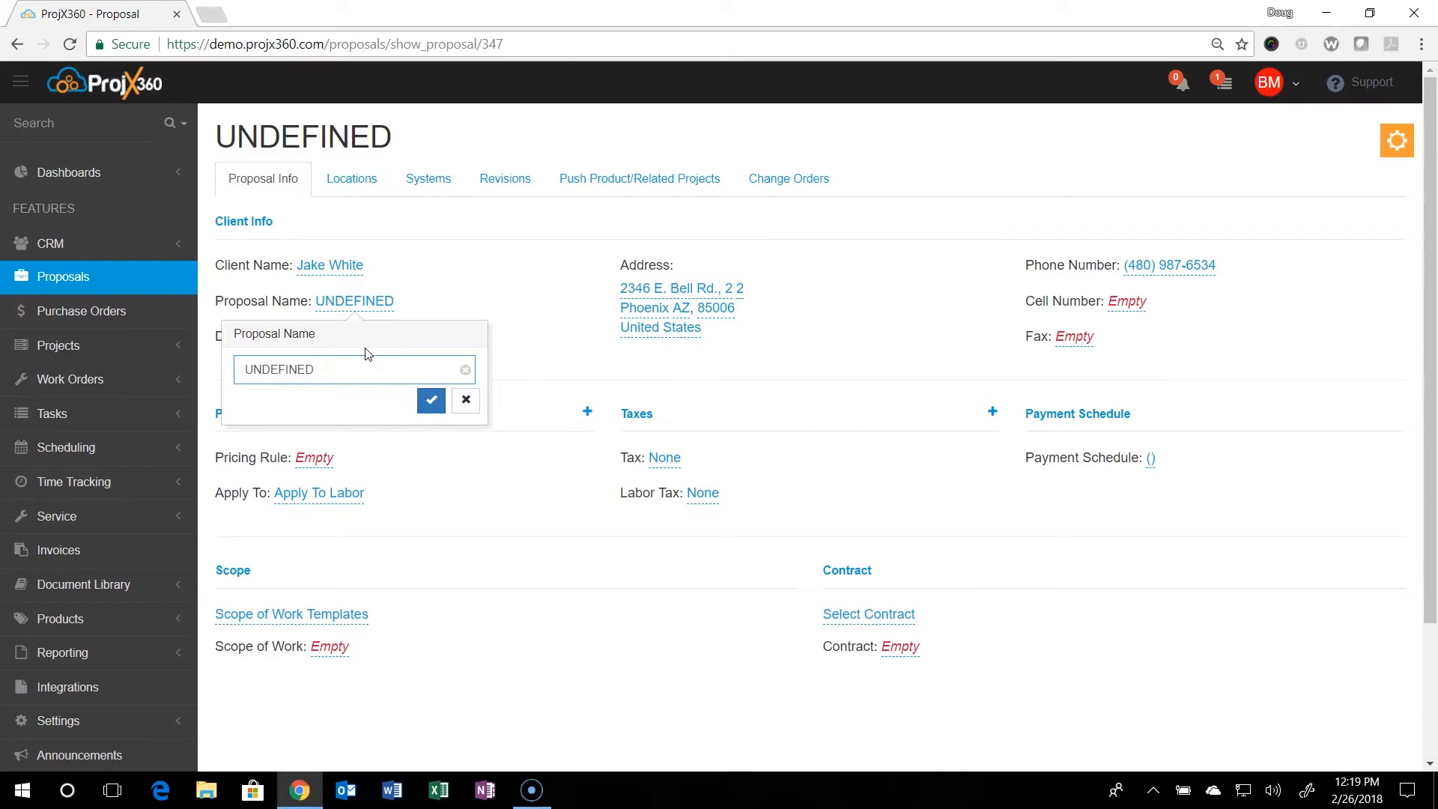
triple_click(353, 368)
text(White,)
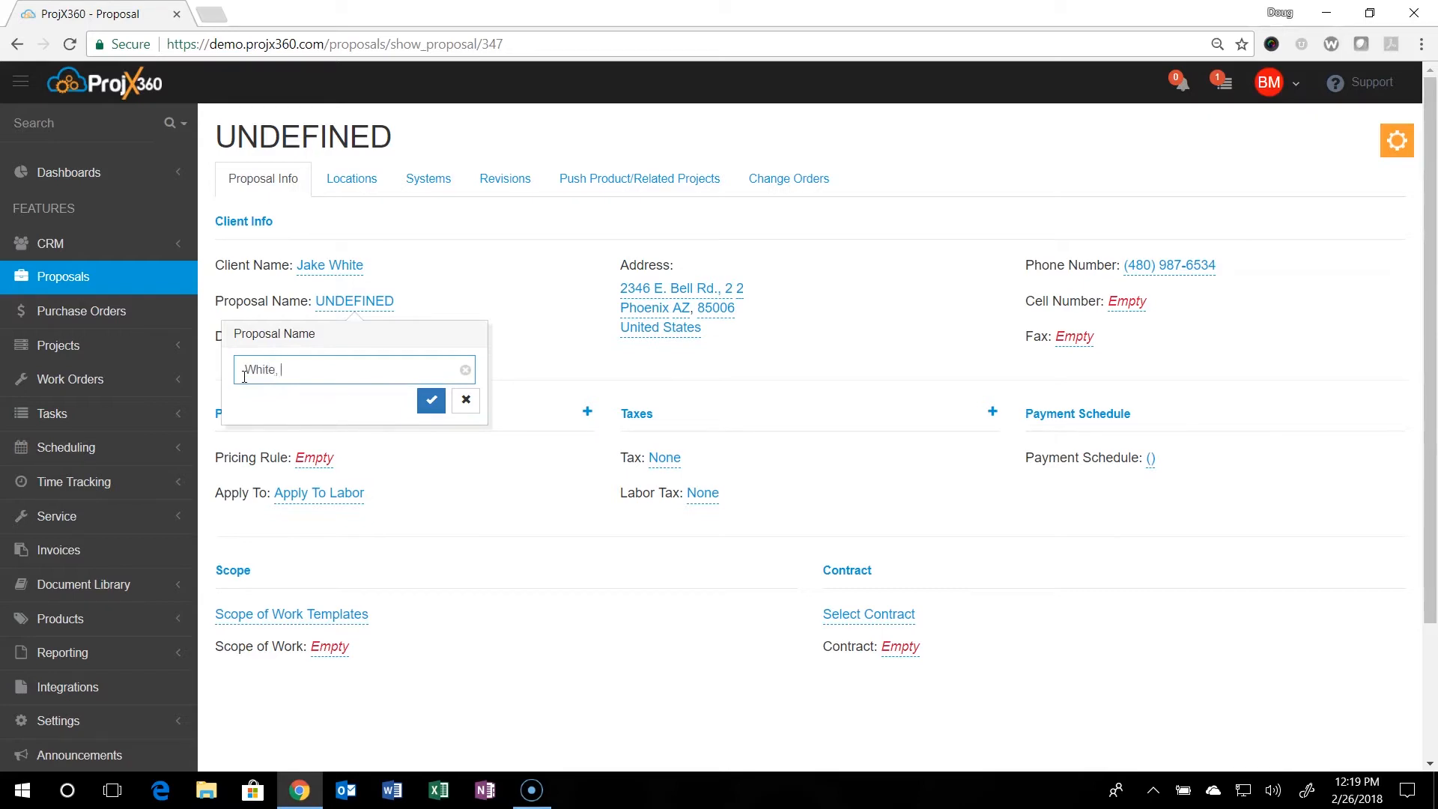
text(Jake)
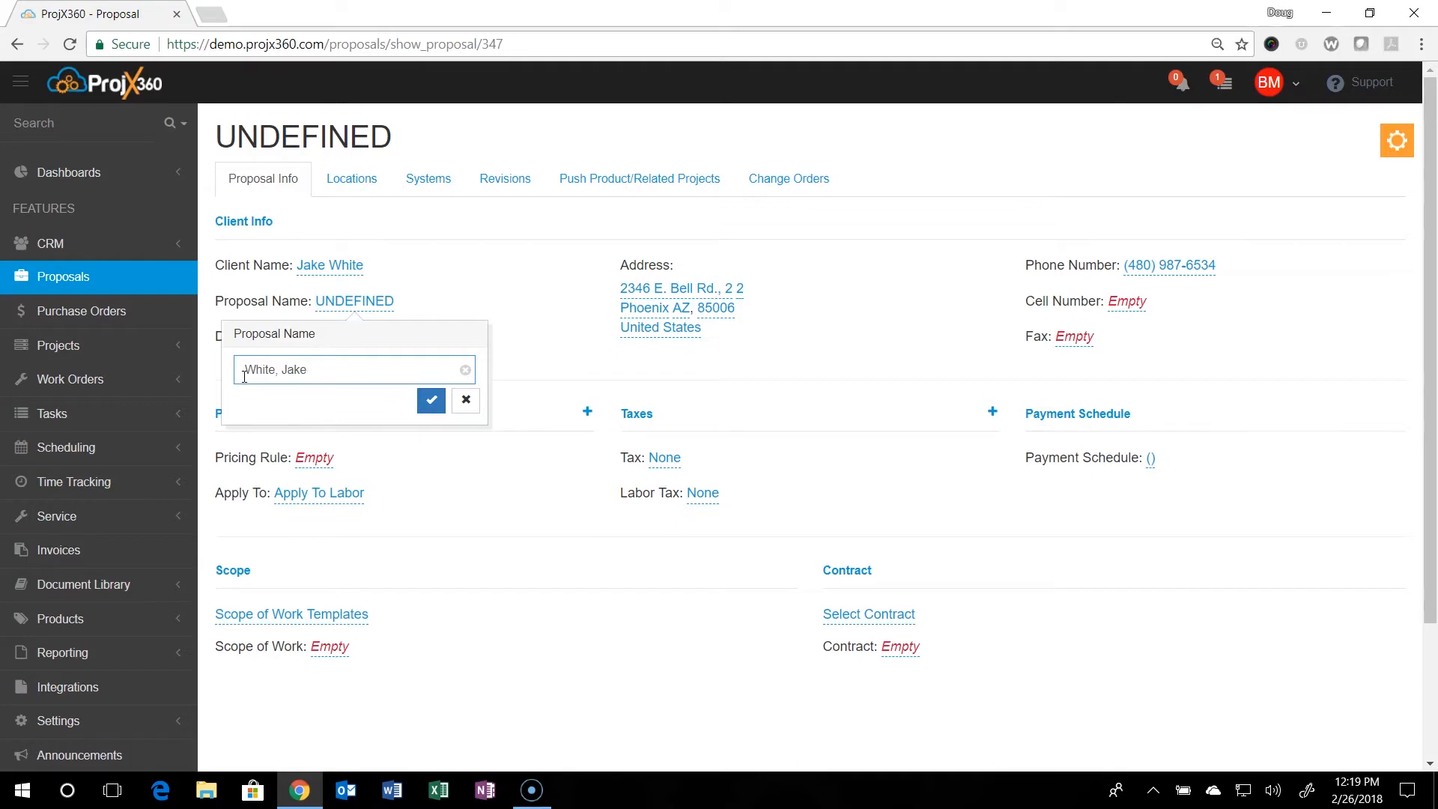
text(Crestron)
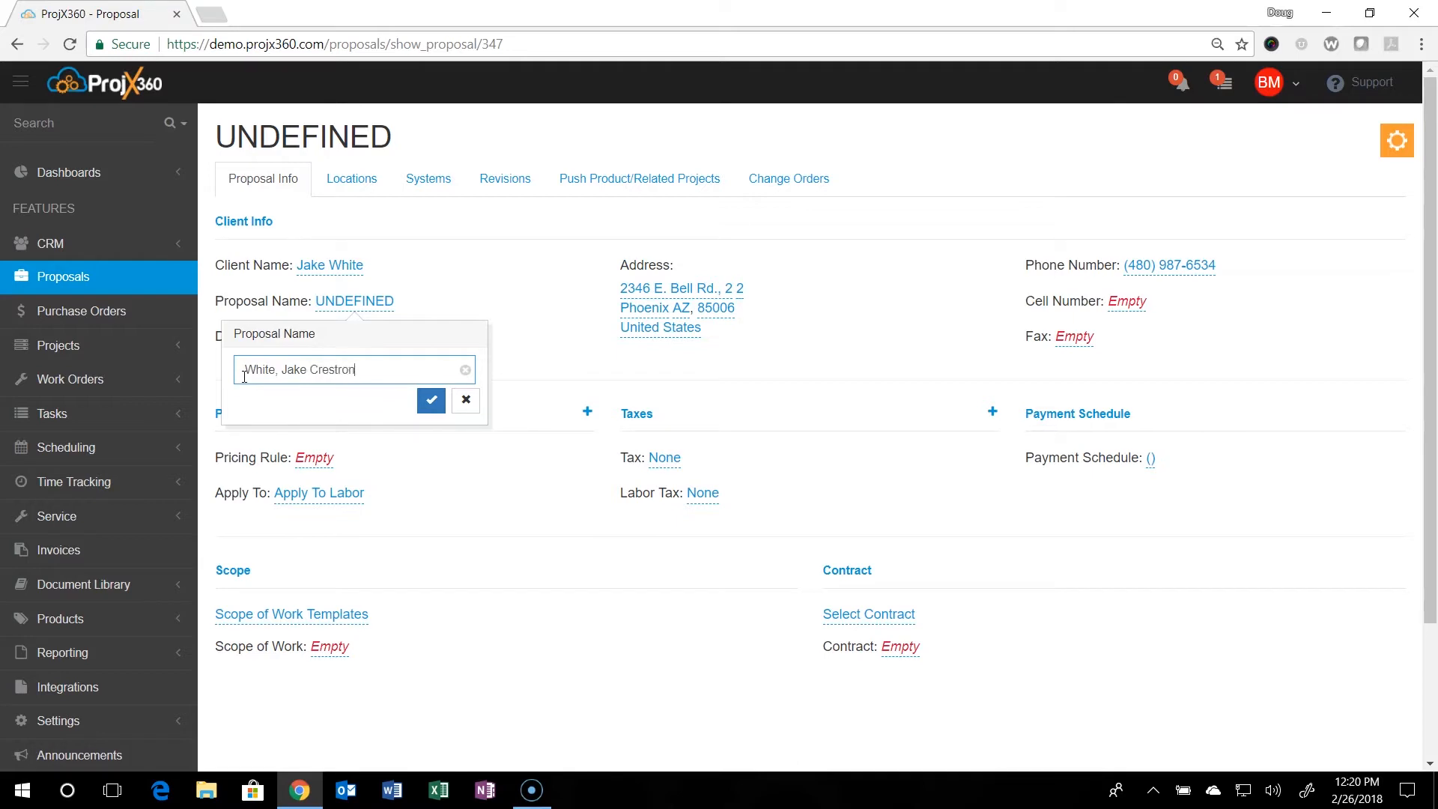
text(System)
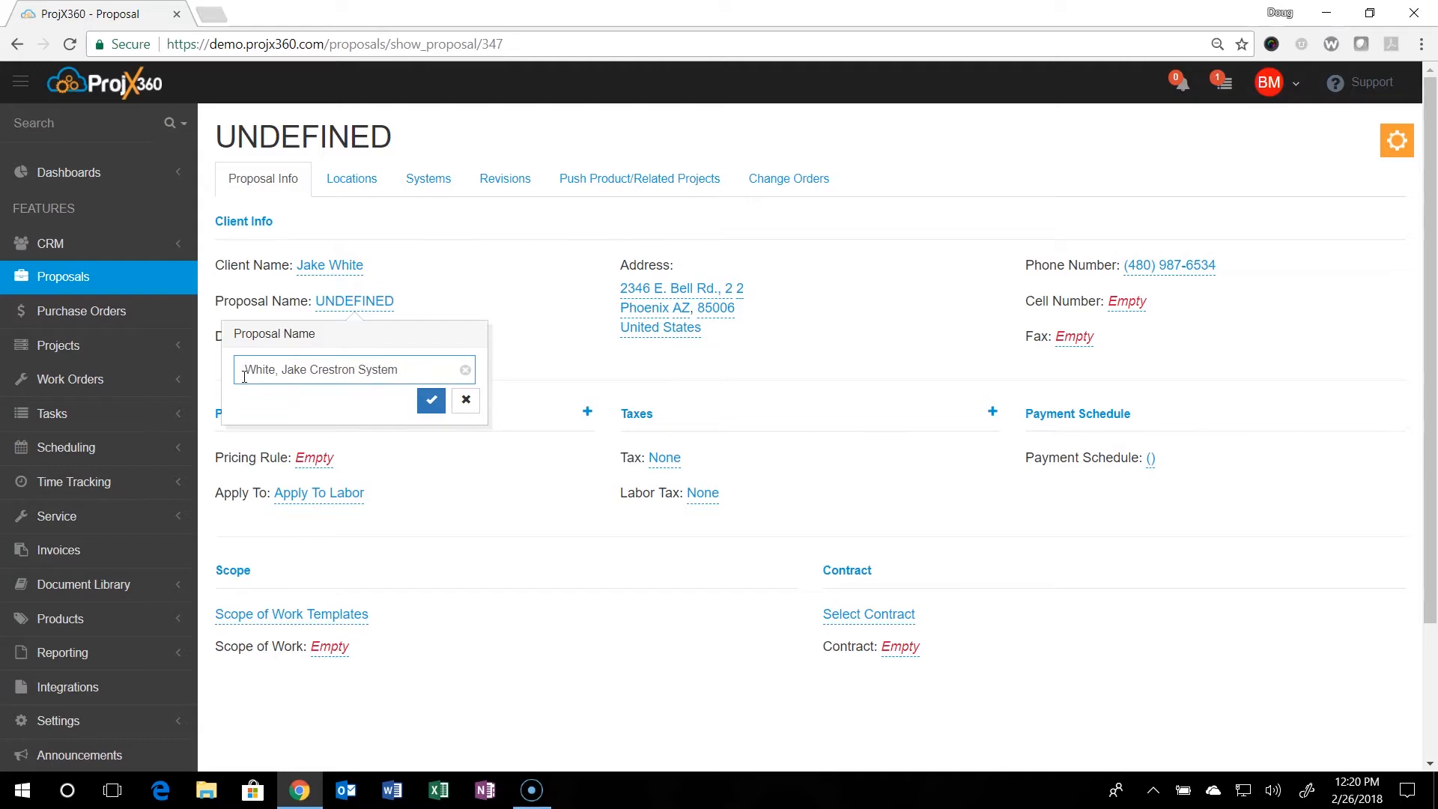
click(432, 401)
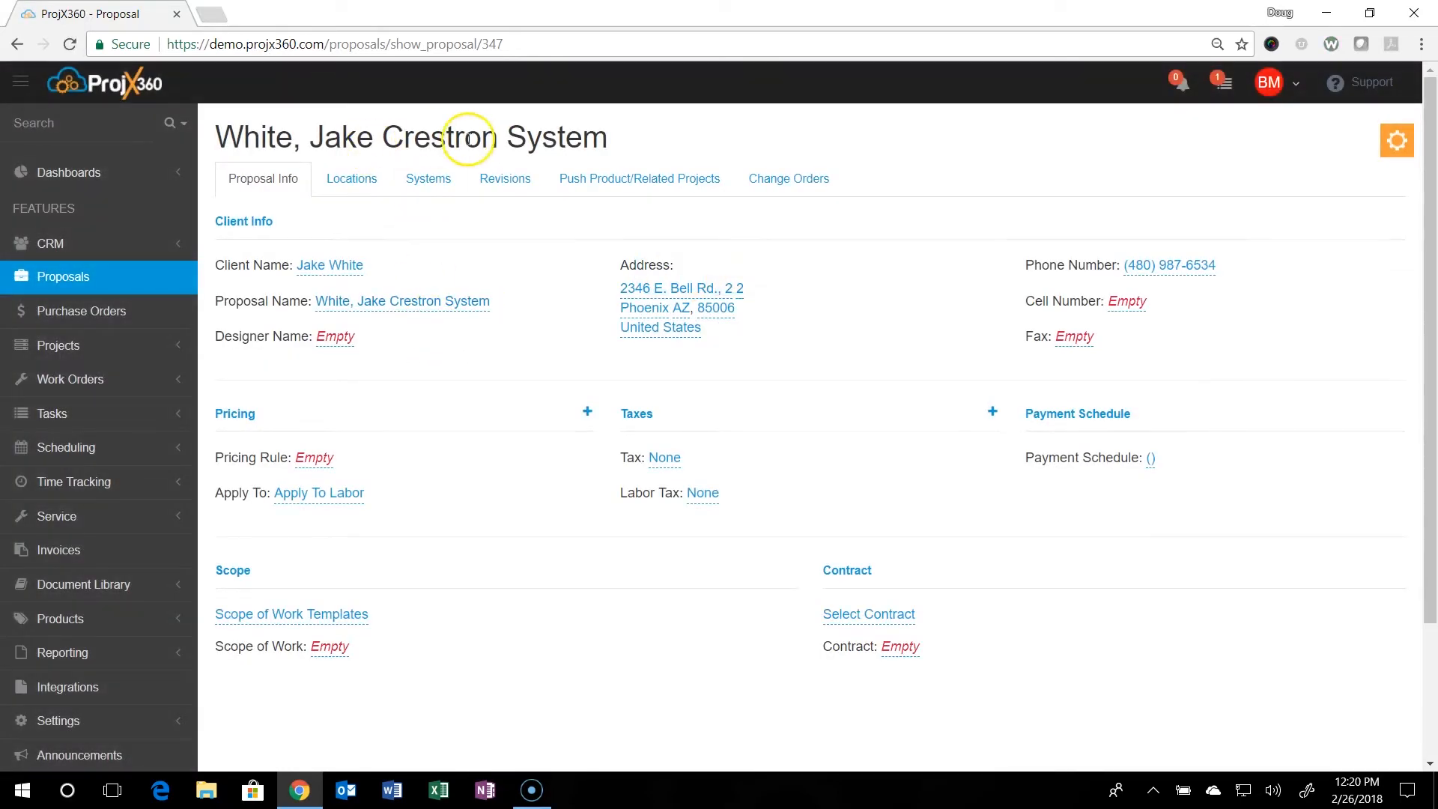
mouse_move(334, 336)
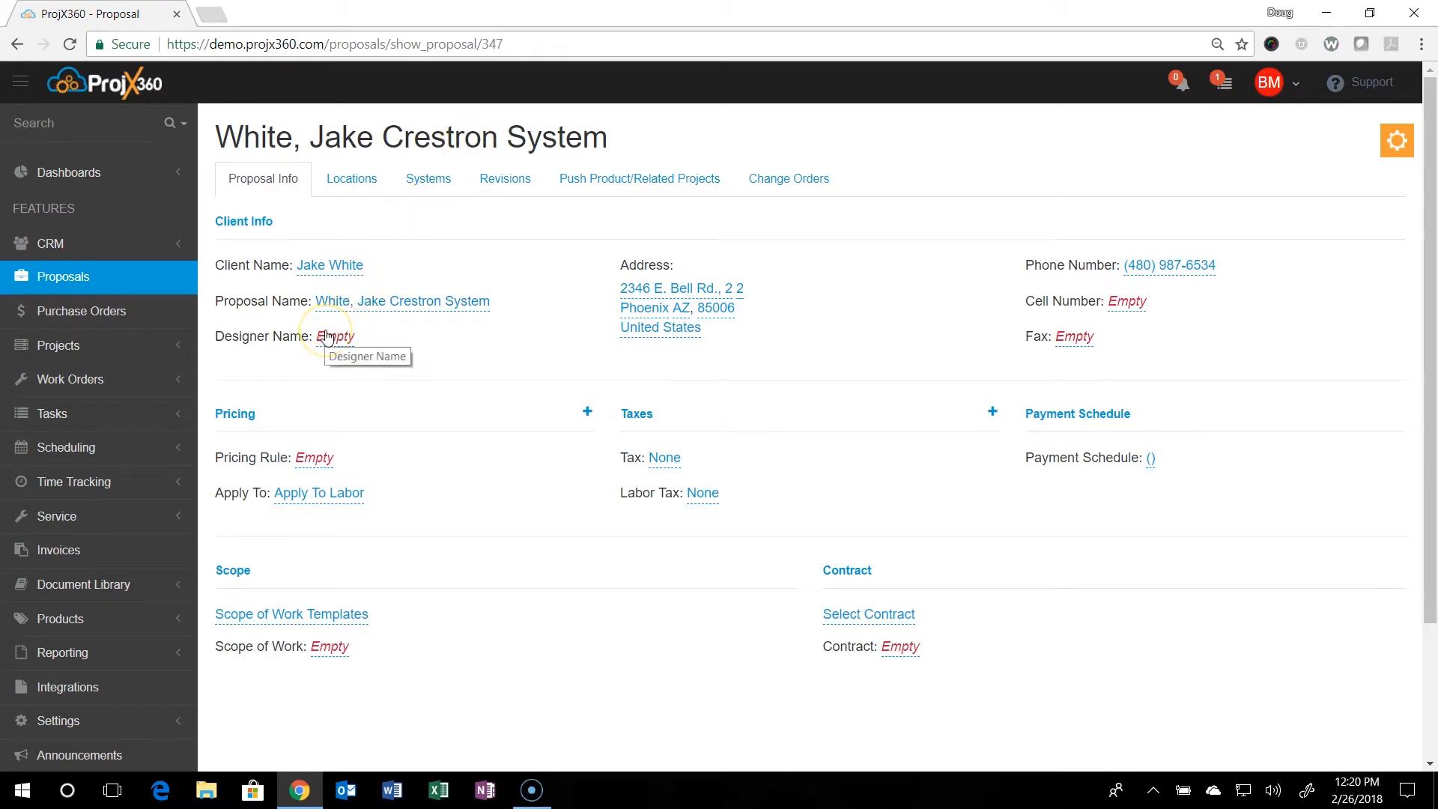
click(334, 336)
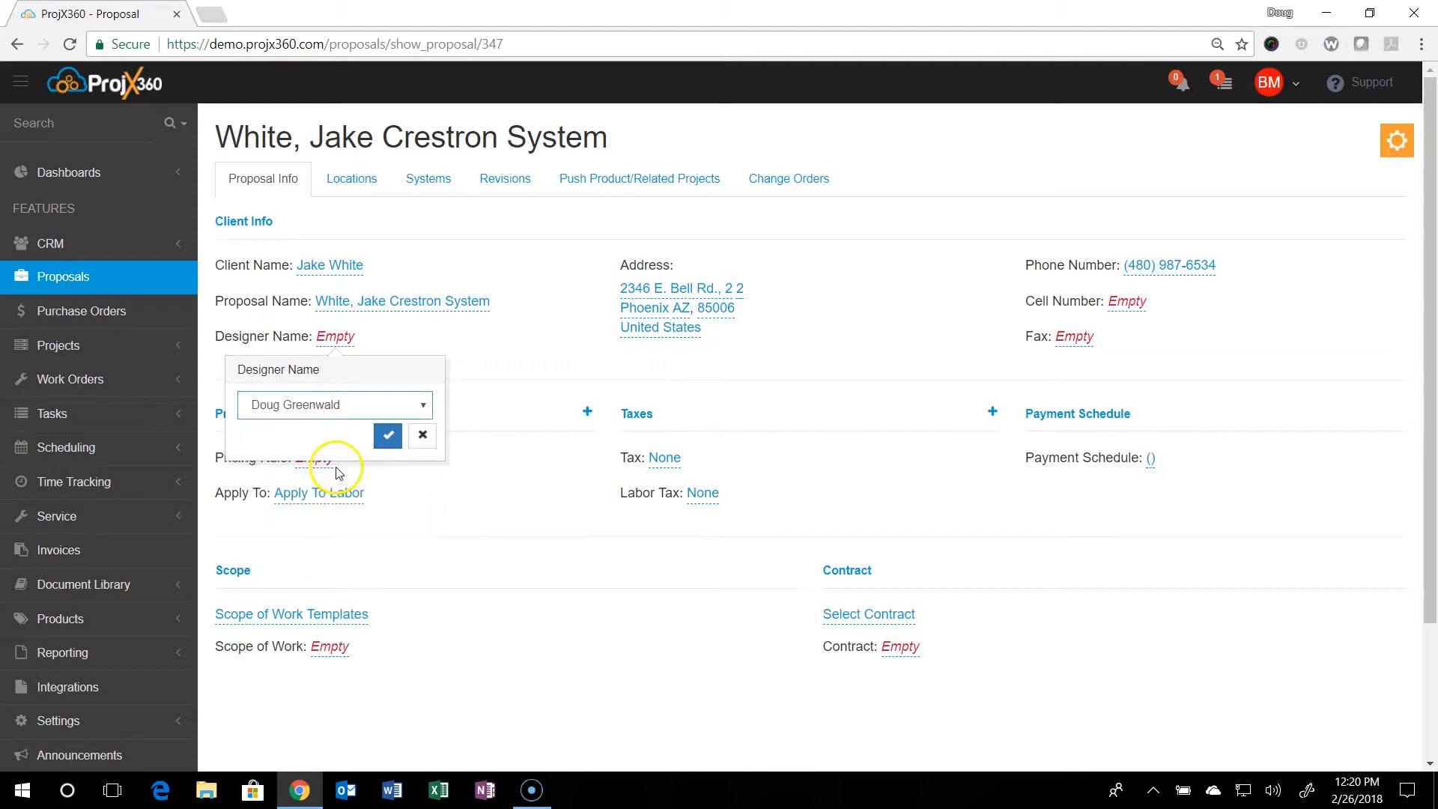
click(387, 434)
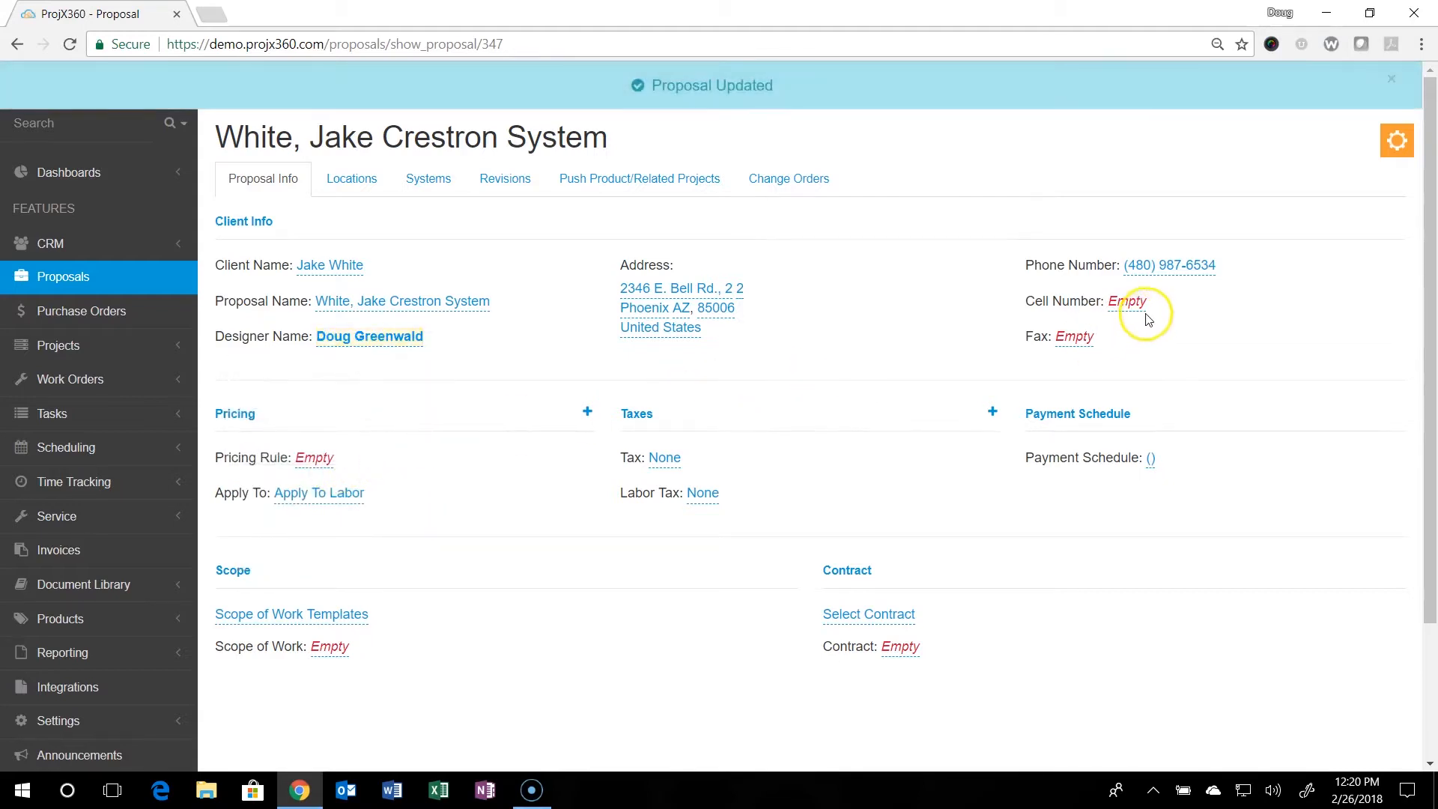
click(1391, 77)
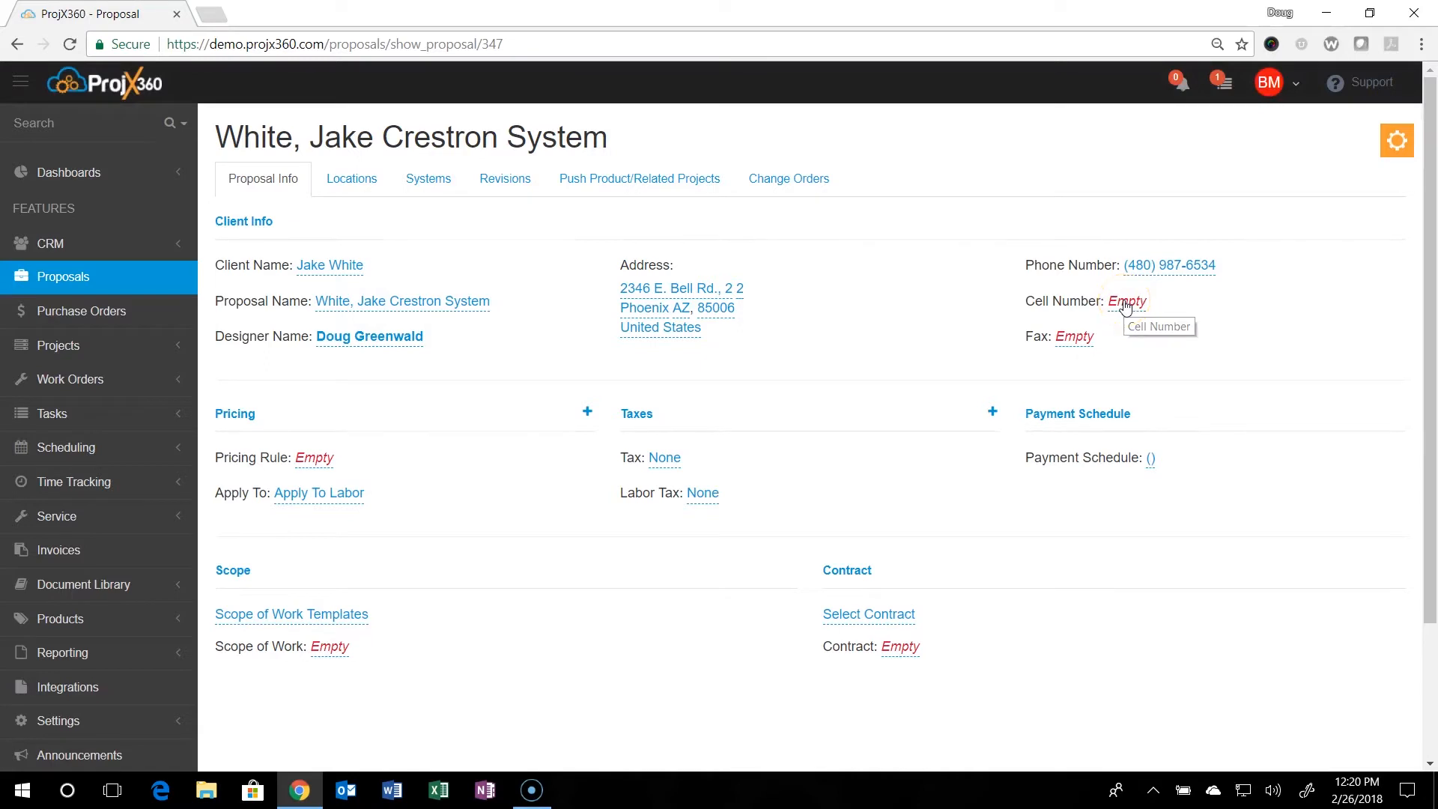
mouse_move(1198, 404)
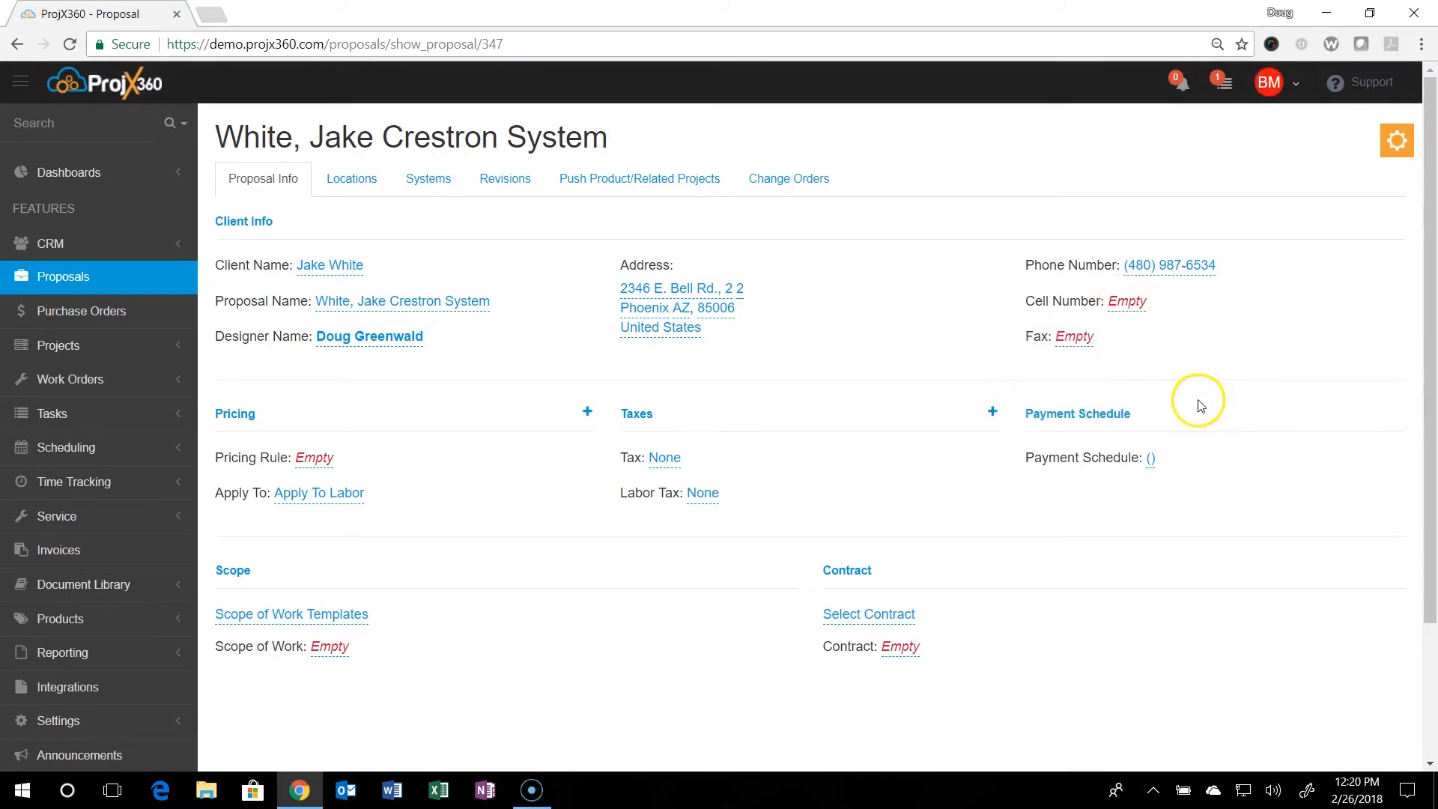
mouse_move(314, 457)
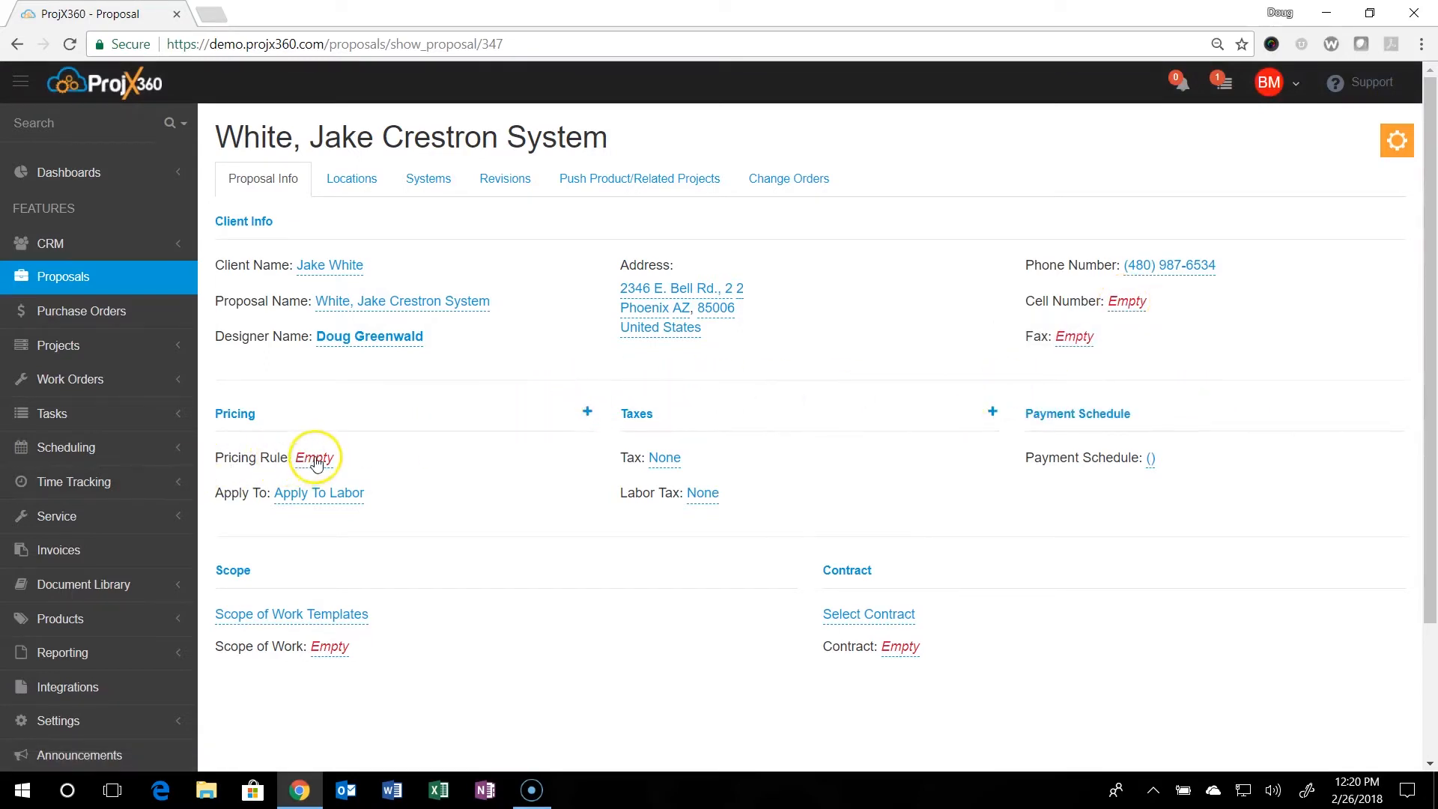
- Choose the Builder Discount -10 pricing rule and apply it to products
click(314, 456)
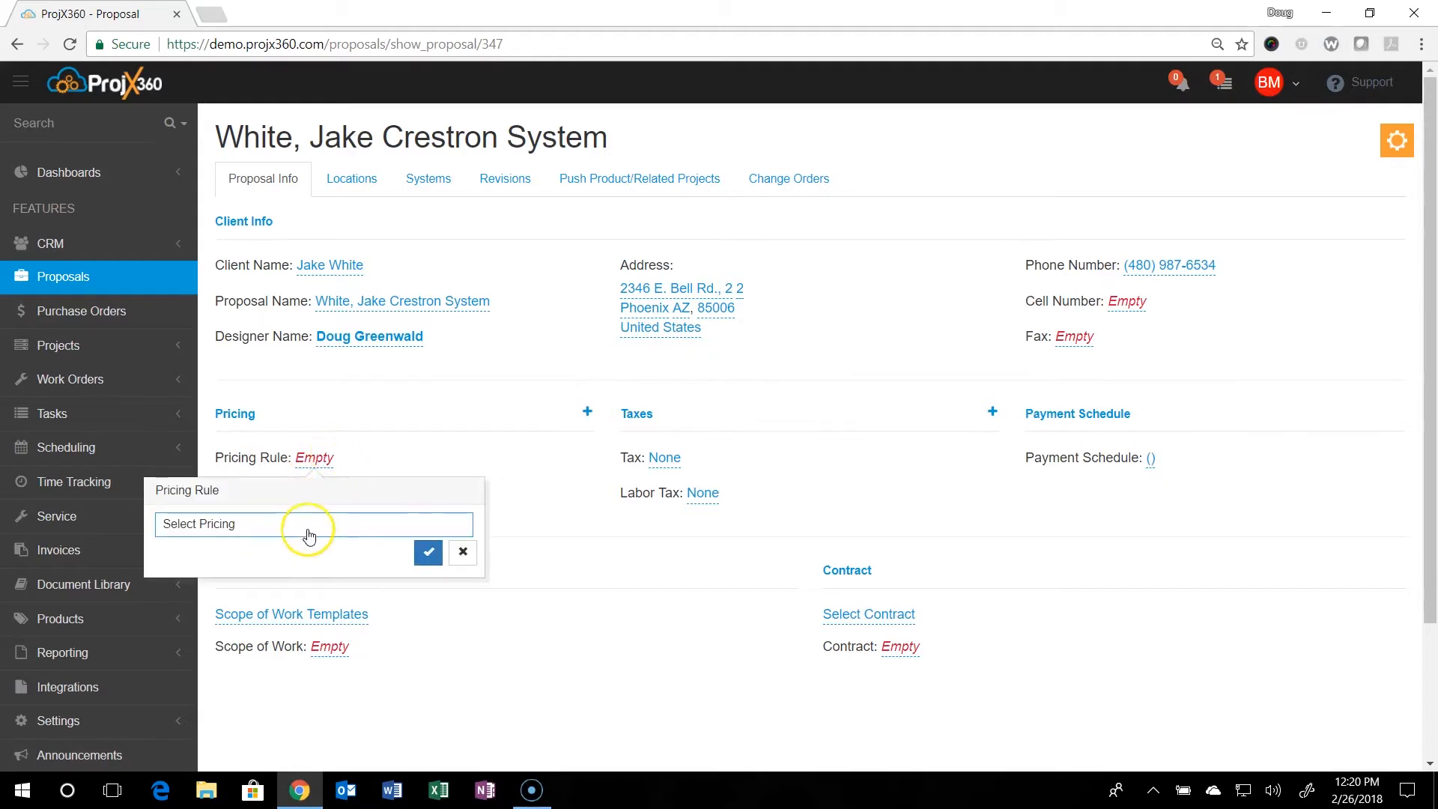
click(311, 523)
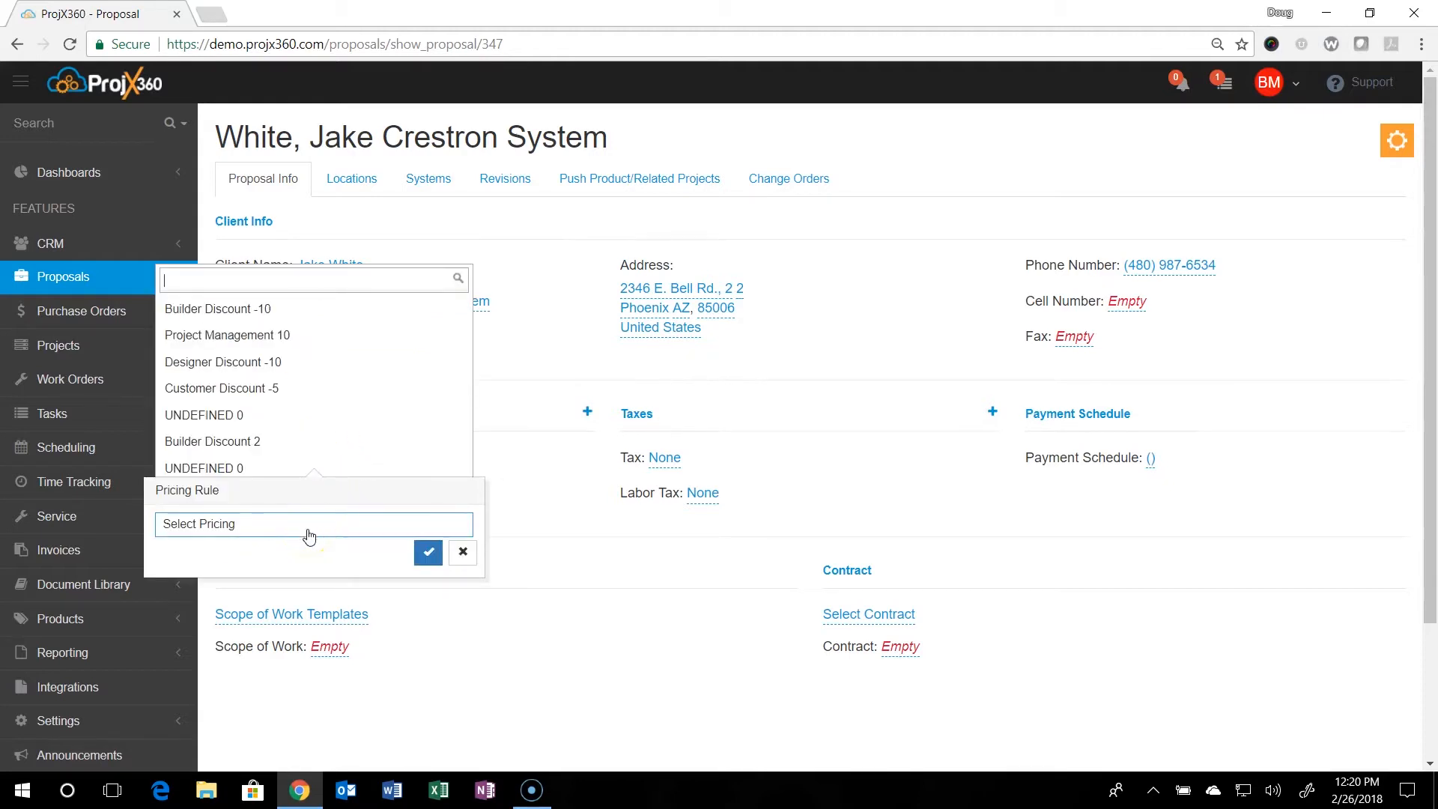
mouse_move(250, 405)
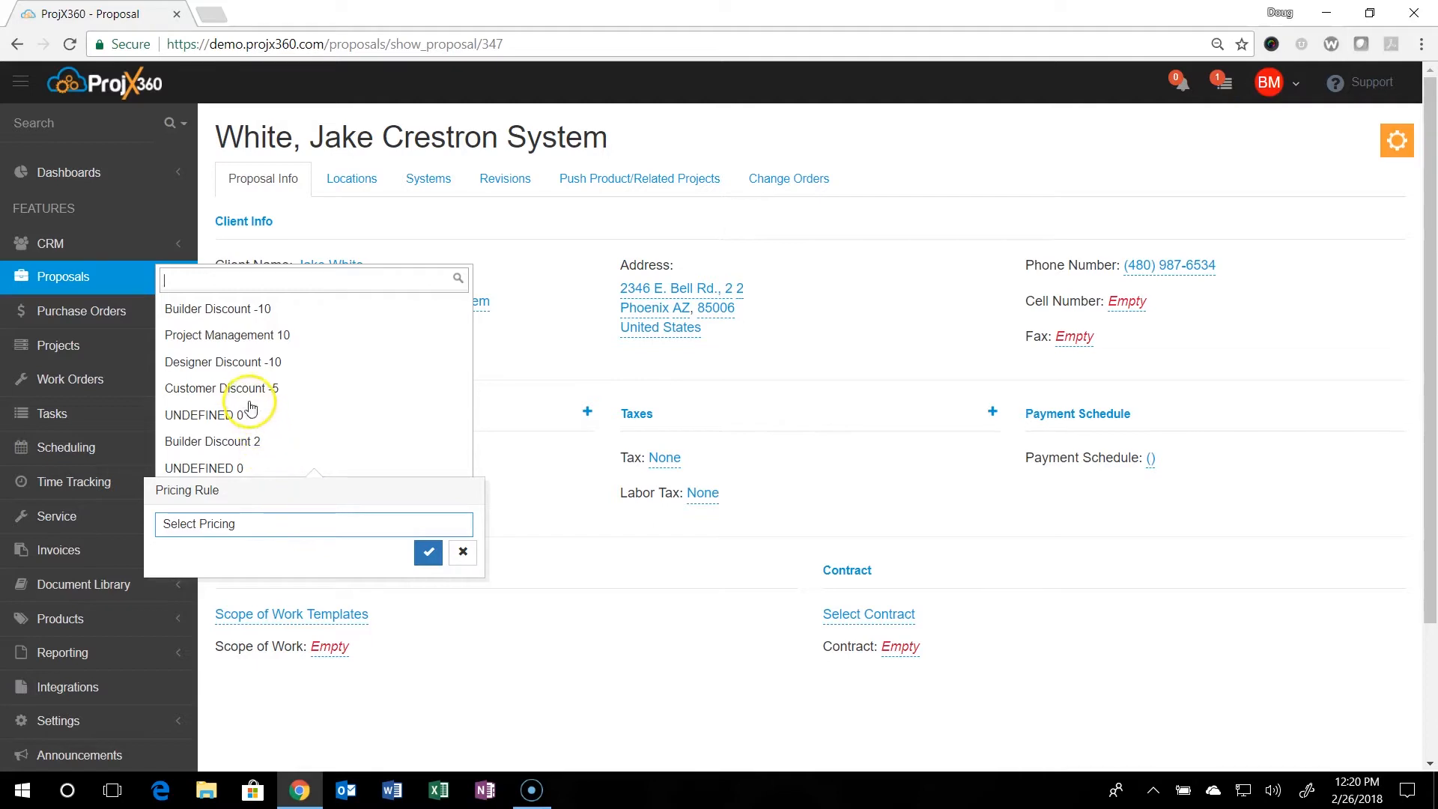
click(217, 308)
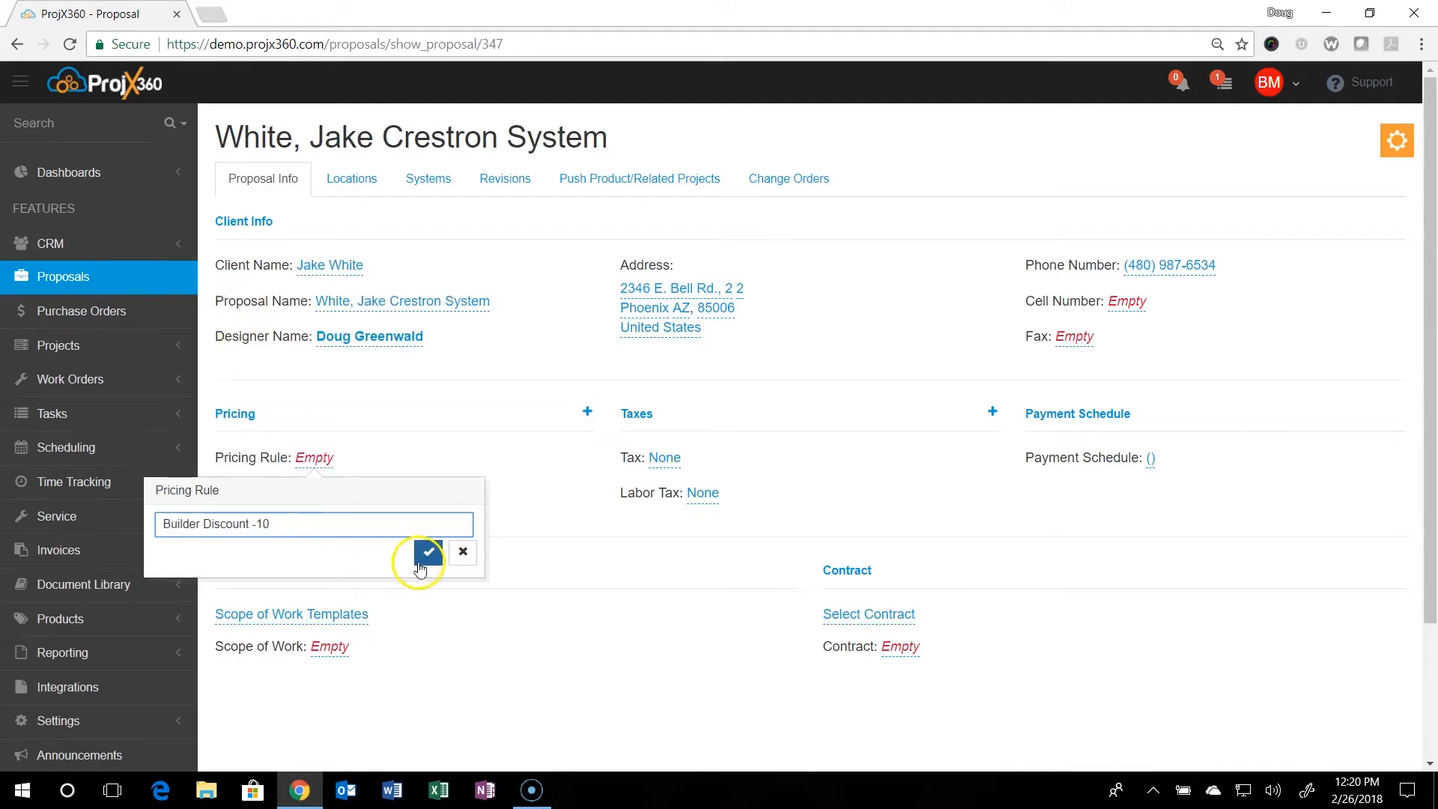
click(428, 551)
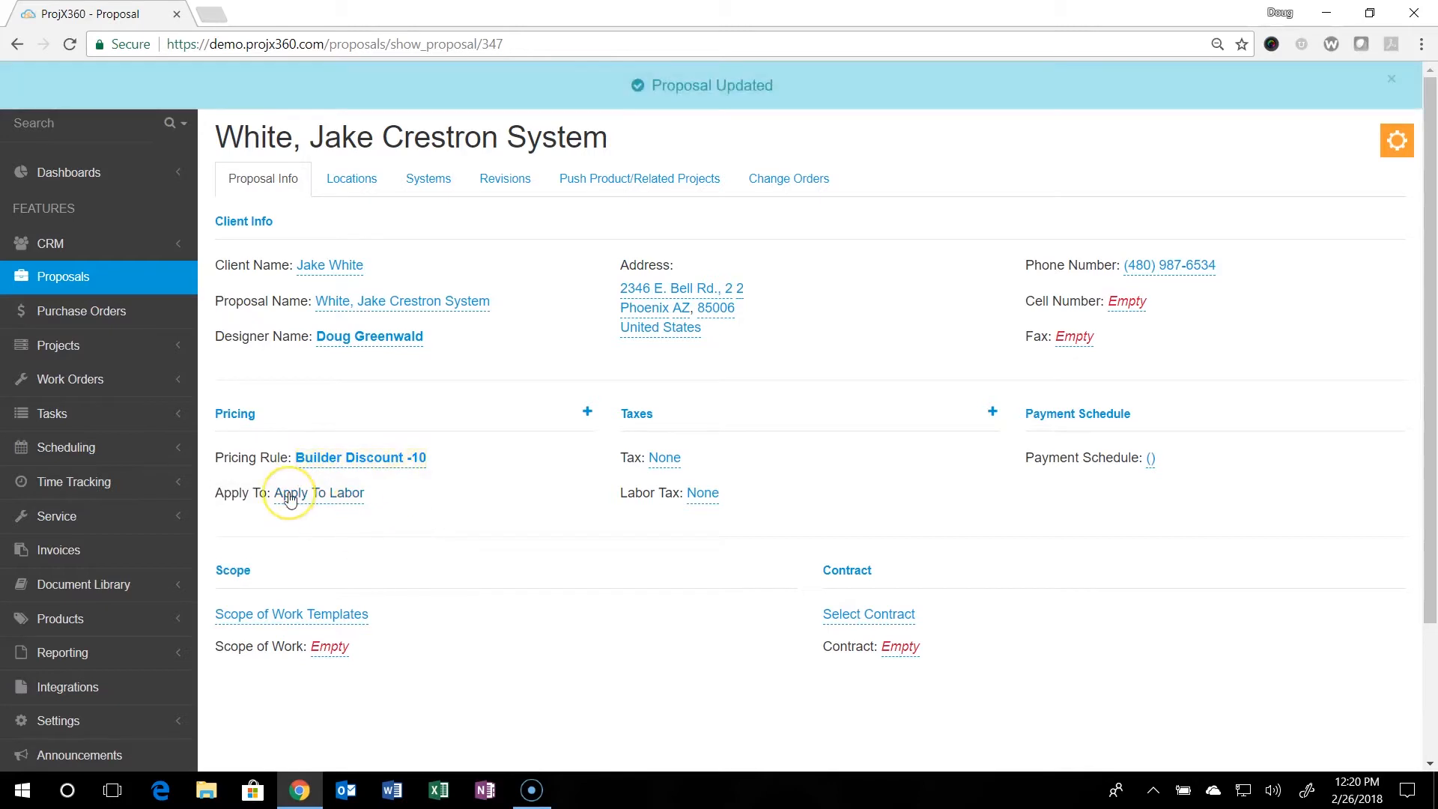
click(318, 492)
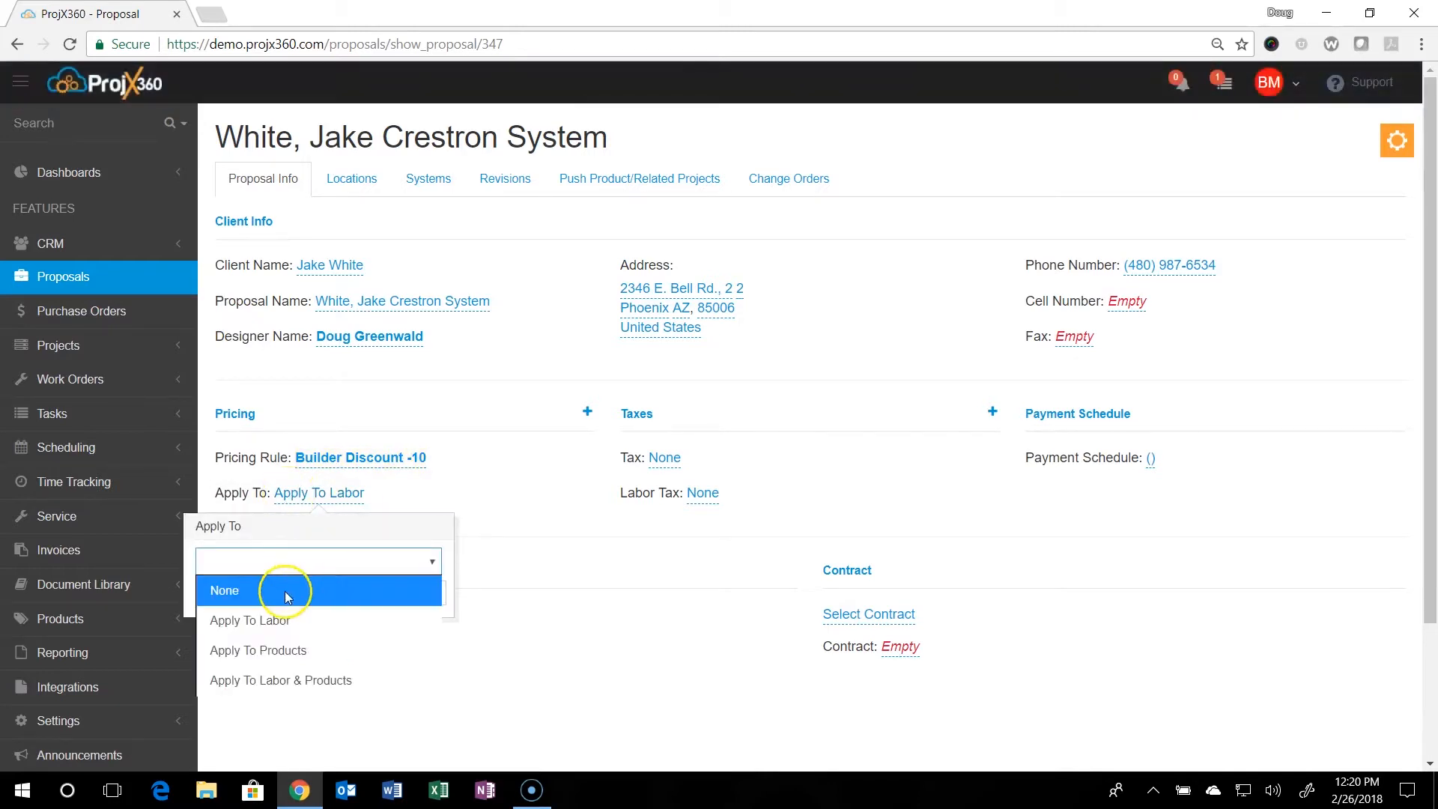
mouse_move(293, 633)
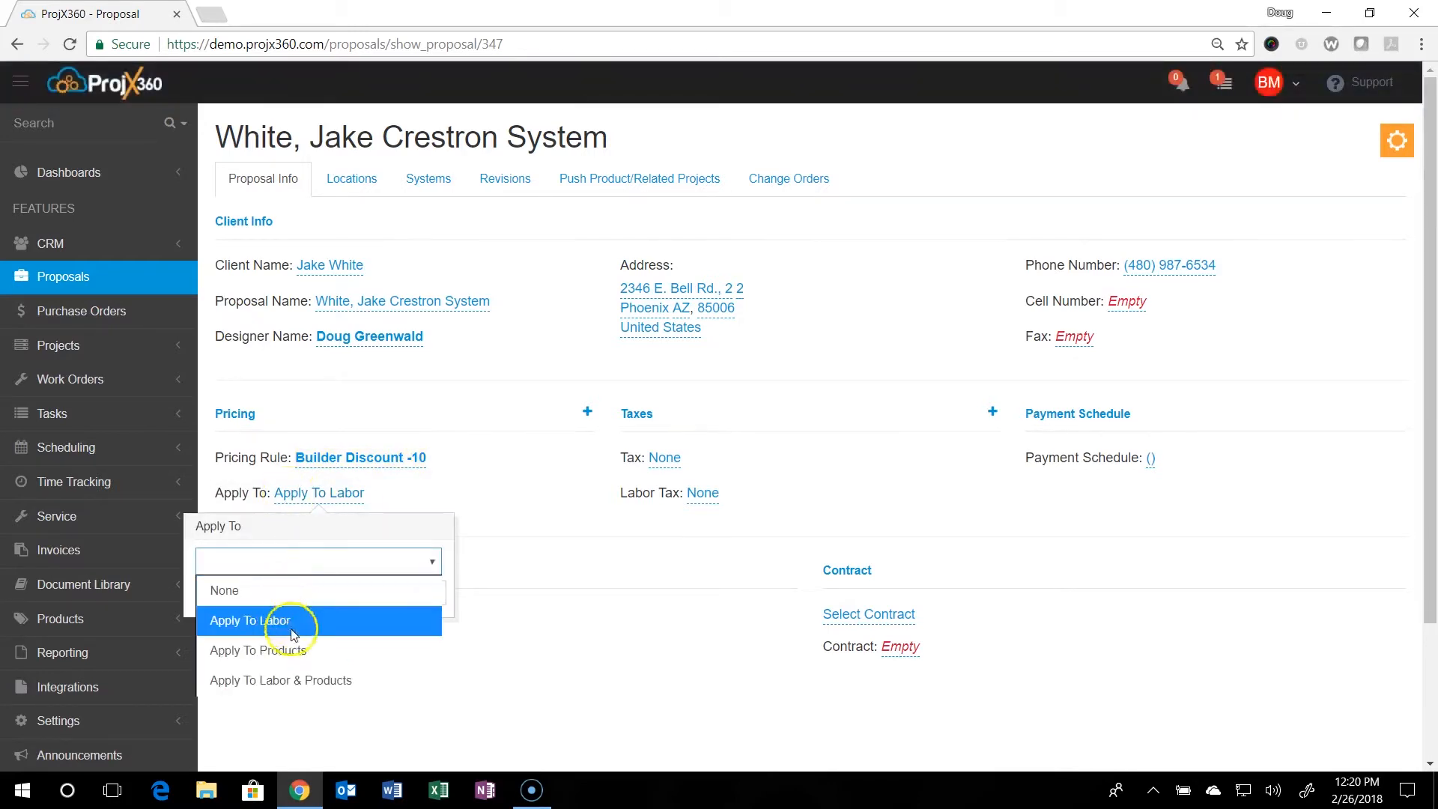
mouse_move(315, 686)
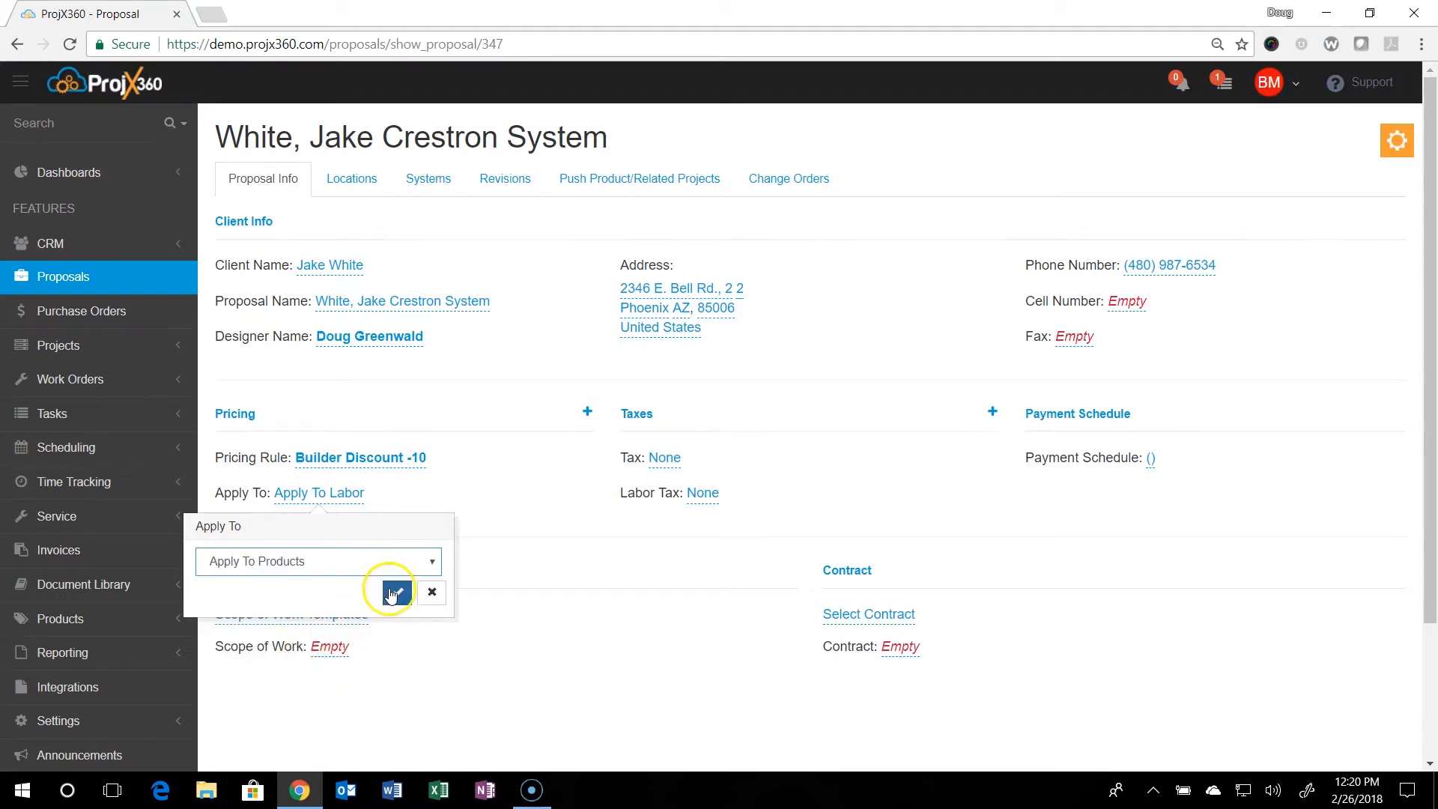
click(395, 592)
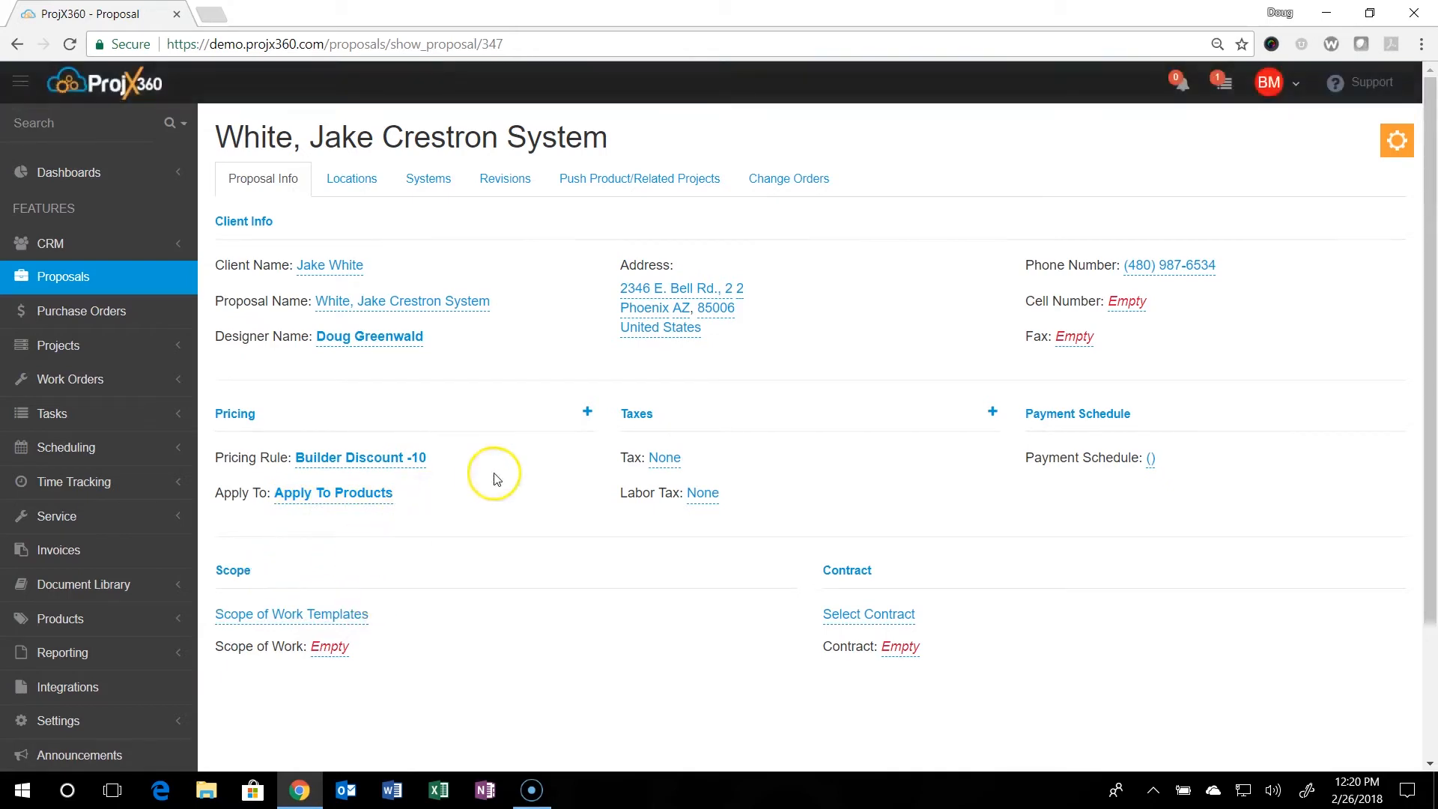
- Select the 7.9500% Sales Tax rate and the Basic Payment Schedule (50/40/10)
click(662, 457)
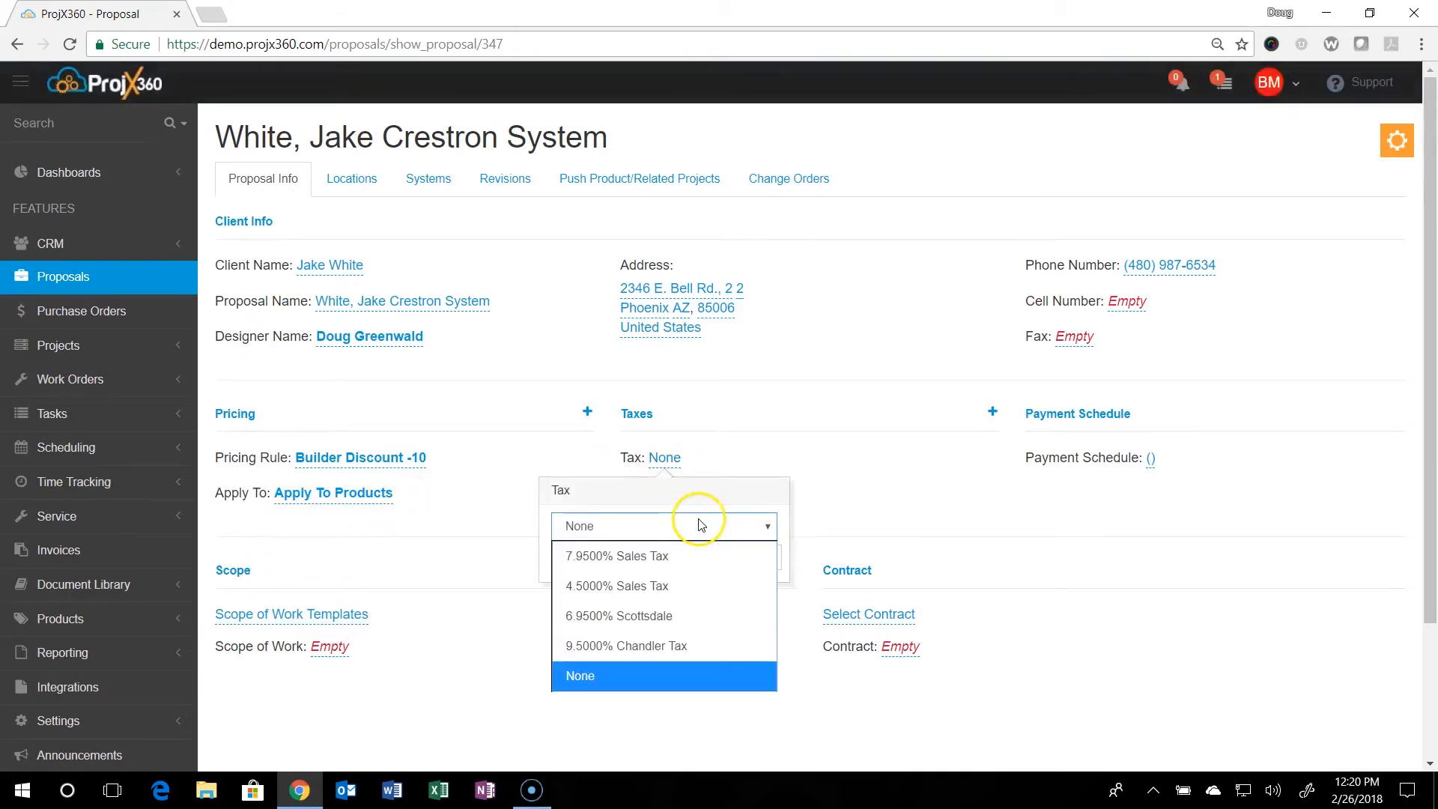
click(616, 556)
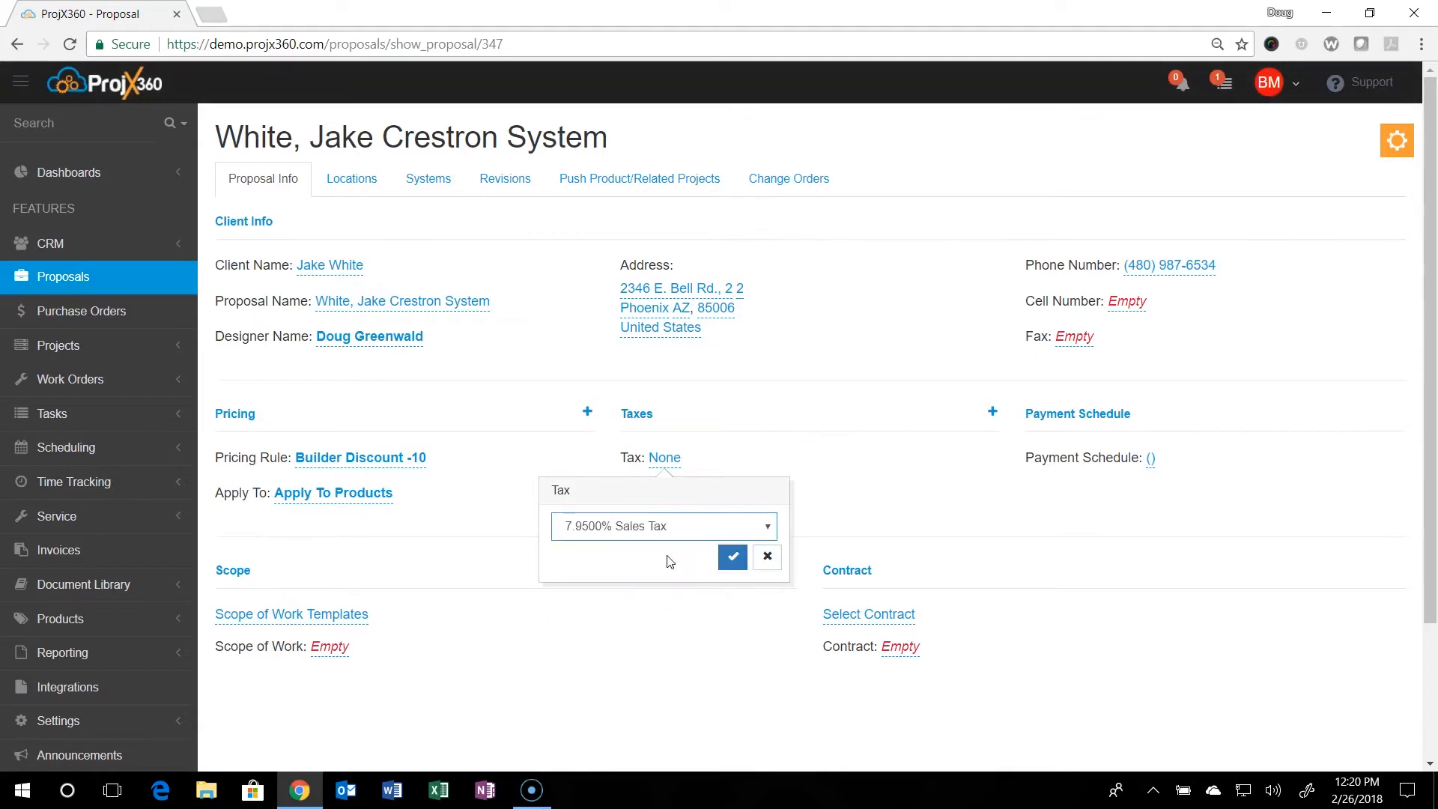
click(732, 556)
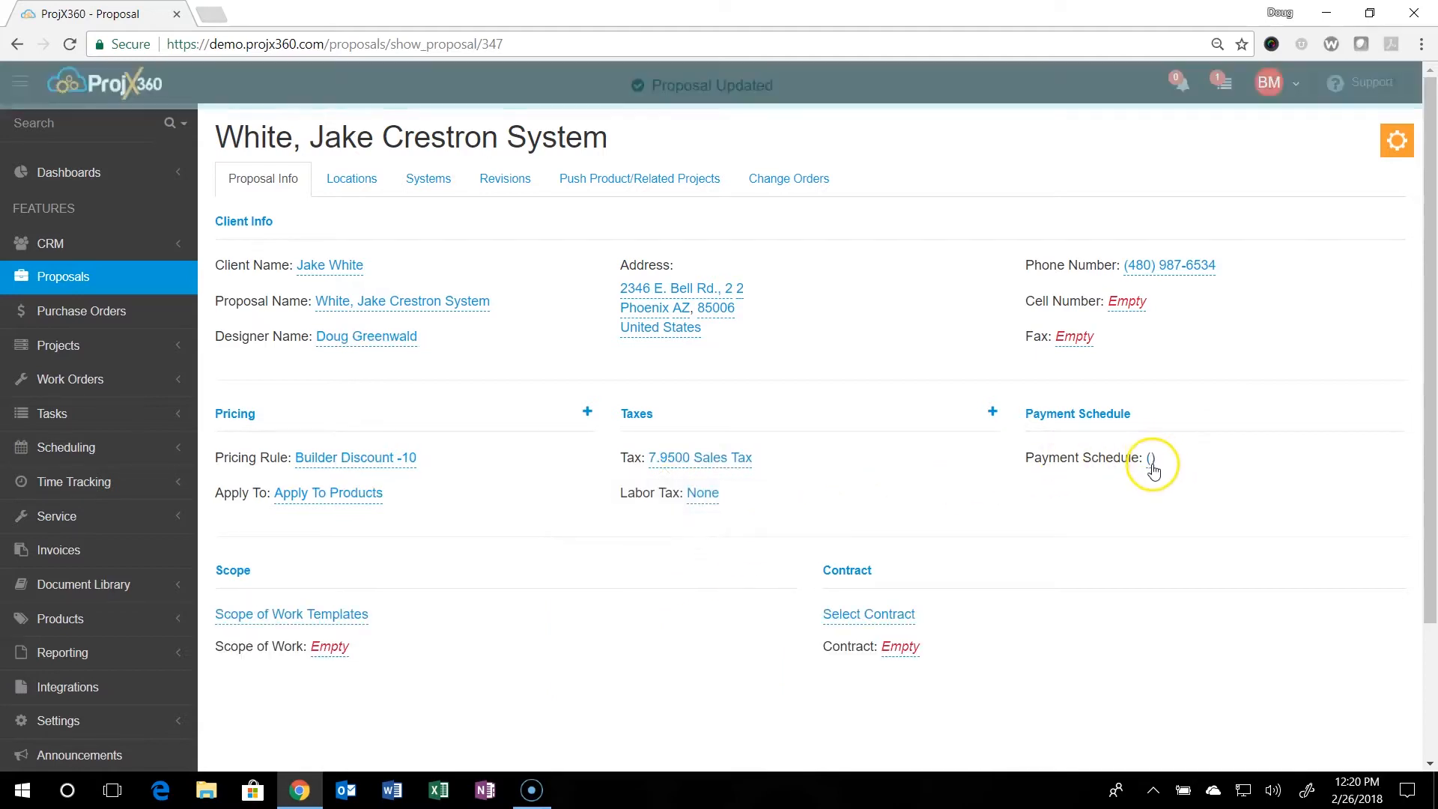
click(1152, 457)
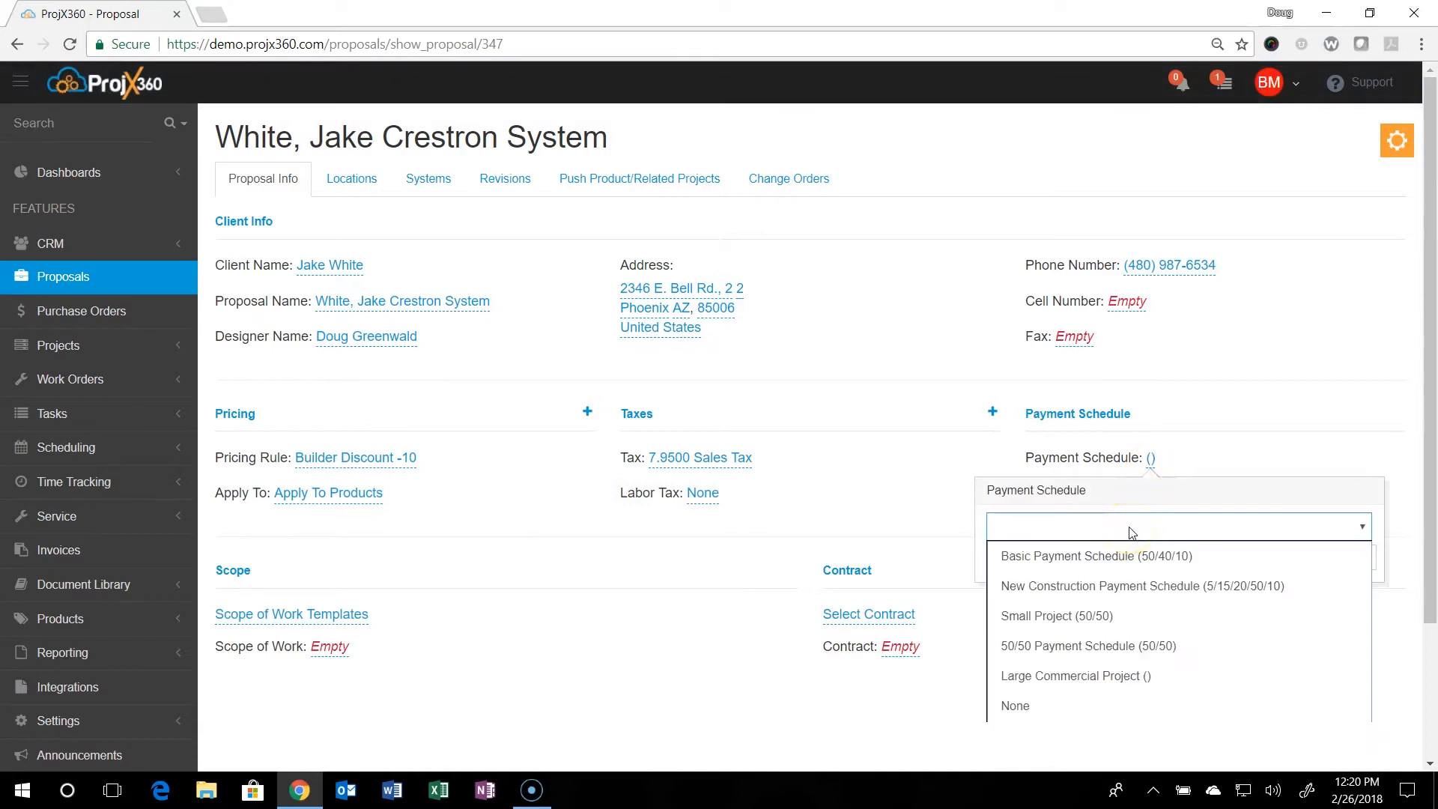
mouse_move(1123, 615)
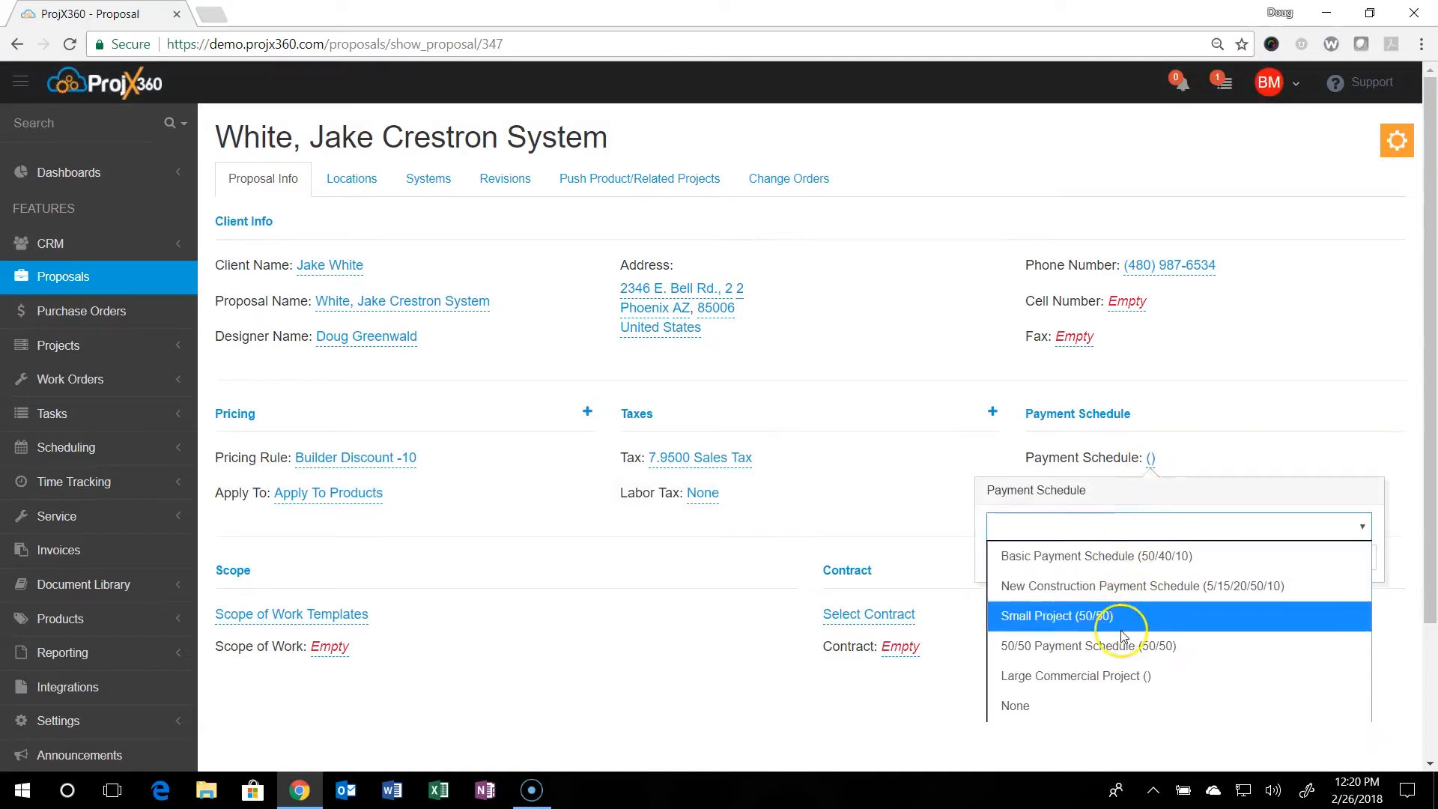
mouse_move(1082, 556)
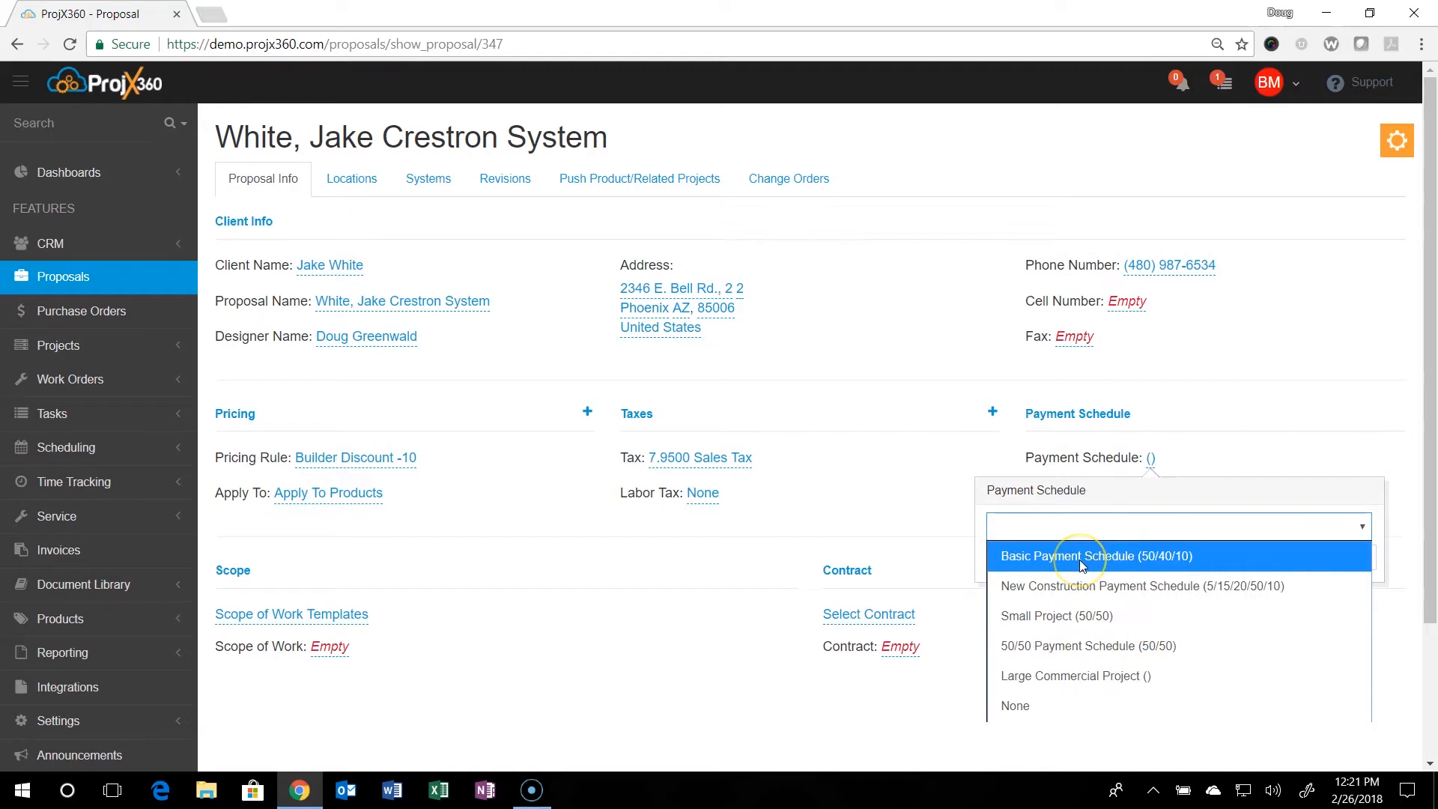
click(1079, 555)
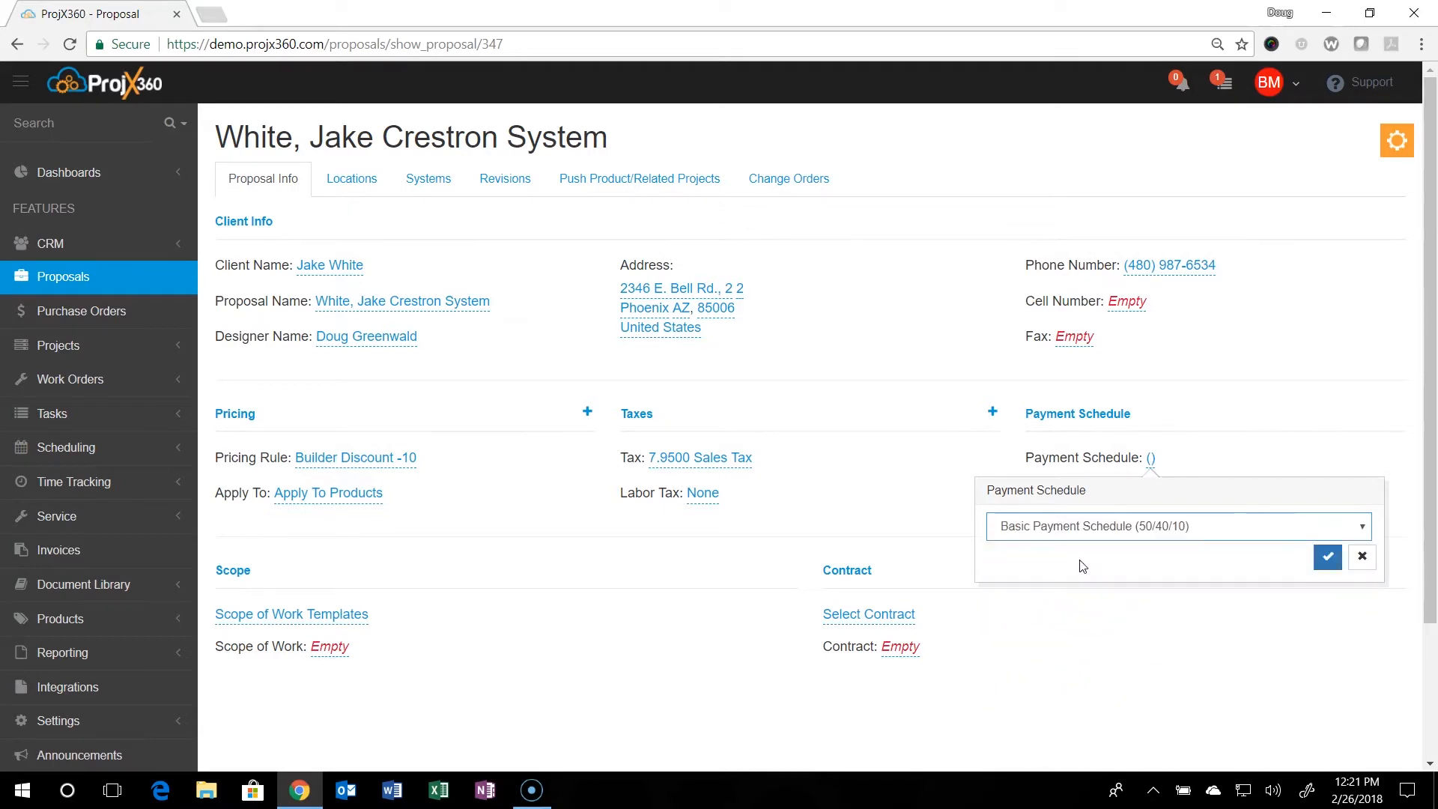
click(1326, 557)
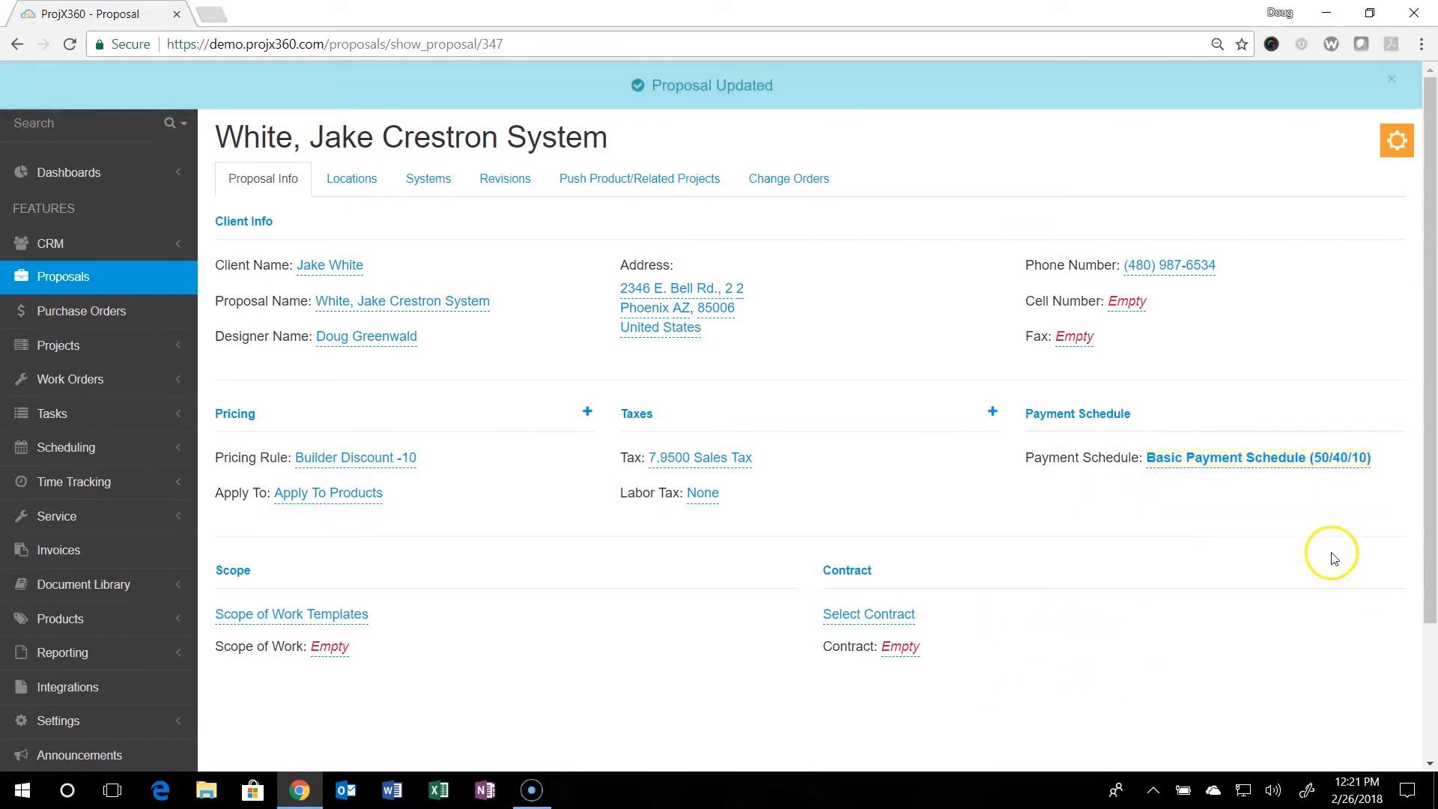
click(1391, 78)
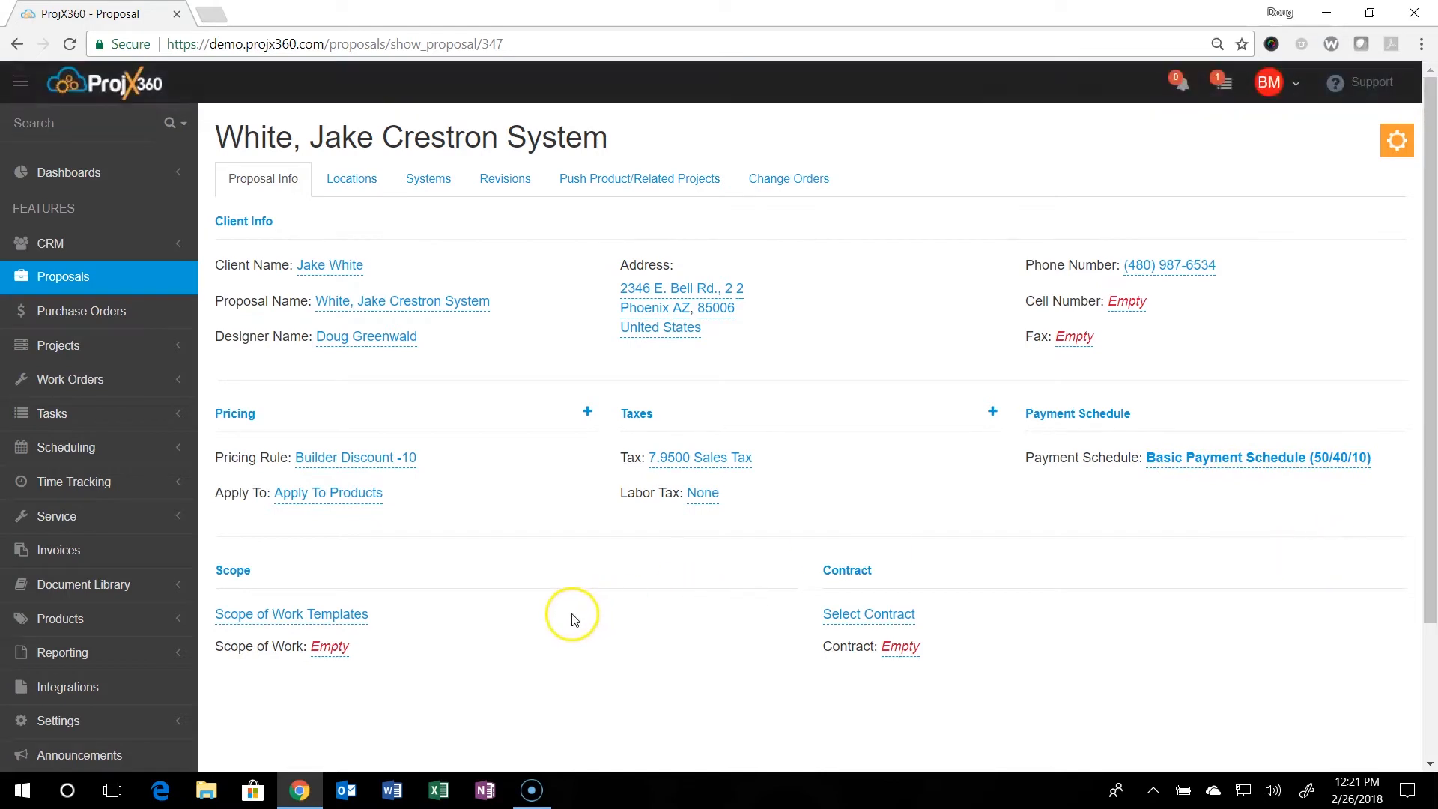
- Apply the Basic Scope of Work template and select Contract 1 for the agreement
click(291, 613)
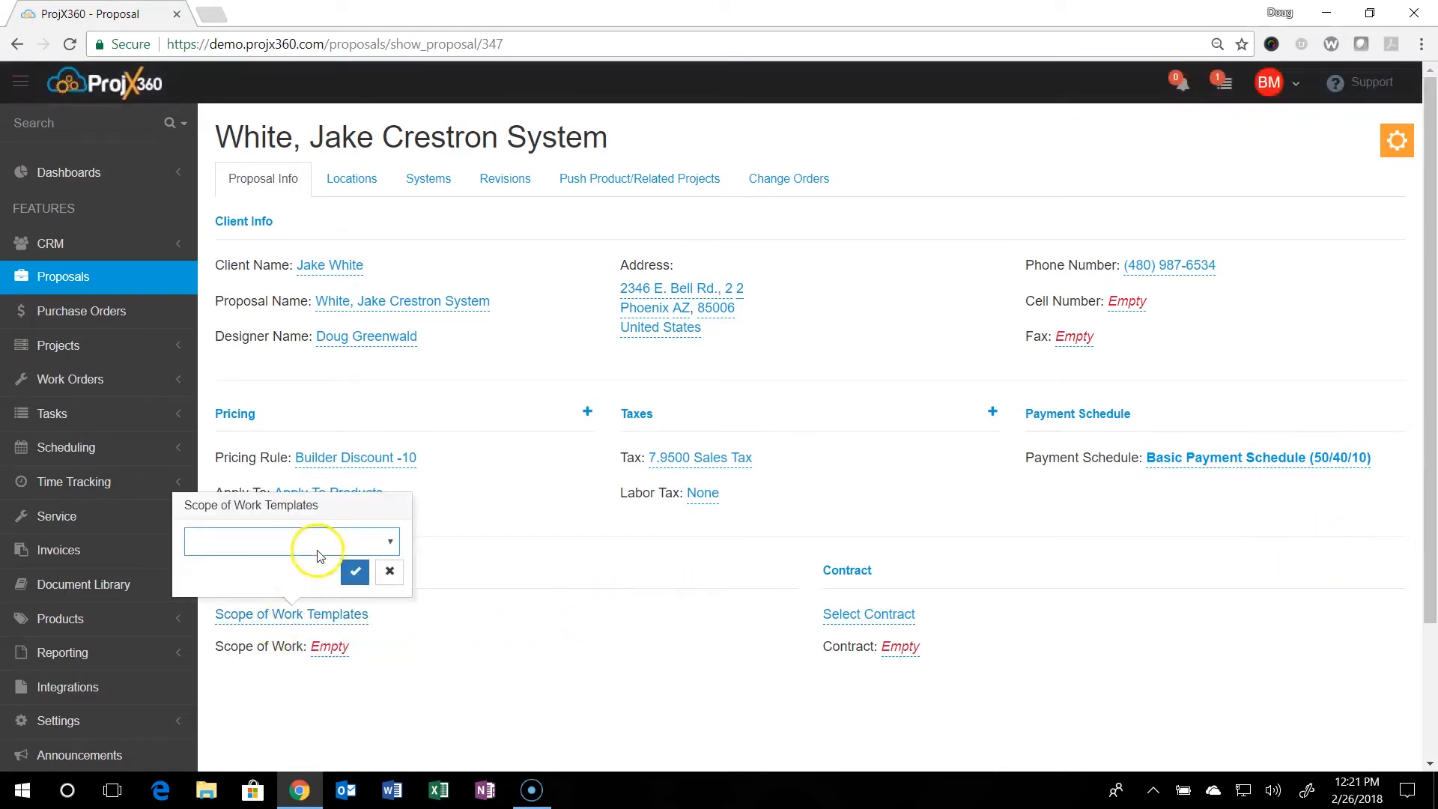
click(290, 540)
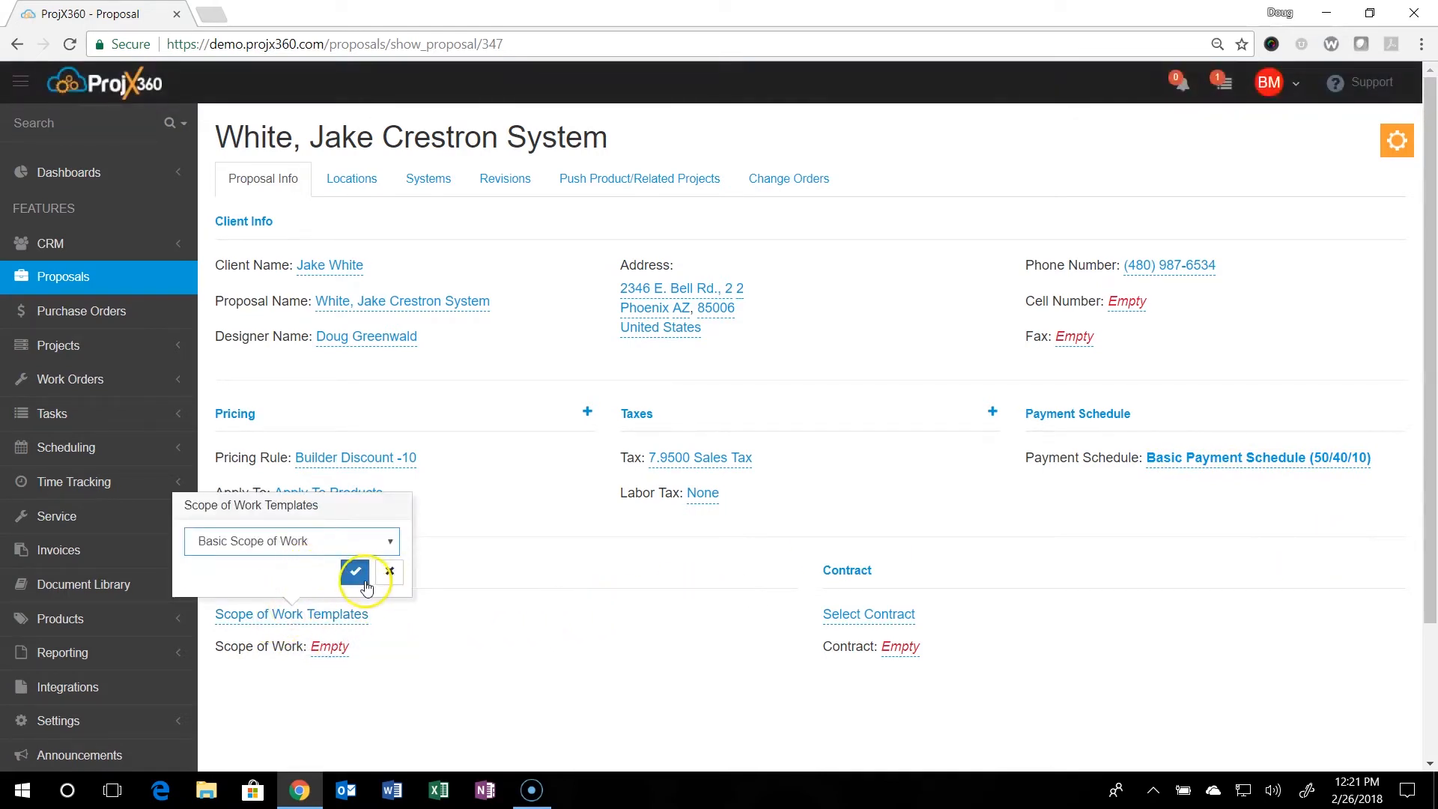
click(355, 571)
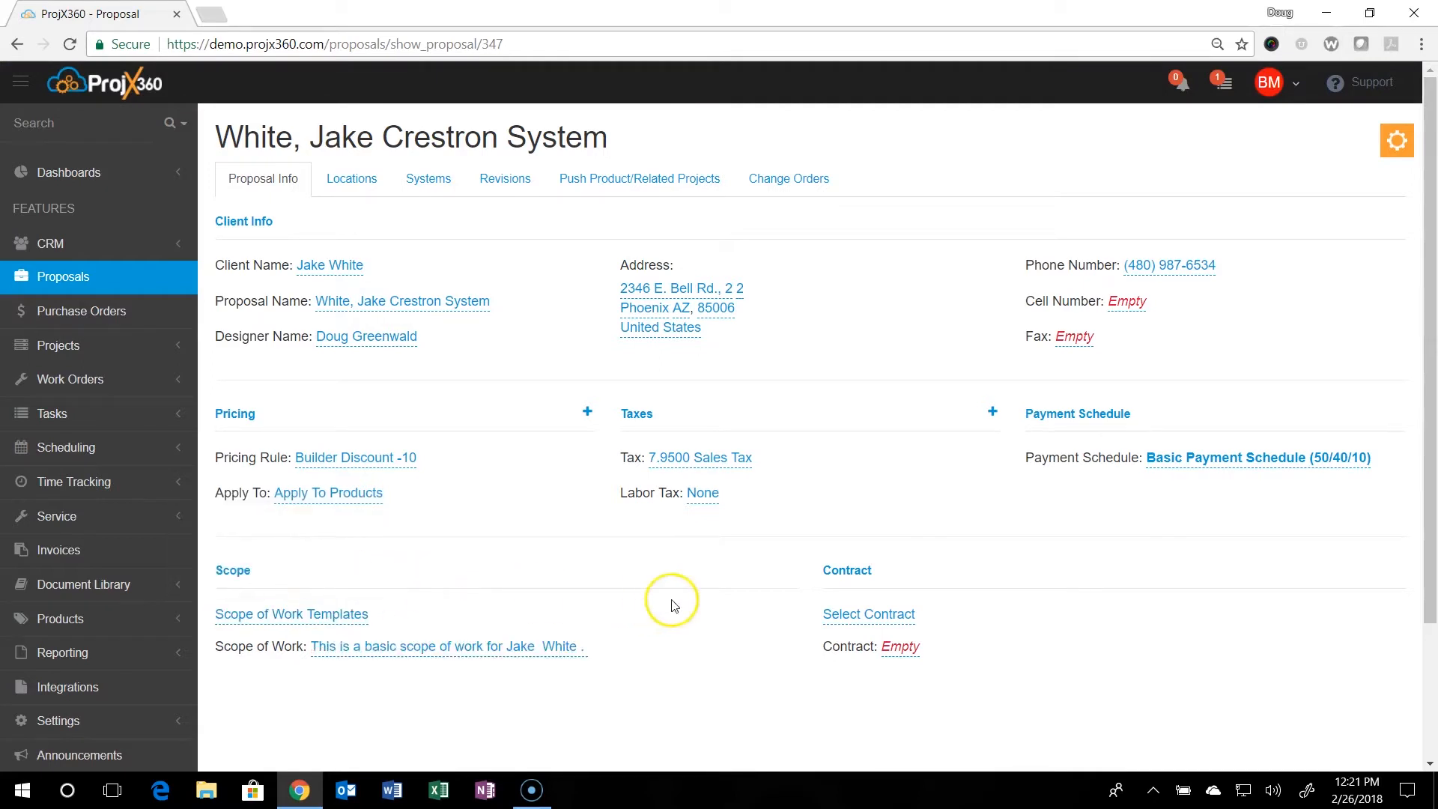
click(867, 613)
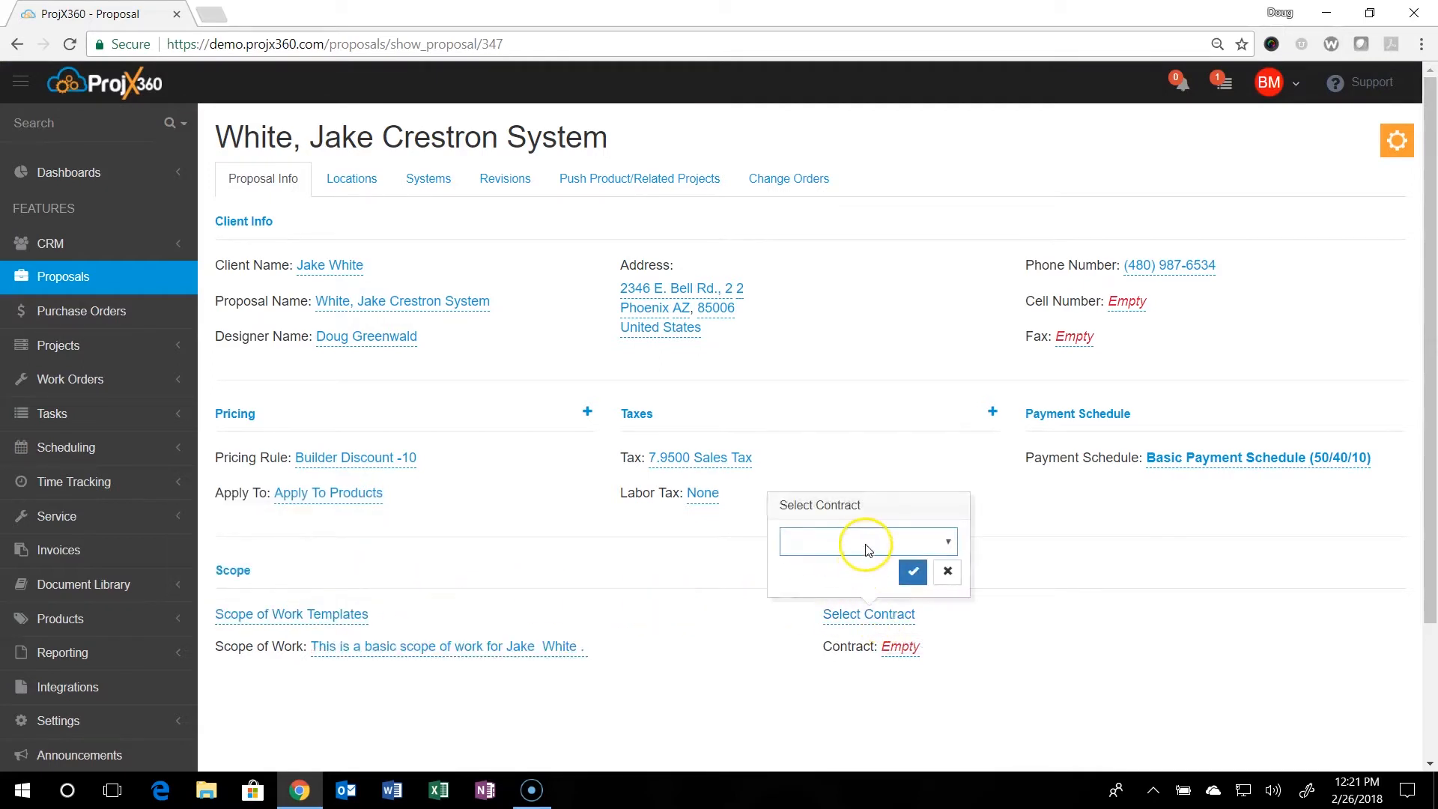
click(865, 540)
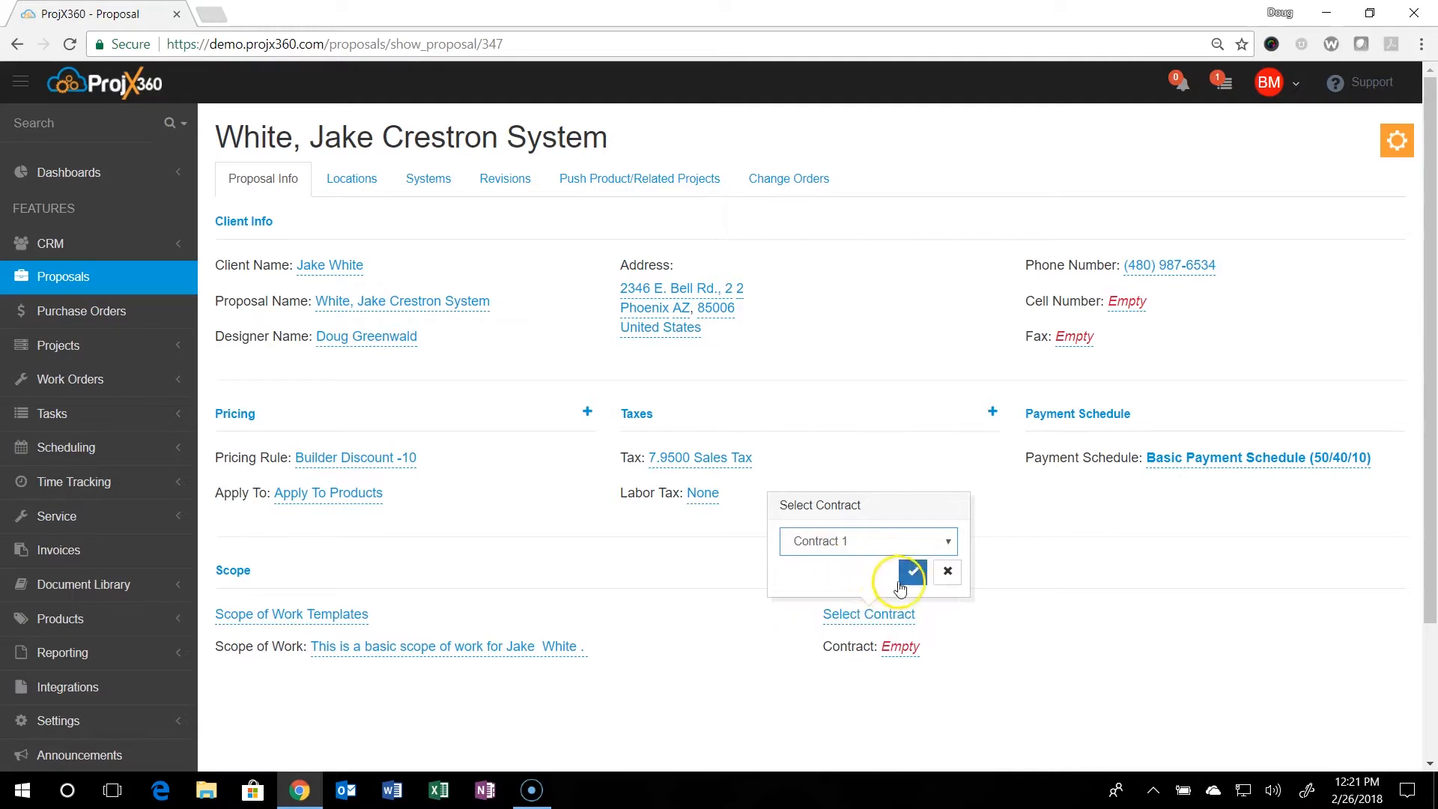
click(910, 570)
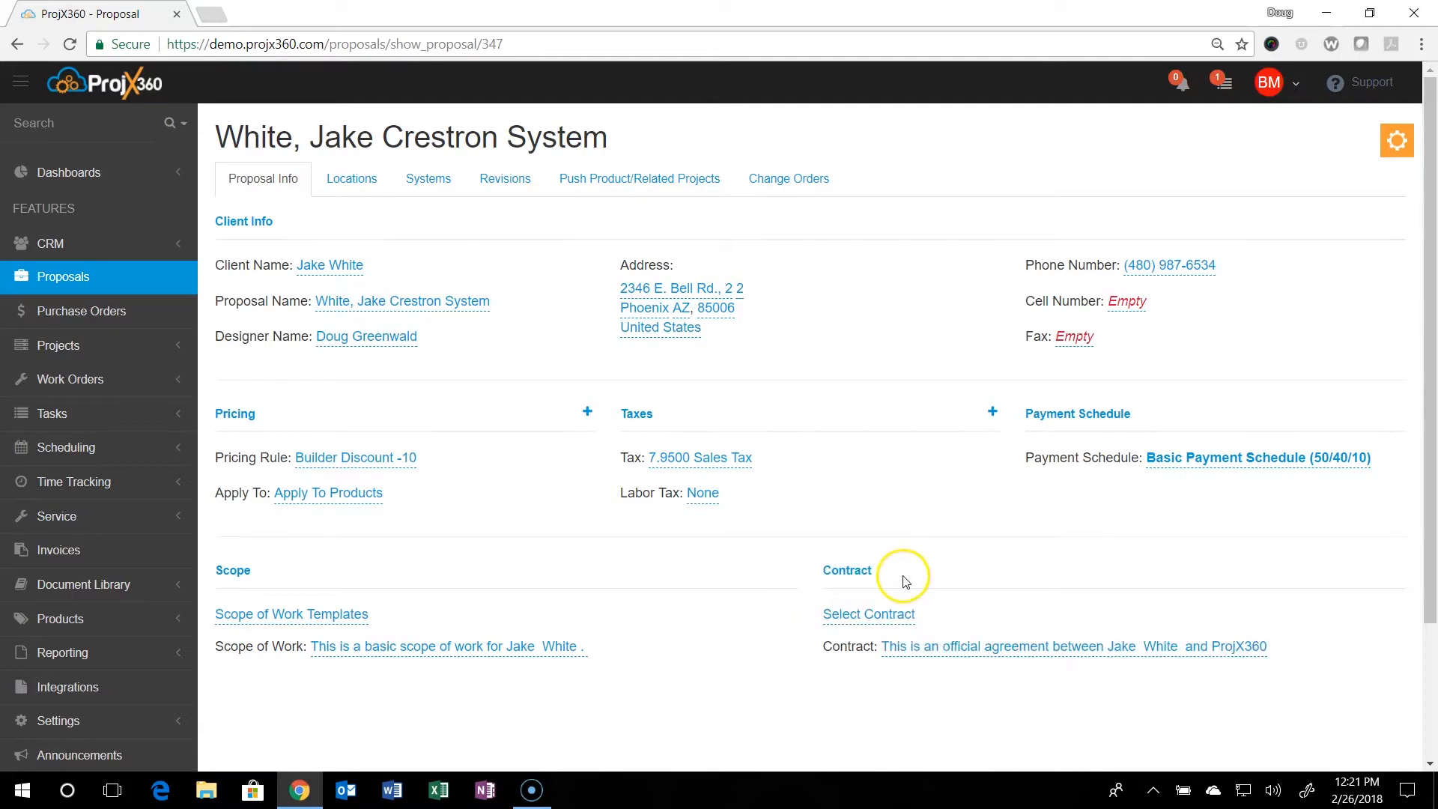
mouse_move(352, 178)
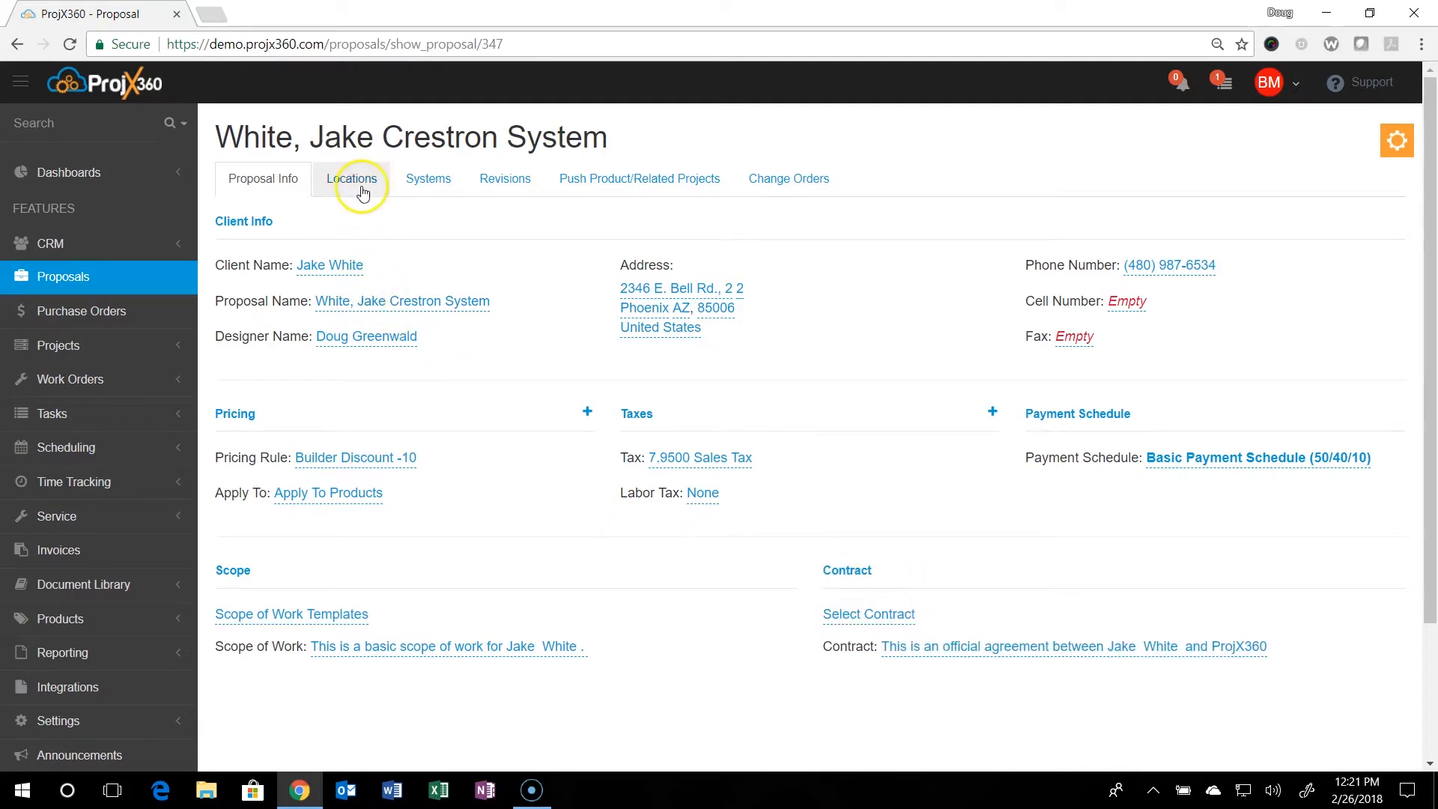
- Switch to the proposal's Locations list to choose rooms to attach
click(352, 178)
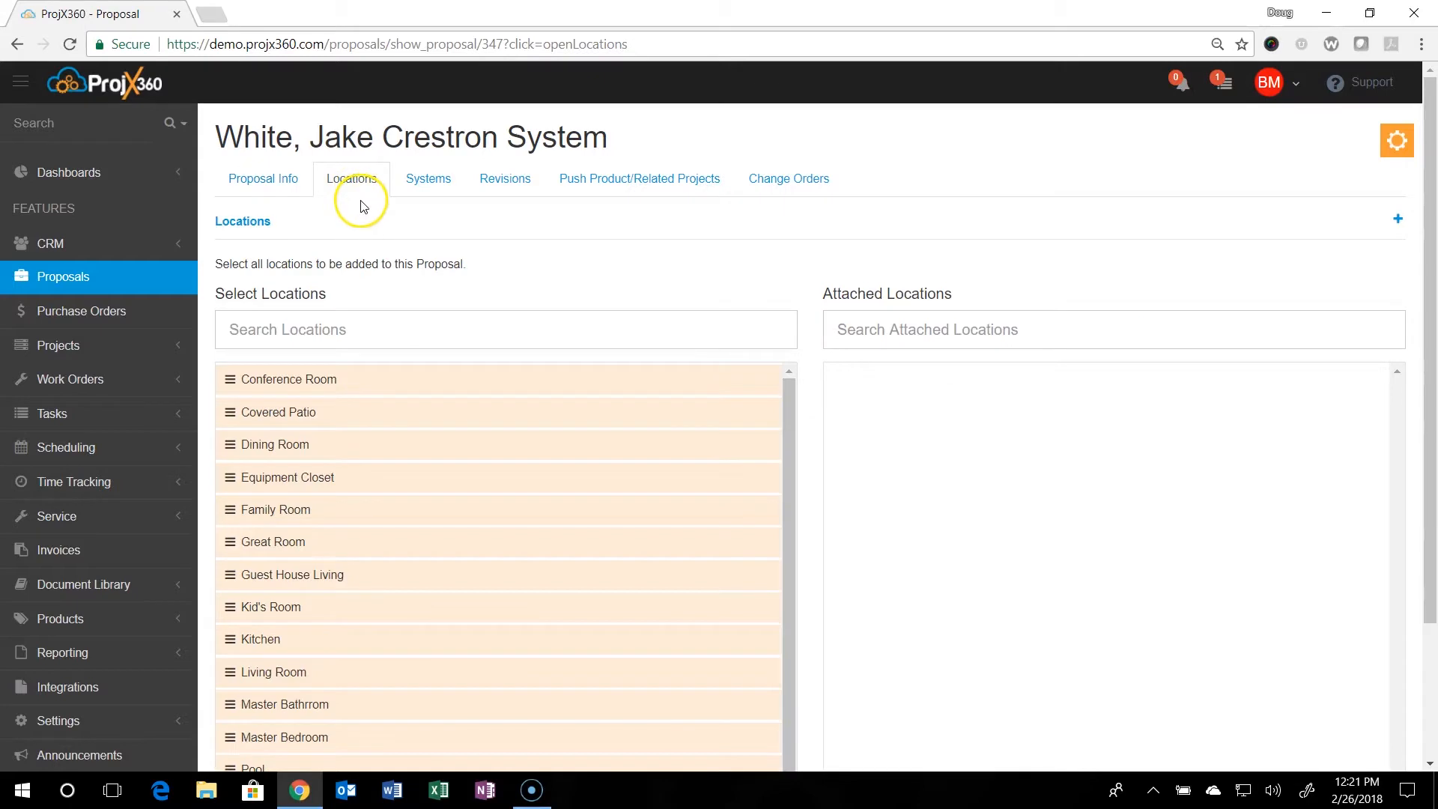
mouse_move(350, 347)
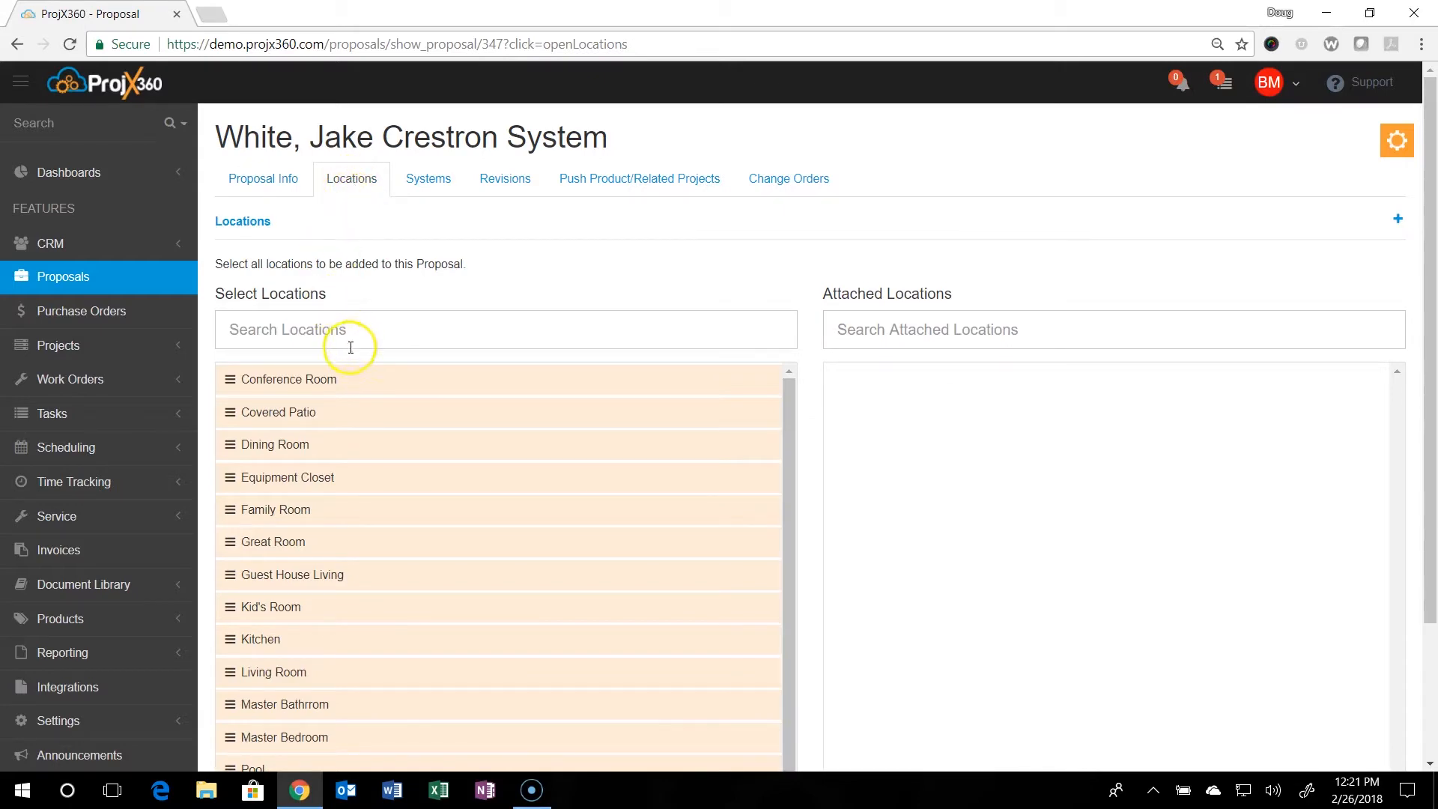
mouse_move(311, 477)
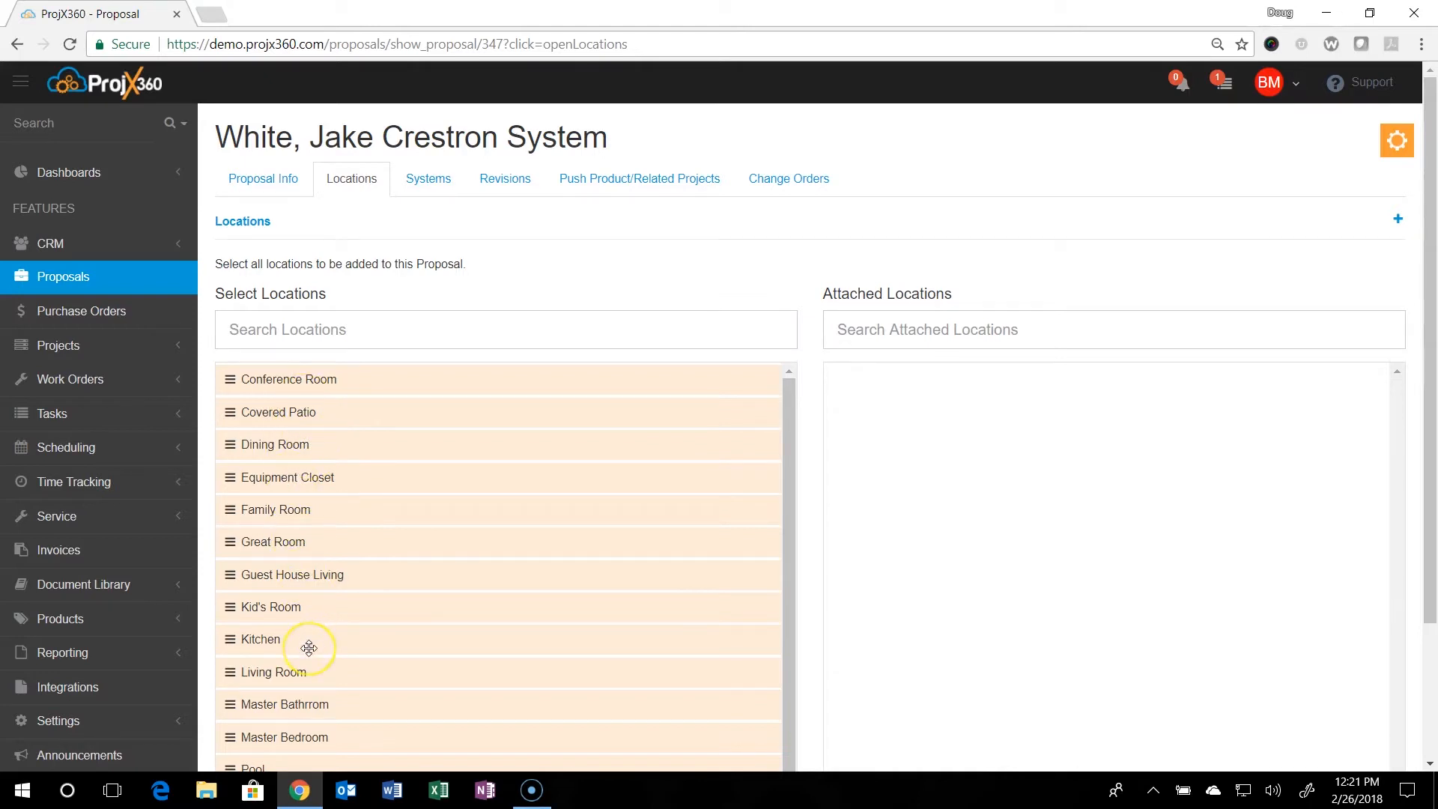
mouse_move(309, 504)
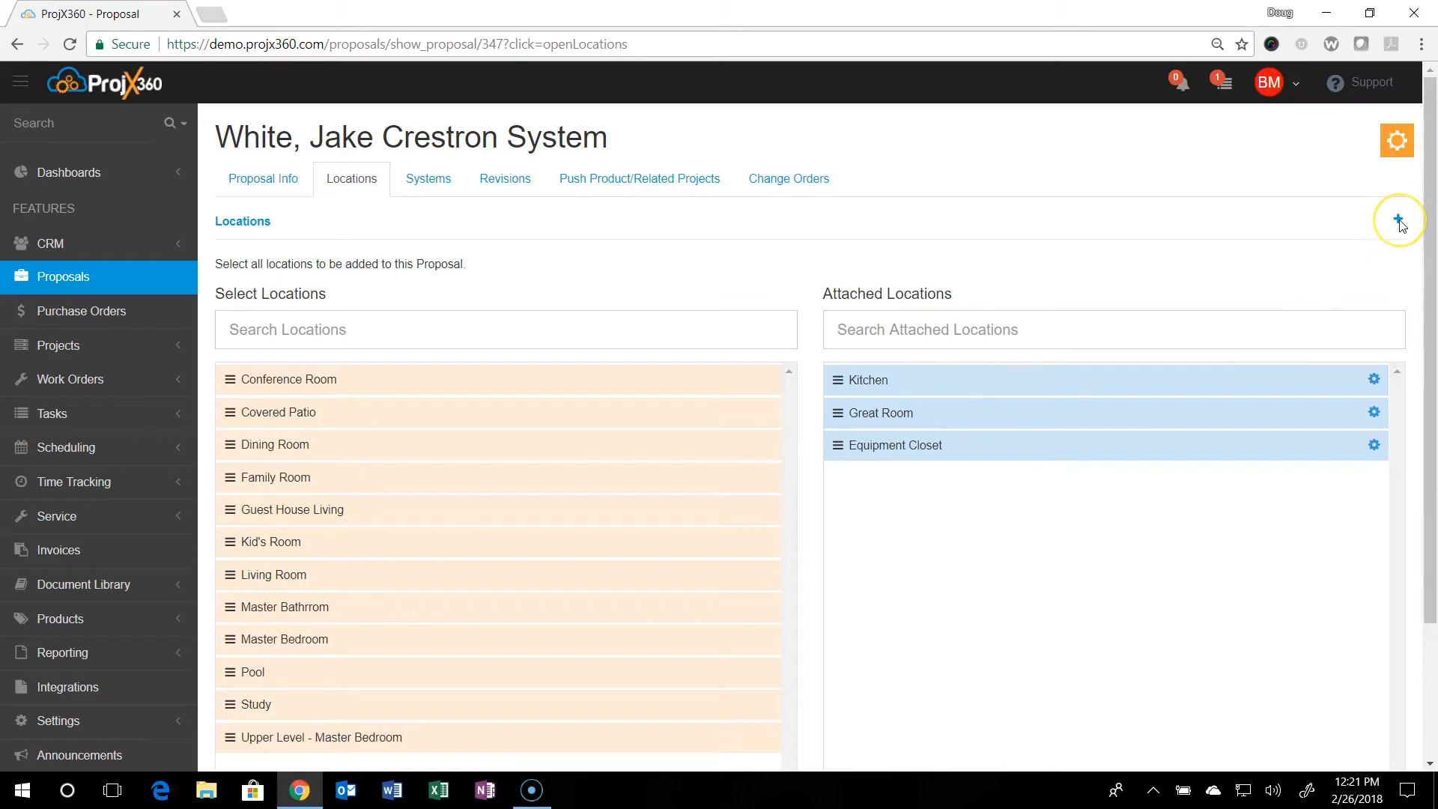
- Create a new location left as UNDEFINED, dismissing its details dialog
click(1396, 220)
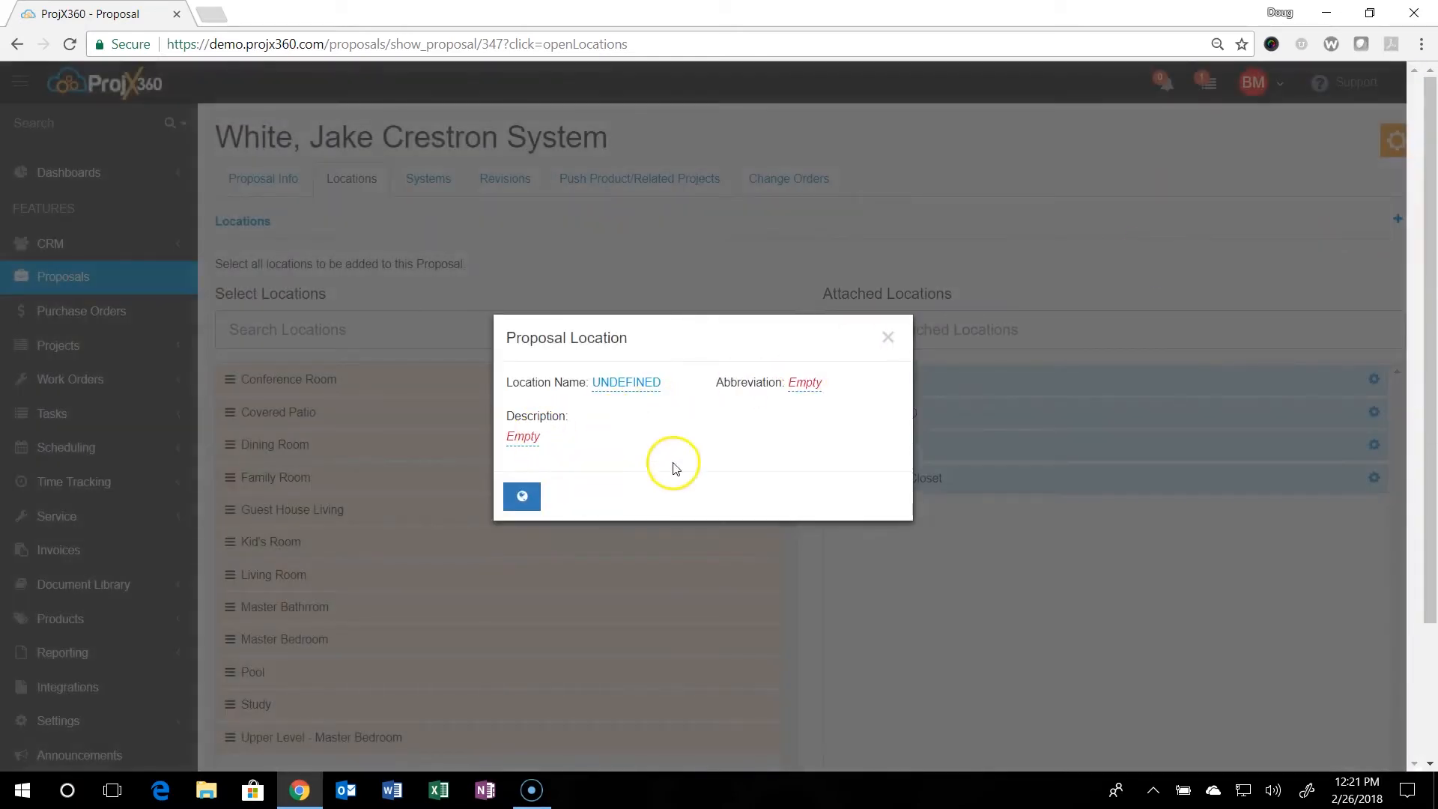
mouse_move(743, 426)
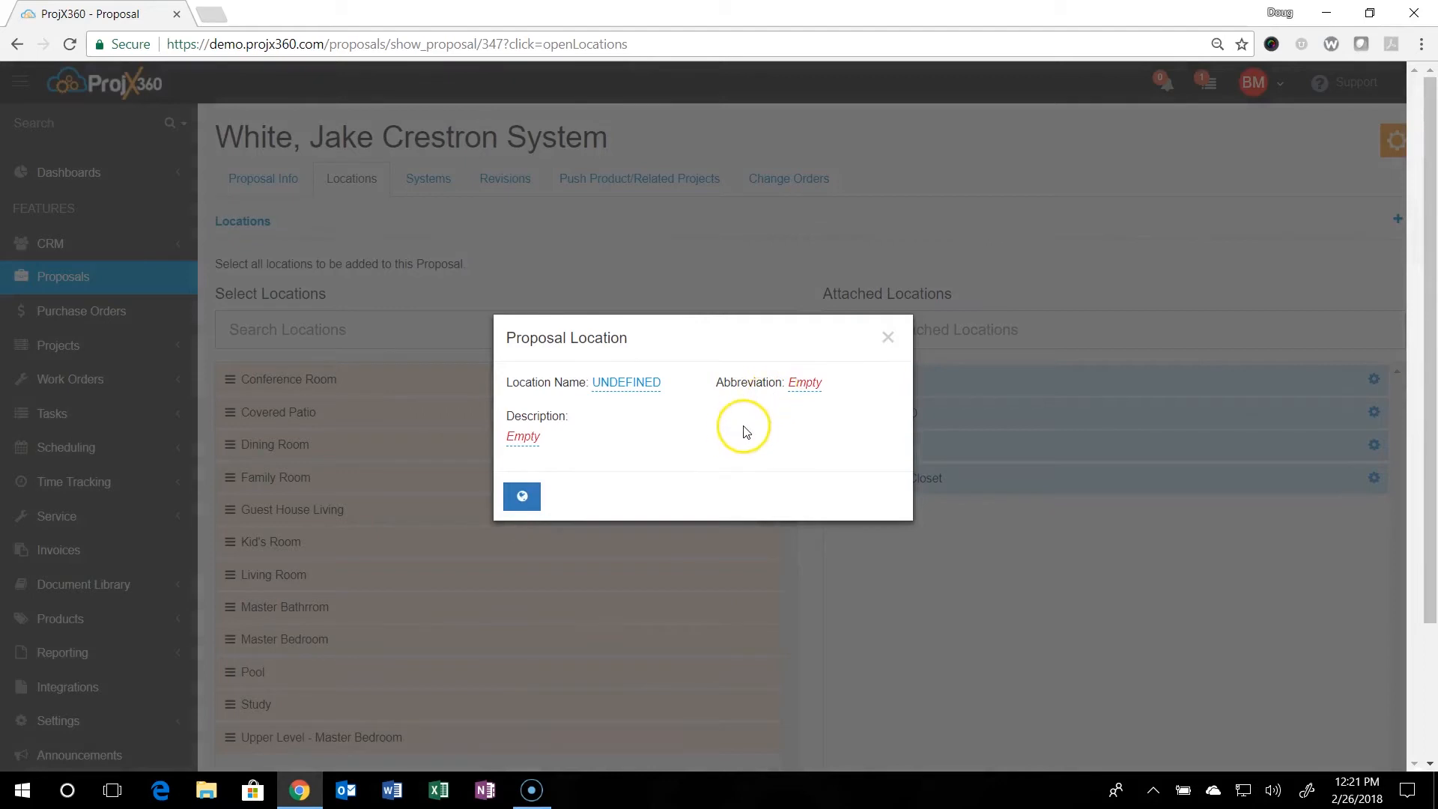
mouse_move(521, 495)
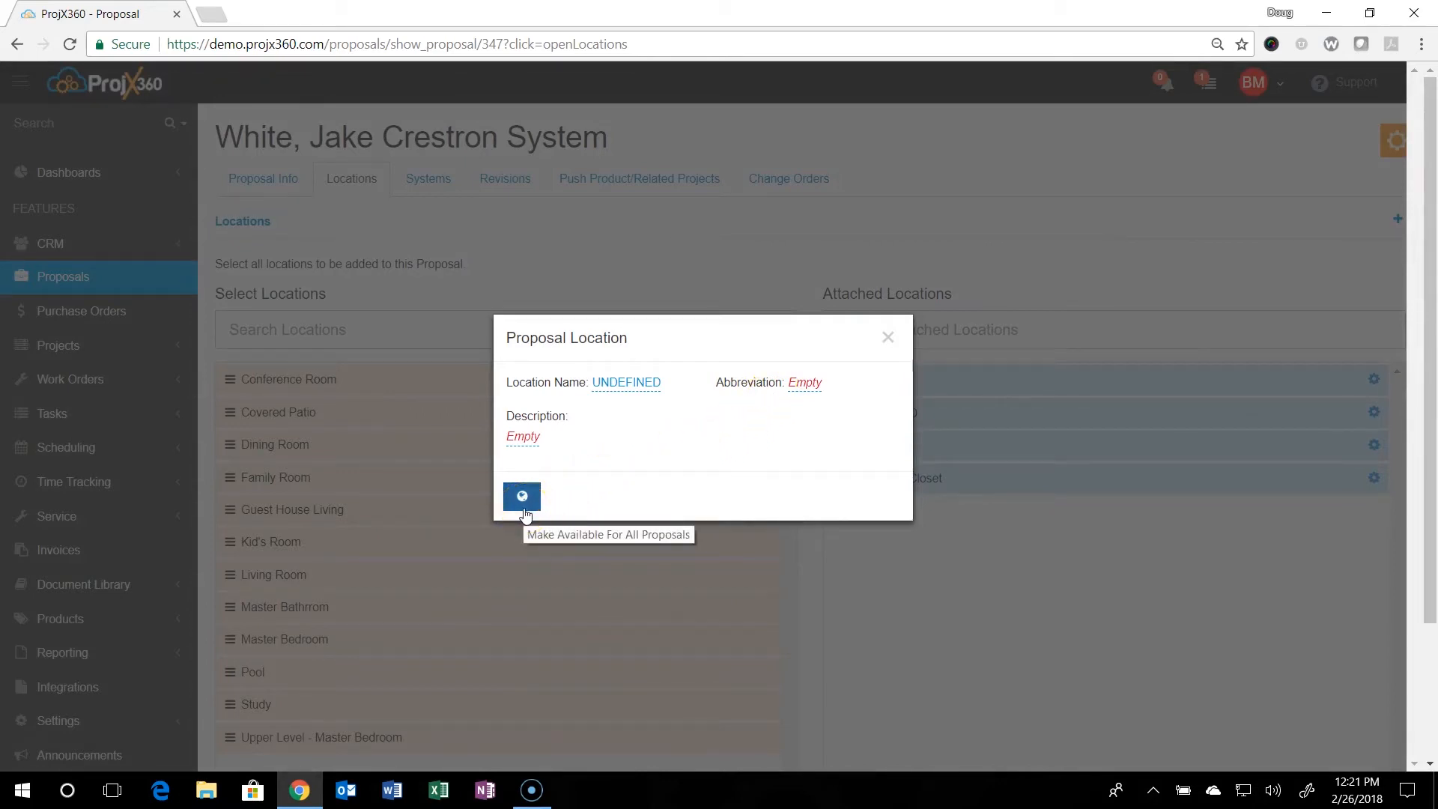
mouse_move(887, 338)
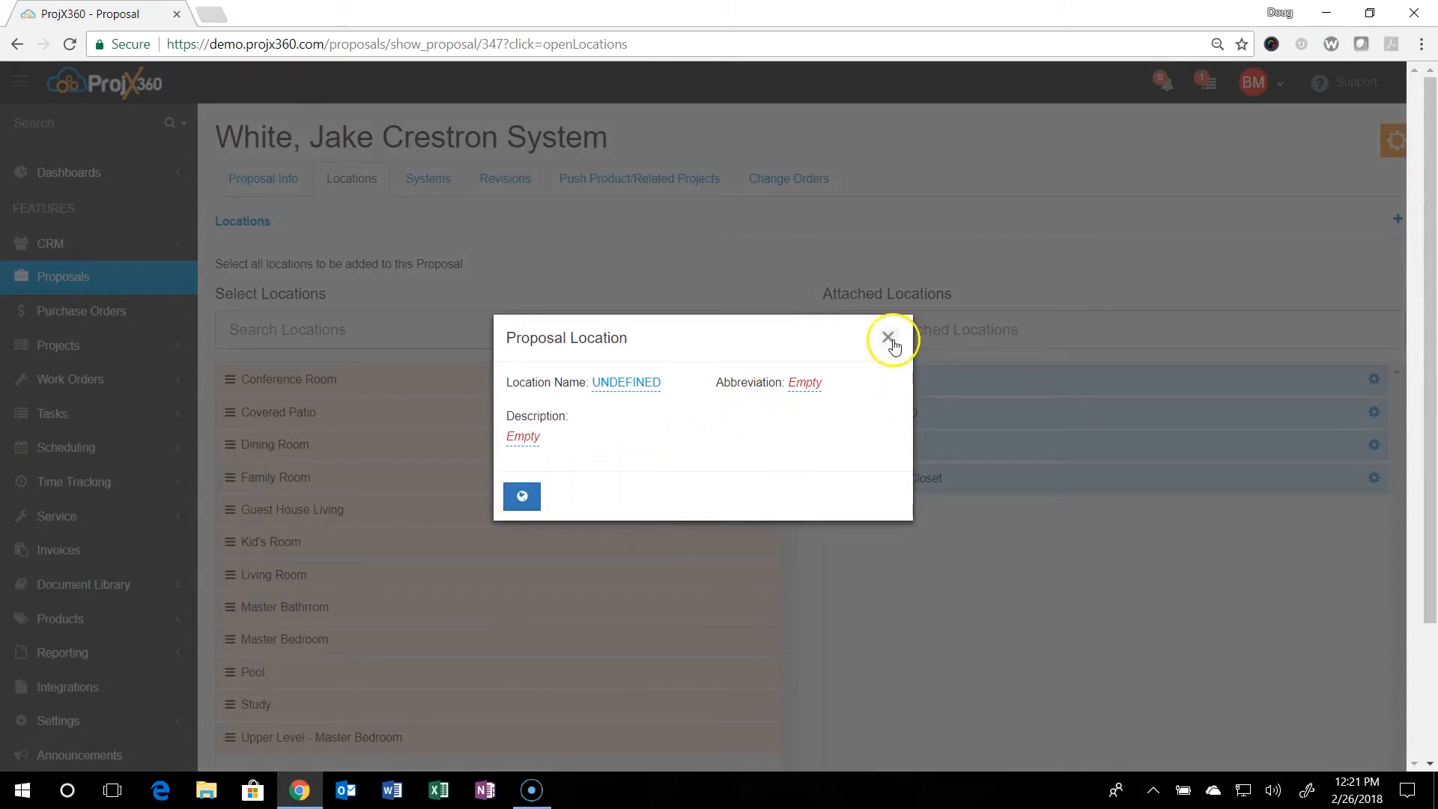
click(886, 338)
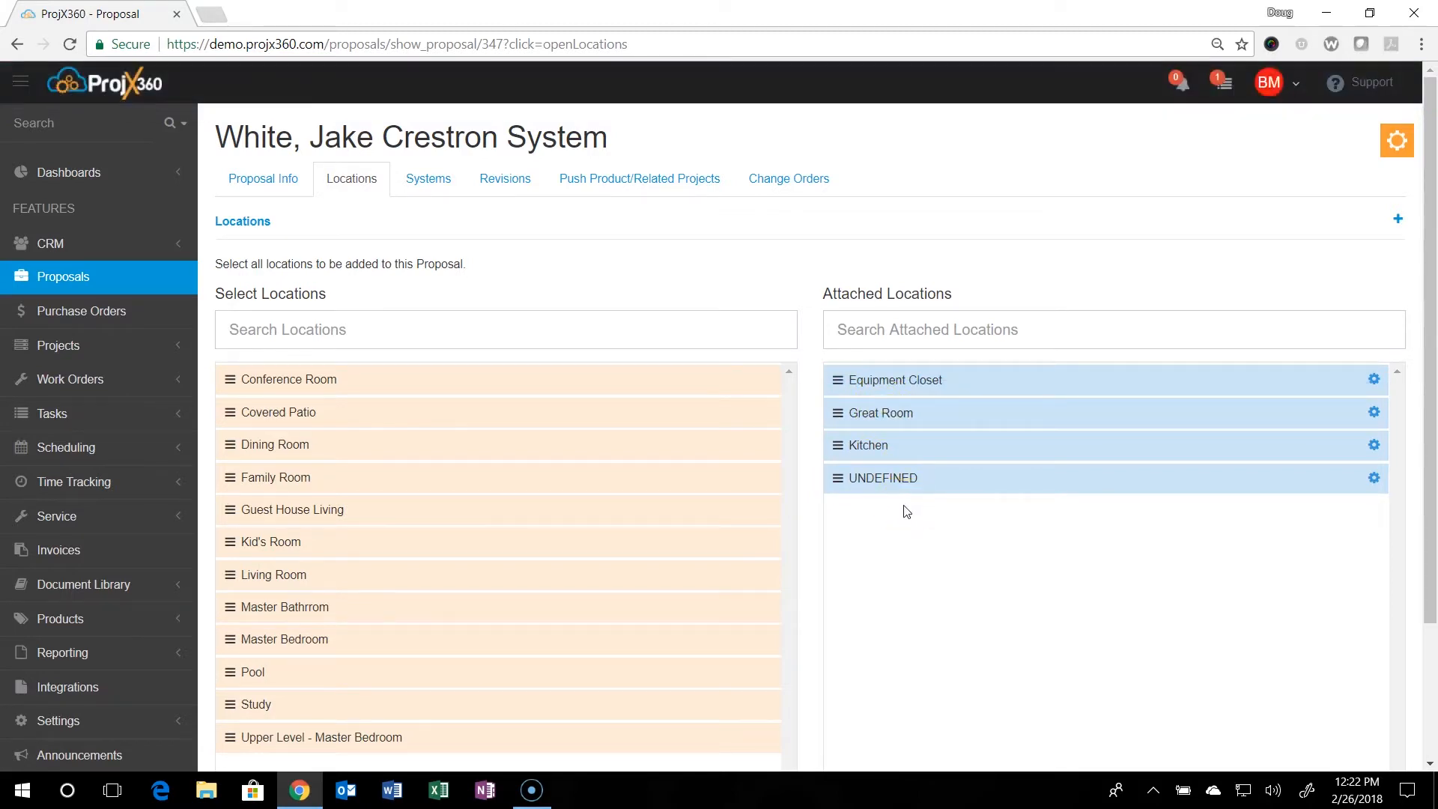
mouse_move(519, 246)
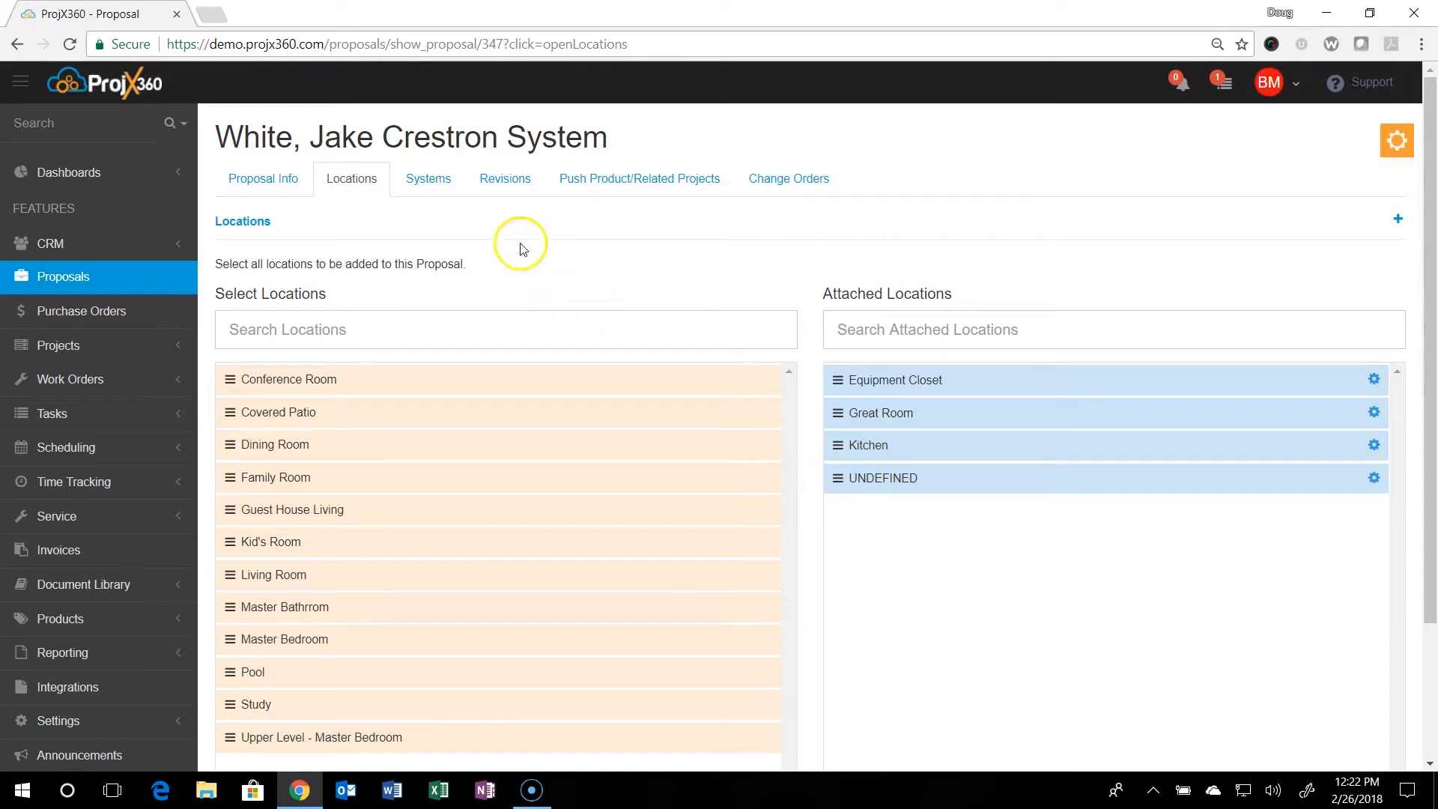
- Switch to the proposal's Systems list to choose systems to attach
click(427, 179)
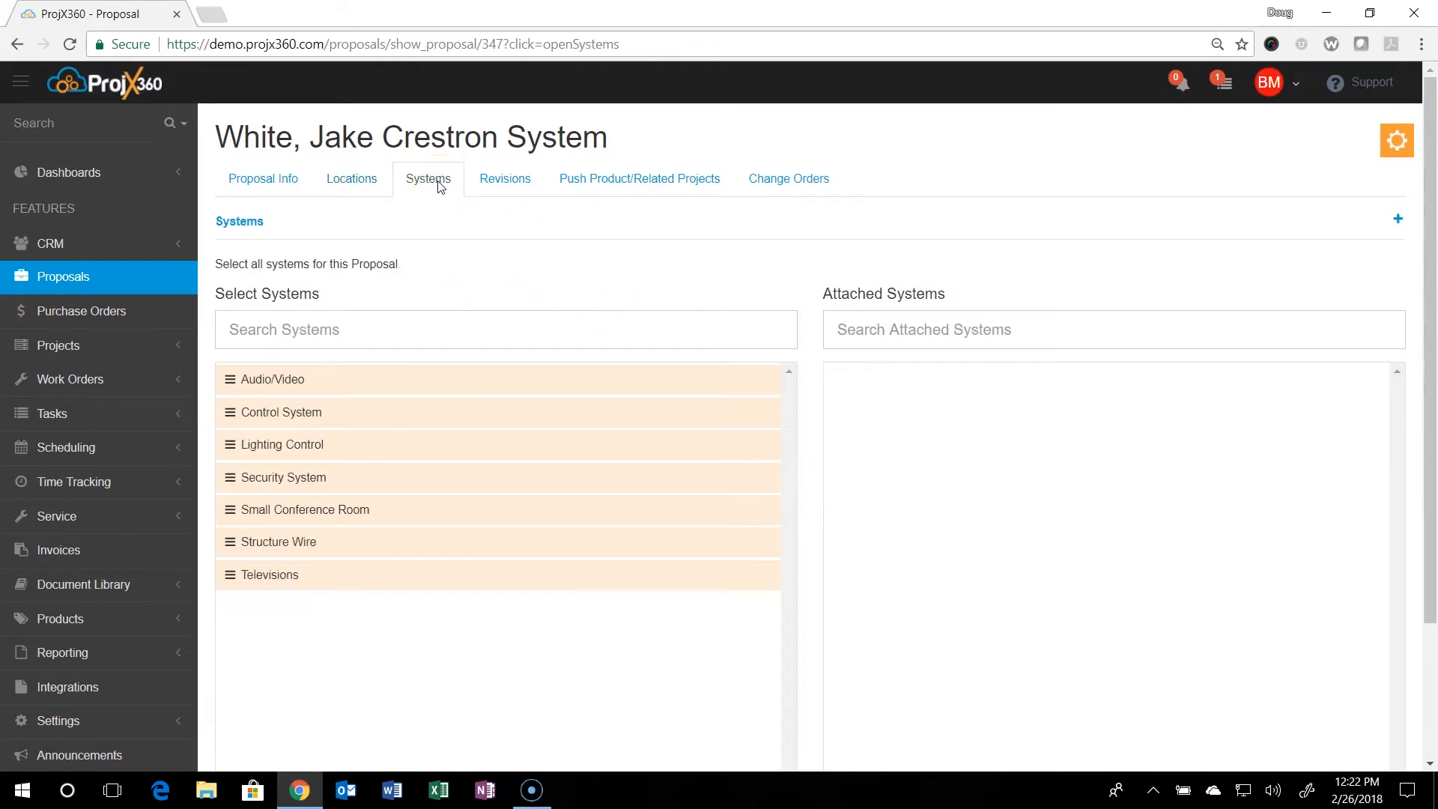
mouse_move(366, 595)
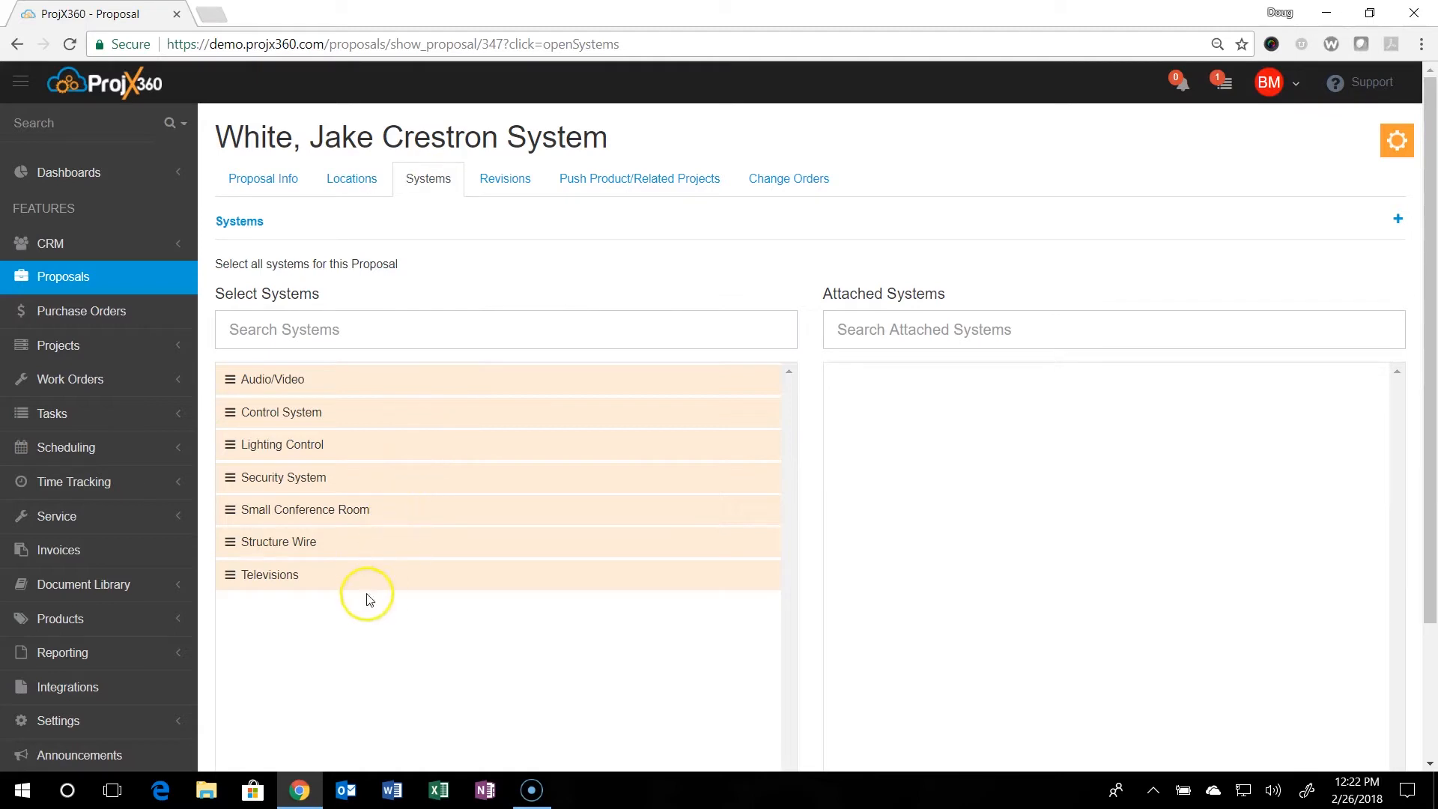
mouse_move(312, 376)
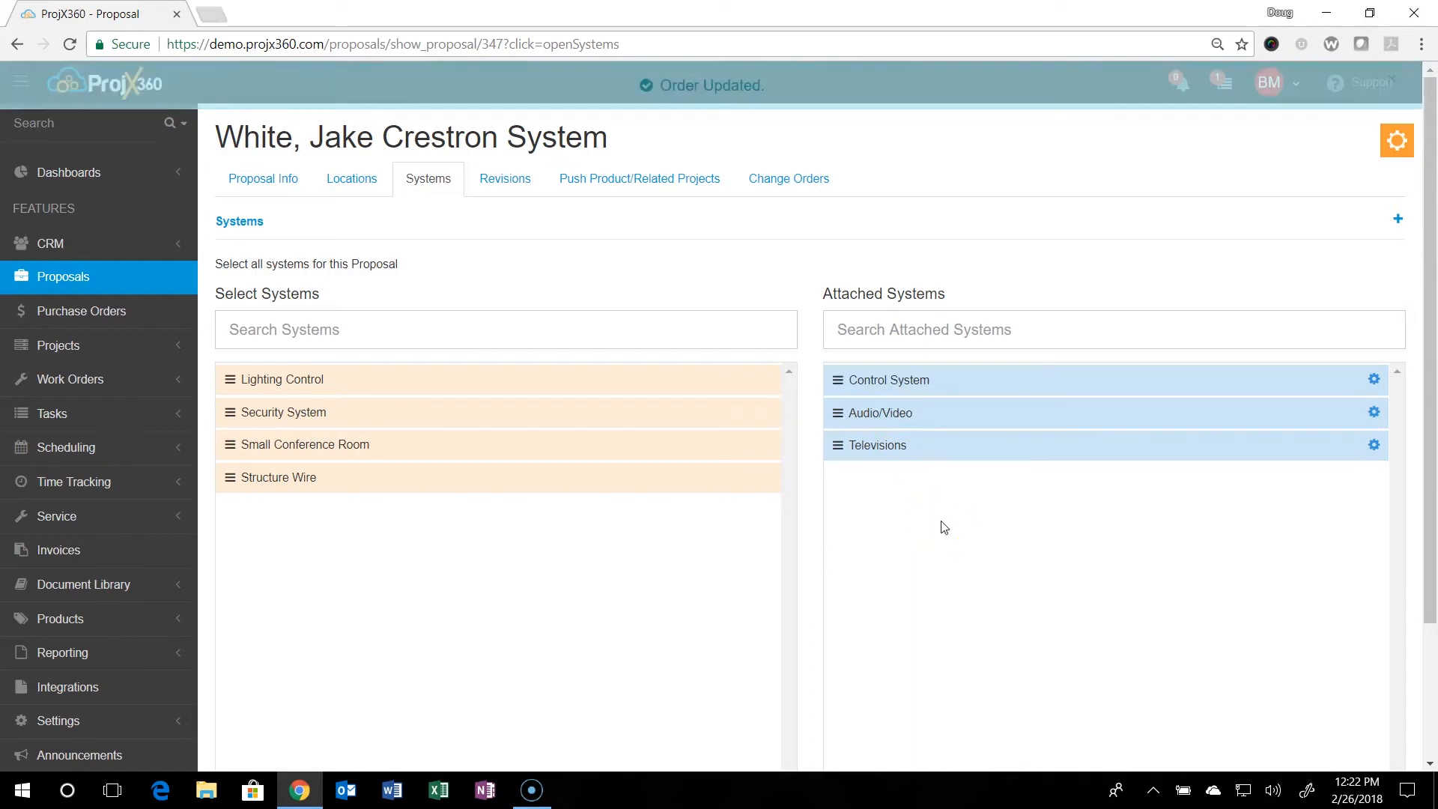
mouse_move(1396, 141)
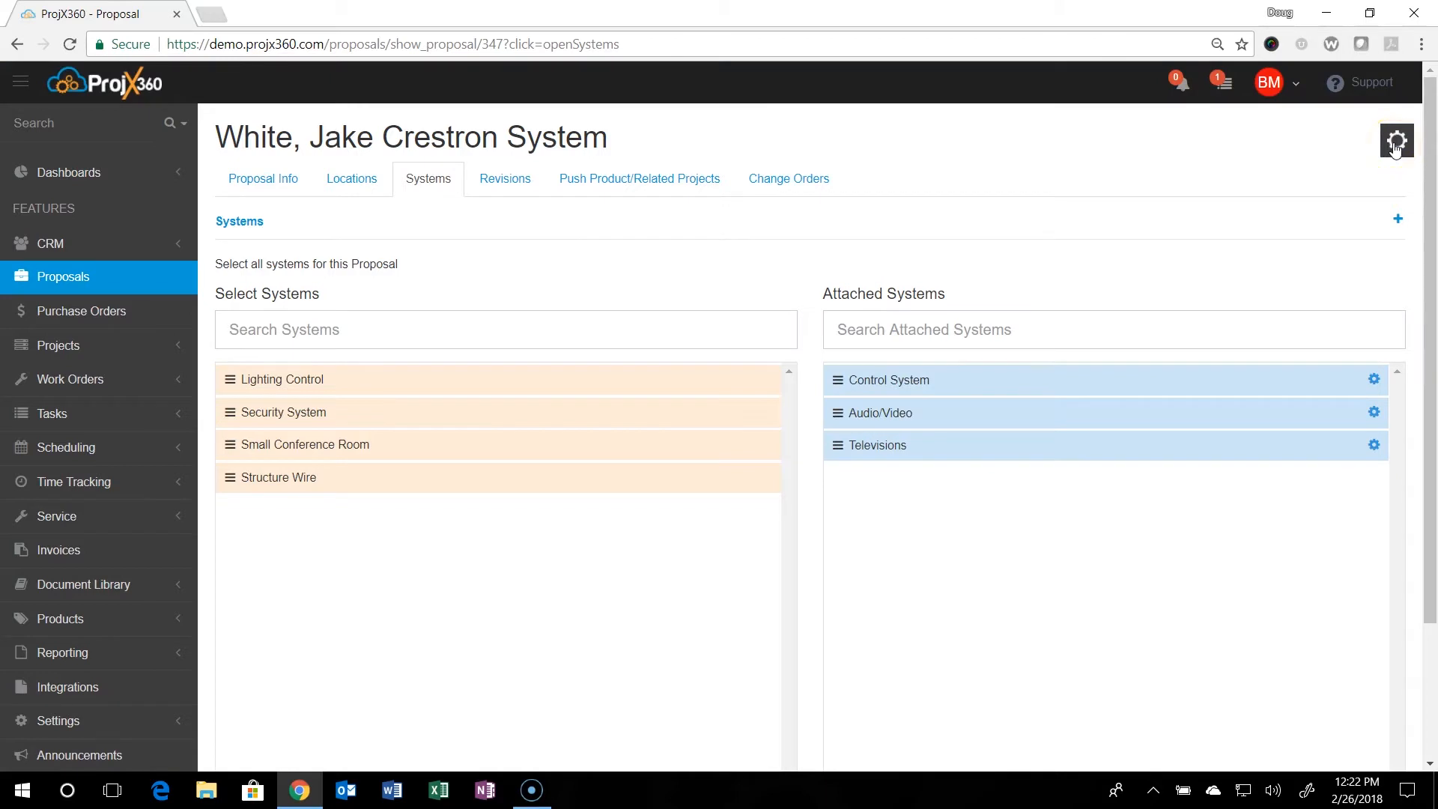
- Launch Build Proposal from the proposal actions to start the product list
click(1396, 142)
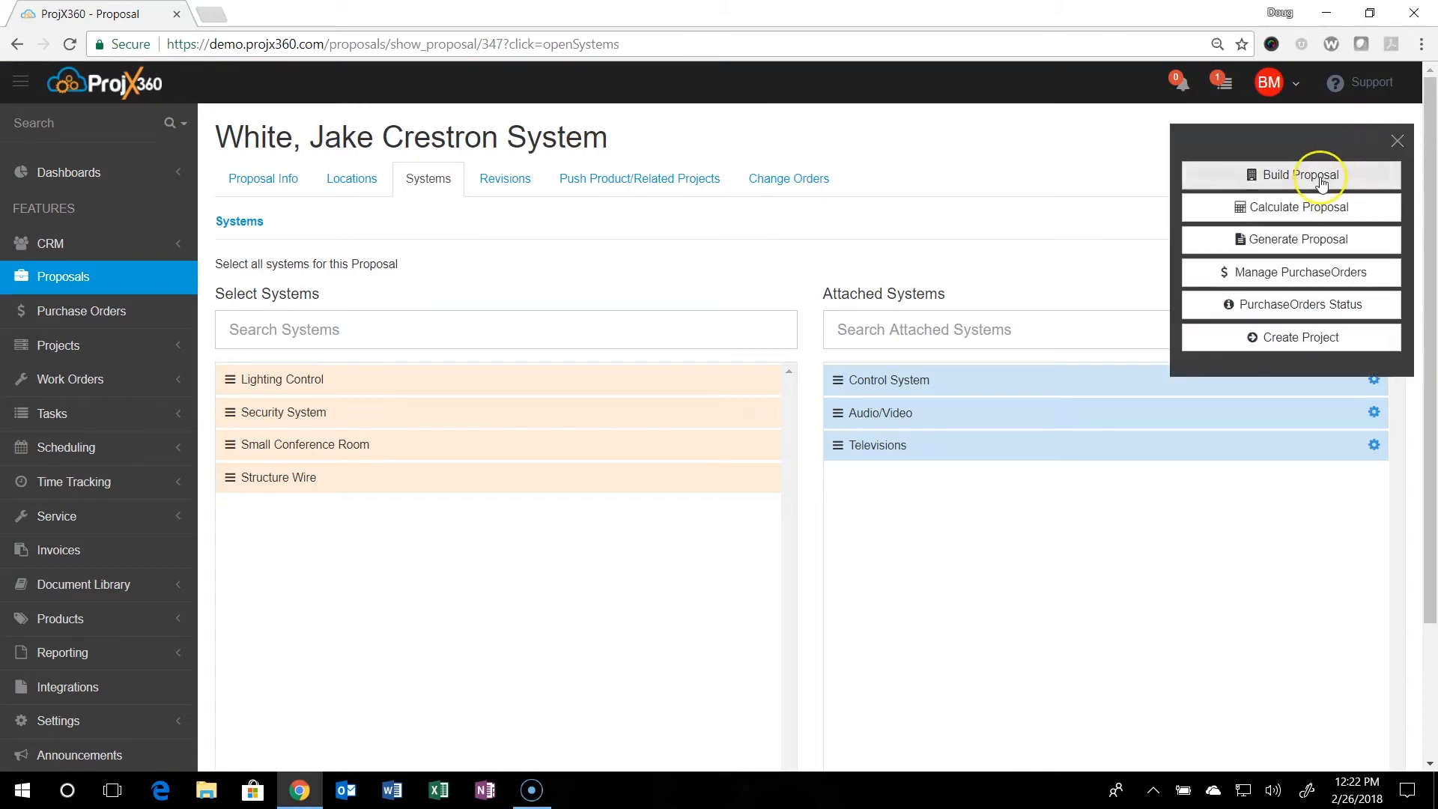
click(1296, 174)
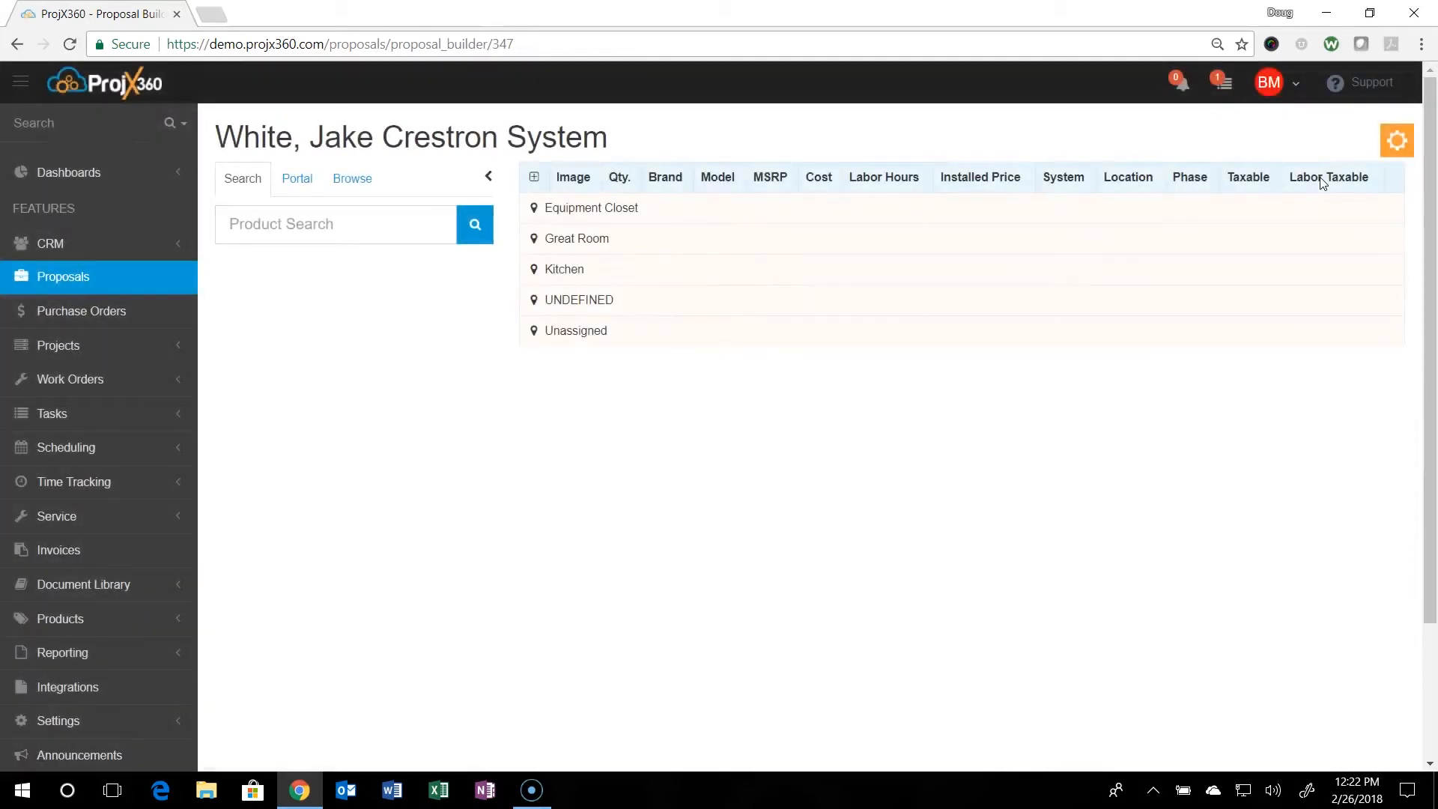
mouse_move(810, 211)
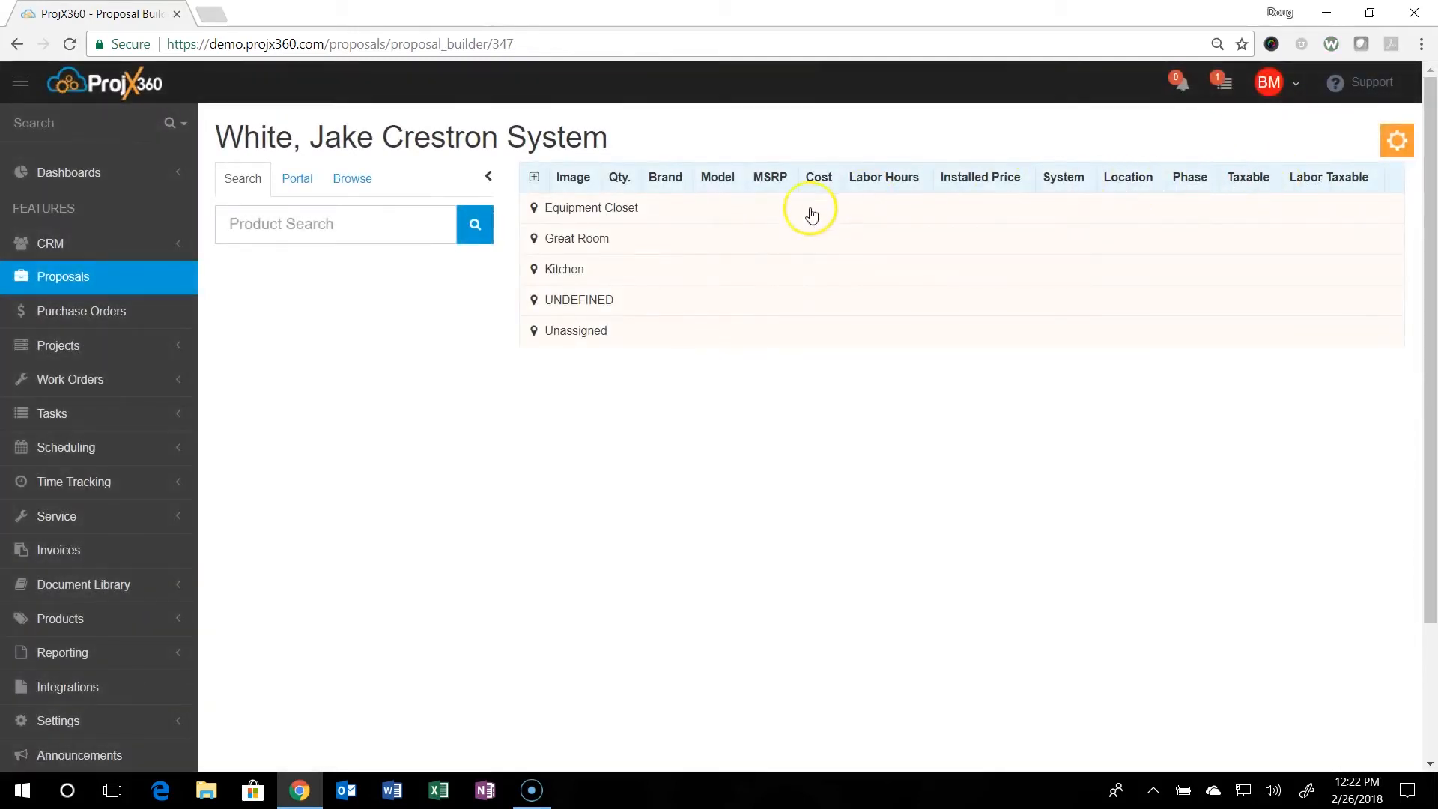
mouse_move(647, 289)
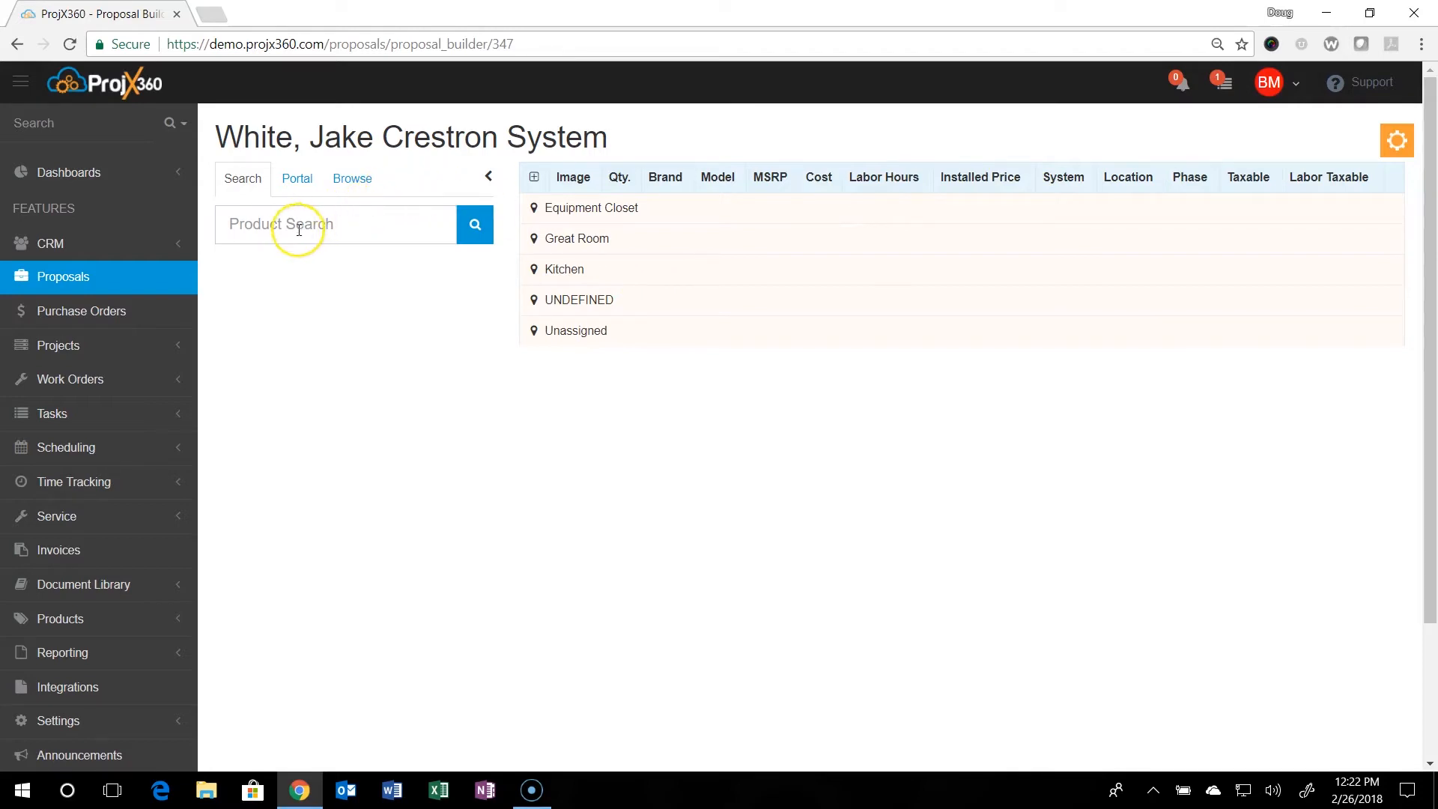
mouse_move(589, 225)
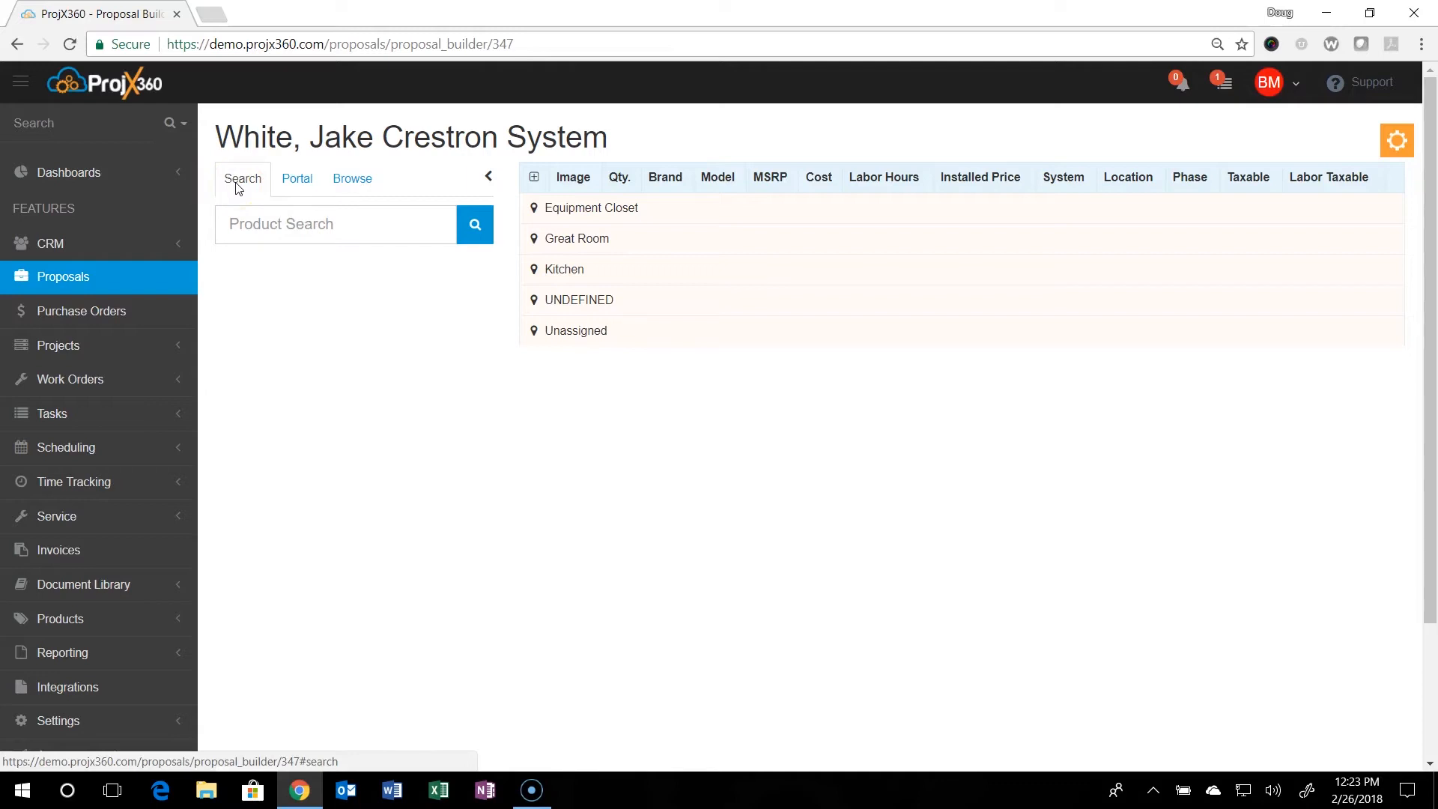
- Search the product catalogue for 'sony xbr' to list the Sony XBR televisions
click(335, 223)
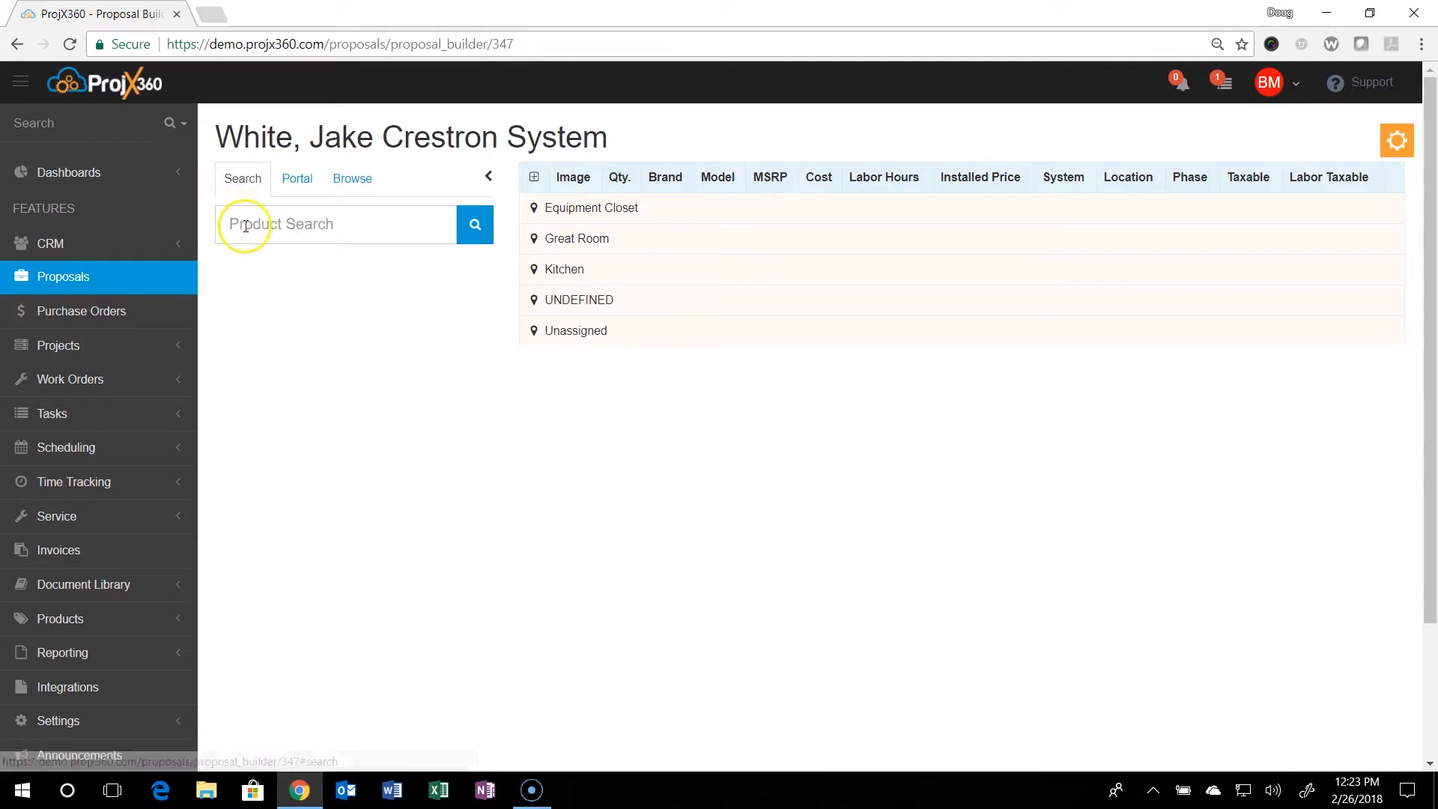
text(sony)
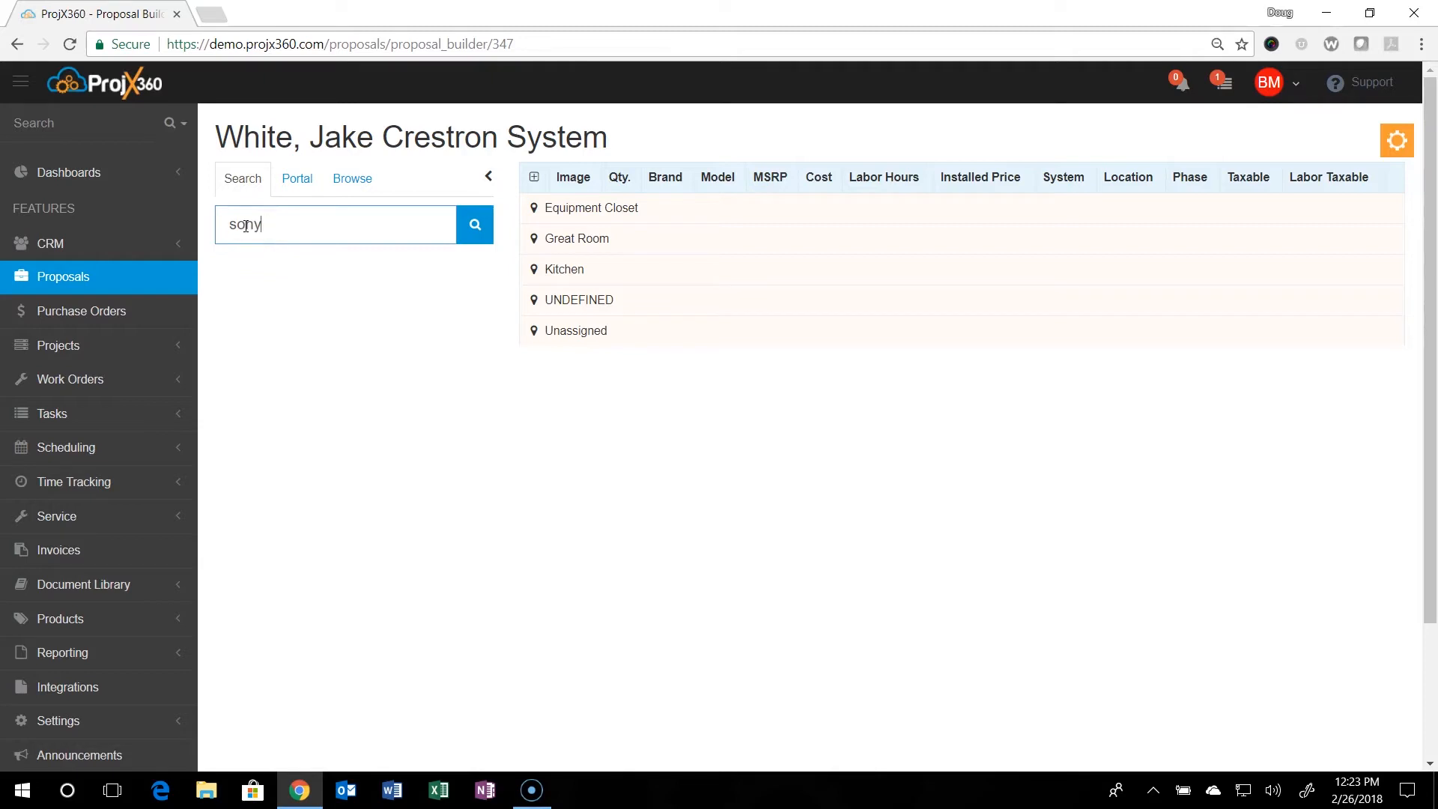
text(xbr)
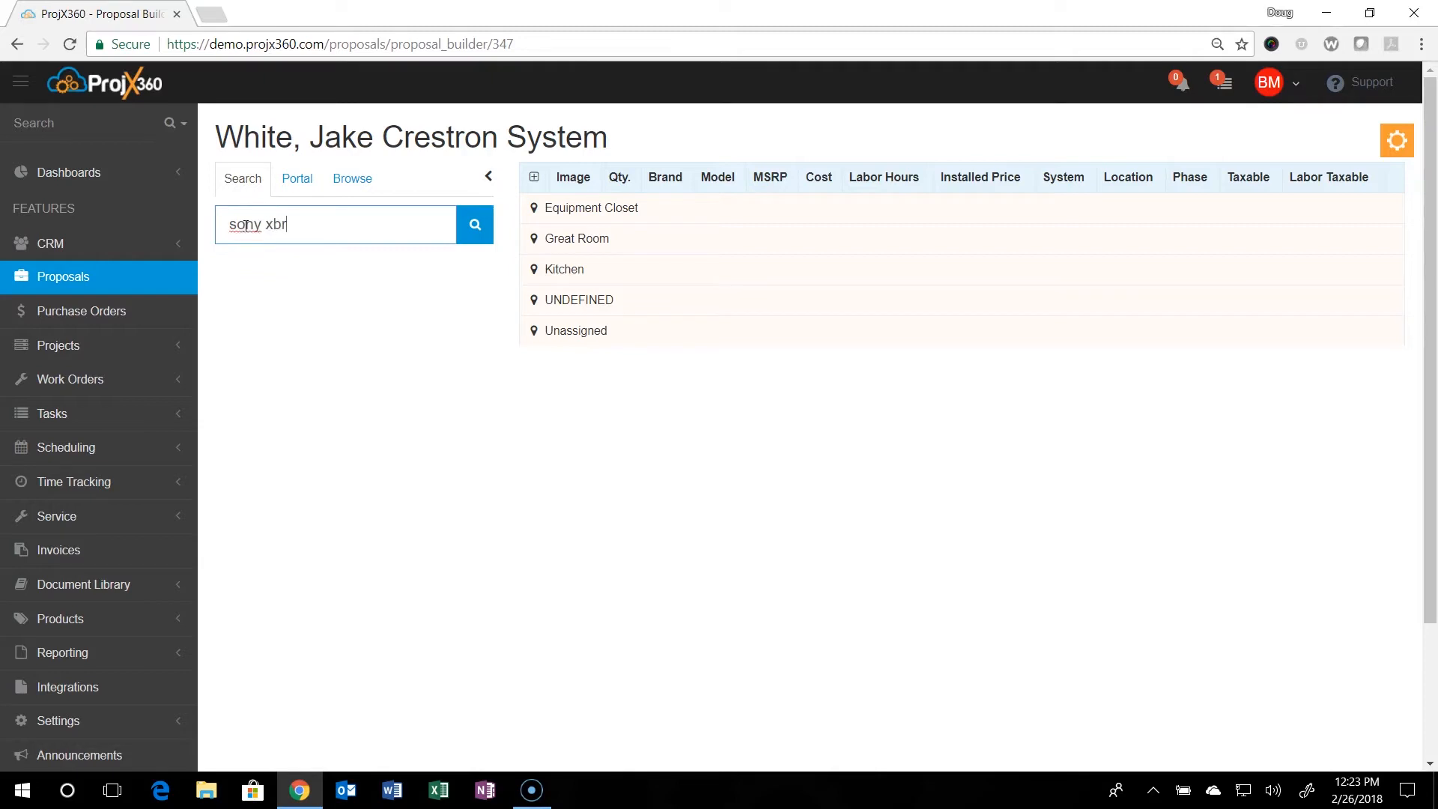
click(475, 224)
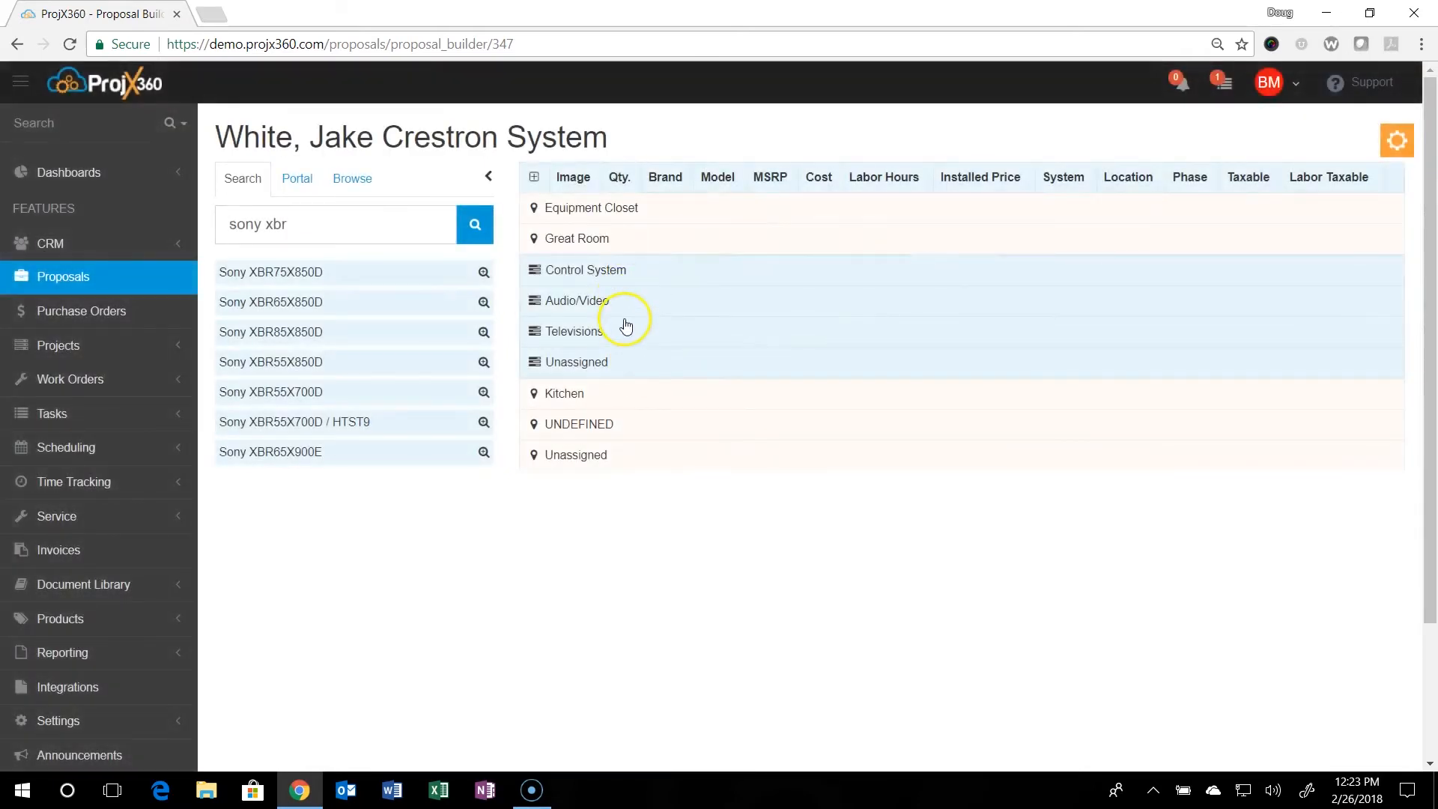
mouse_move(580, 315)
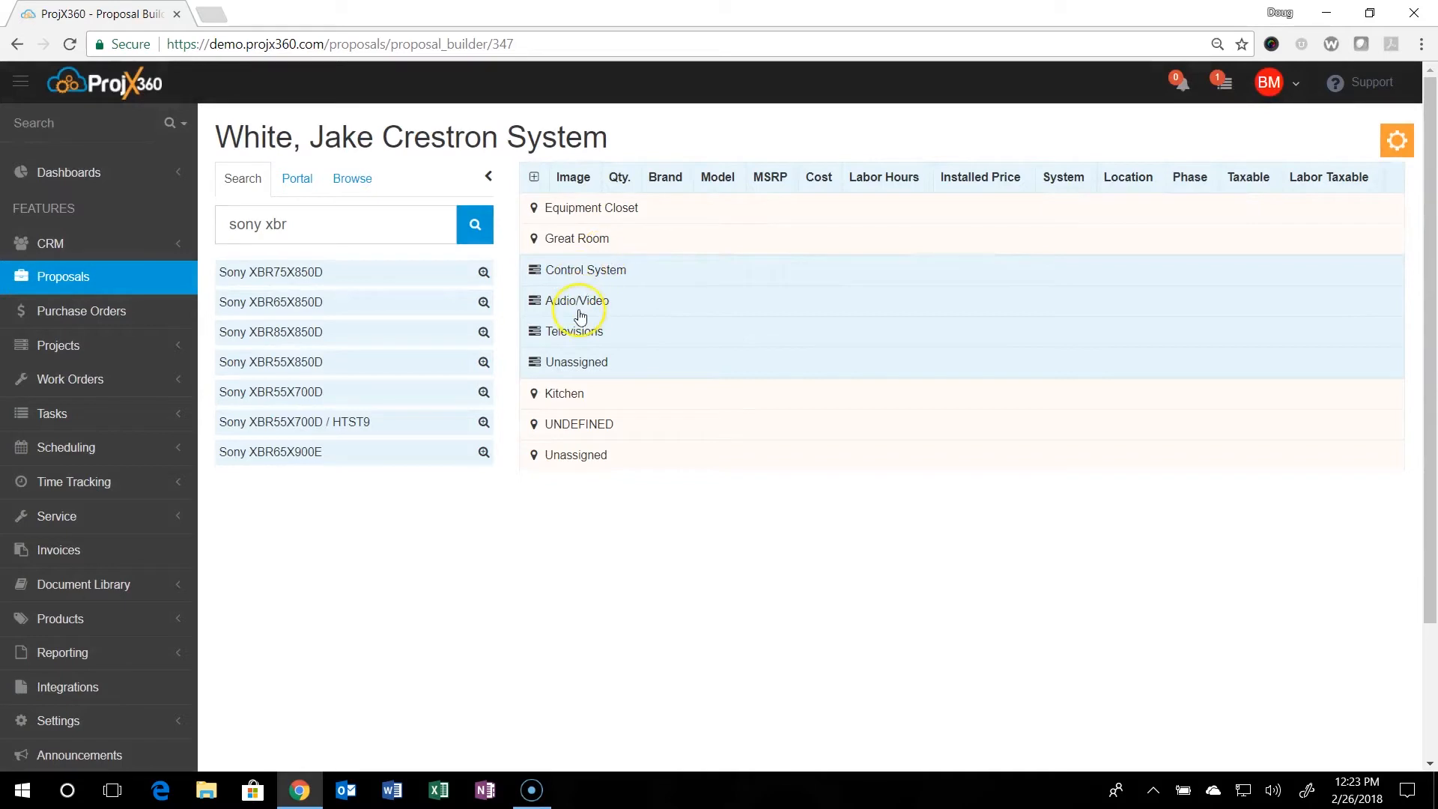
mouse_move(352, 282)
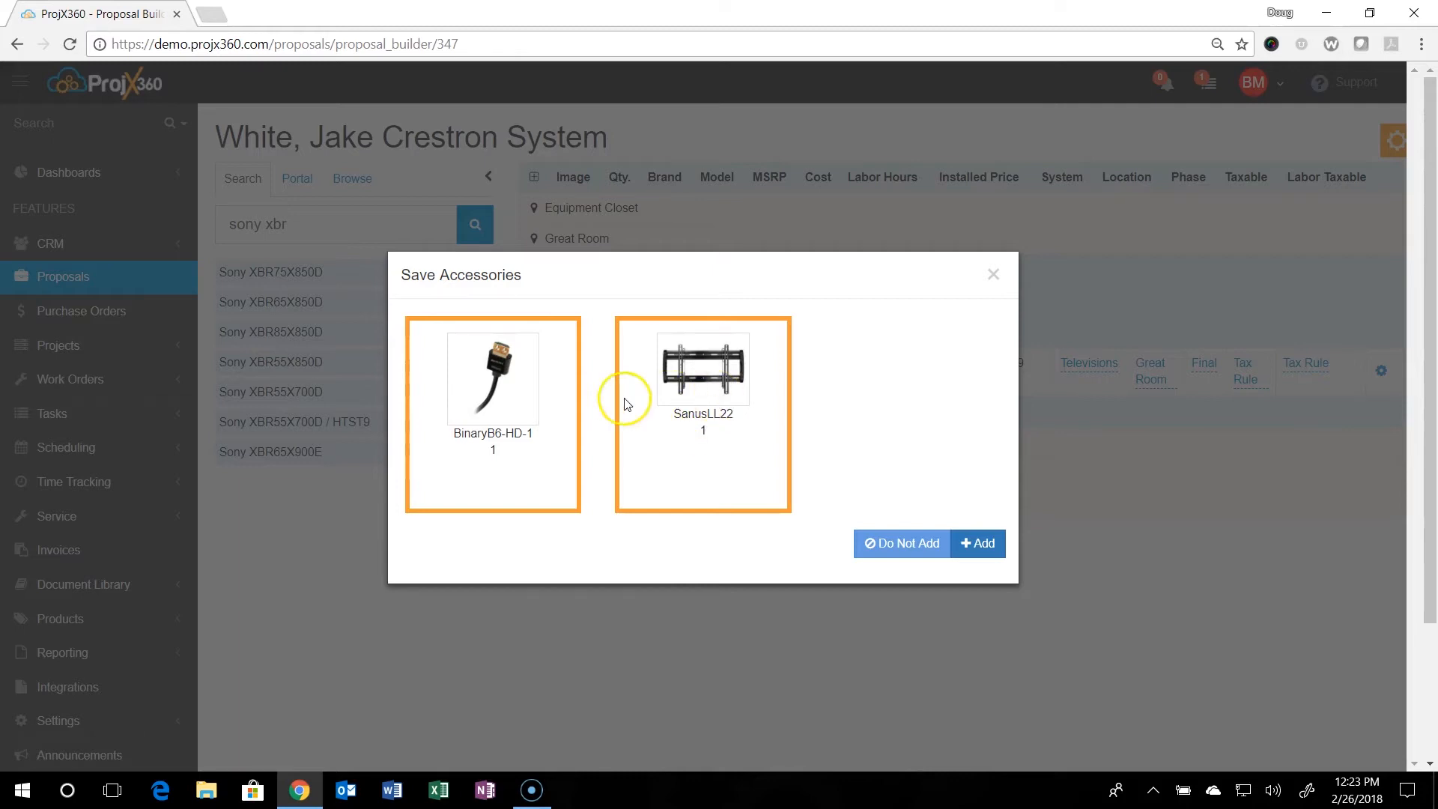
mouse_move(510, 412)
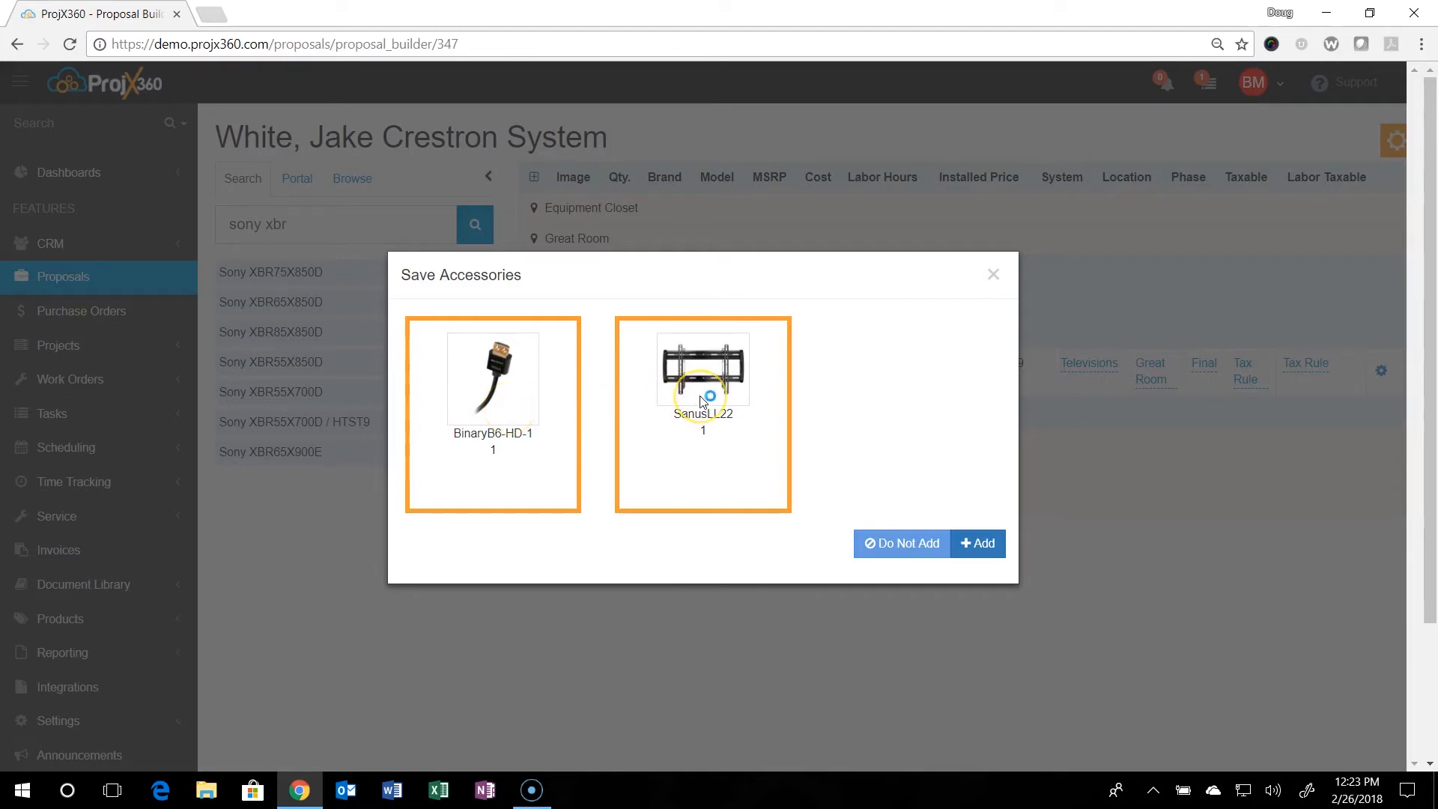
mouse_move(527, 411)
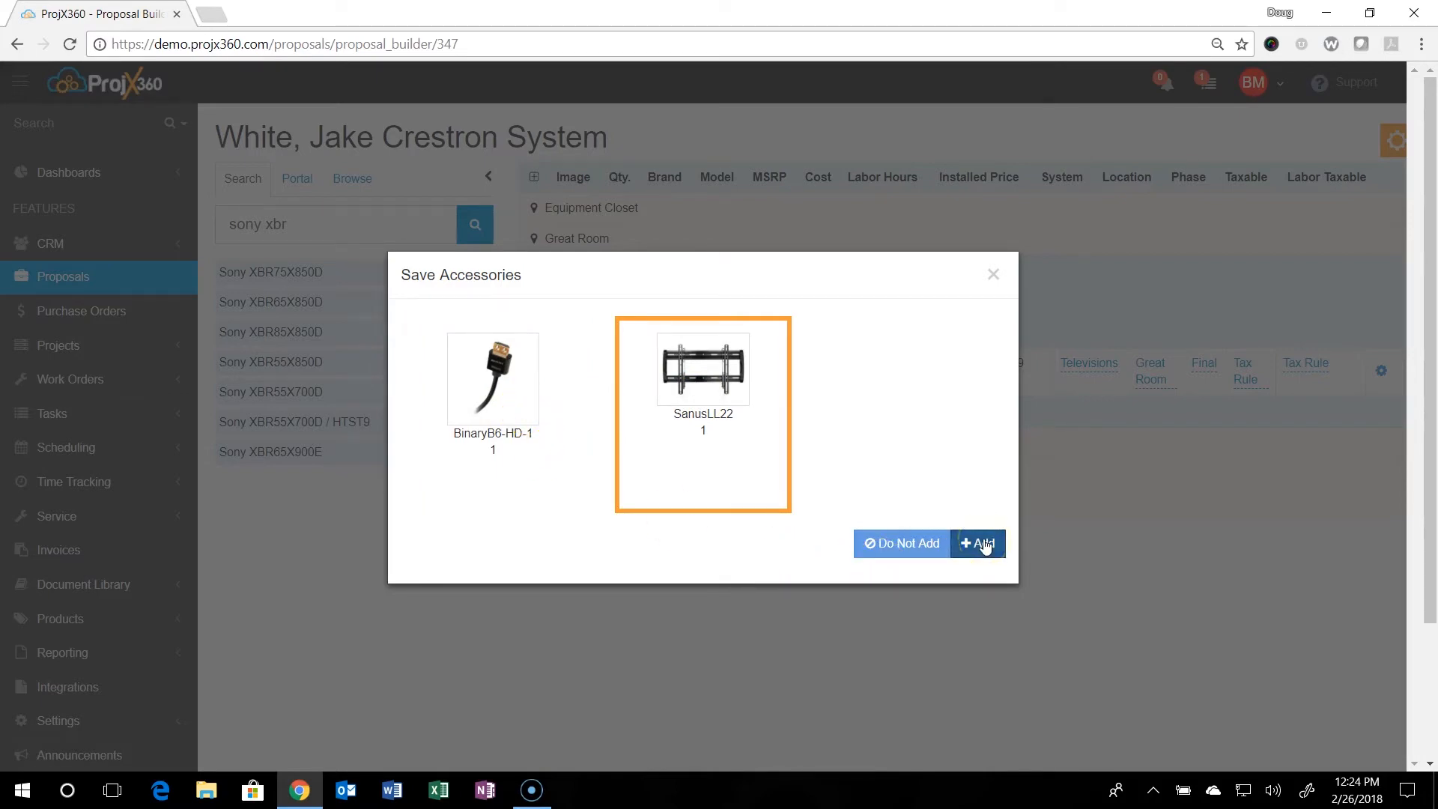
- Add the Sony XBR75X850D with its Sanus LL22 mount and expand the TV row to show it
click(977, 543)
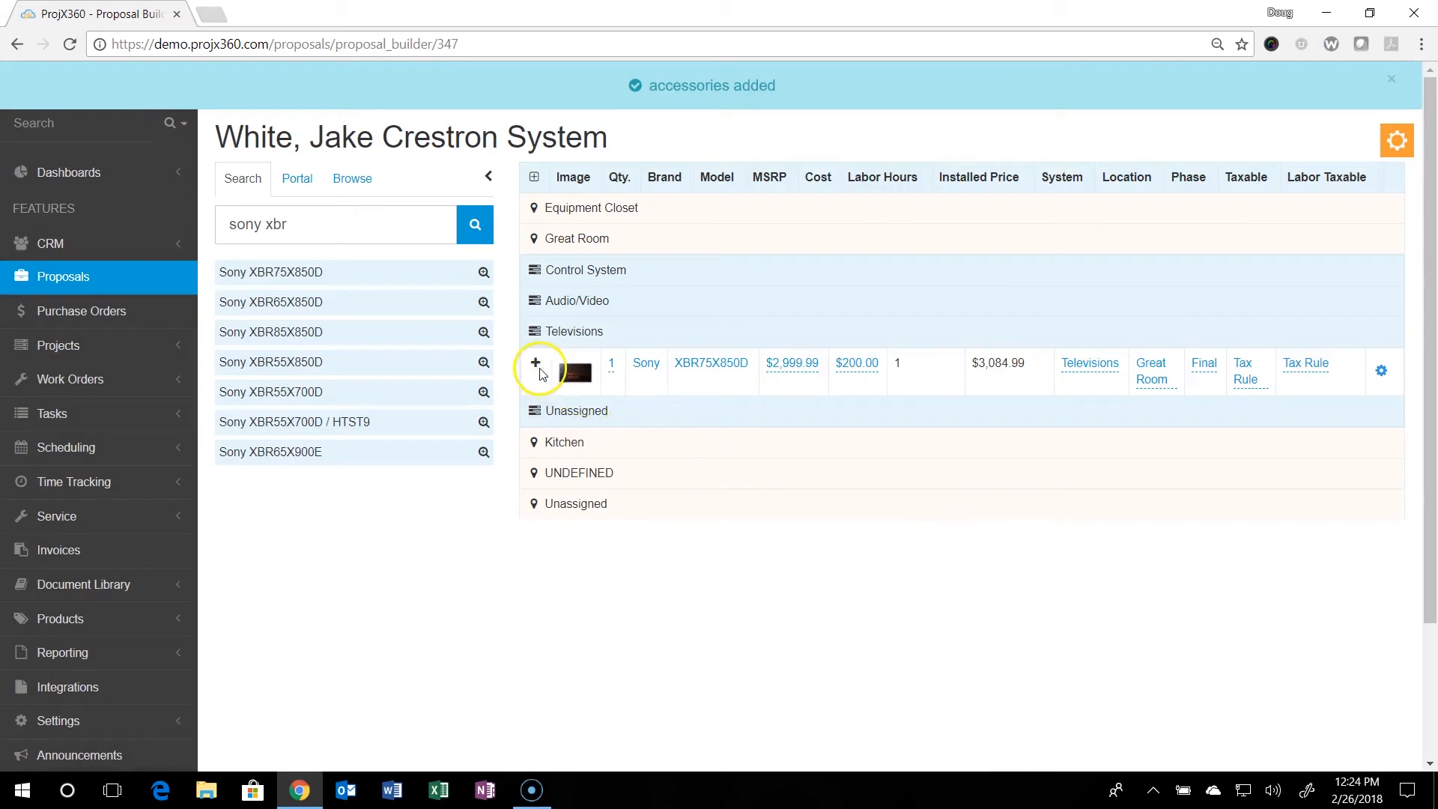
click(1390, 78)
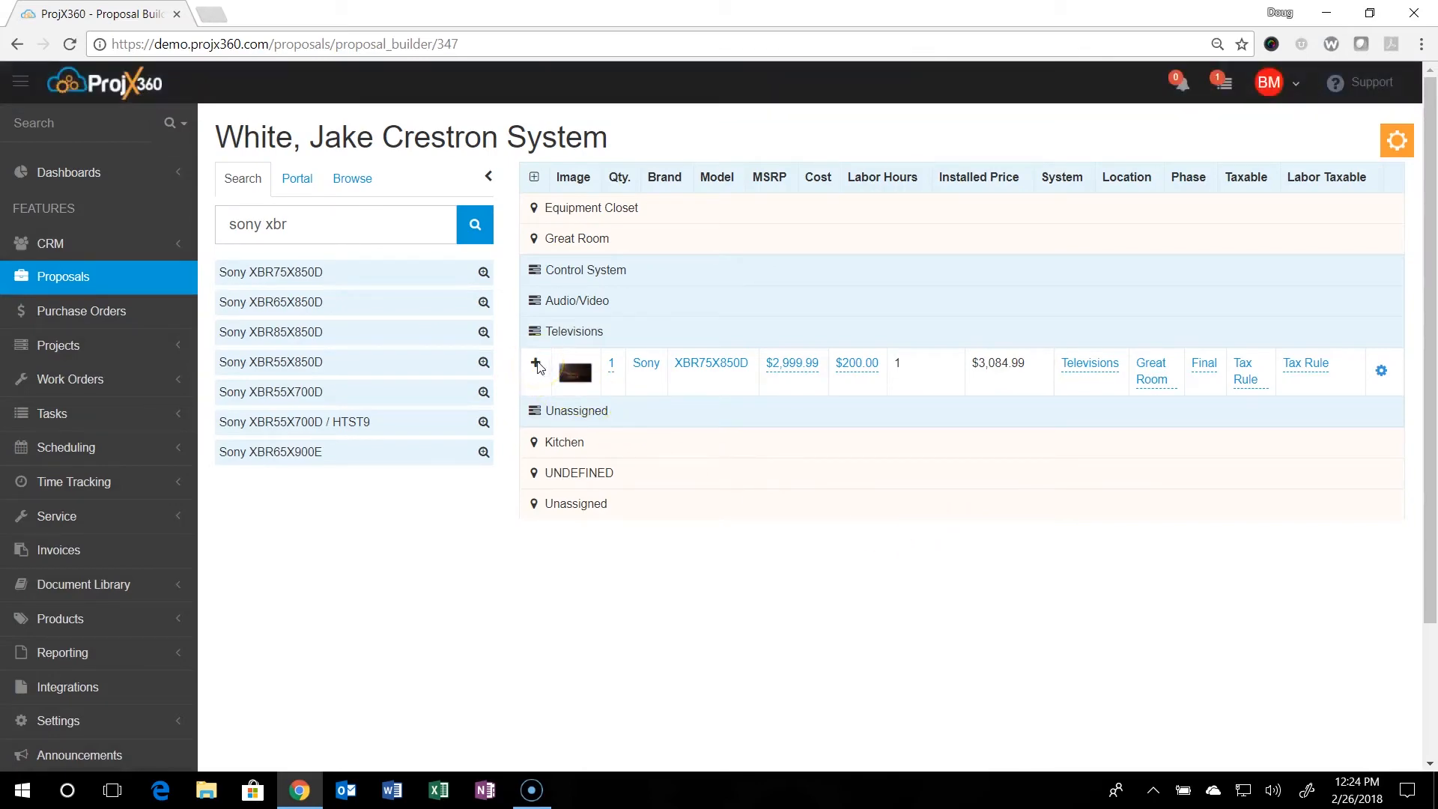
click(535, 365)
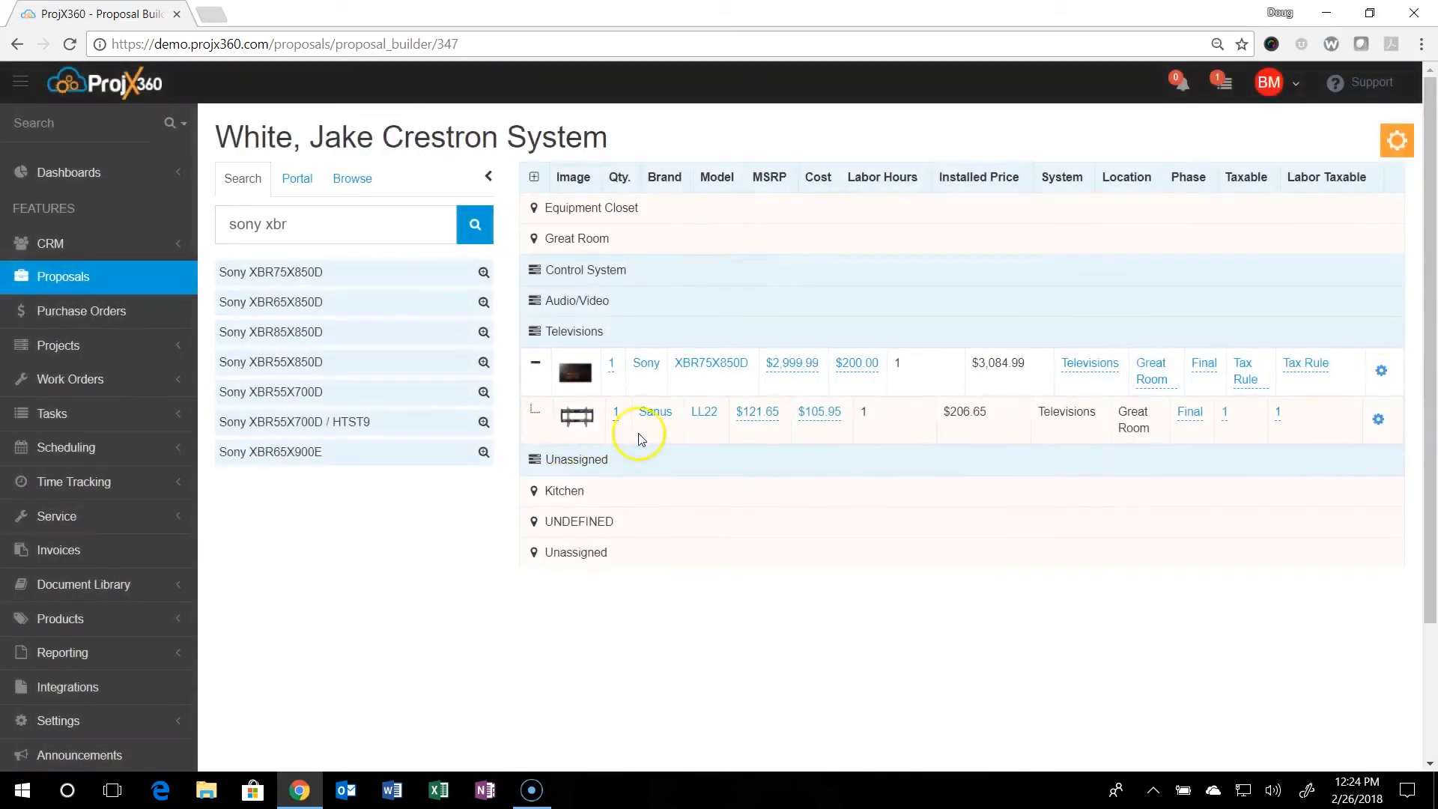
mouse_move(657, 436)
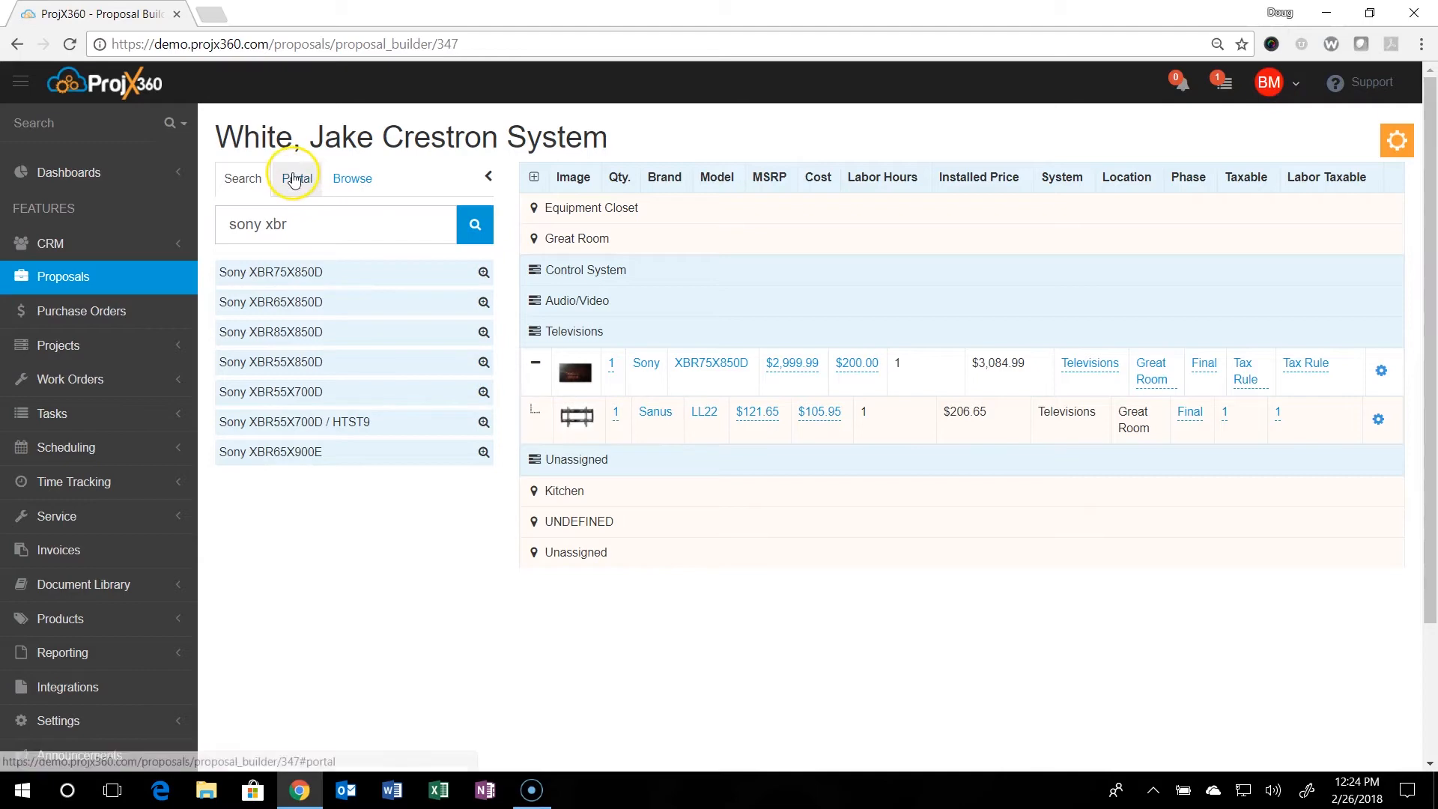
- Search the online product portal for 'integra' products
click(297, 178)
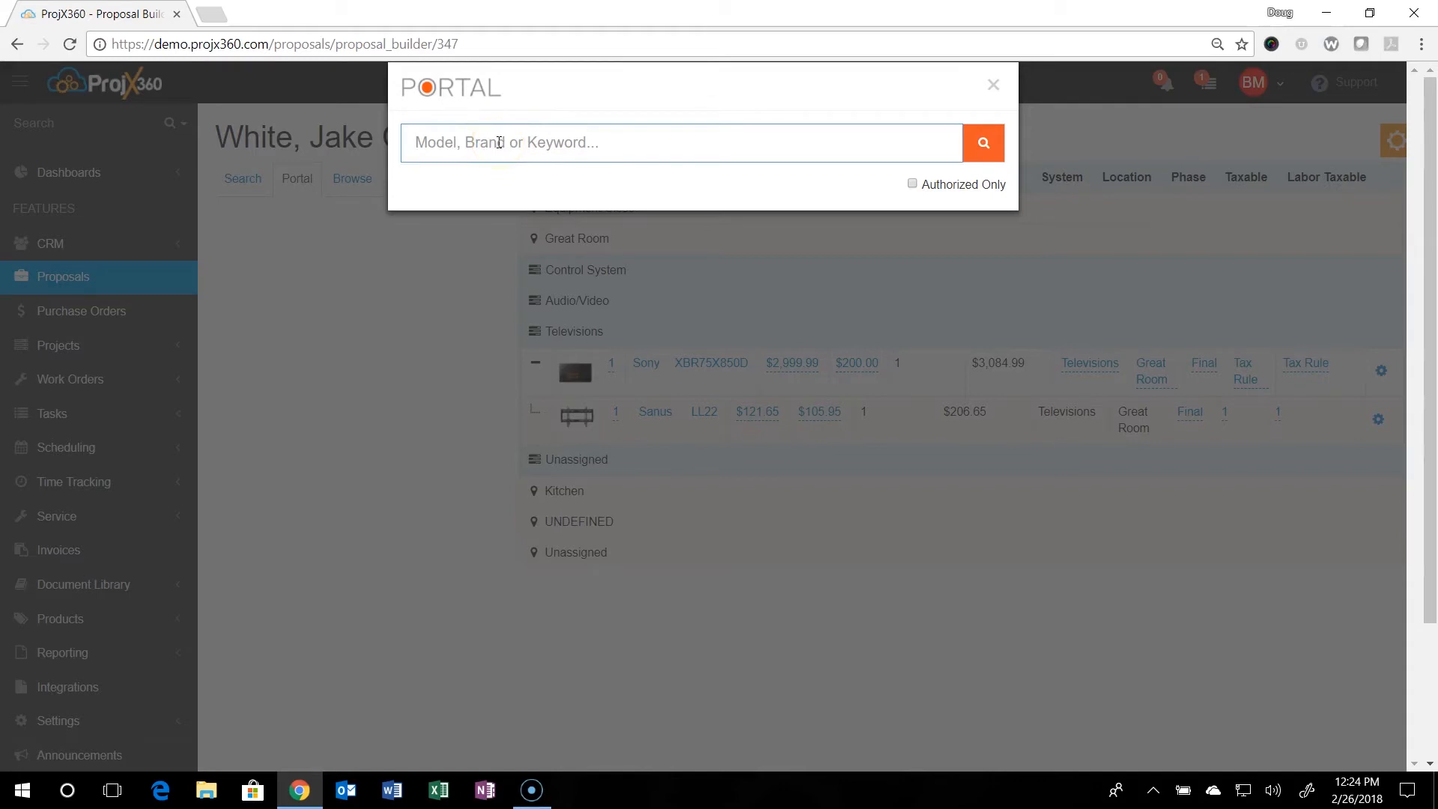
text(in)
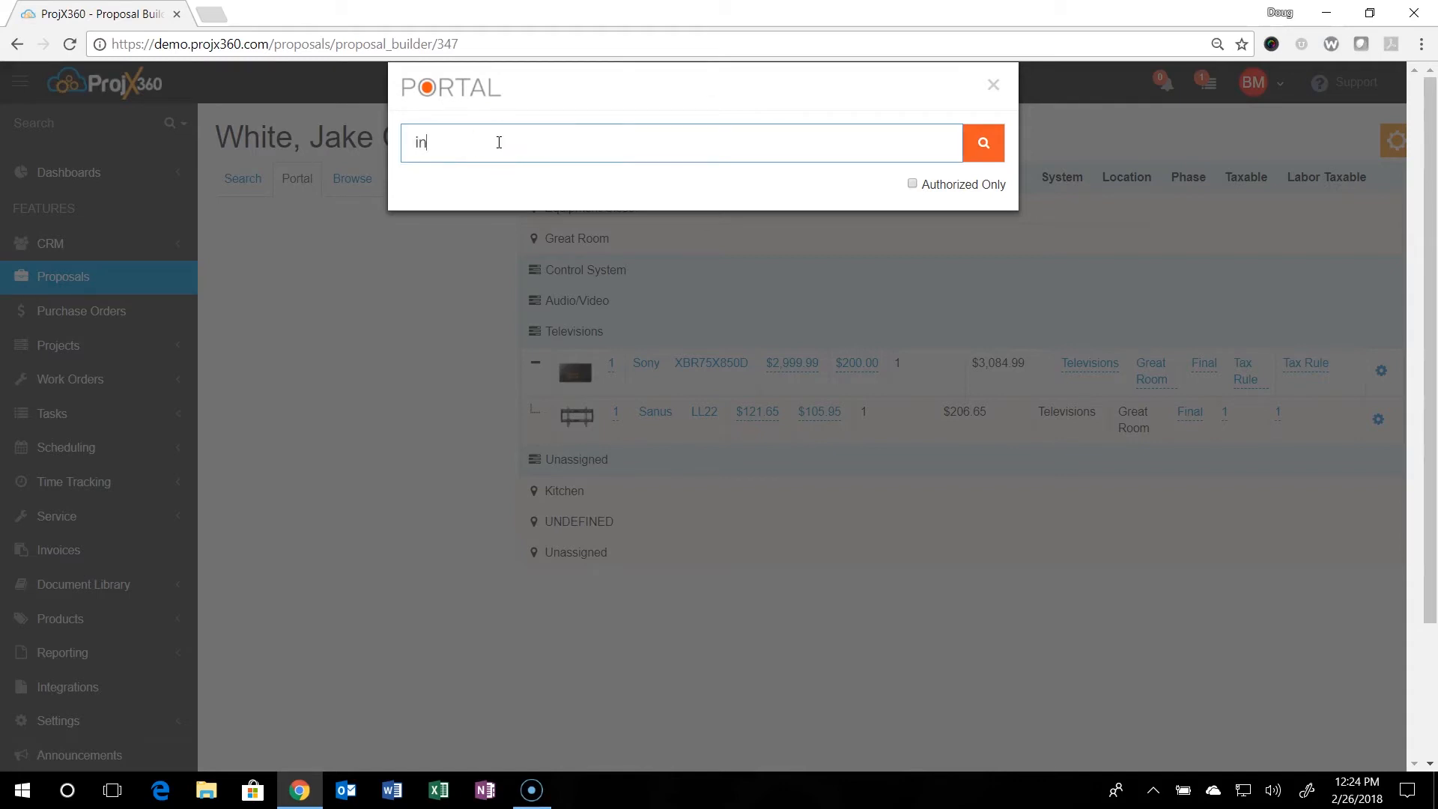
text(tegra)
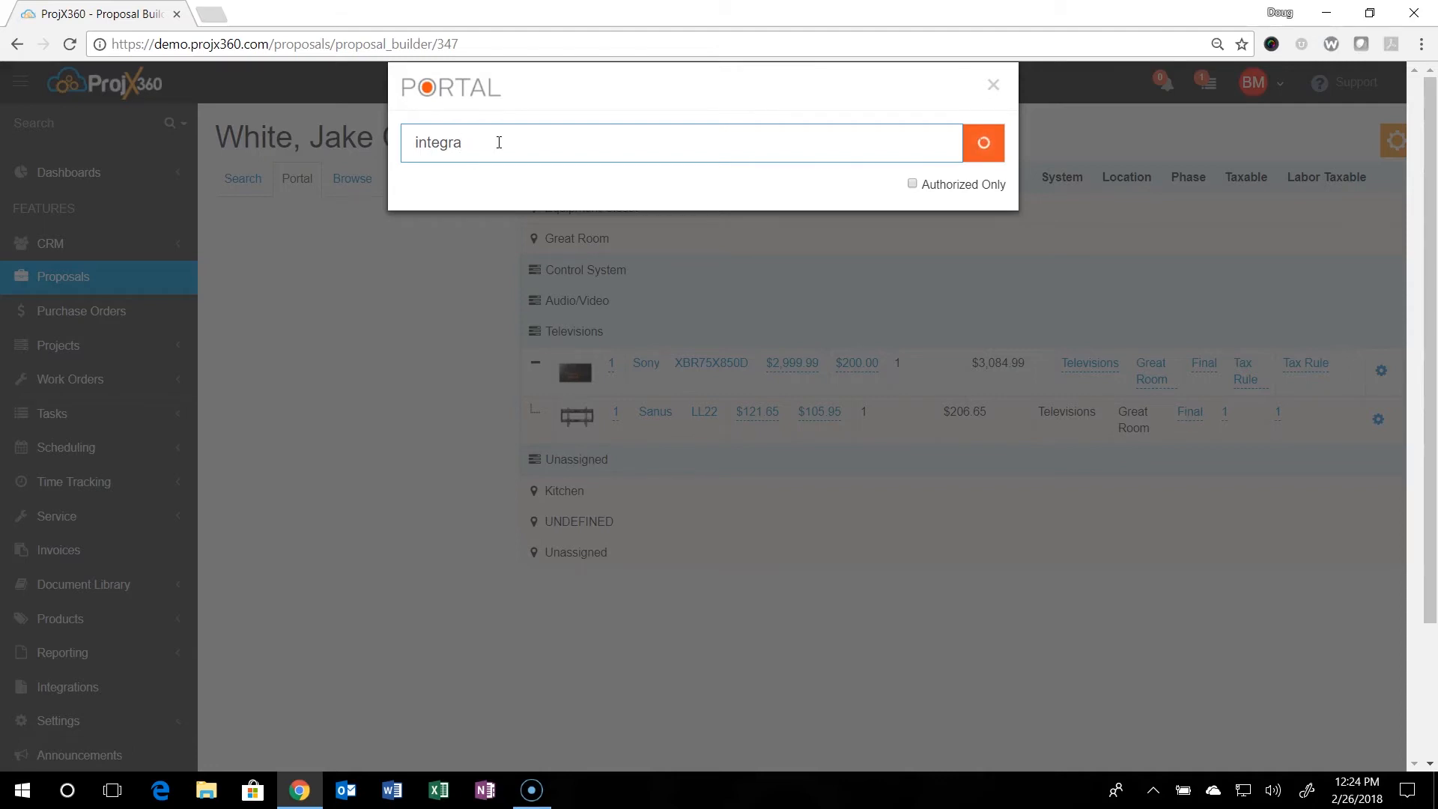
click(981, 142)
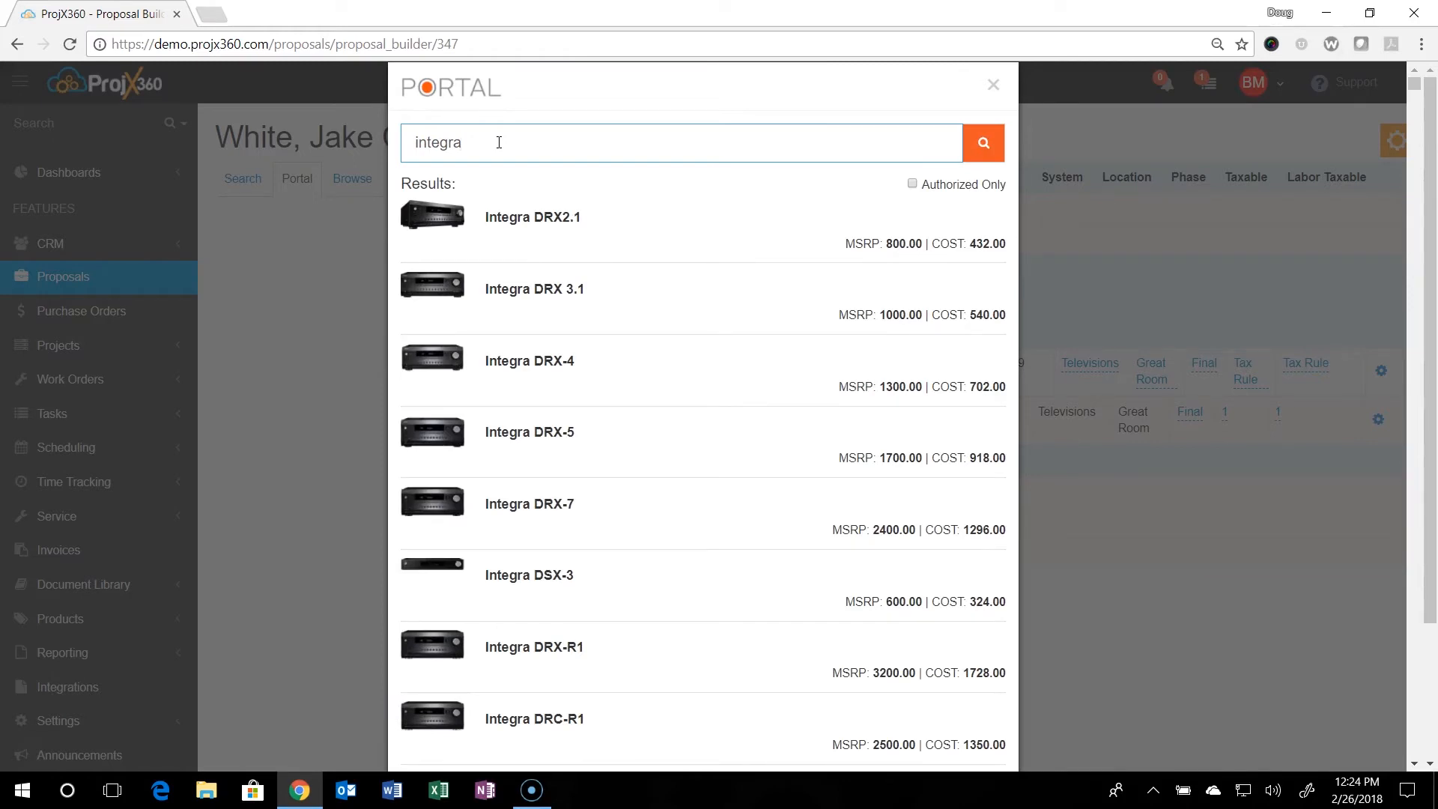
mouse_move(656, 554)
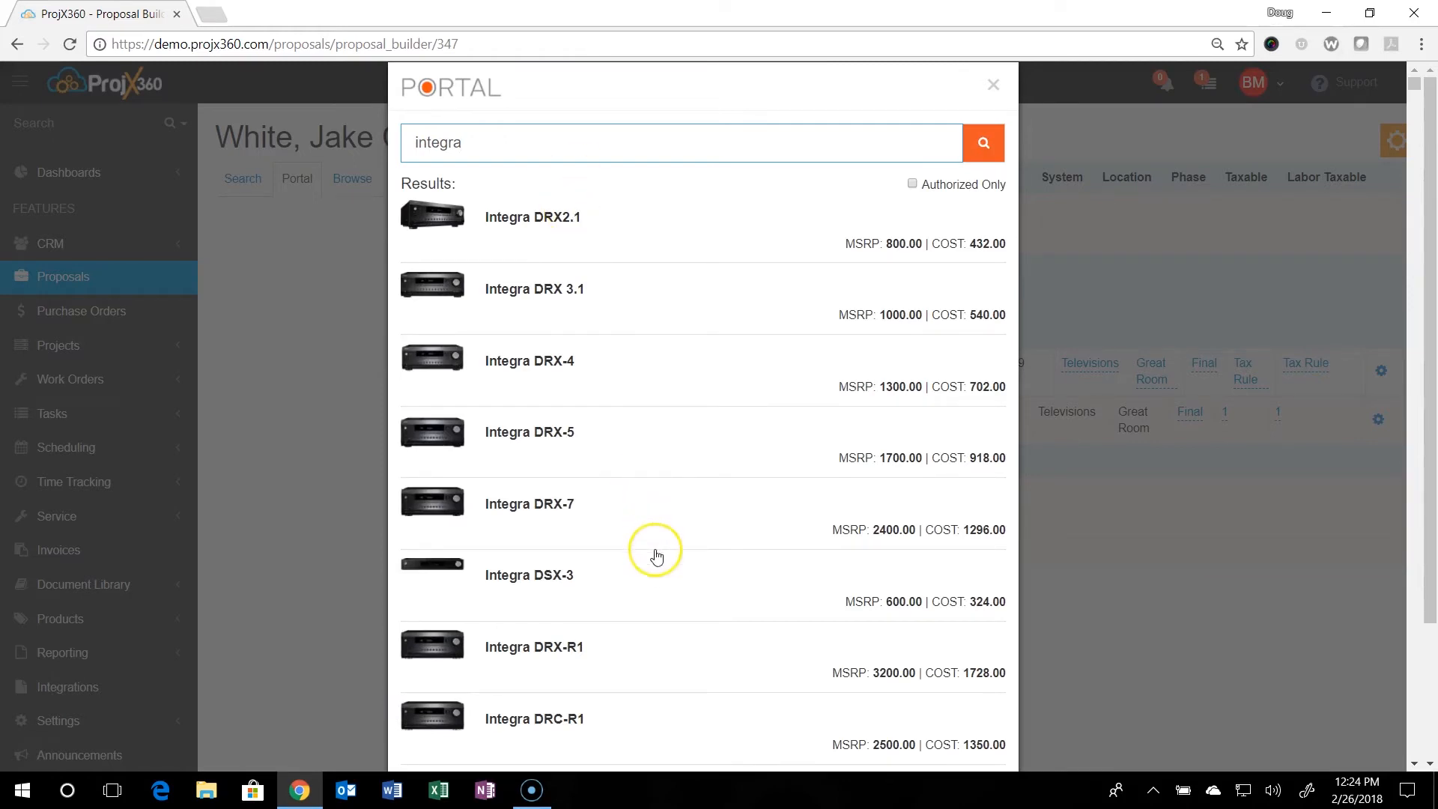
- Find the Integra CDC-3.4 CD player in the results and add it to the queue
scroll(down, 3)
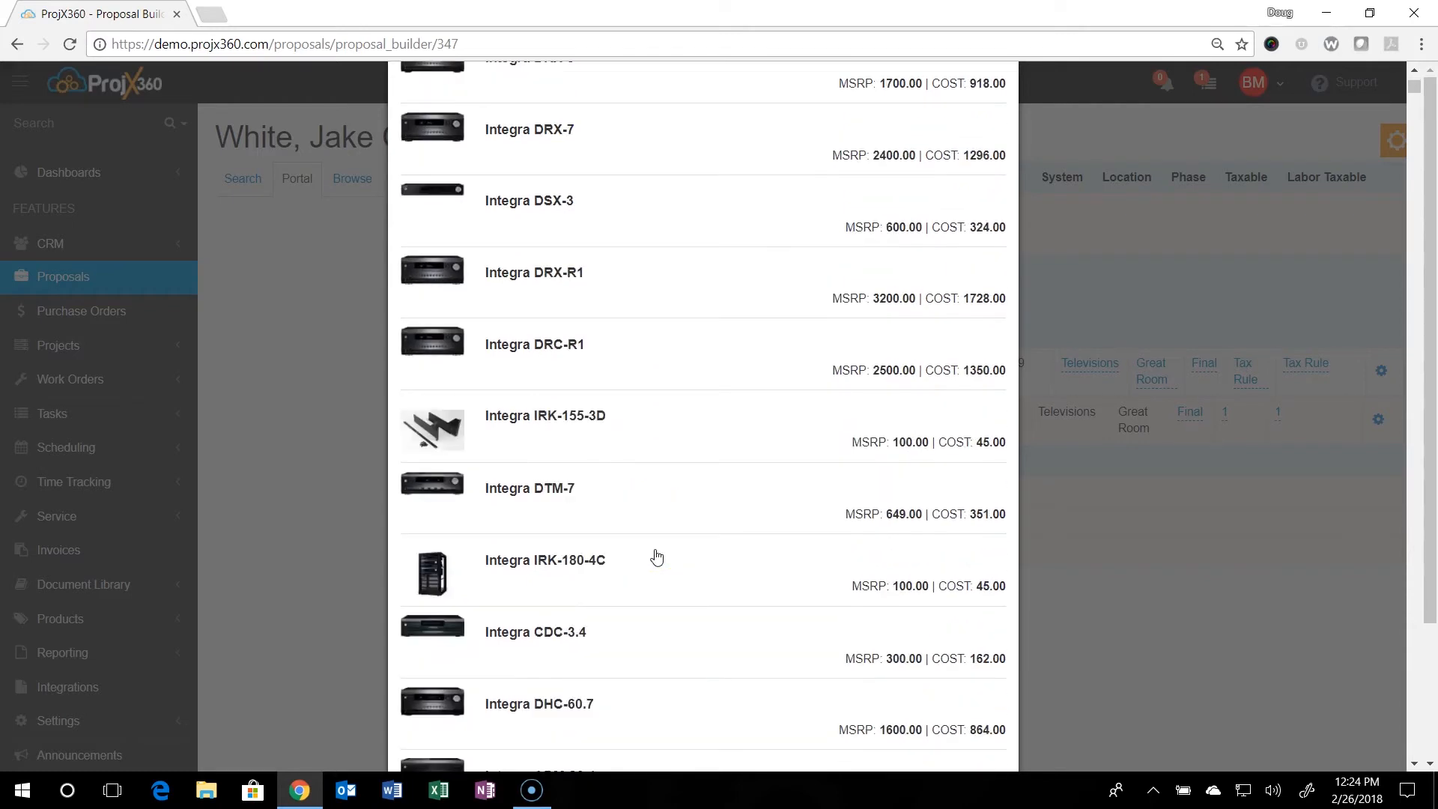
scroll(down, 3)
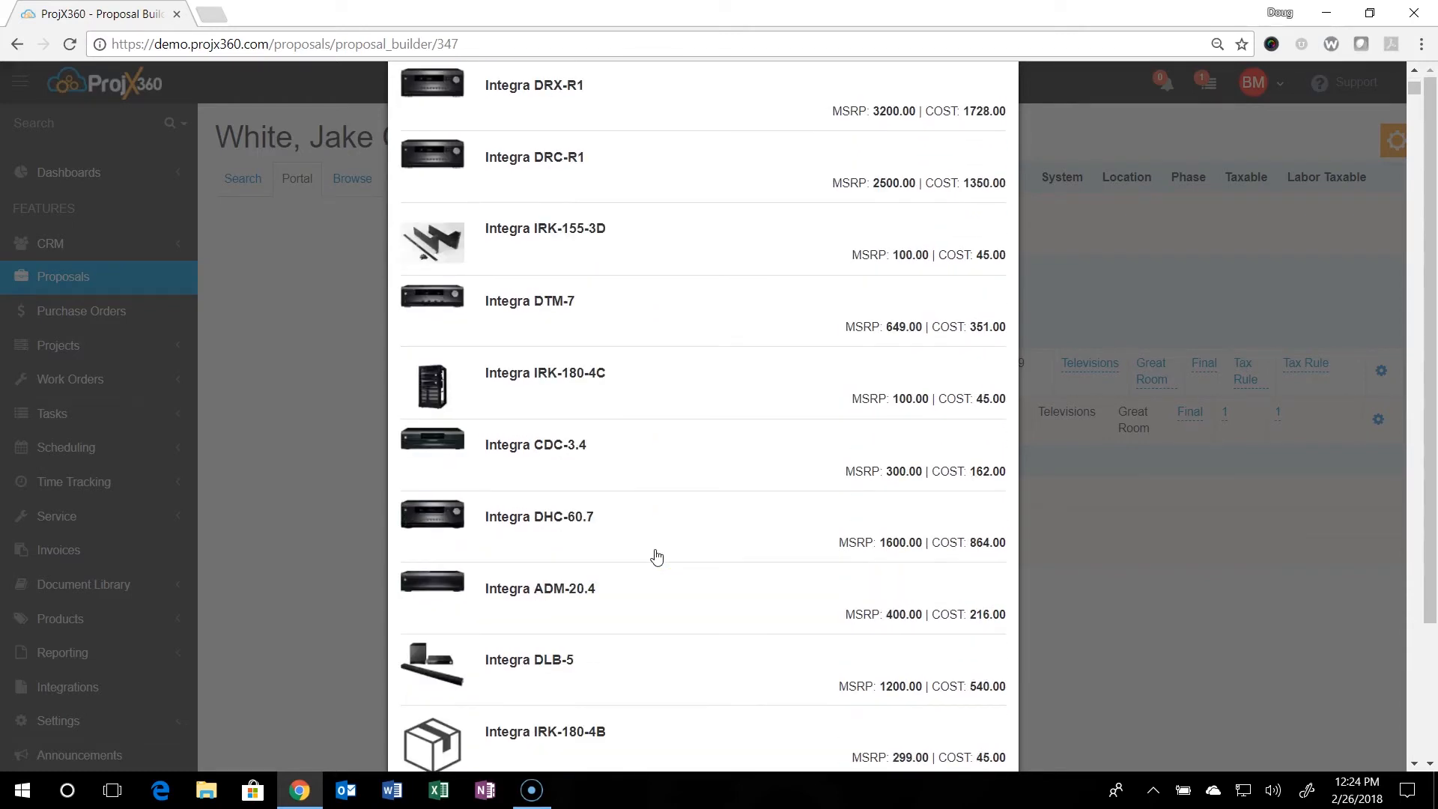
mouse_move(597, 450)
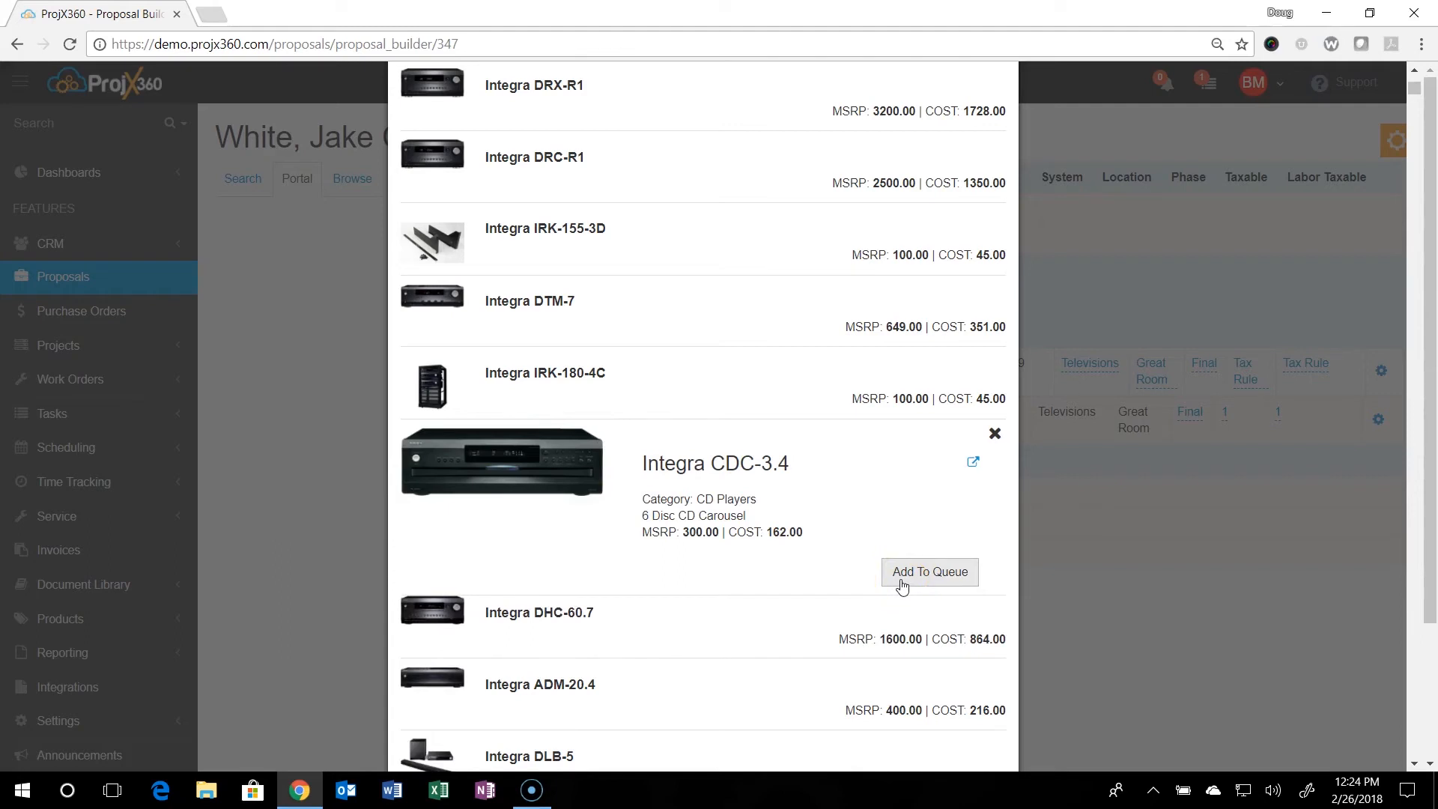
click(928, 571)
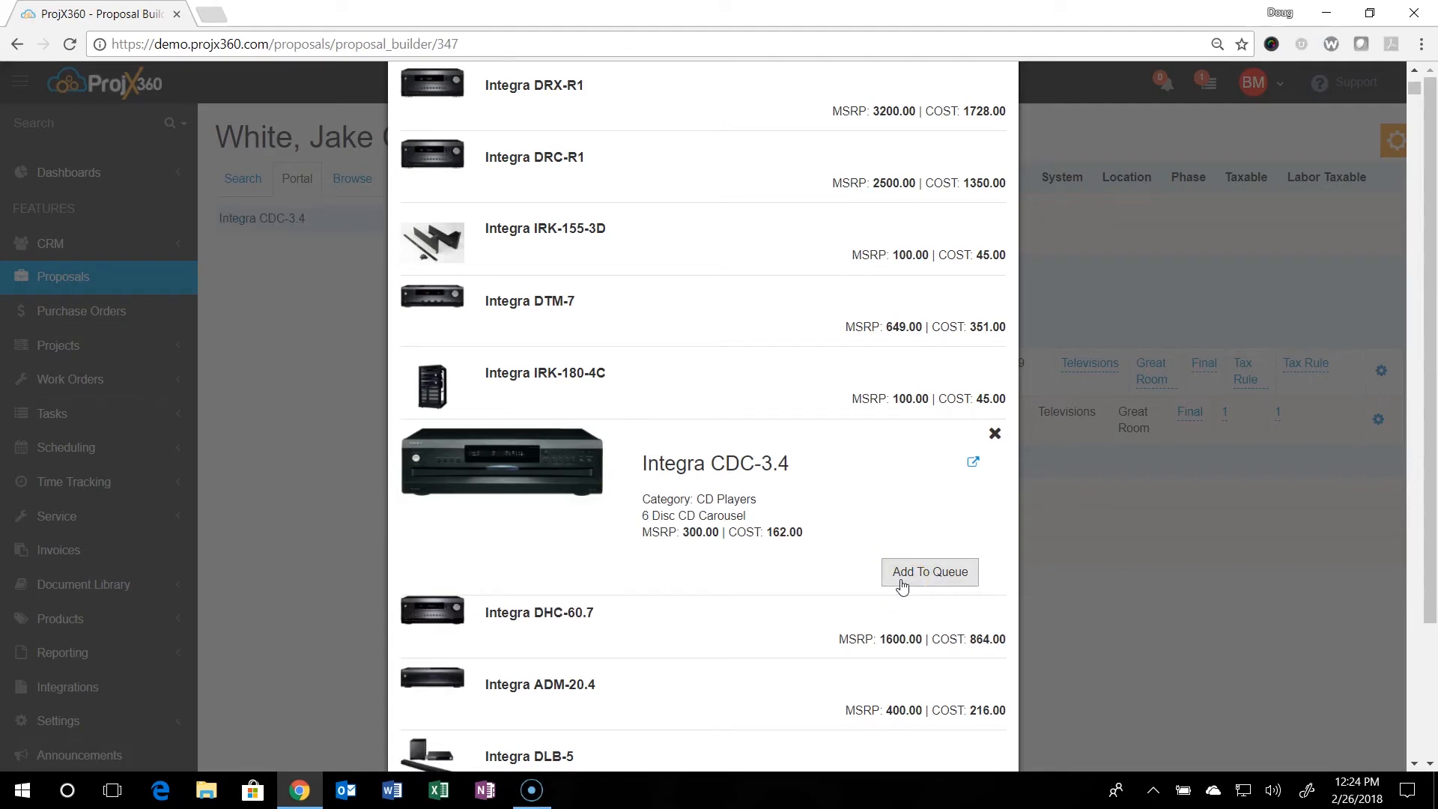
mouse_move(262, 226)
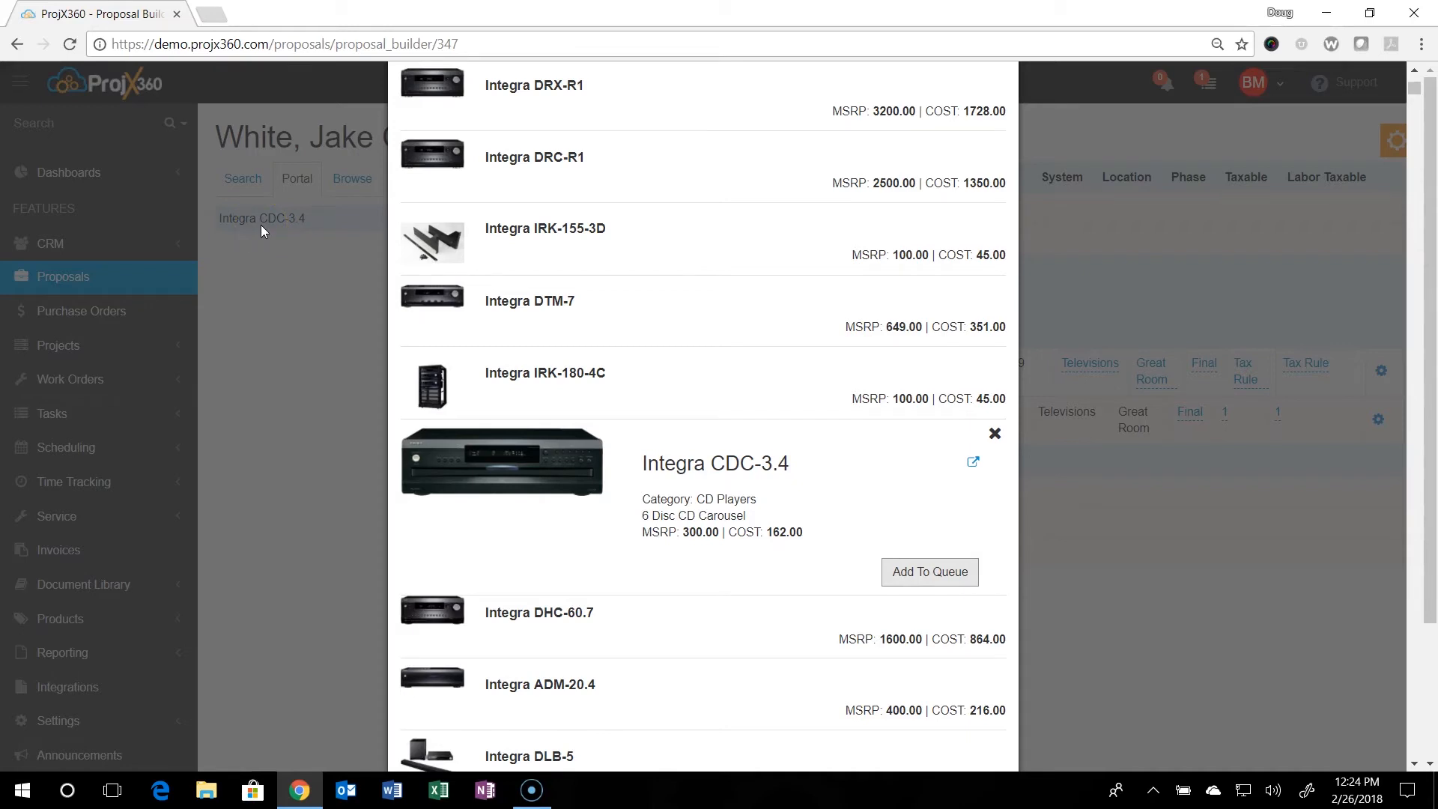
scroll(up, 3)
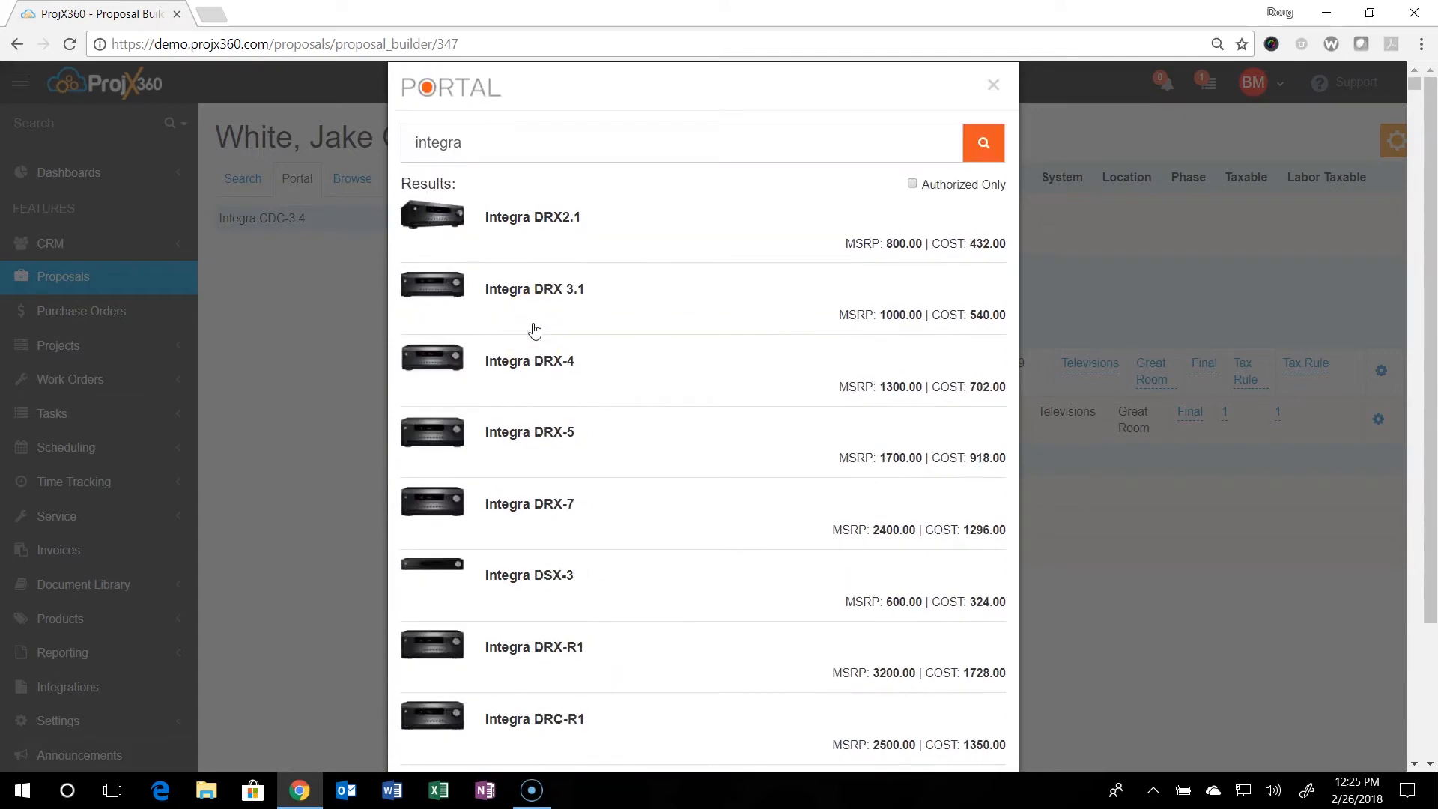
mouse_move(992, 84)
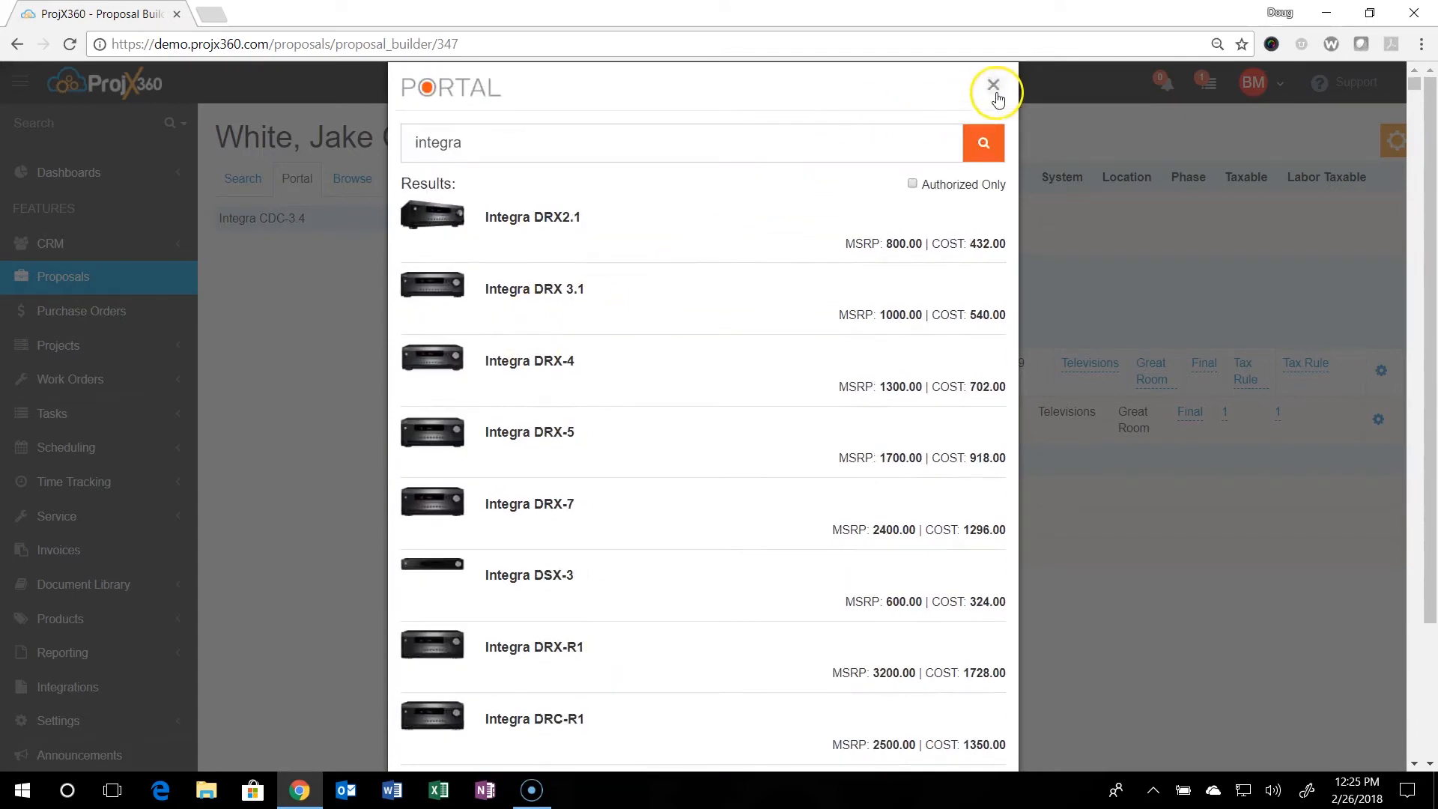
- Move the queued Integra CDC-3.4 into the Equipment Closet under Control System
click(993, 83)
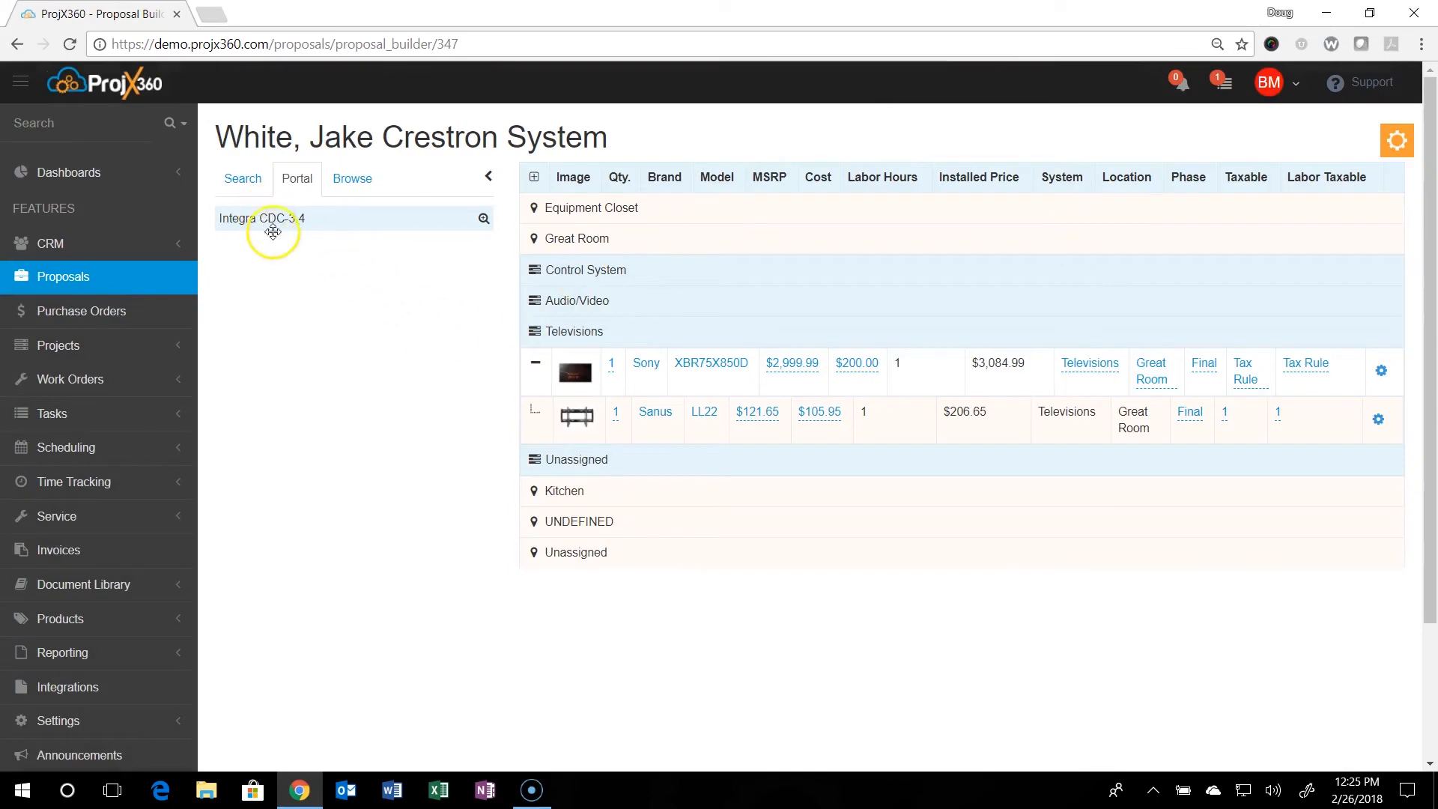
mouse_move(630, 261)
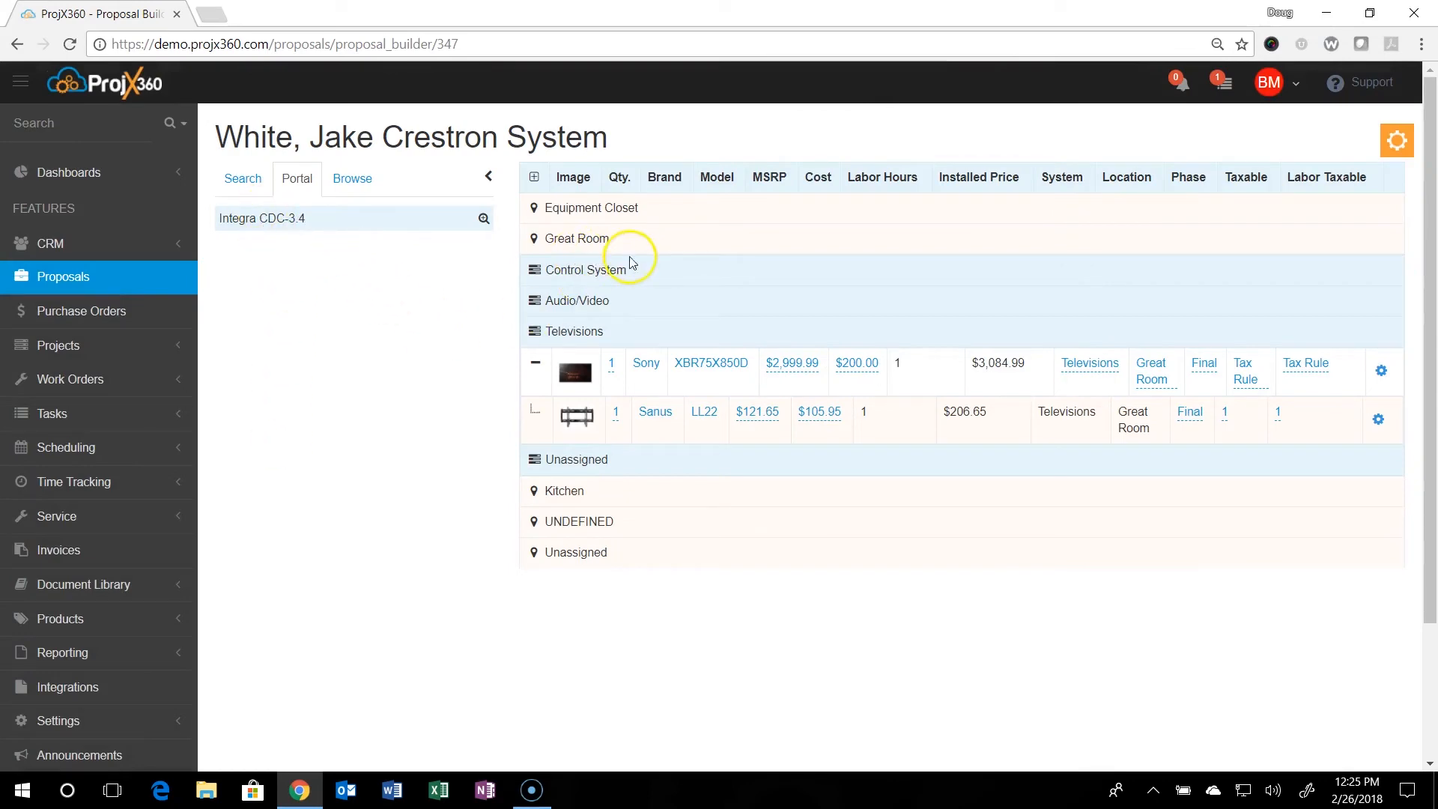
click(576, 238)
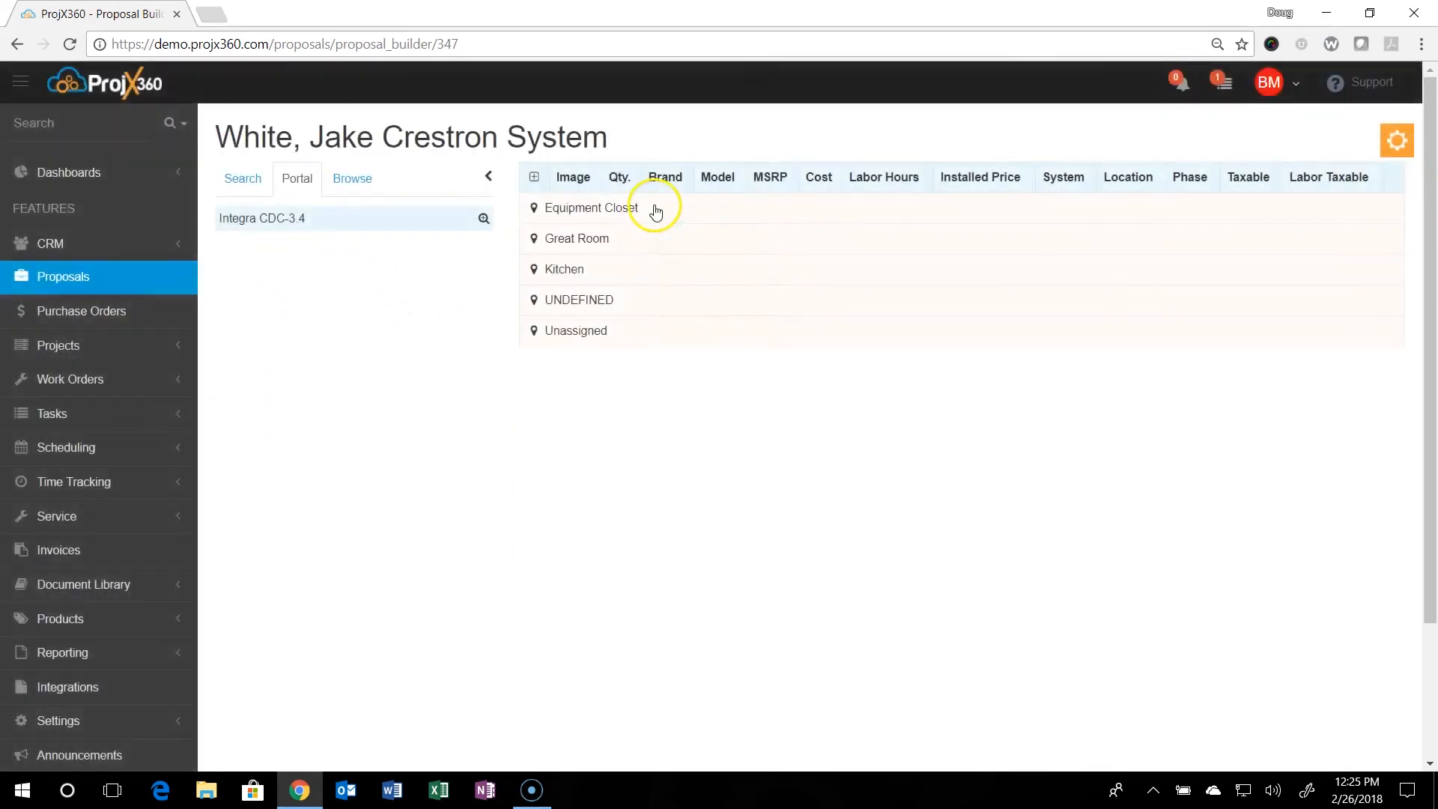
click(592, 208)
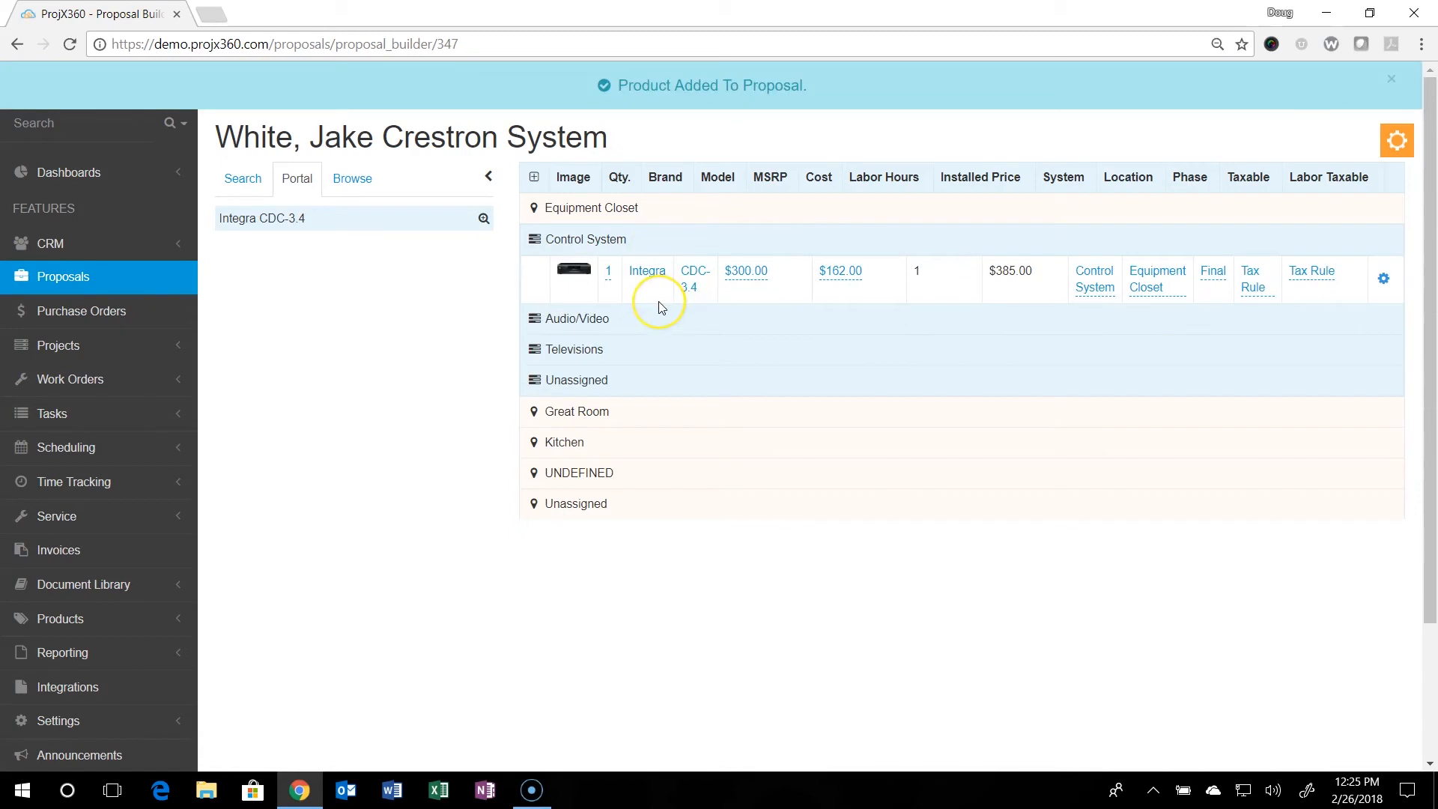
click(1389, 77)
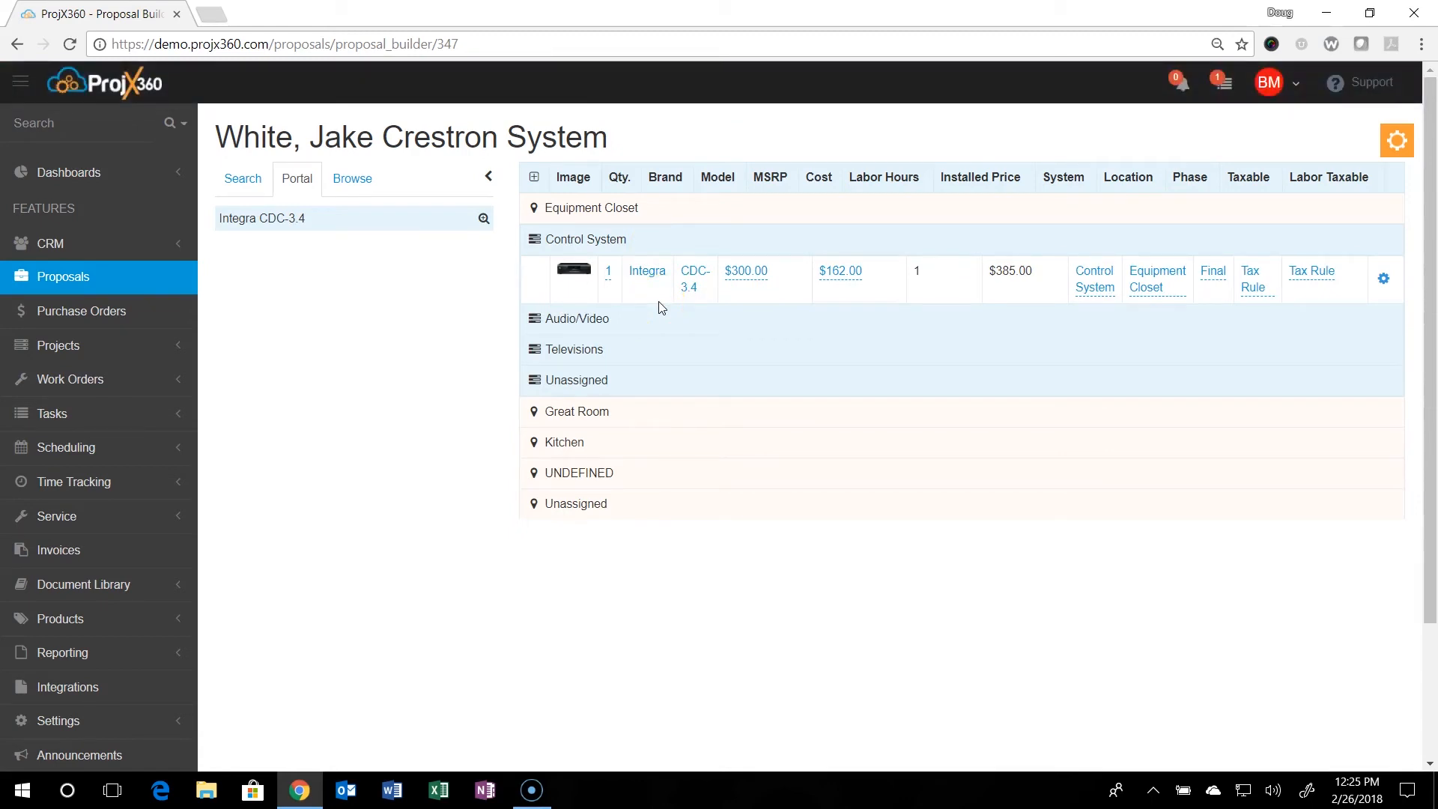
click(839, 270)
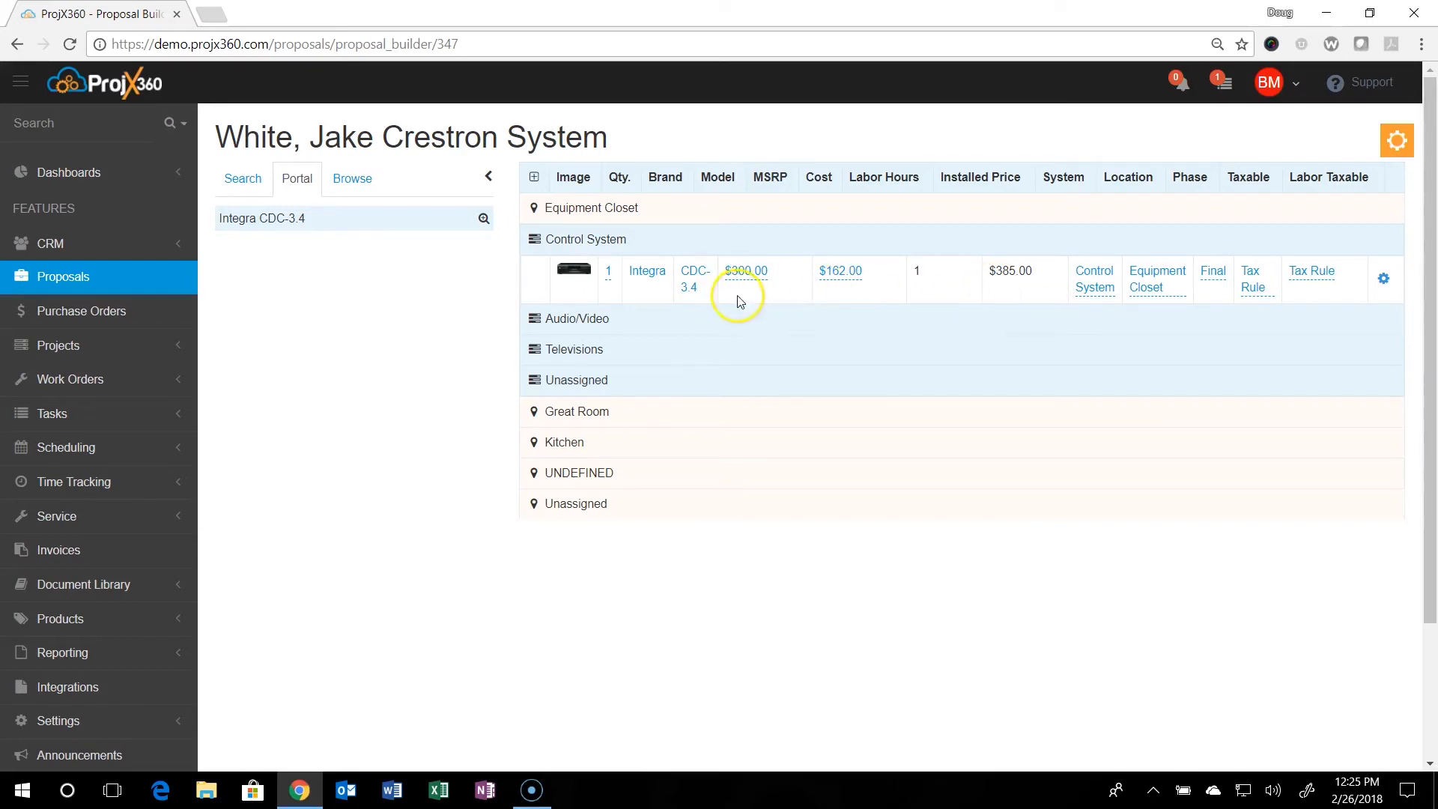
mouse_move(836, 298)
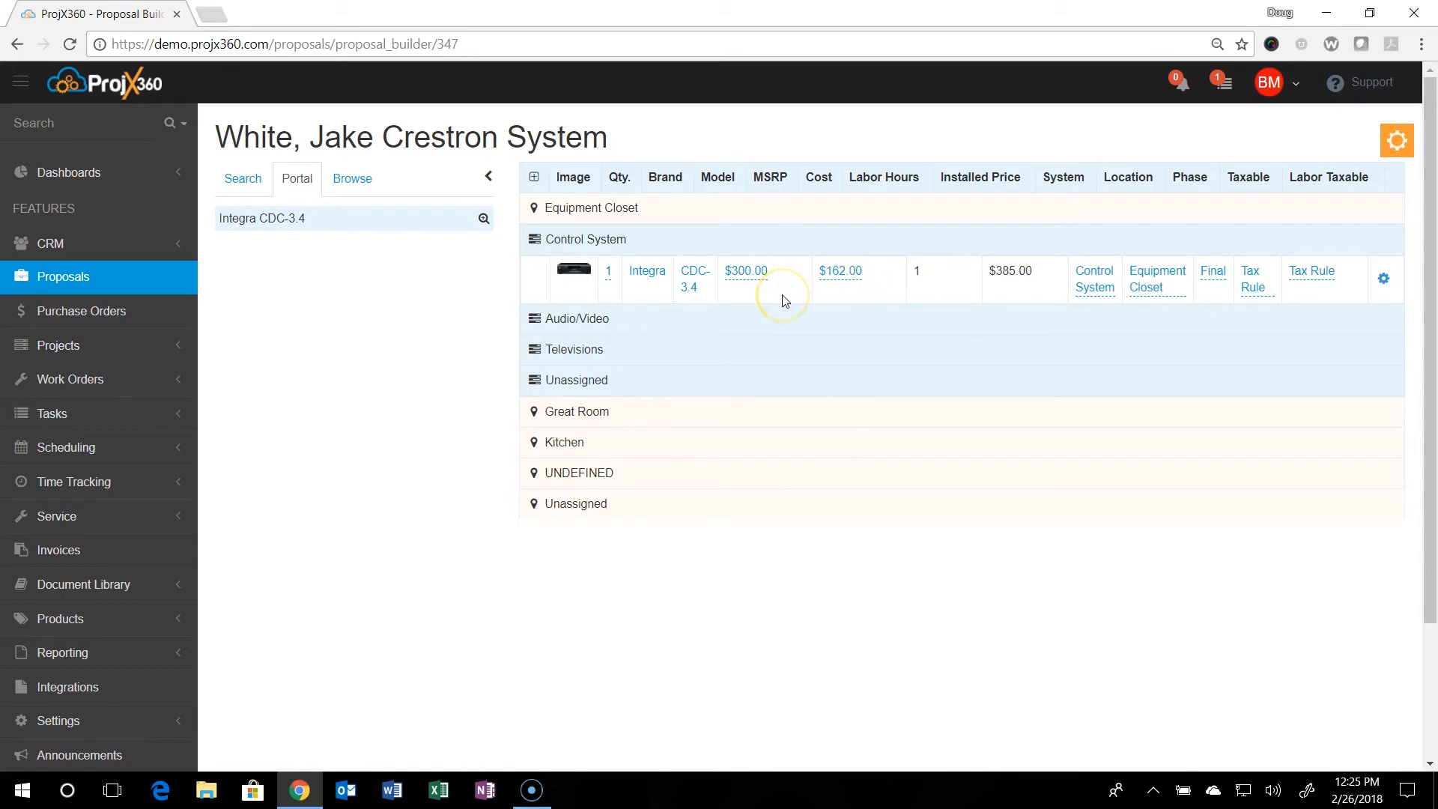
mouse_move(782, 299)
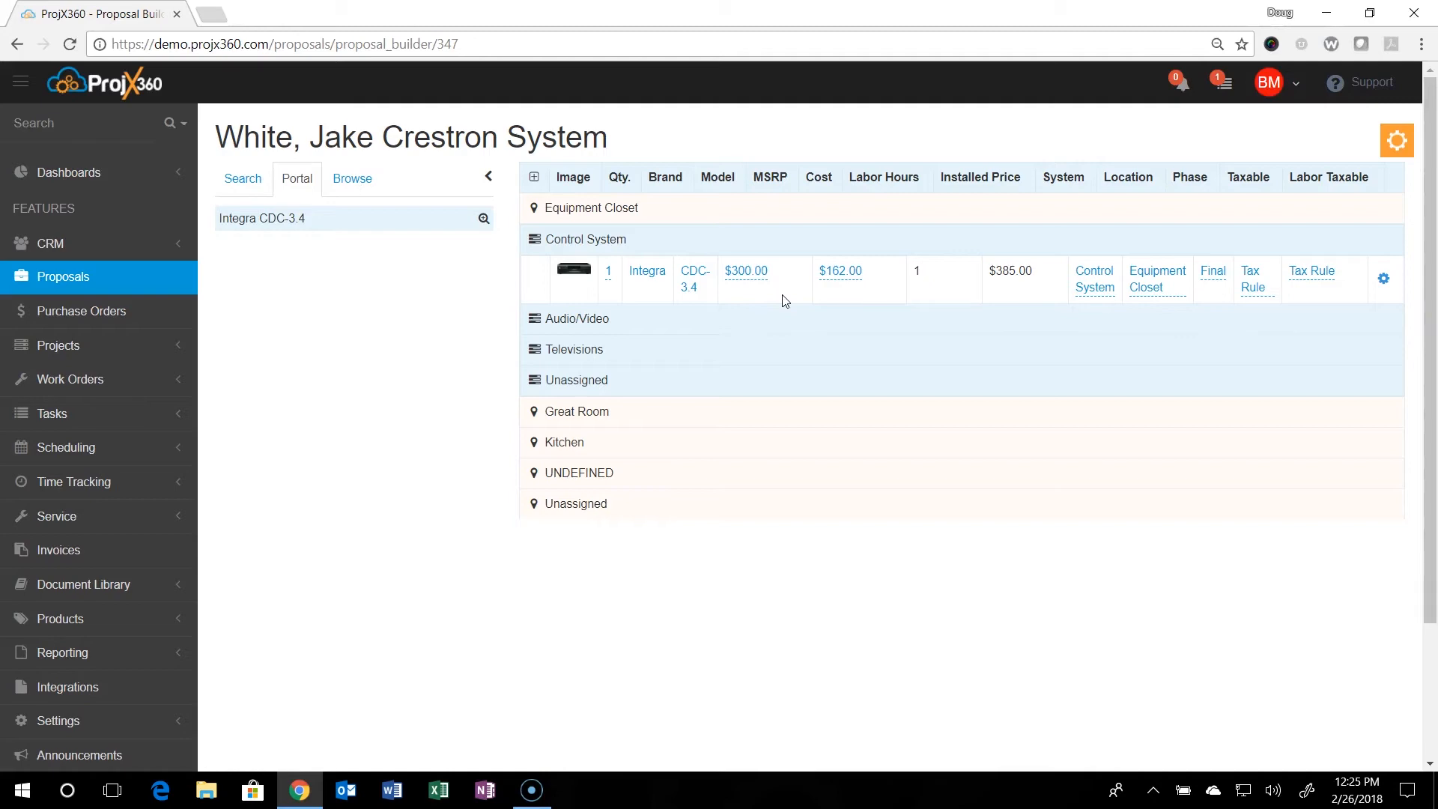
mouse_move(646, 275)
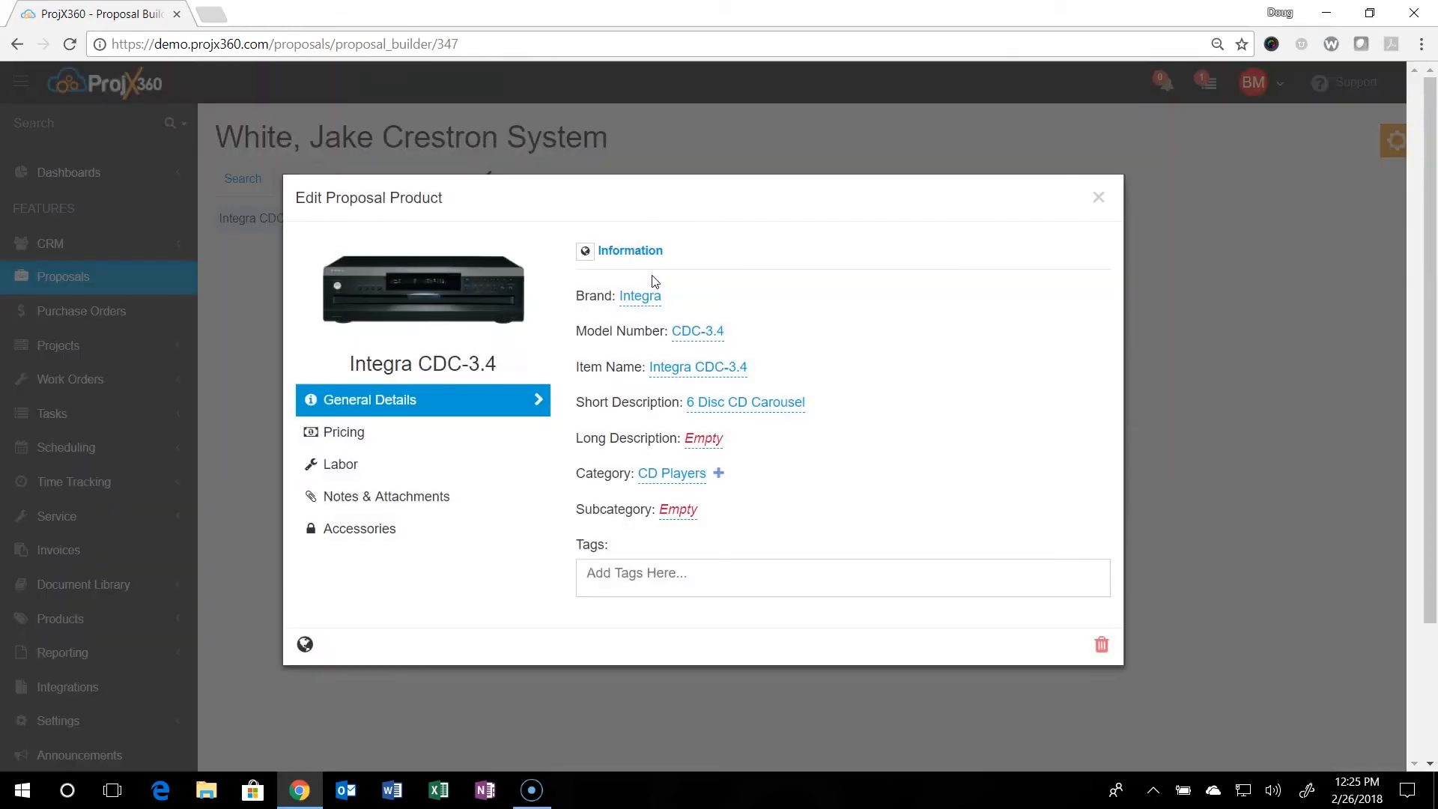
mouse_move(538, 348)
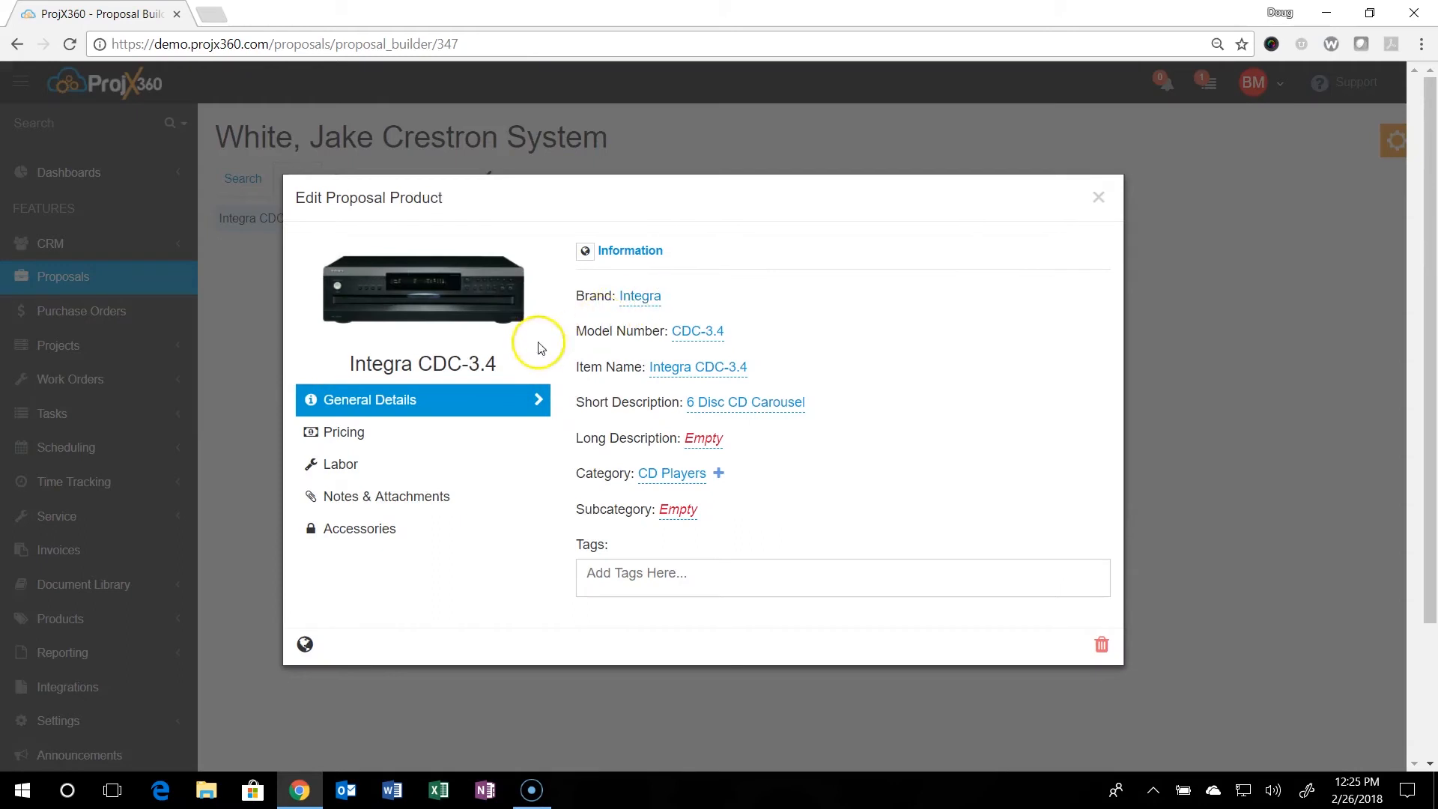
mouse_move(441, 387)
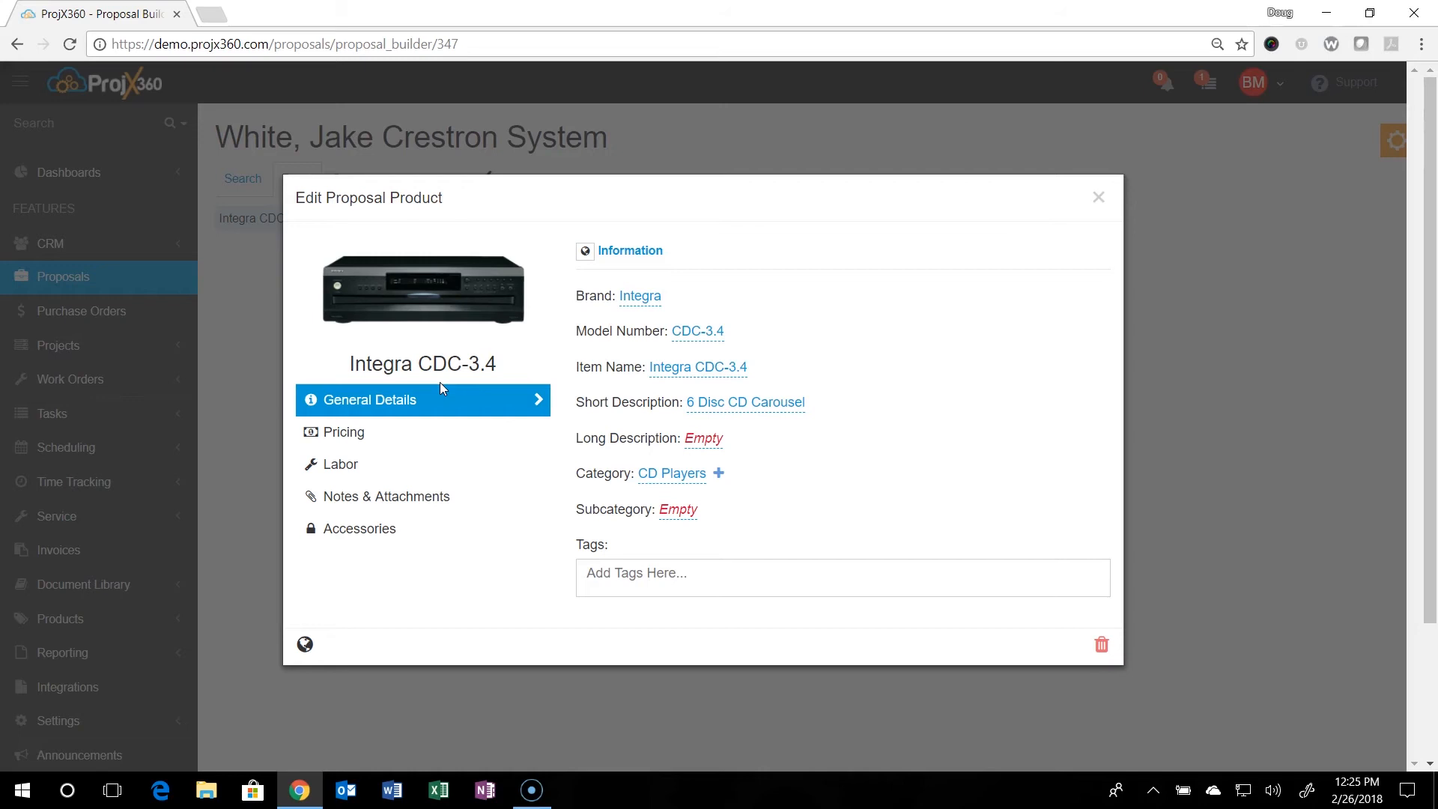
mouse_move(402, 414)
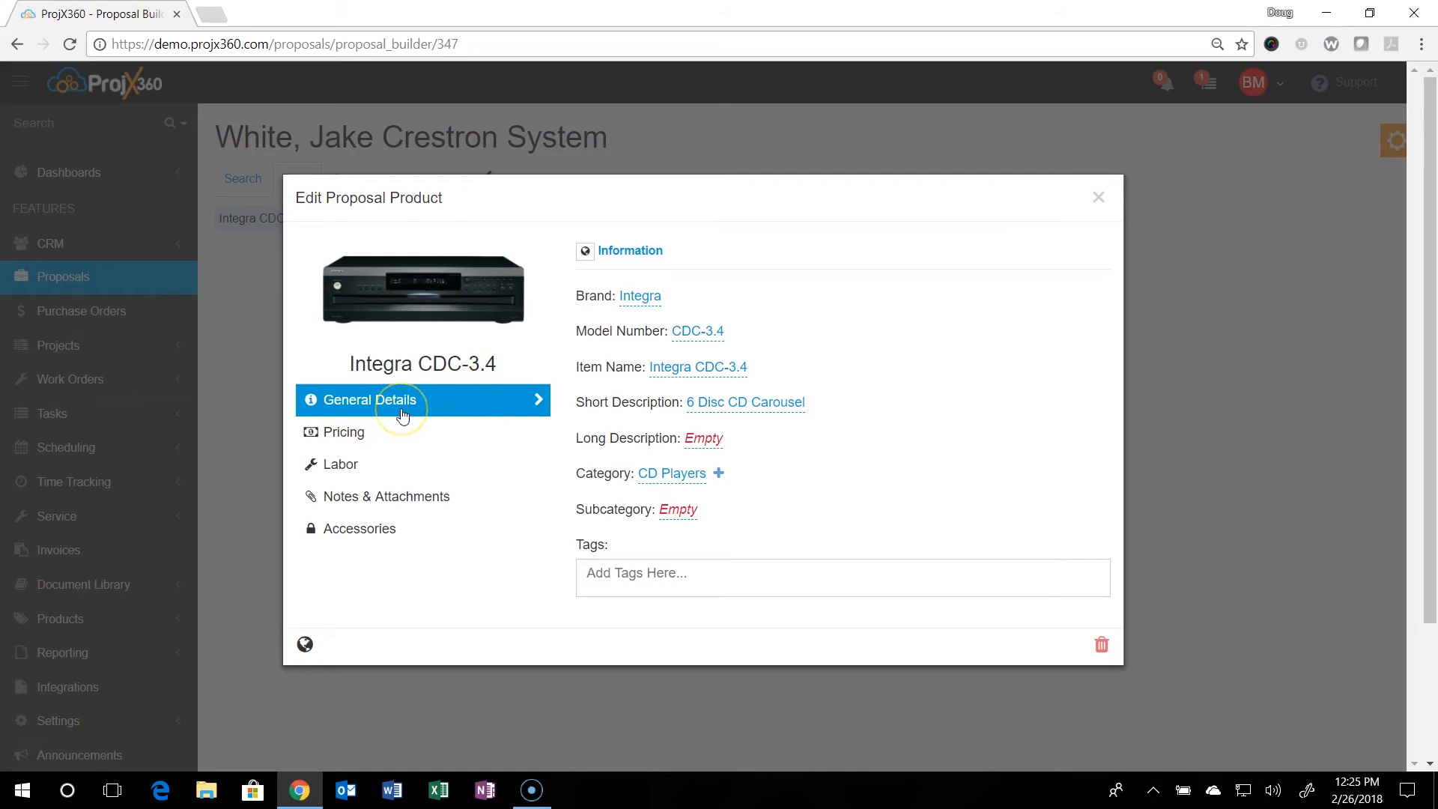
mouse_move(639, 295)
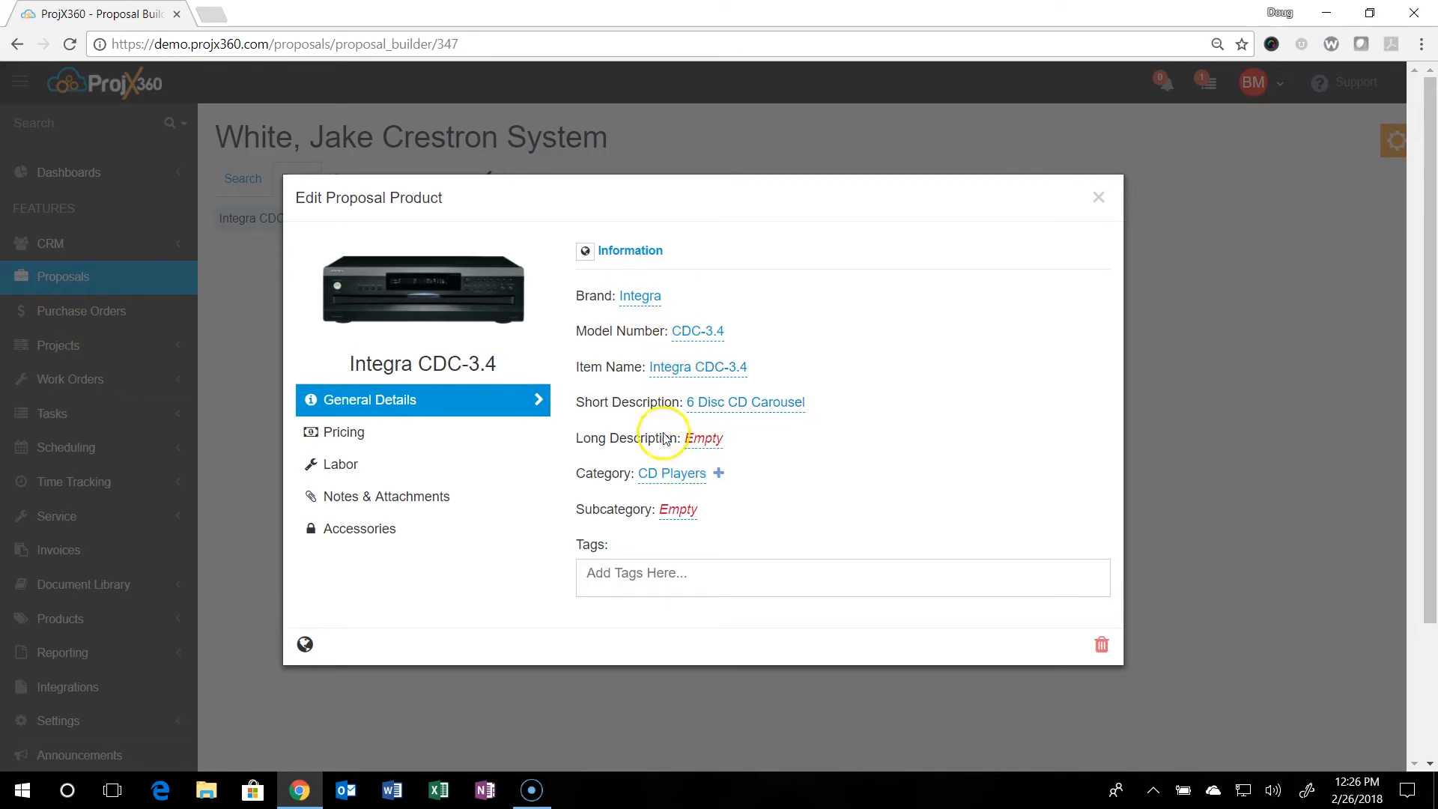
mouse_move(731, 367)
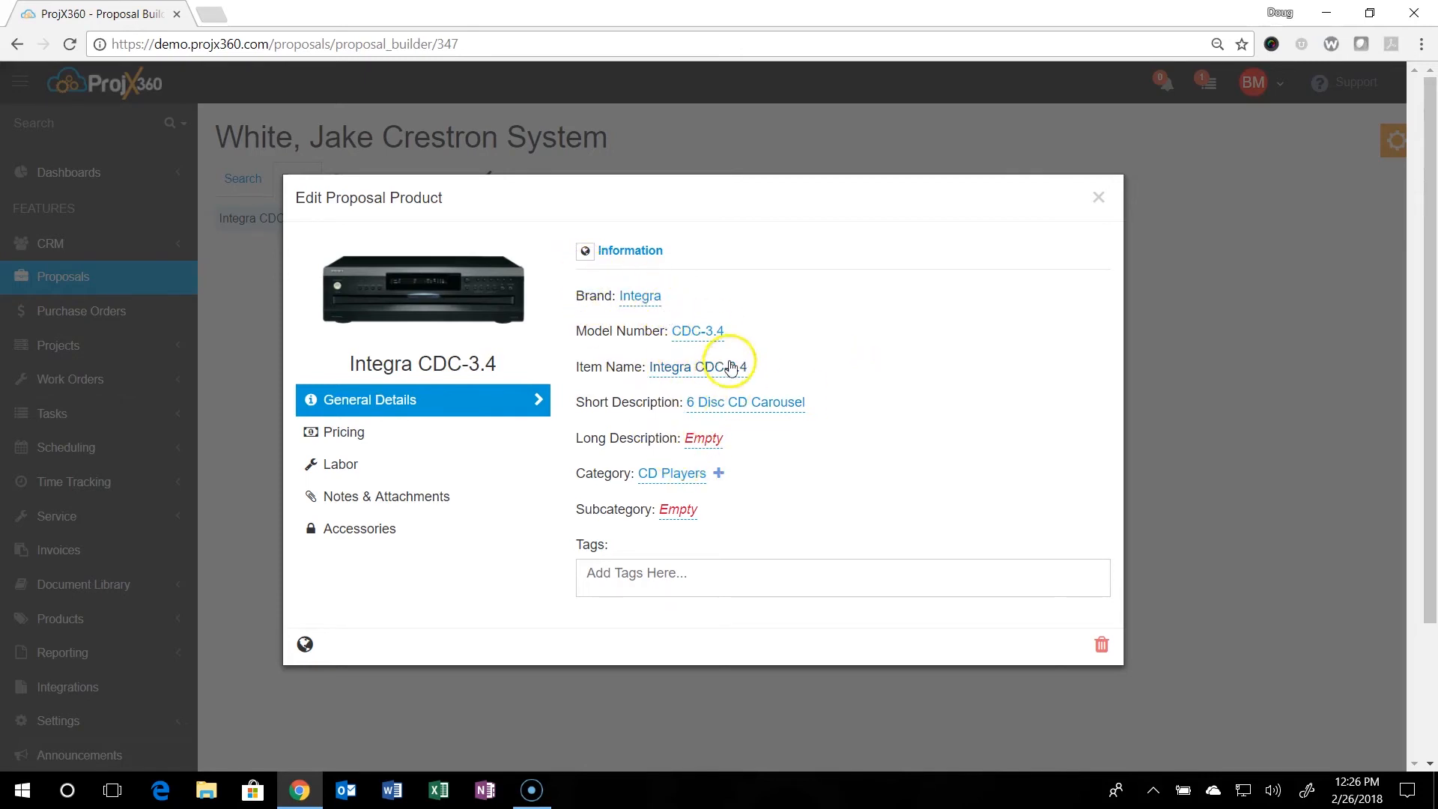
mouse_move(697, 331)
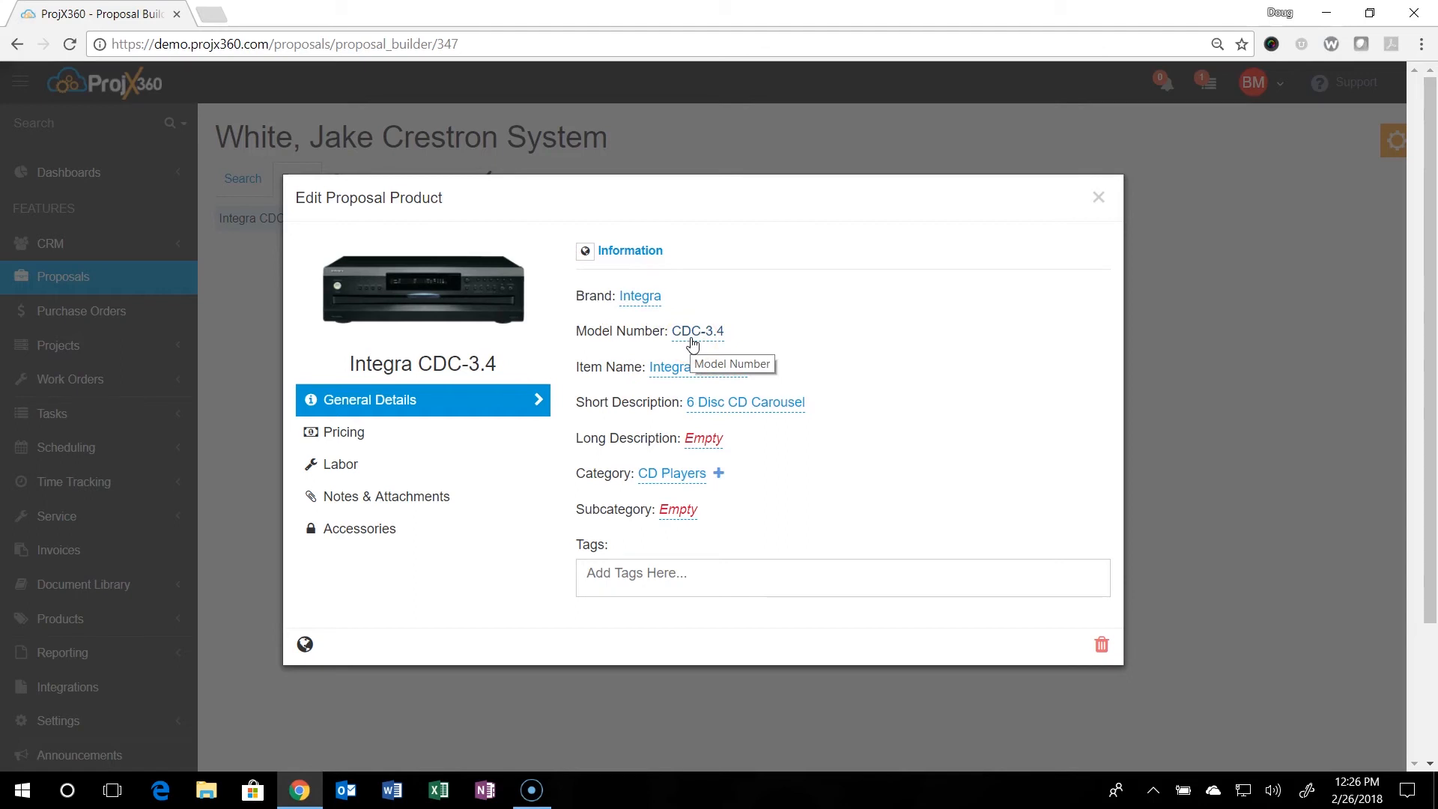
- Edit the Integra CDC-3.4's model number field, leaving it as CDC-3.4
click(697, 331)
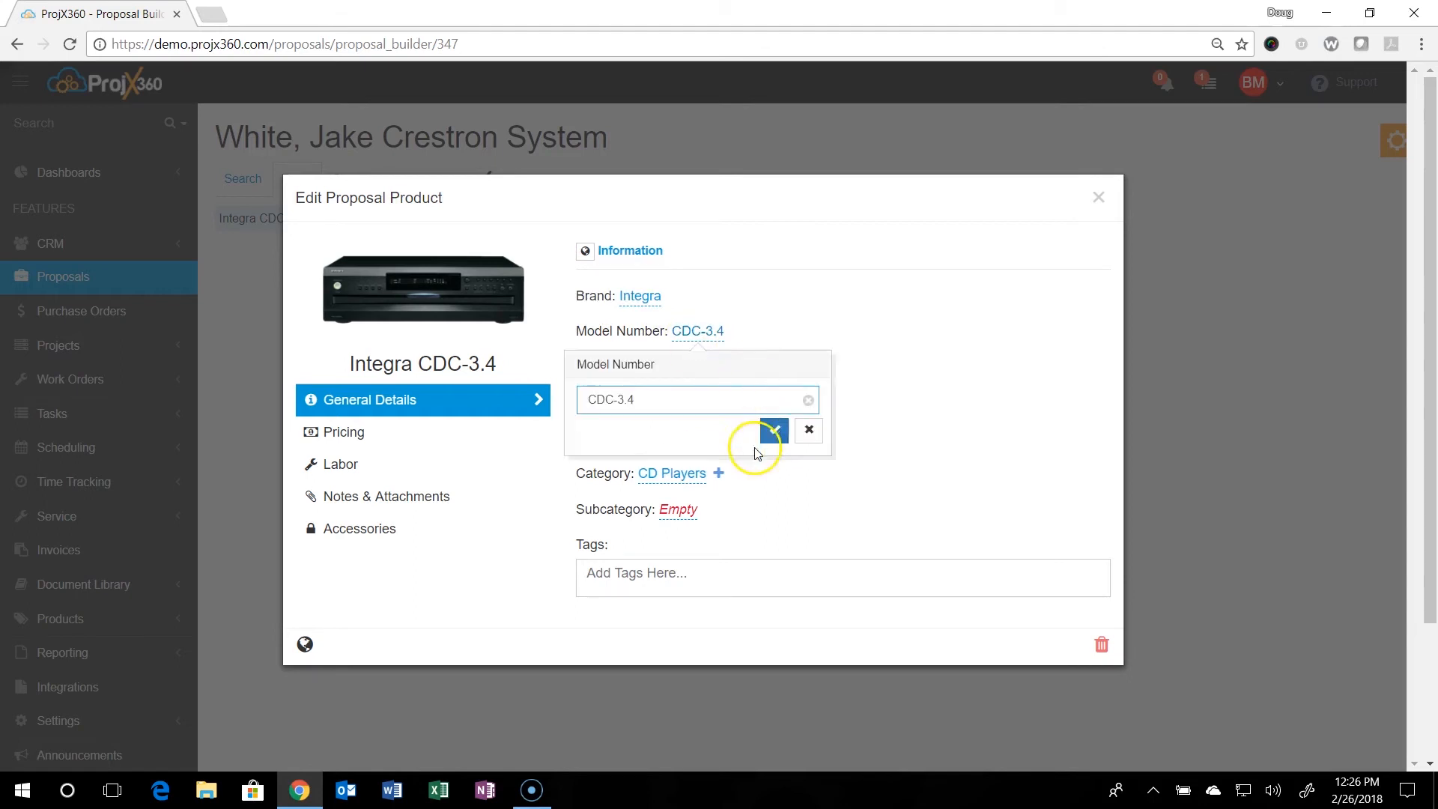
click(772, 429)
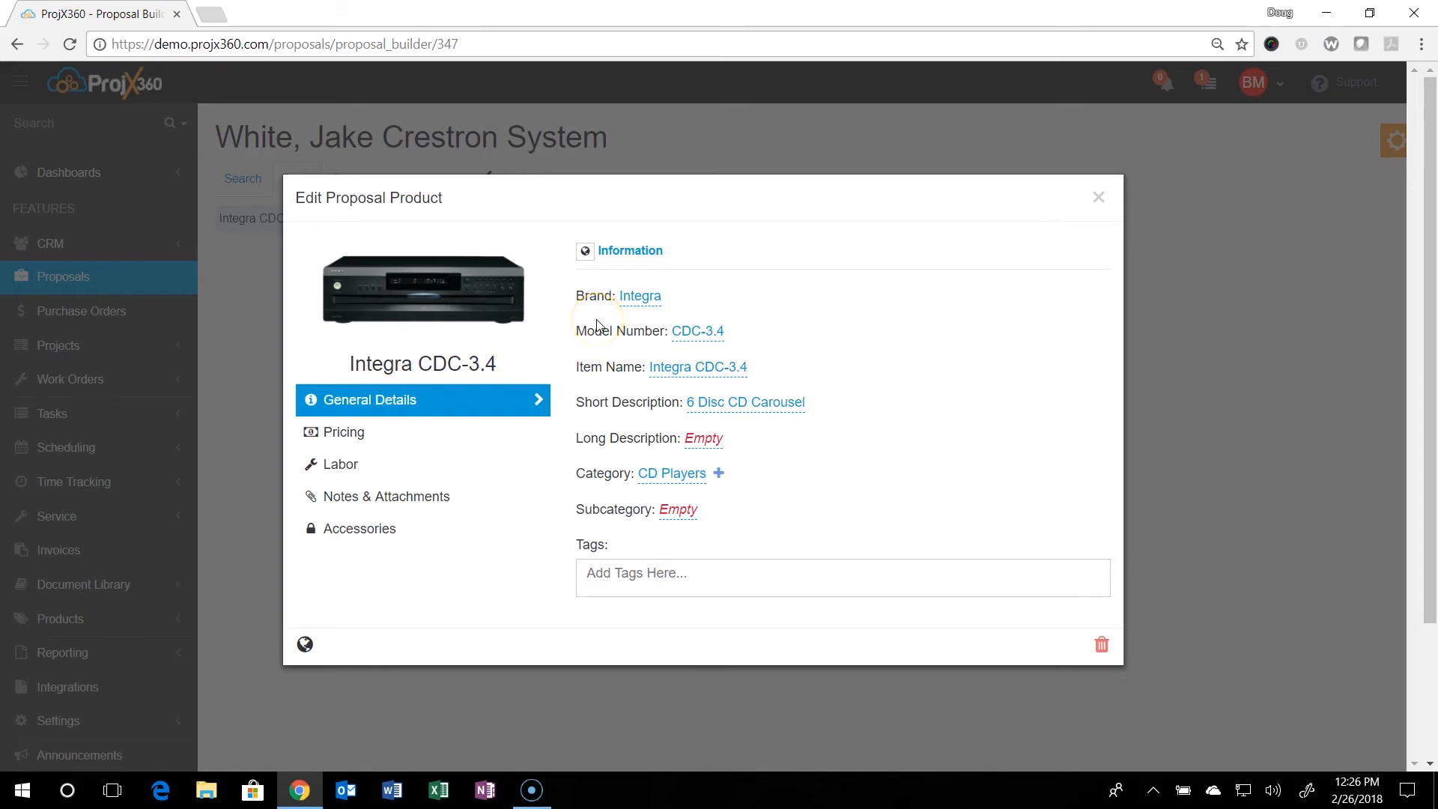
mouse_move(585, 261)
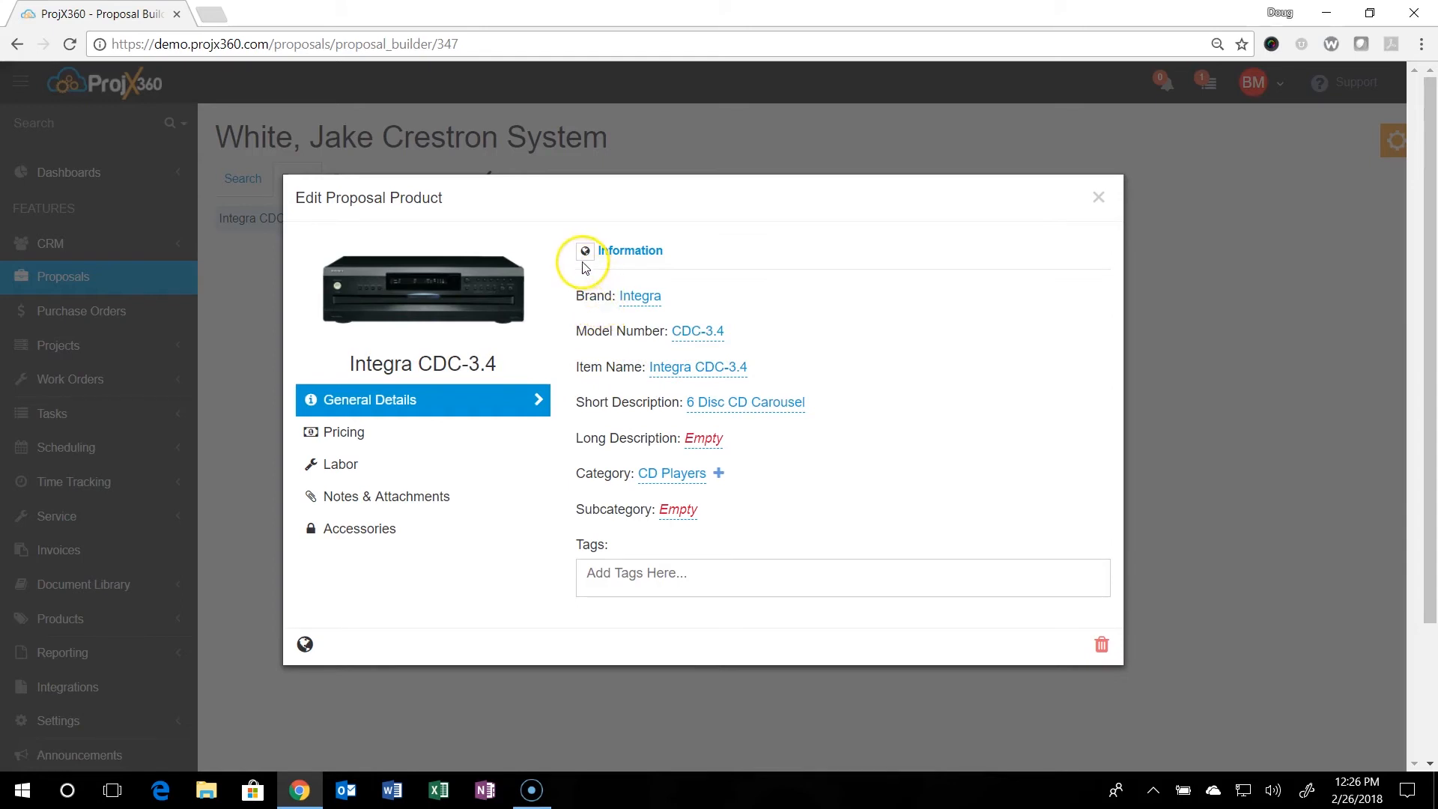
mouse_move(584, 250)
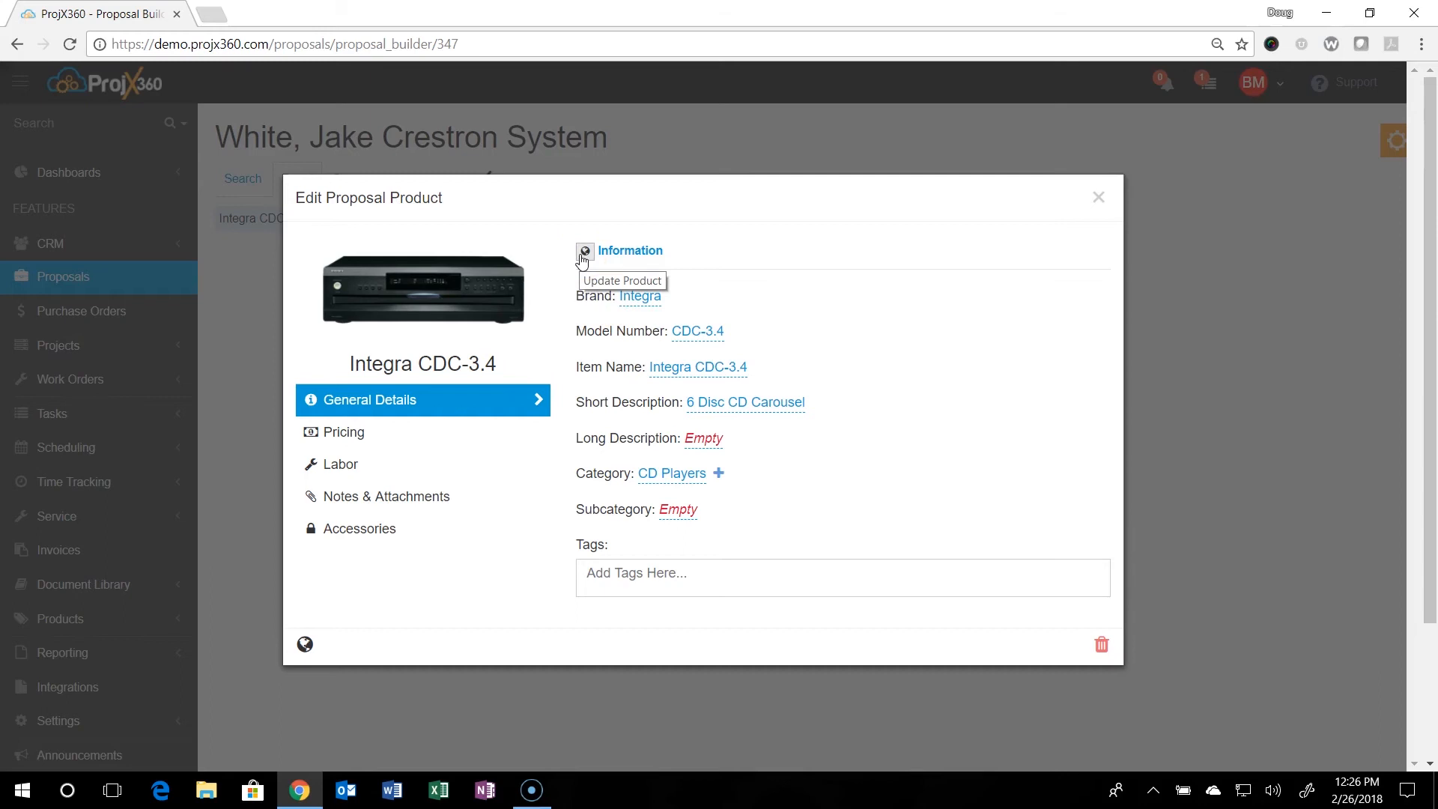
mouse_move(421, 408)
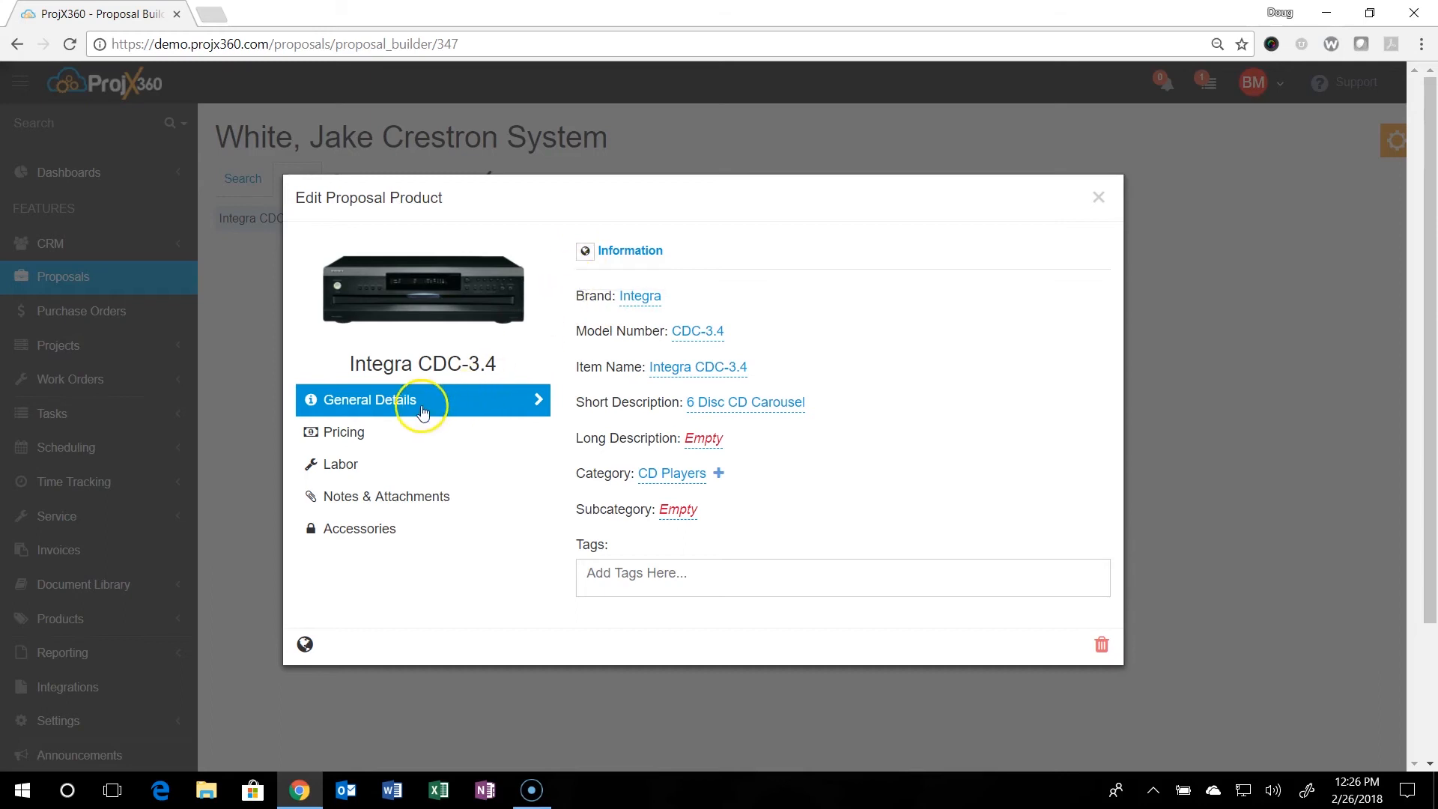
mouse_move(713, 532)
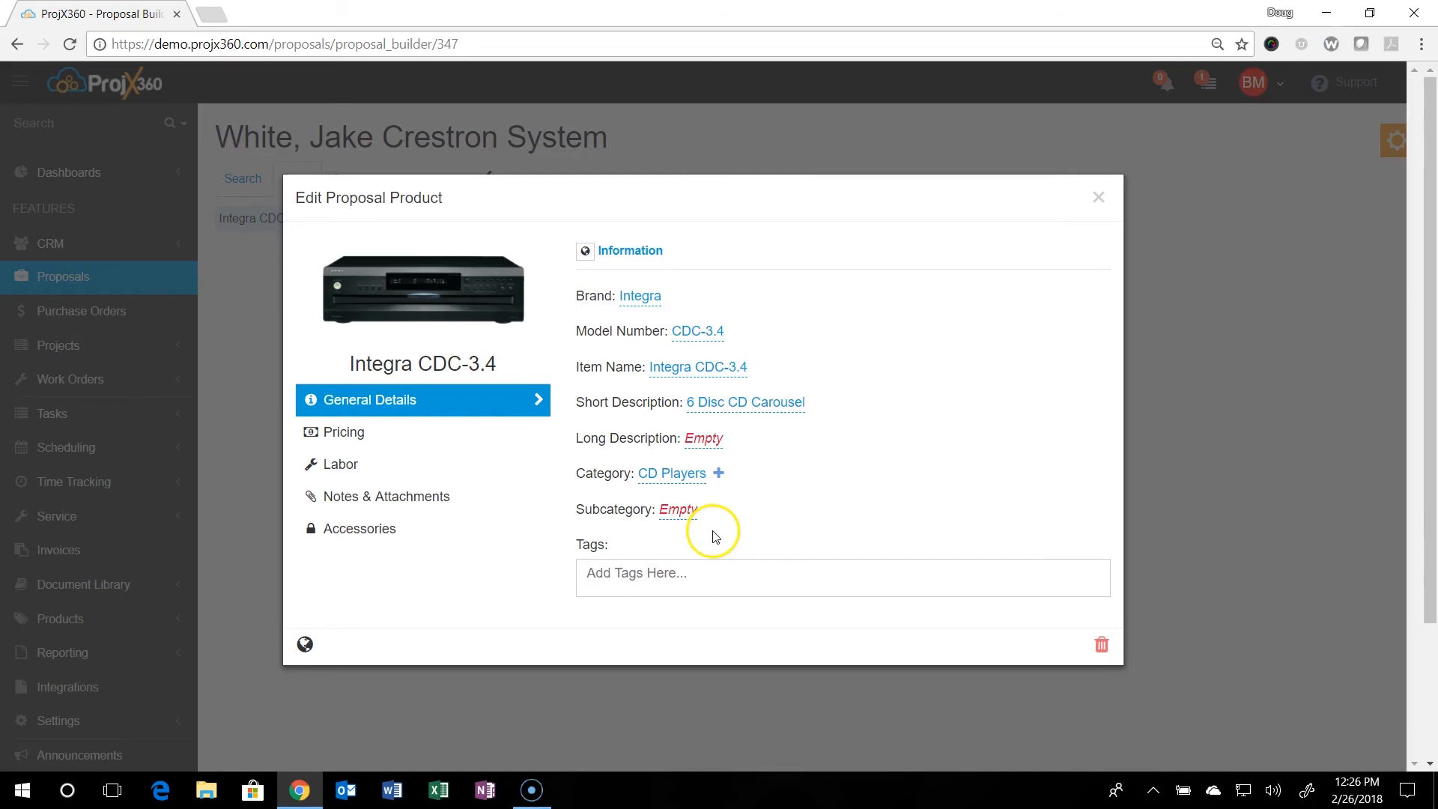
mouse_move(715, 537)
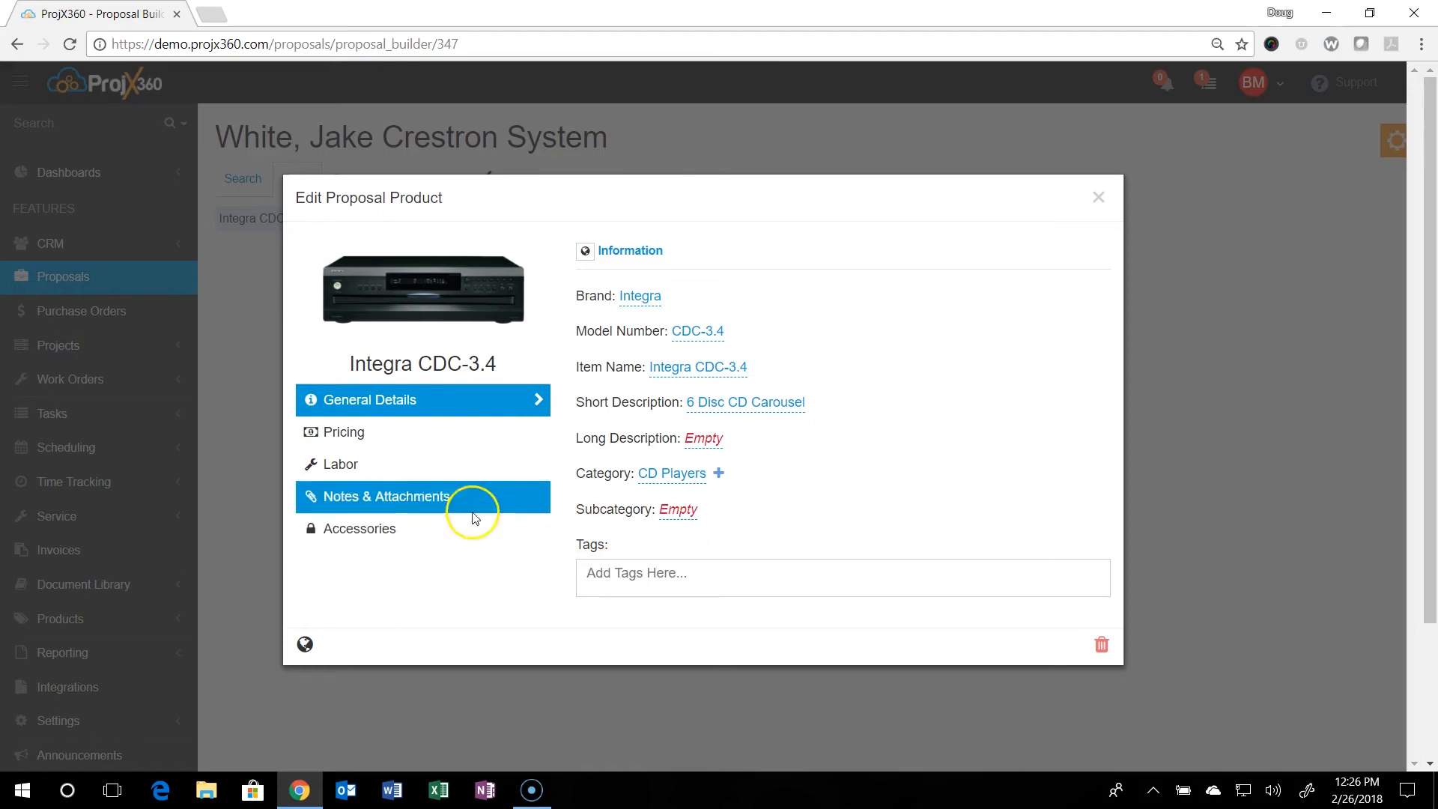
- Review the CDC-3.4's pricing and labor line, keeping the labor phase on Final
click(343, 432)
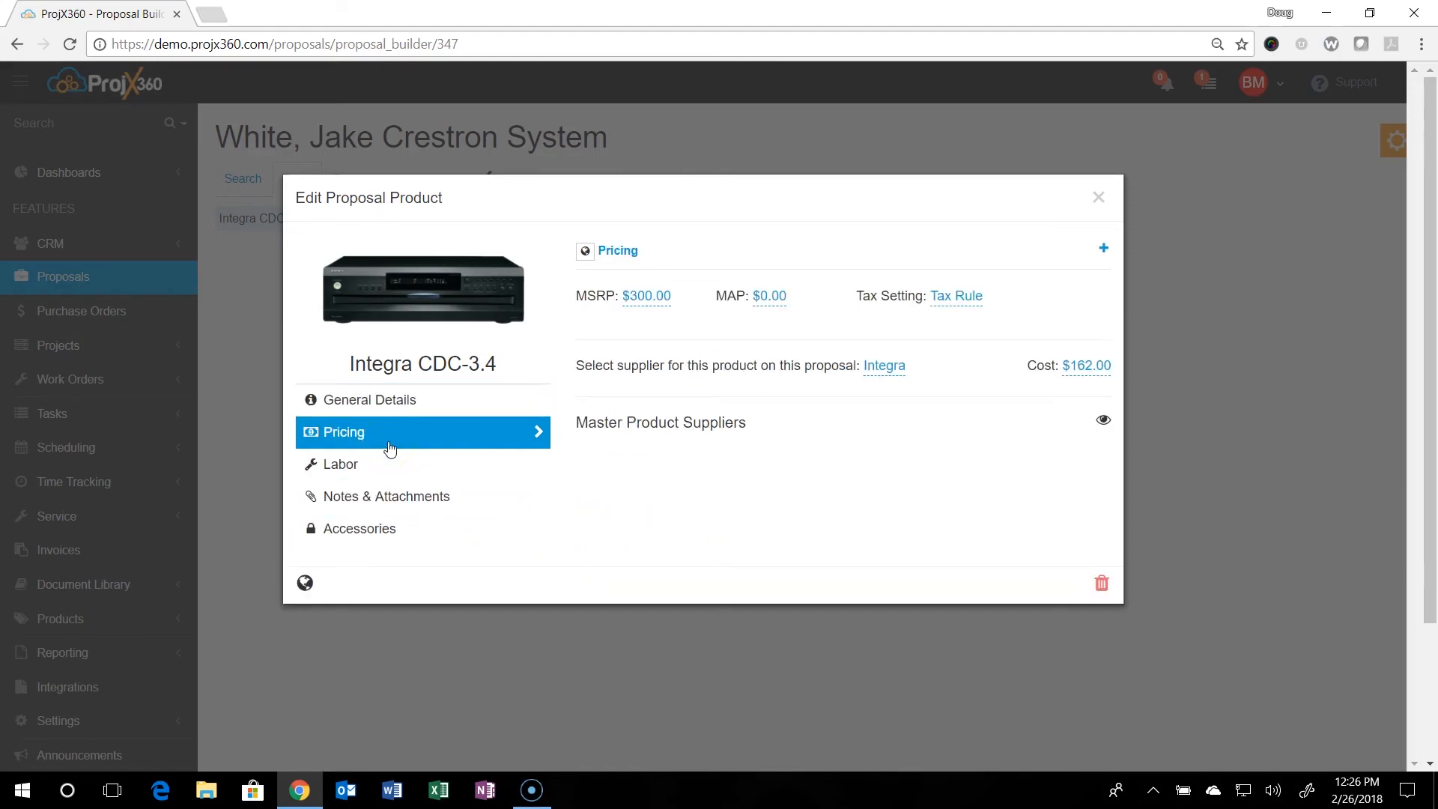
mouse_move(651, 340)
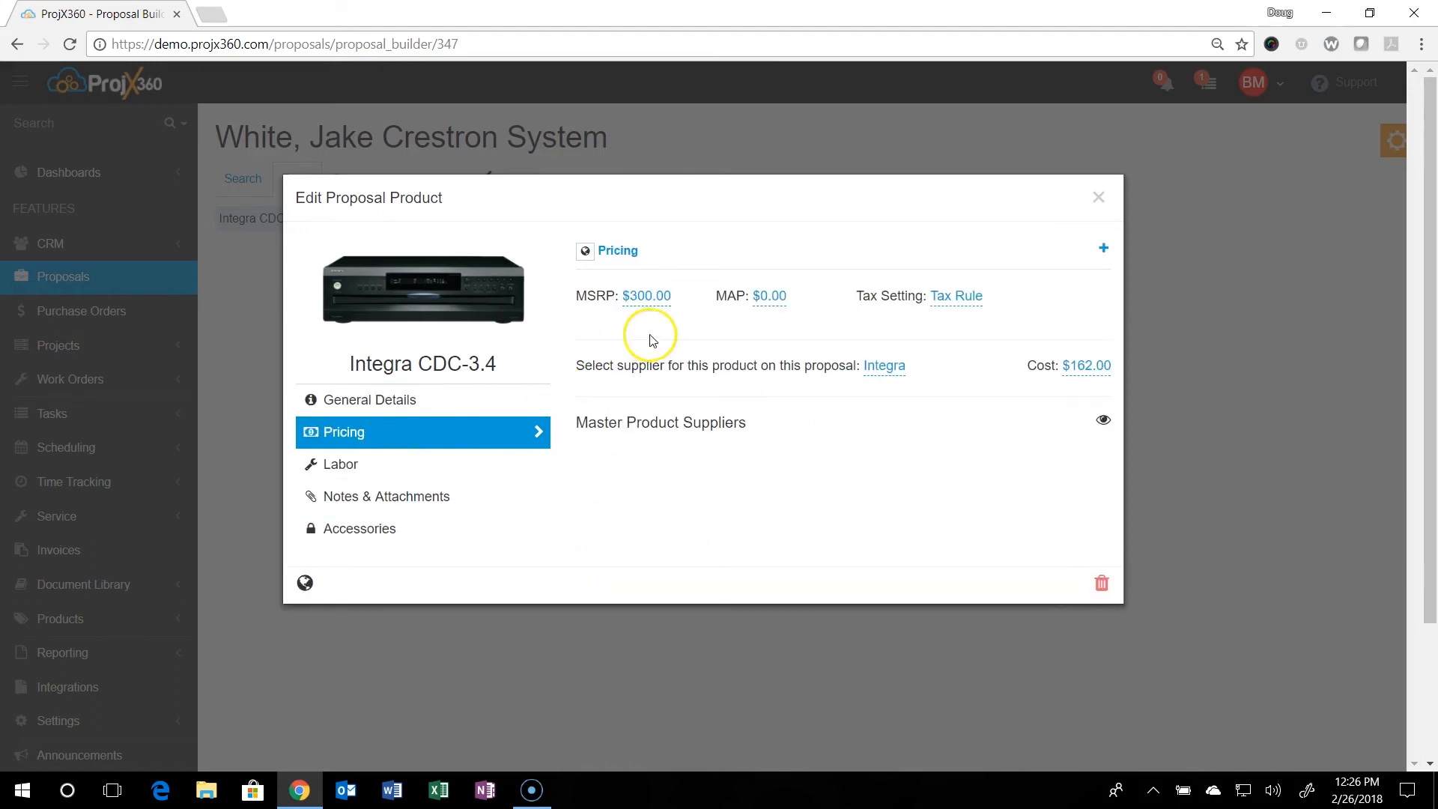
mouse_move(989, 376)
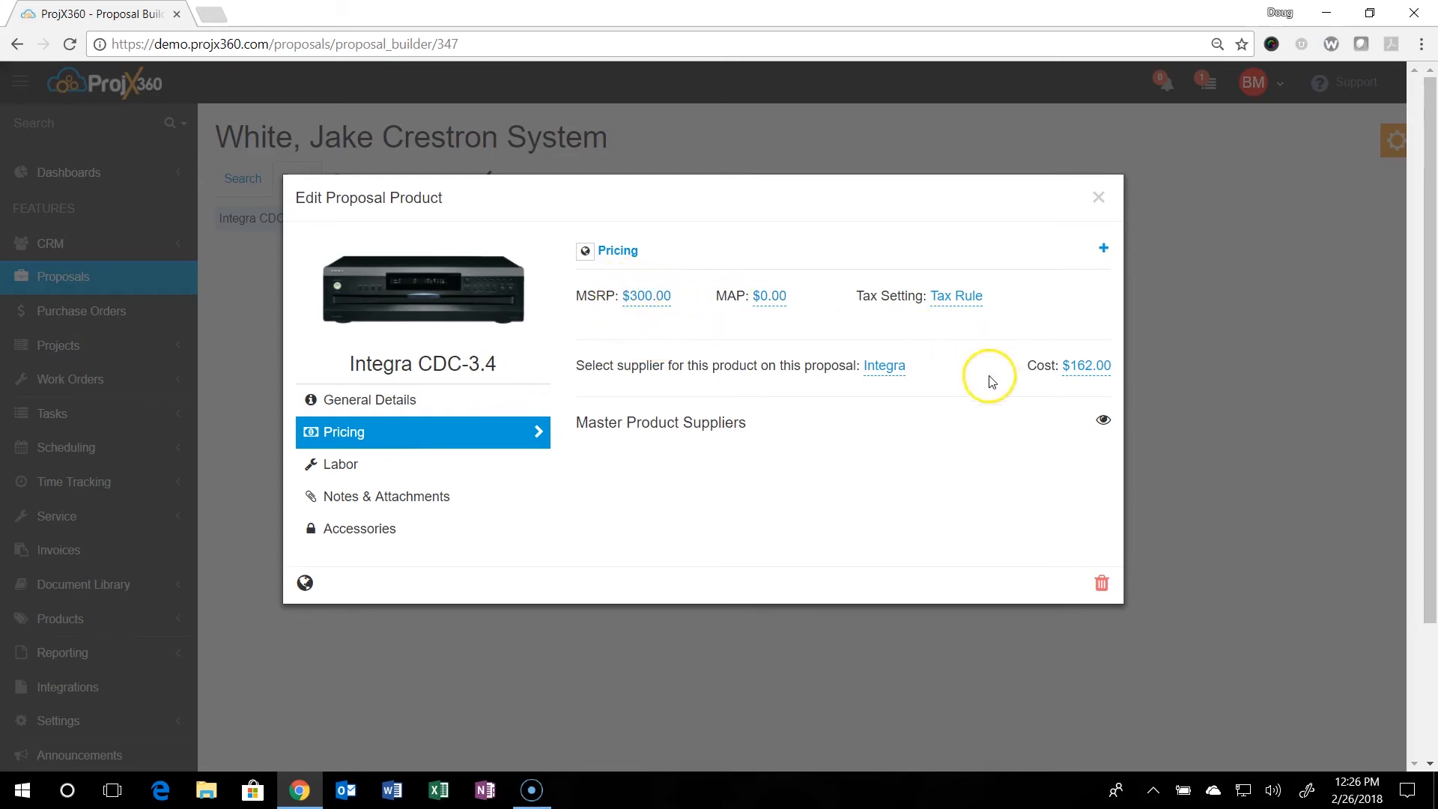
mouse_move(640, 314)
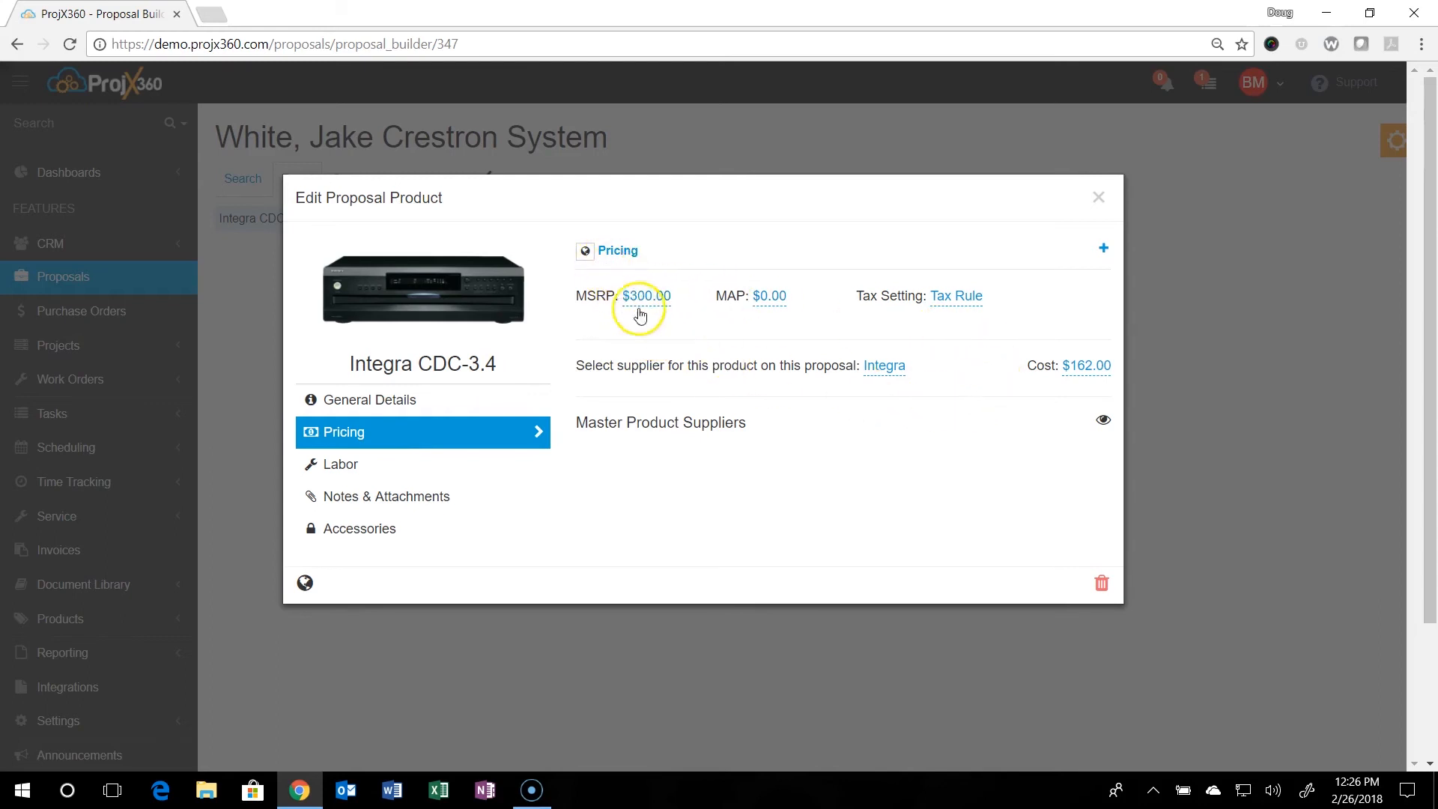
mouse_move(763, 323)
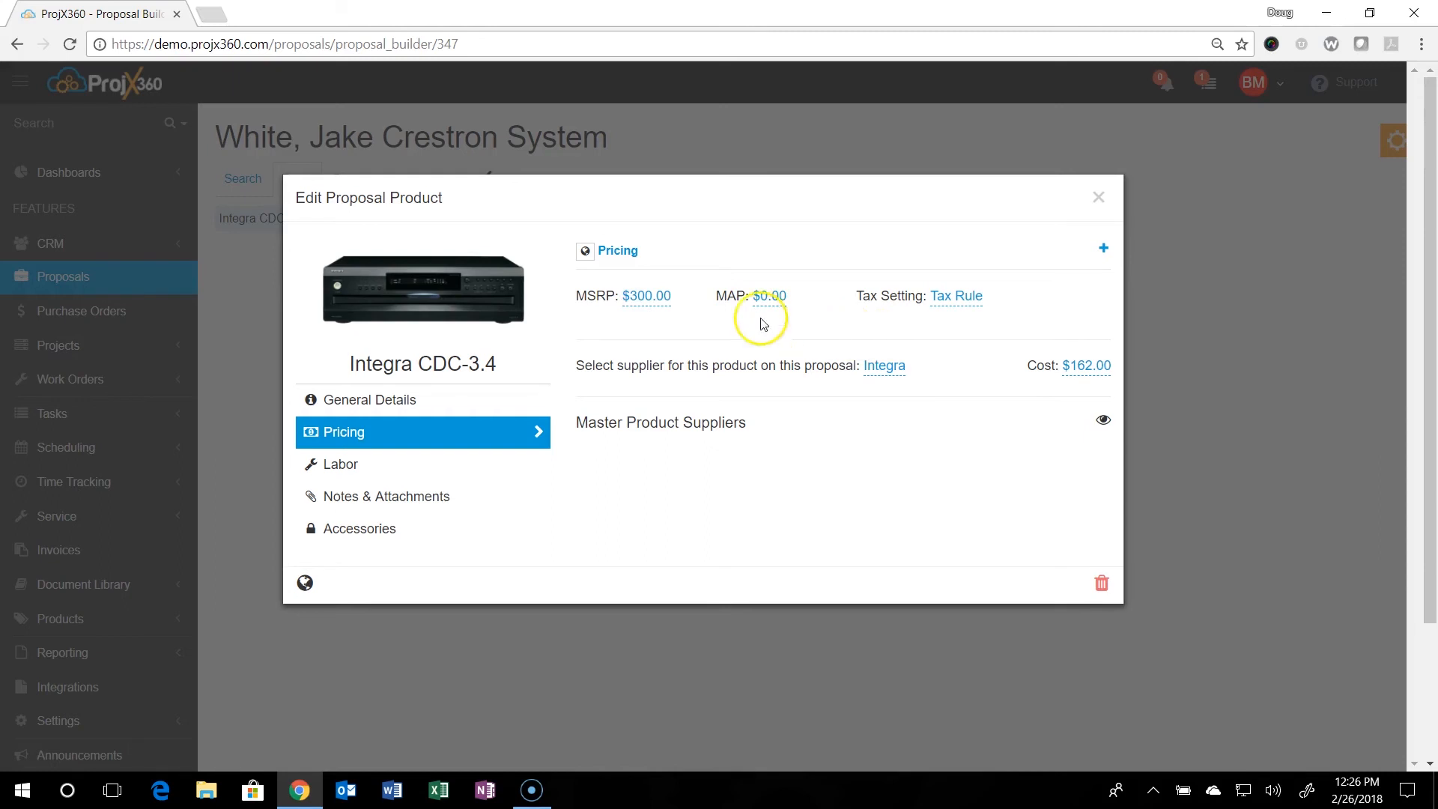
mouse_move(585, 251)
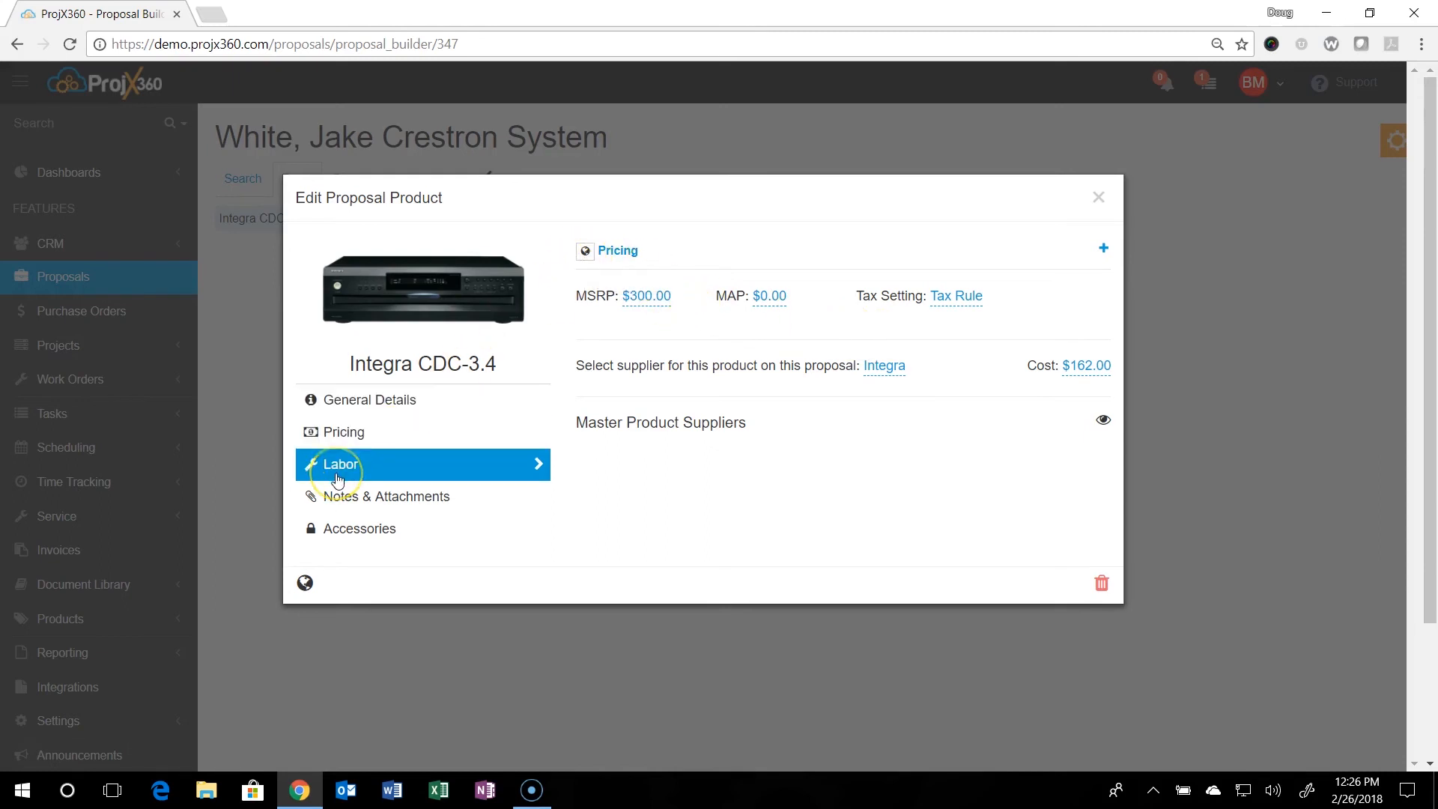
click(340, 465)
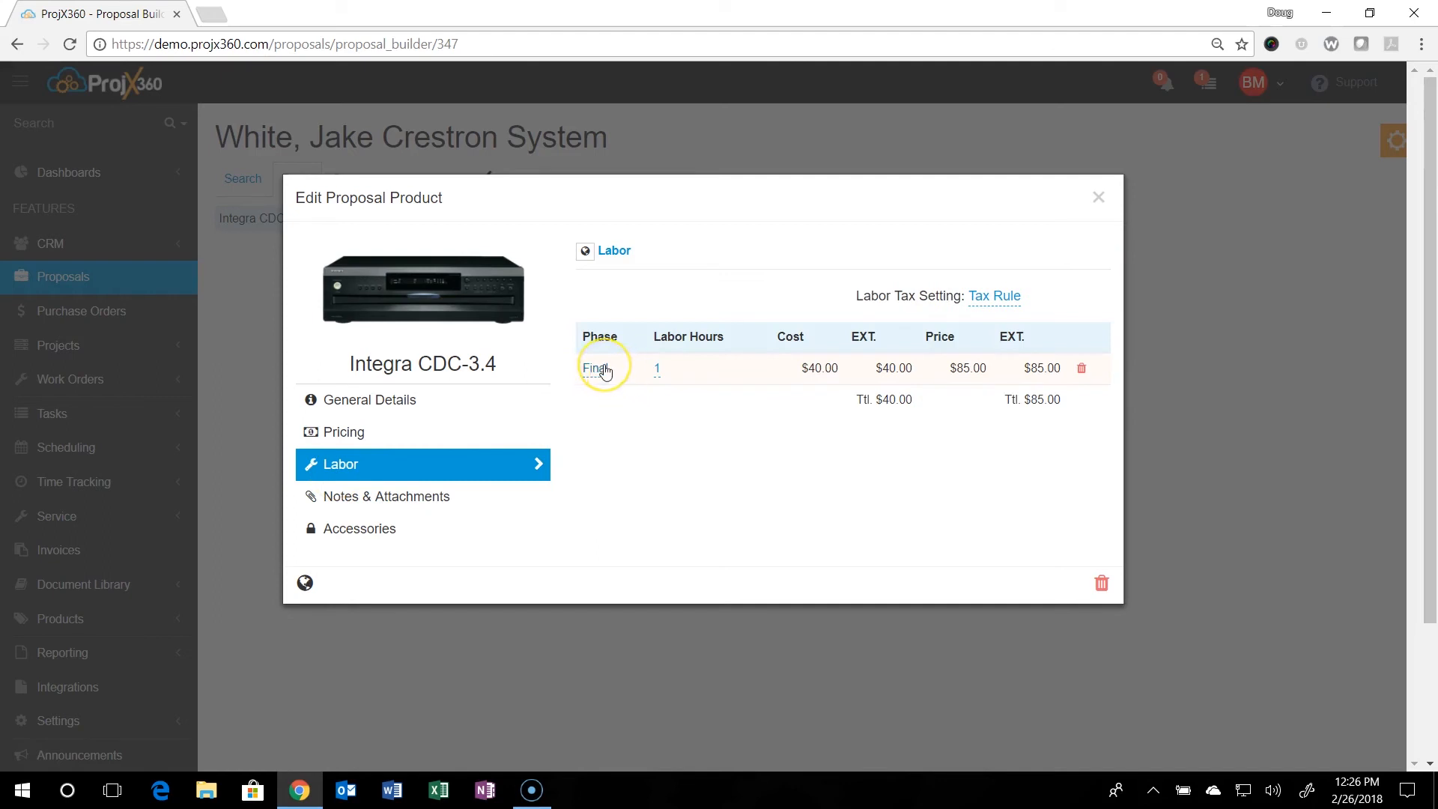
click(594, 367)
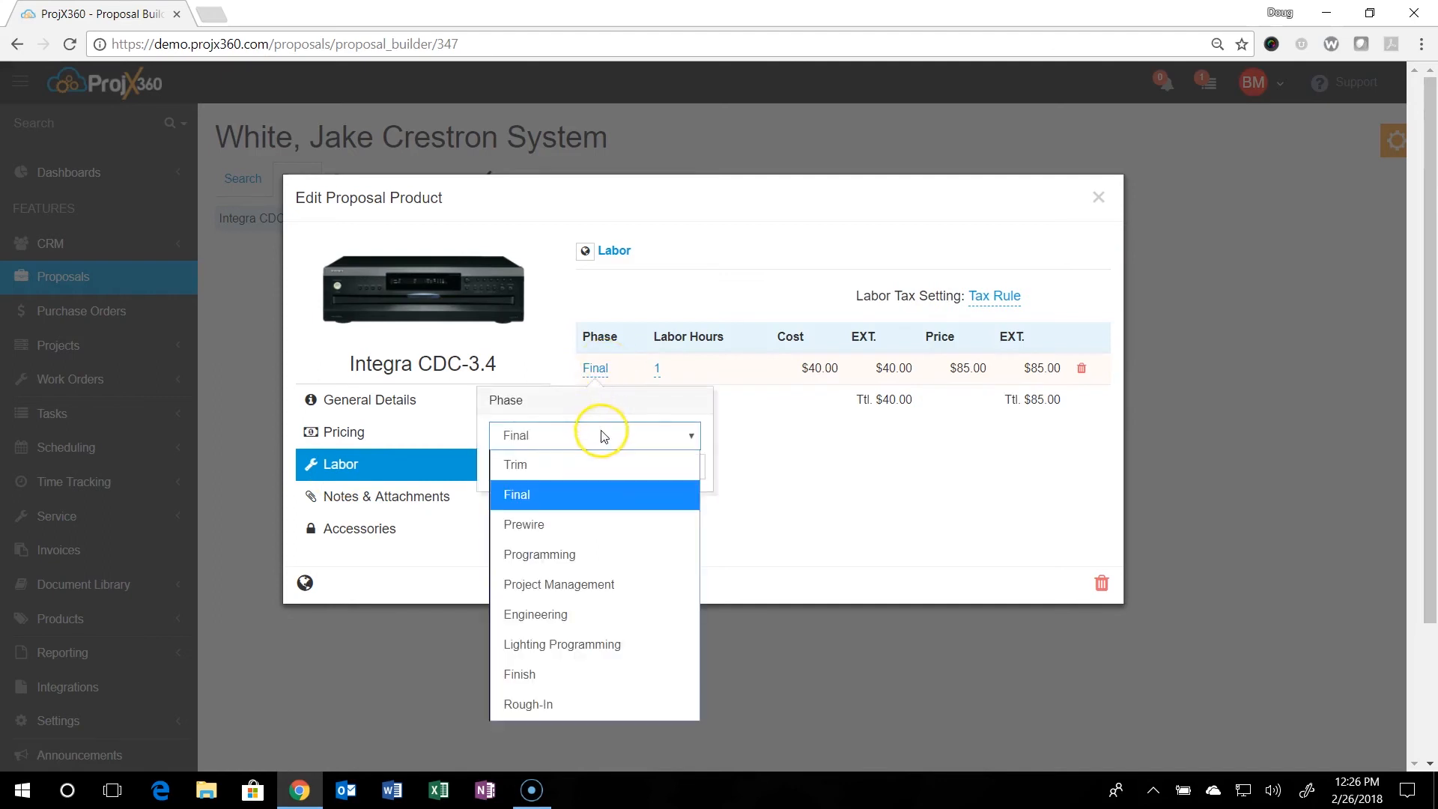
click(516, 494)
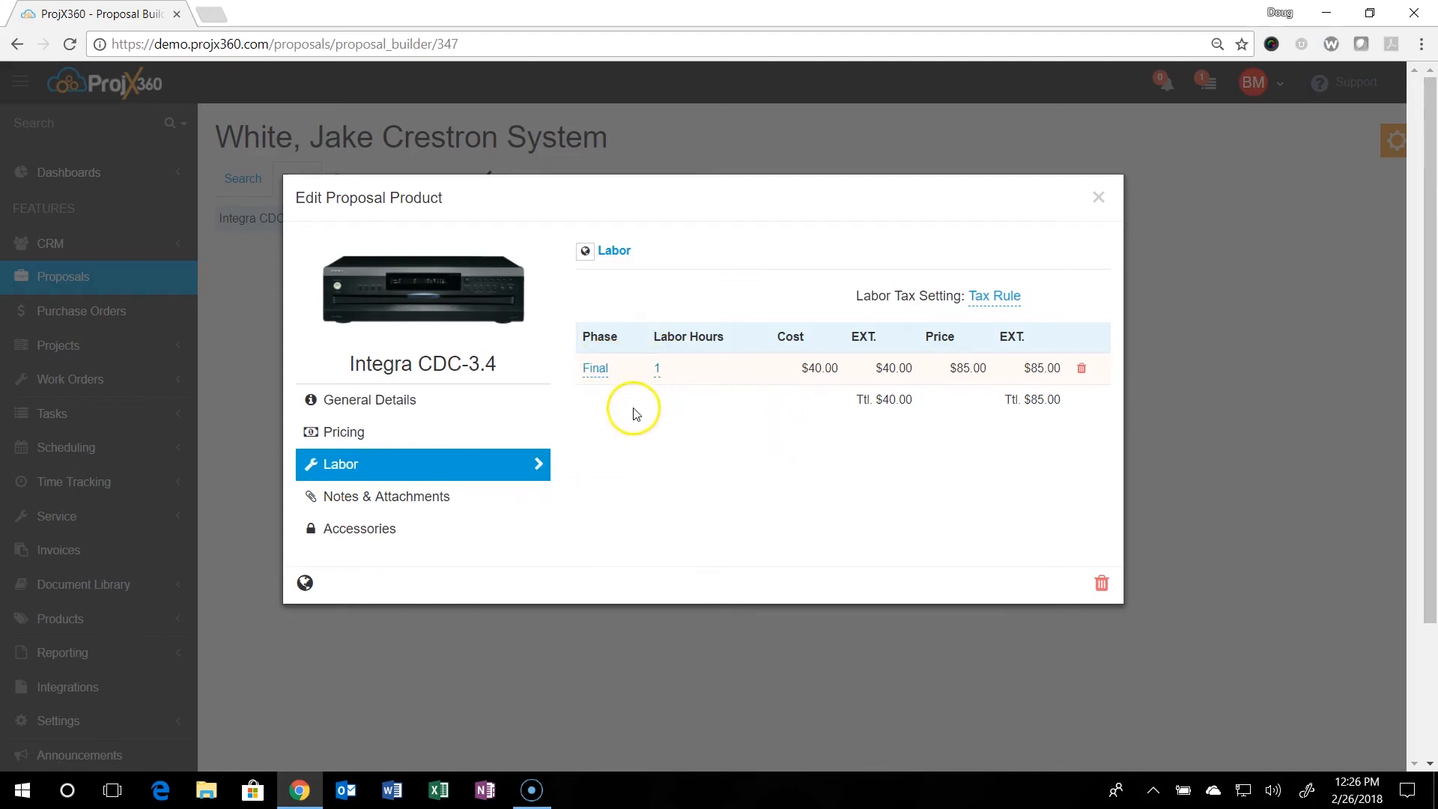
- Check the CDC-3.4's notes, attachments and empty accessories list, then close the edit window
click(385, 496)
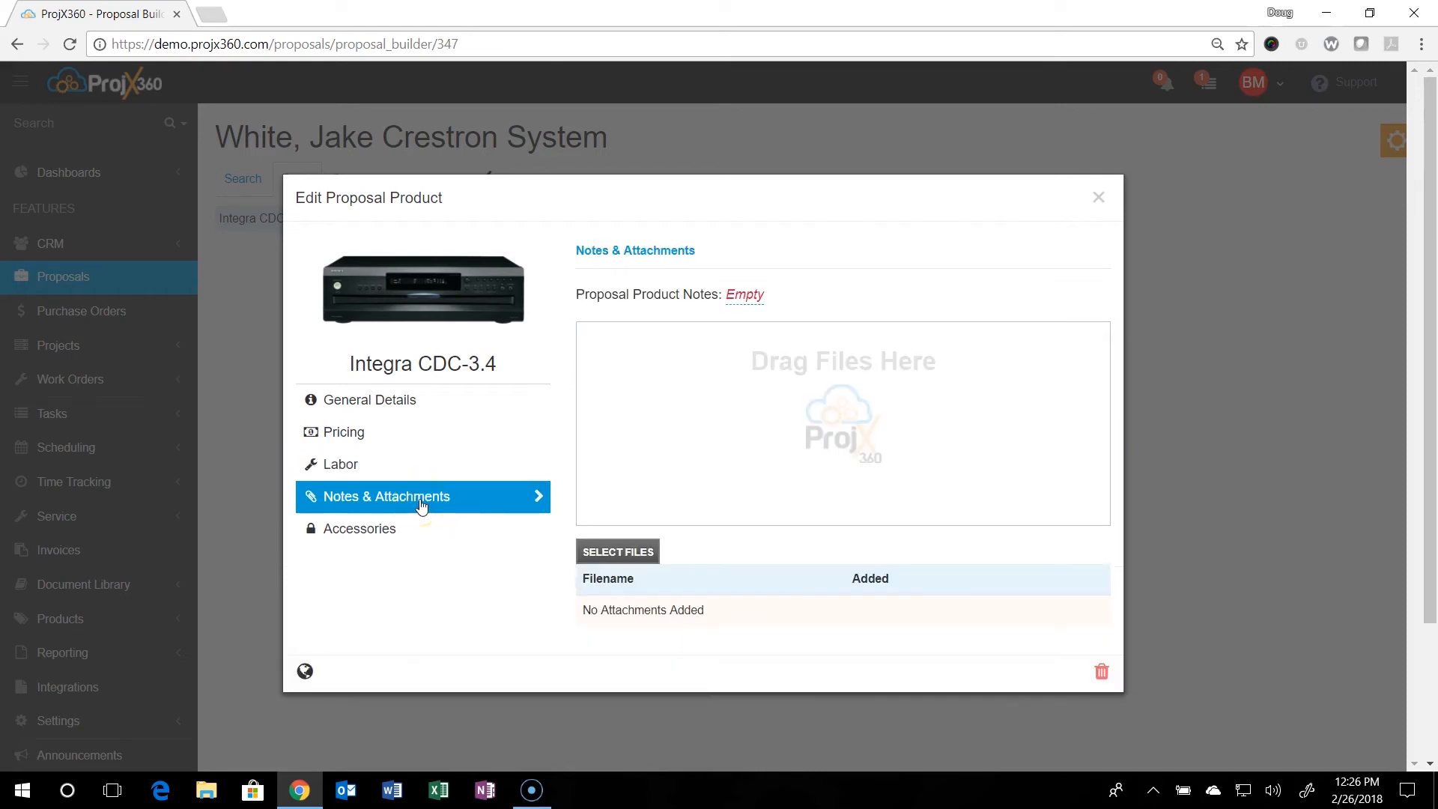
mouse_move(784, 465)
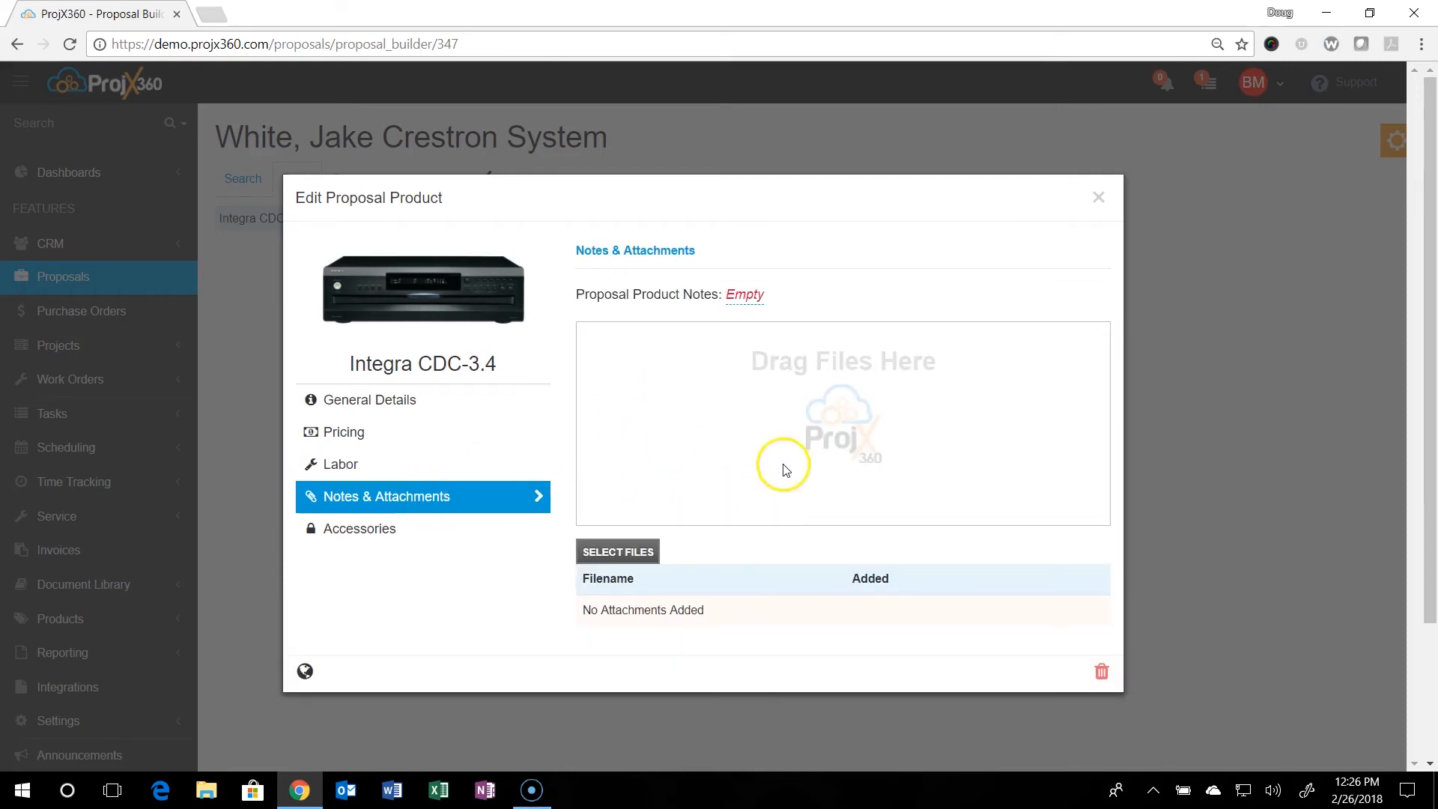
mouse_move(742, 475)
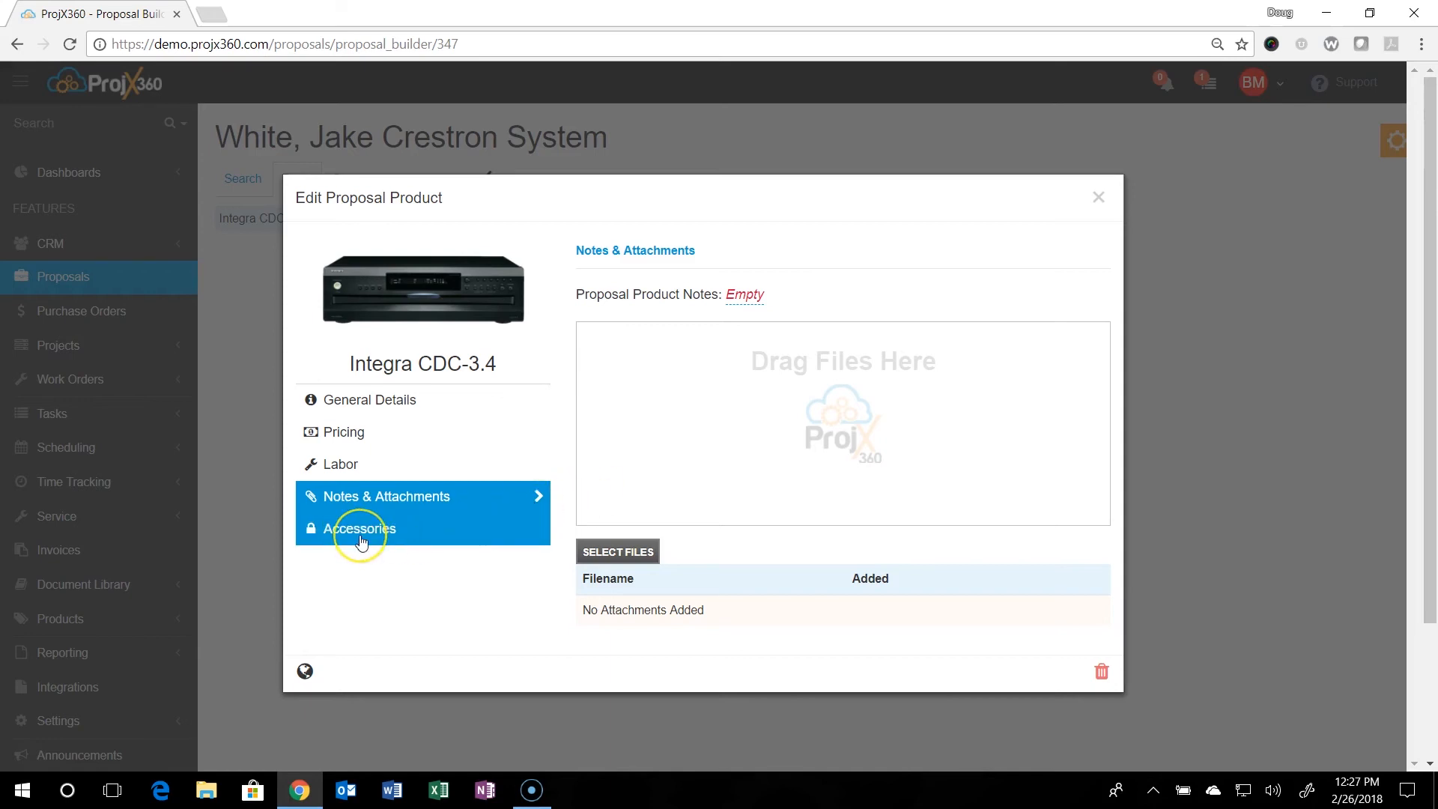
click(359, 528)
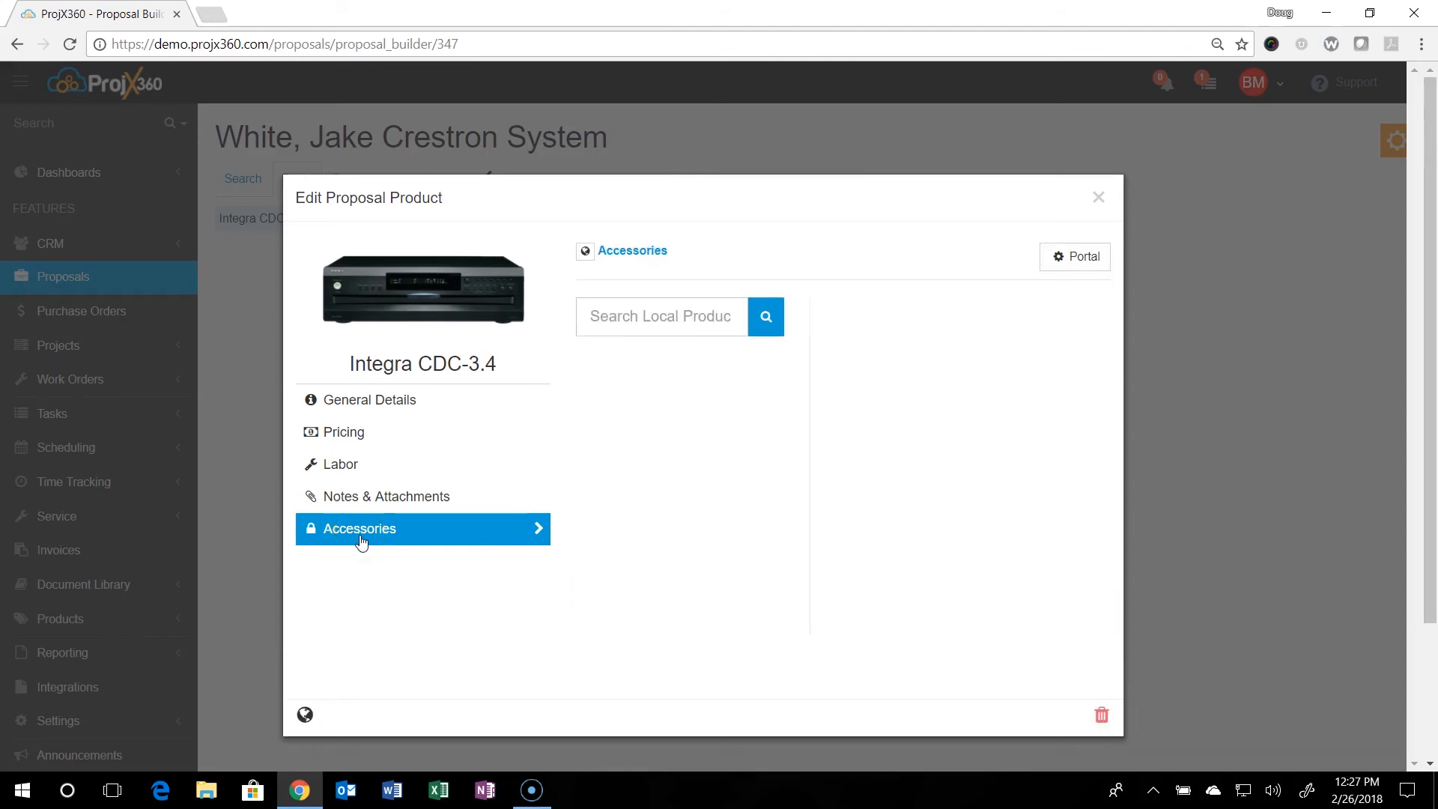
mouse_move(890, 502)
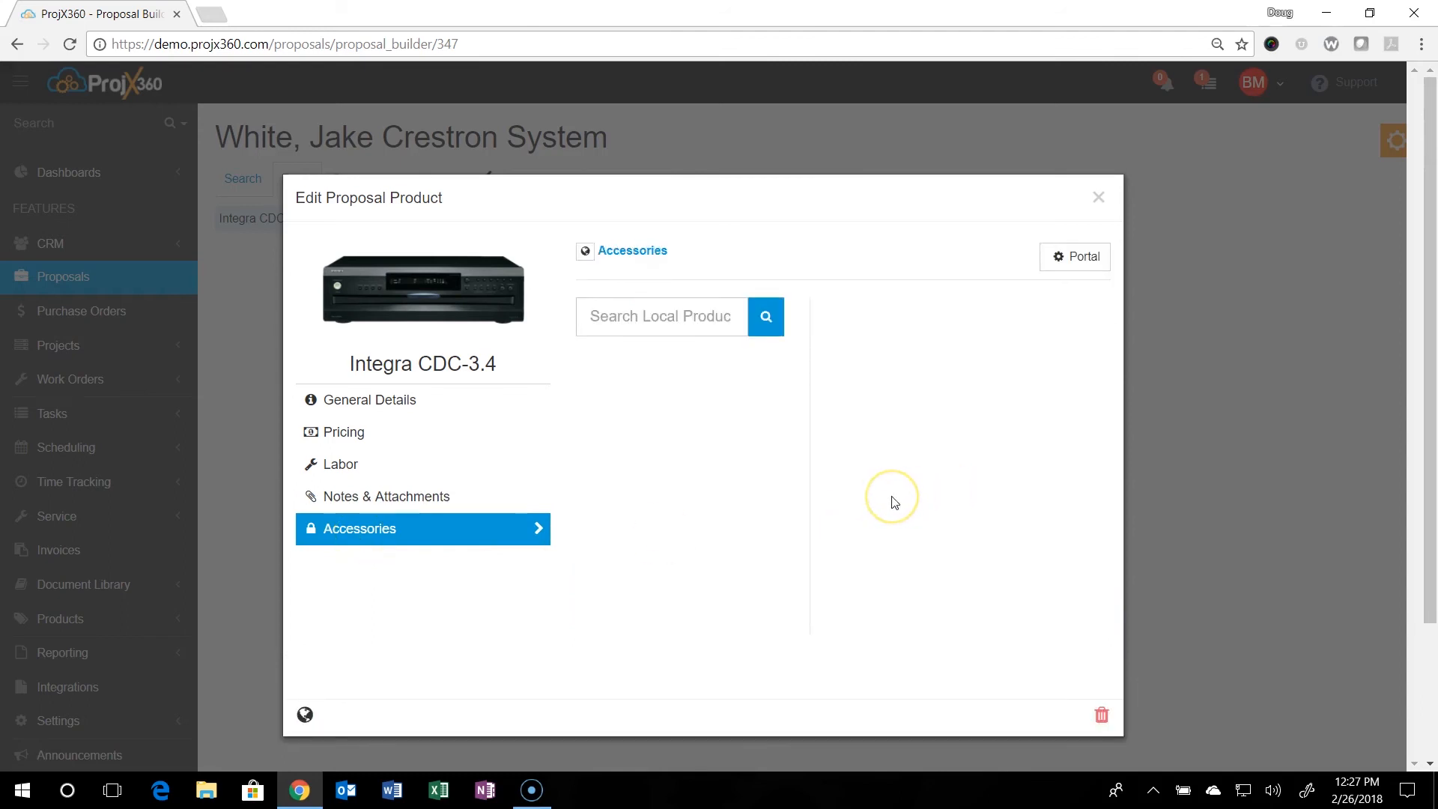
mouse_move(944, 456)
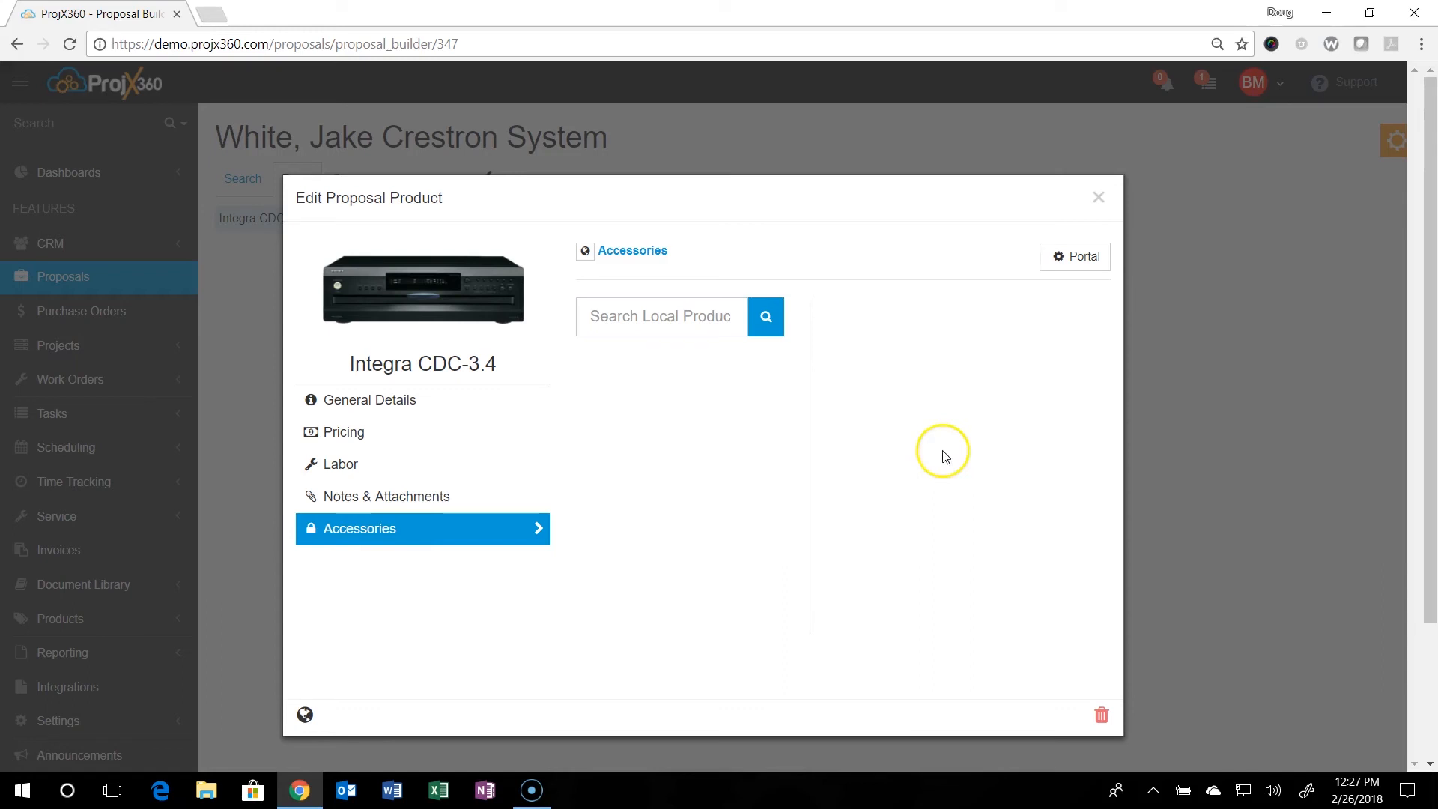
mouse_move(940, 481)
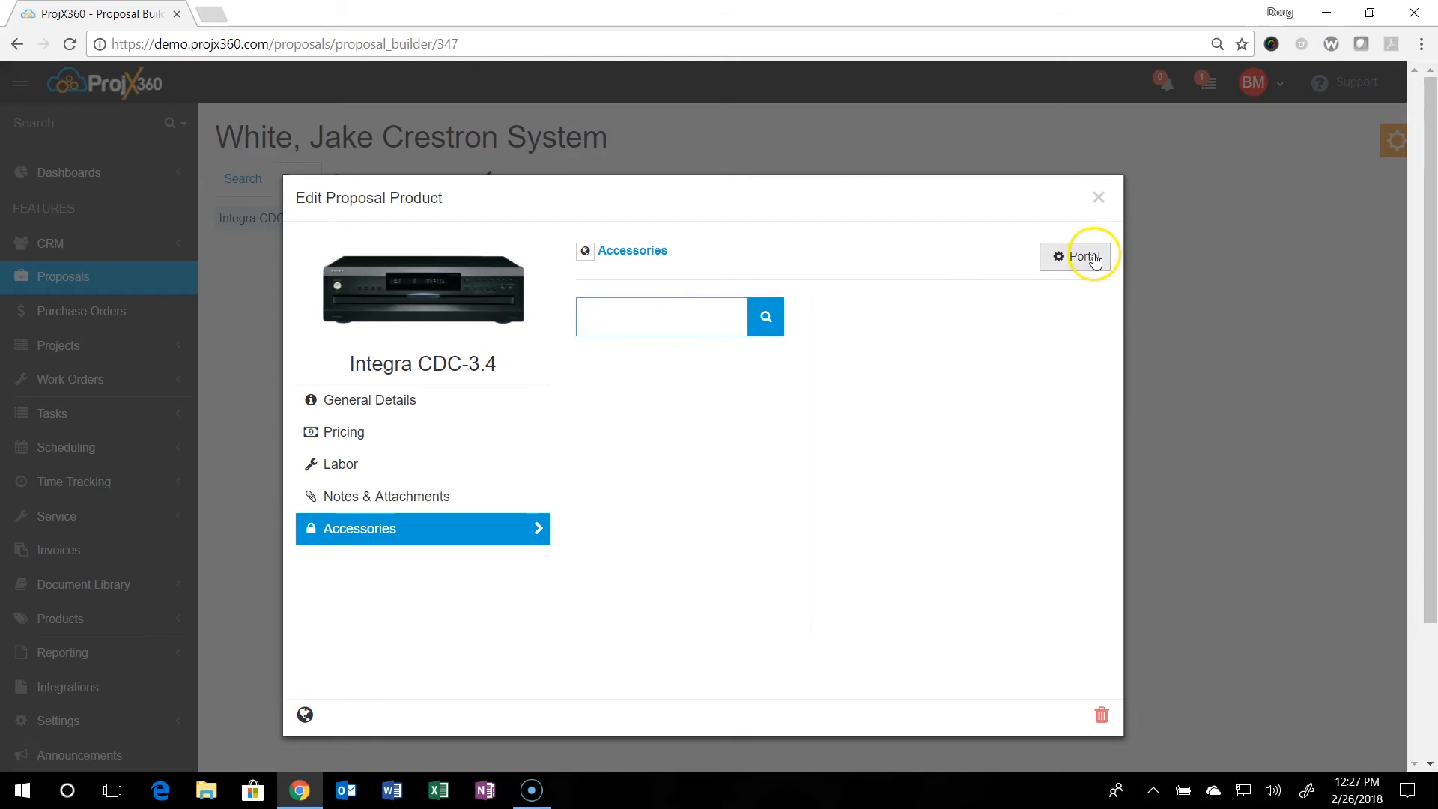
mouse_move(584, 252)
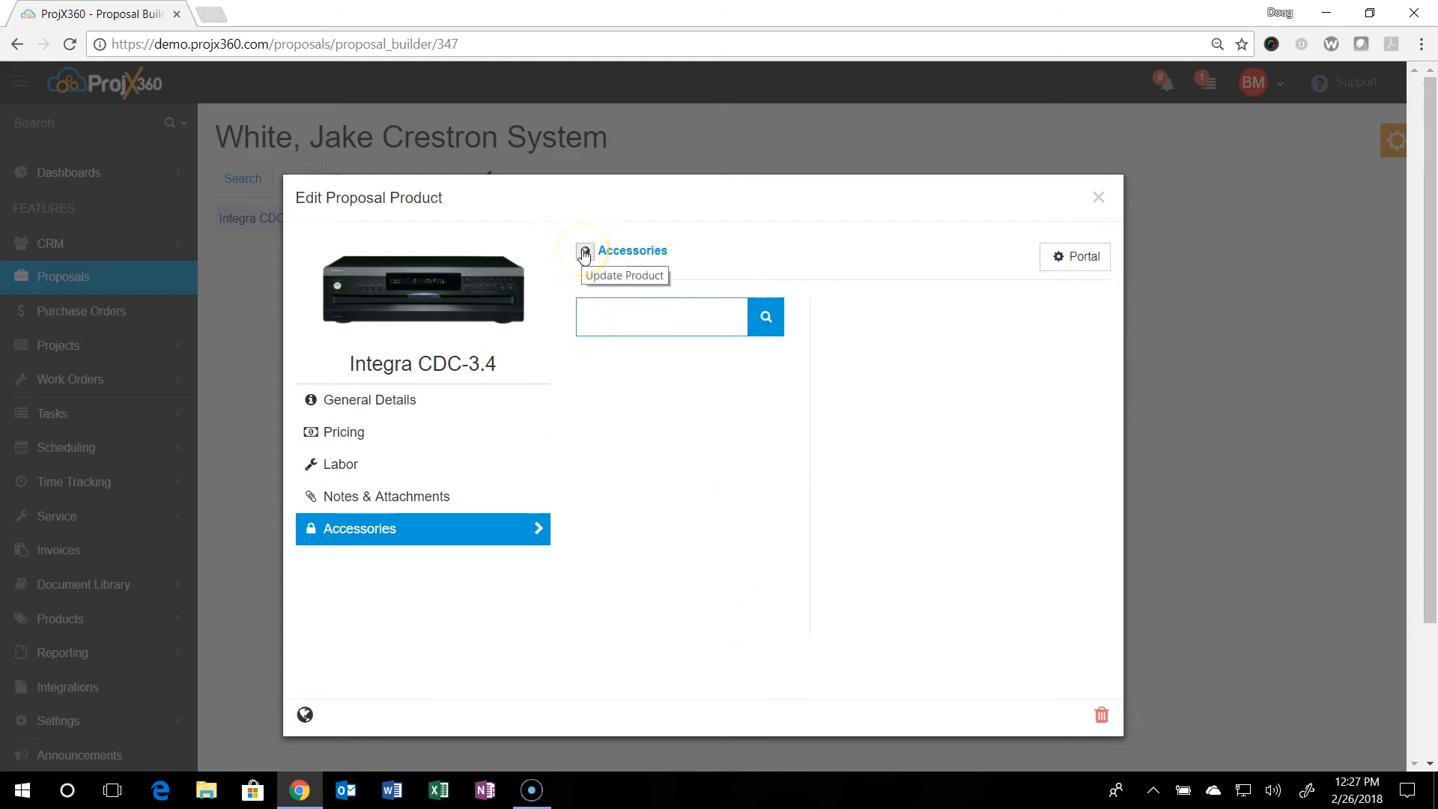
mouse_move(385, 609)
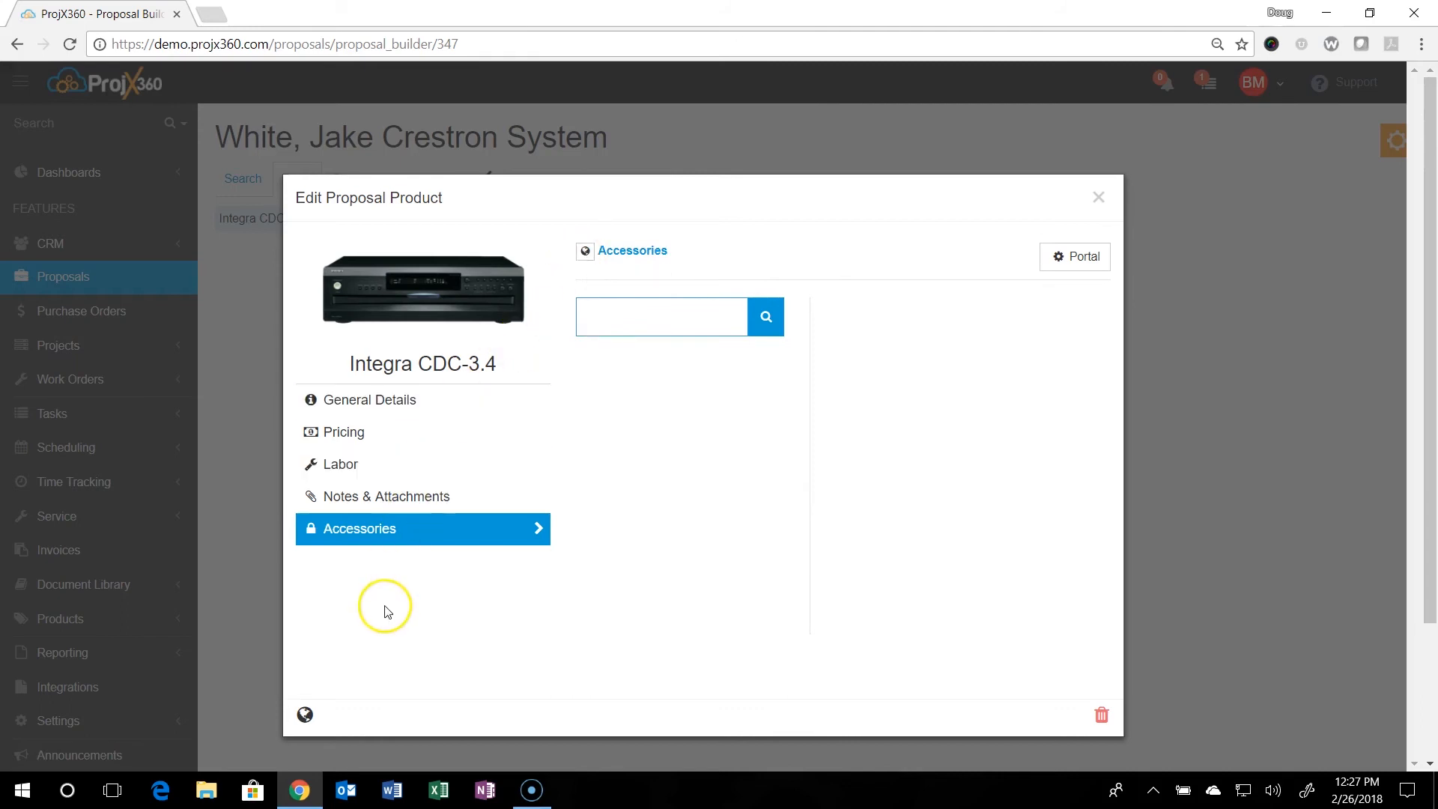
click(660, 316)
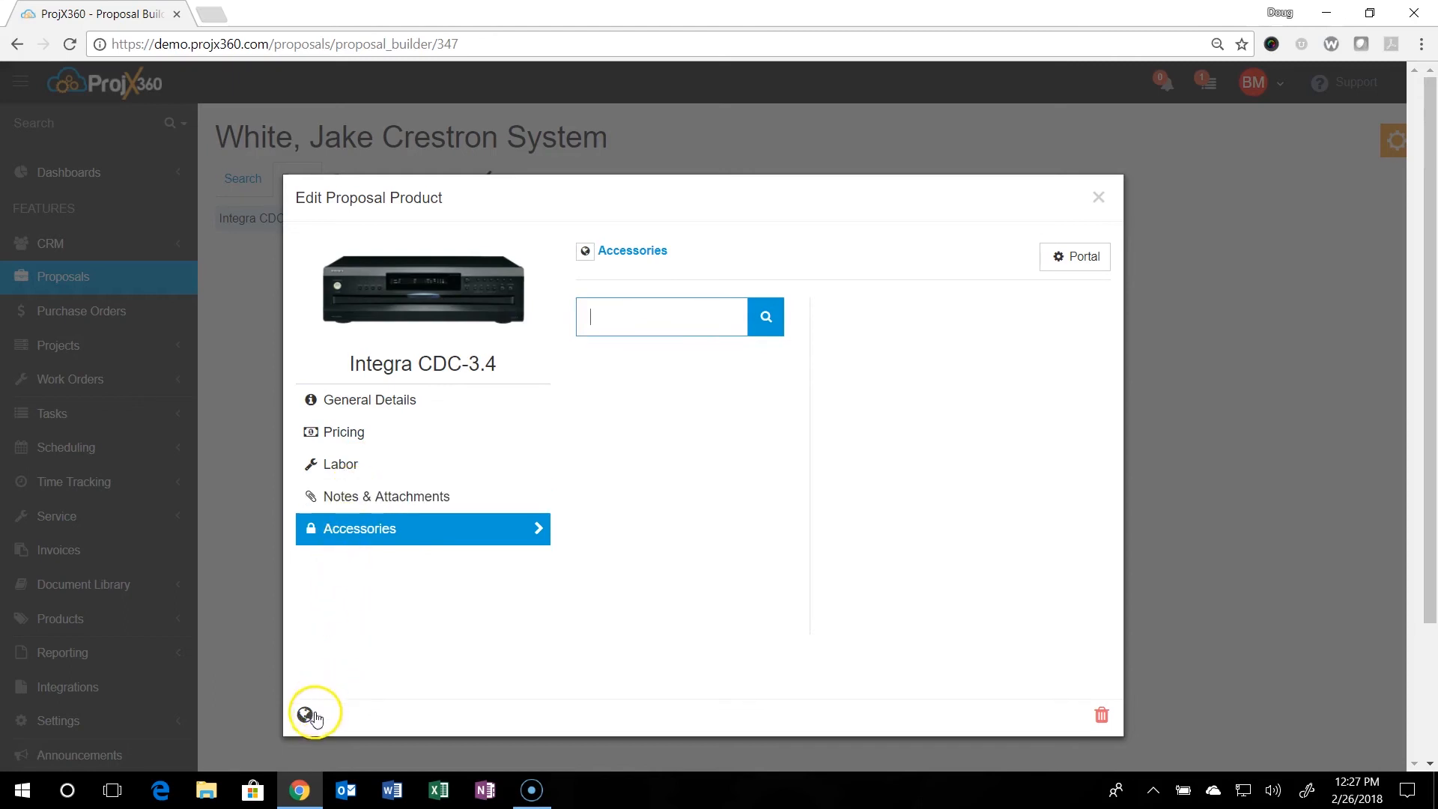
mouse_move(305, 714)
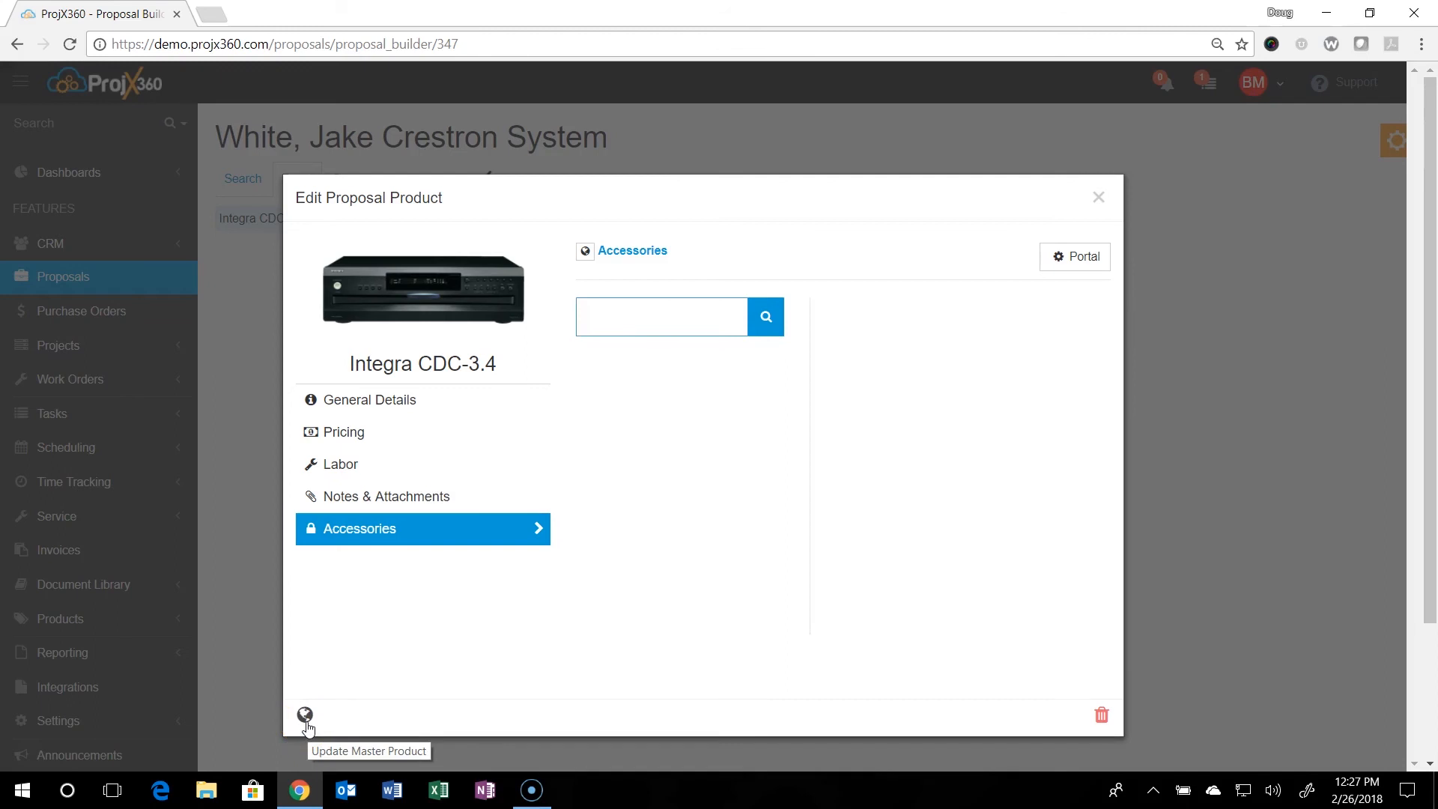
mouse_move(1098, 197)
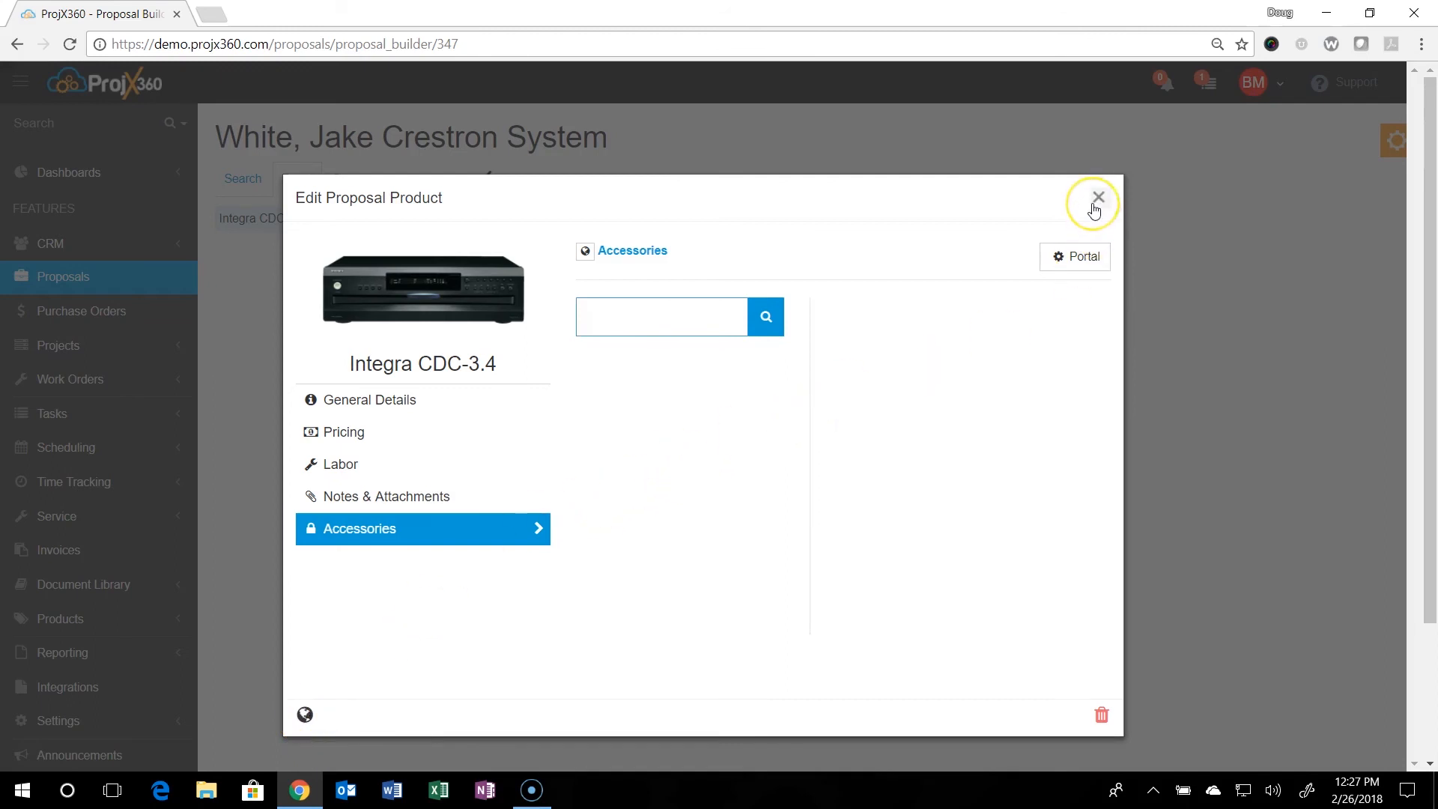
click(1096, 197)
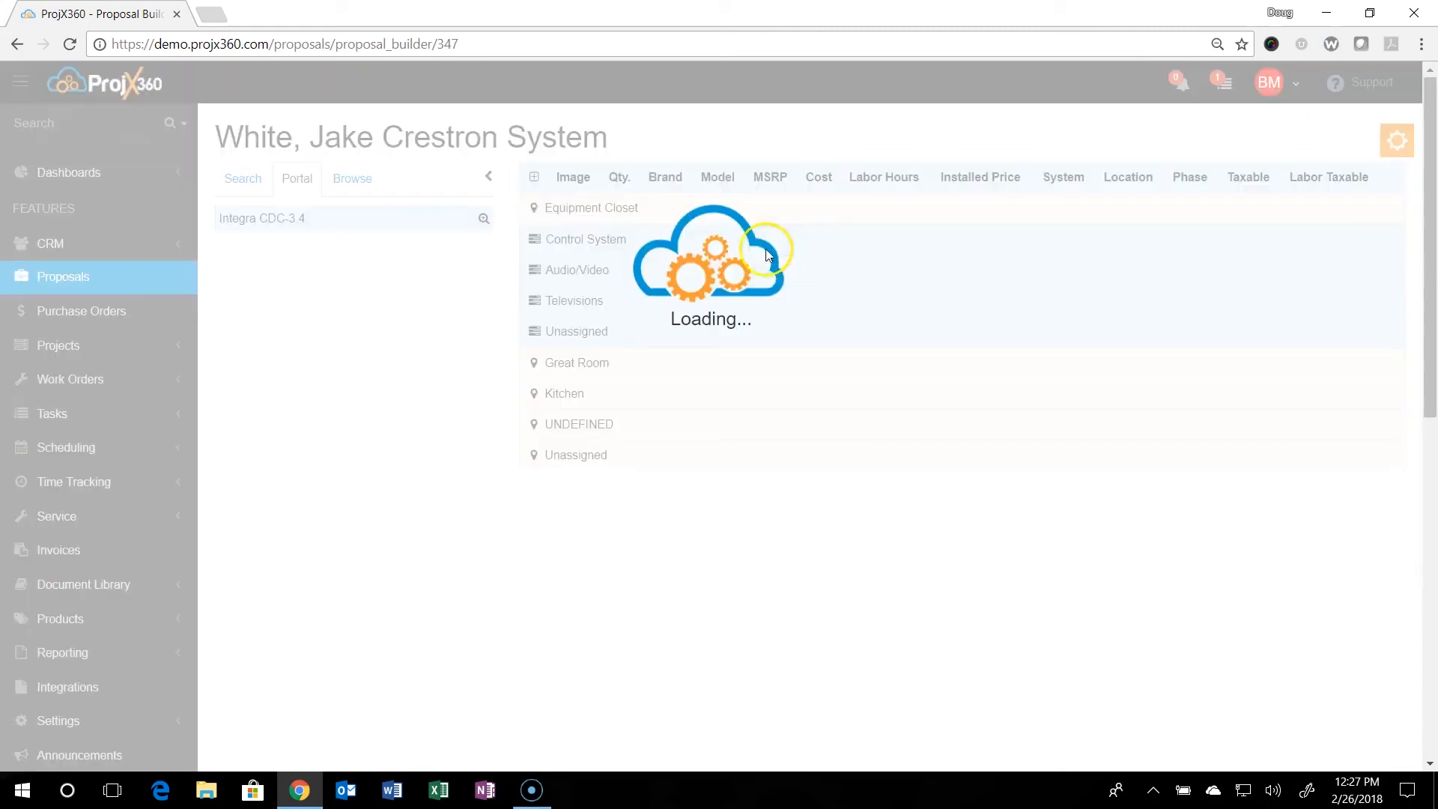
- Place the Basic 5.1 Surround System package into Great Room's Audio/Video from the package browser
click(352, 178)
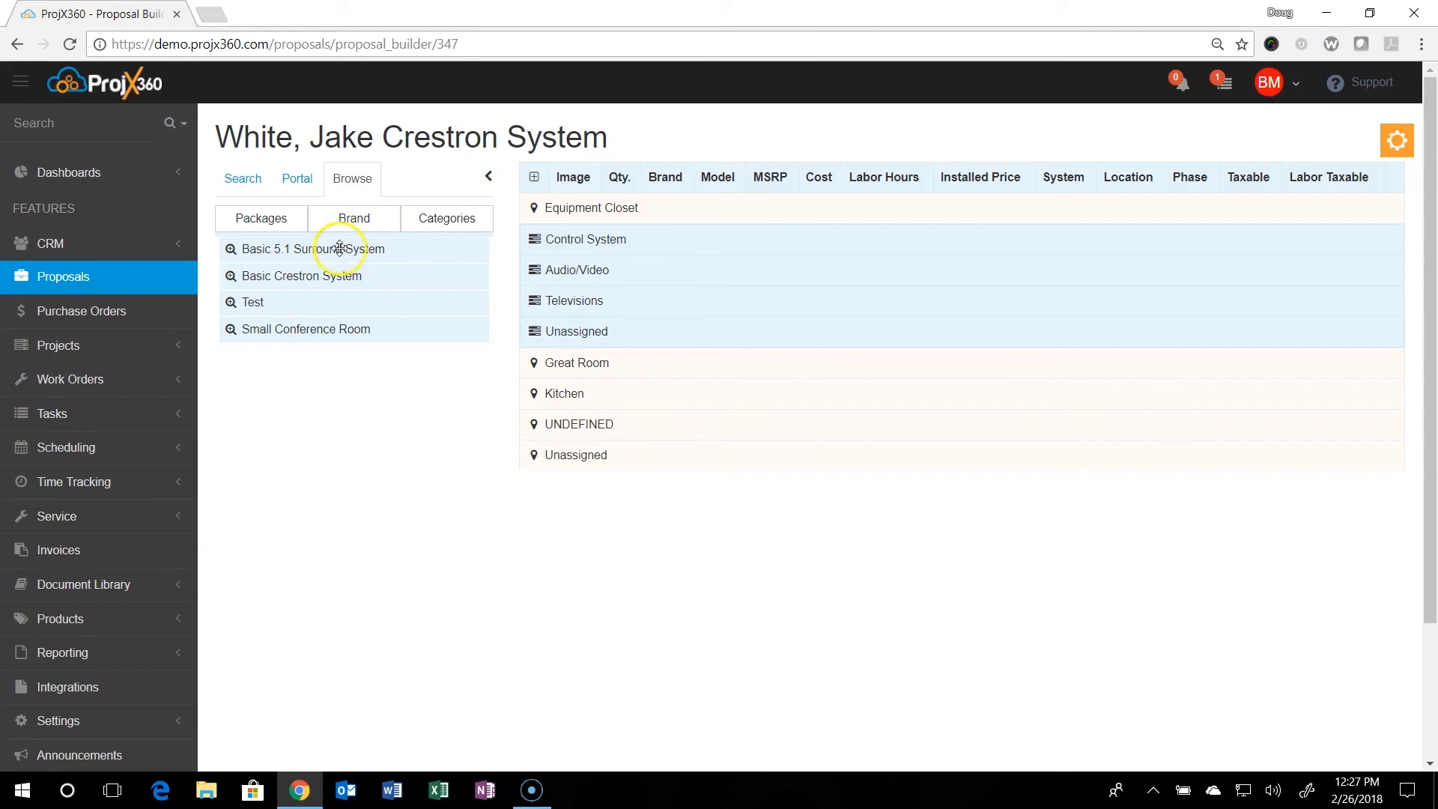
click(589, 208)
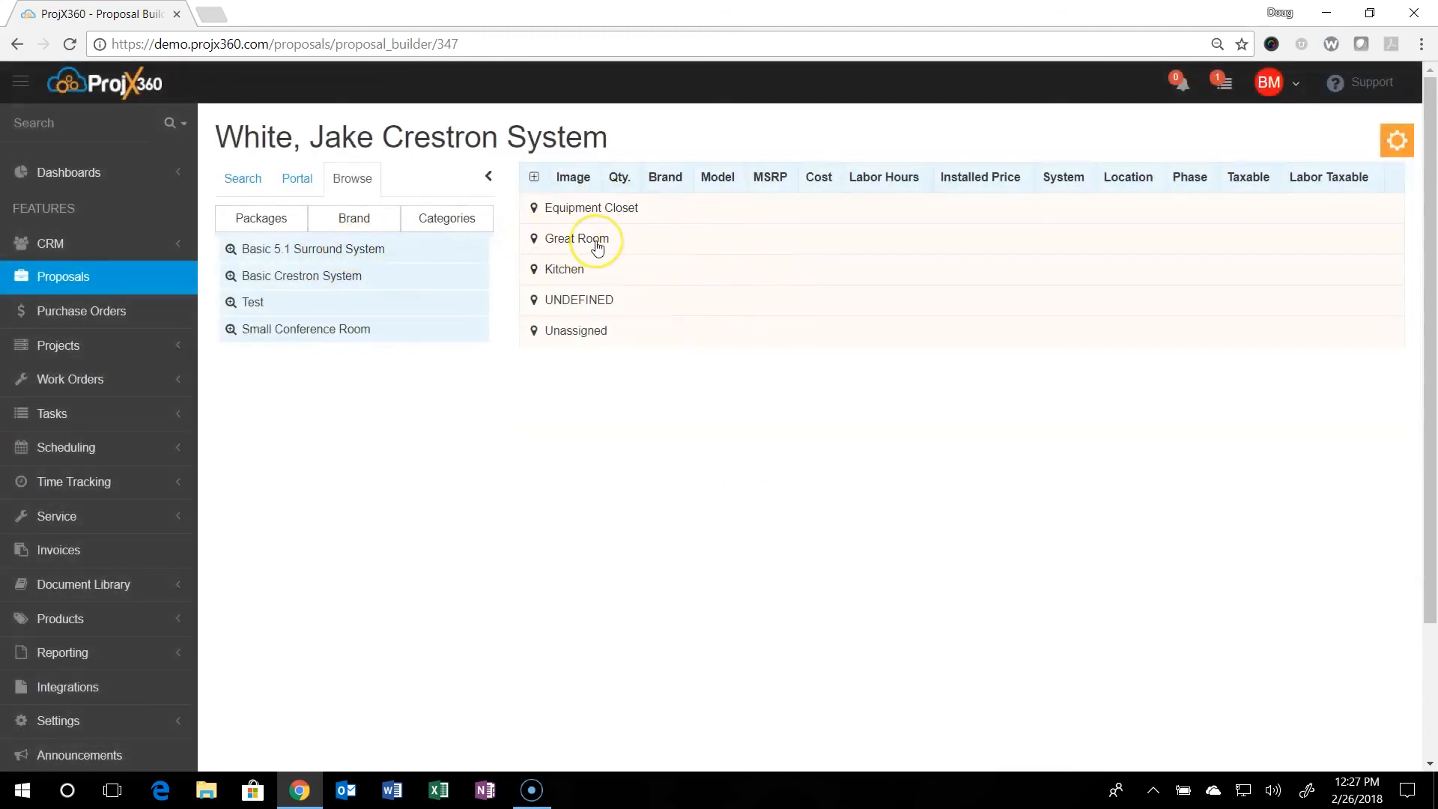
click(576, 238)
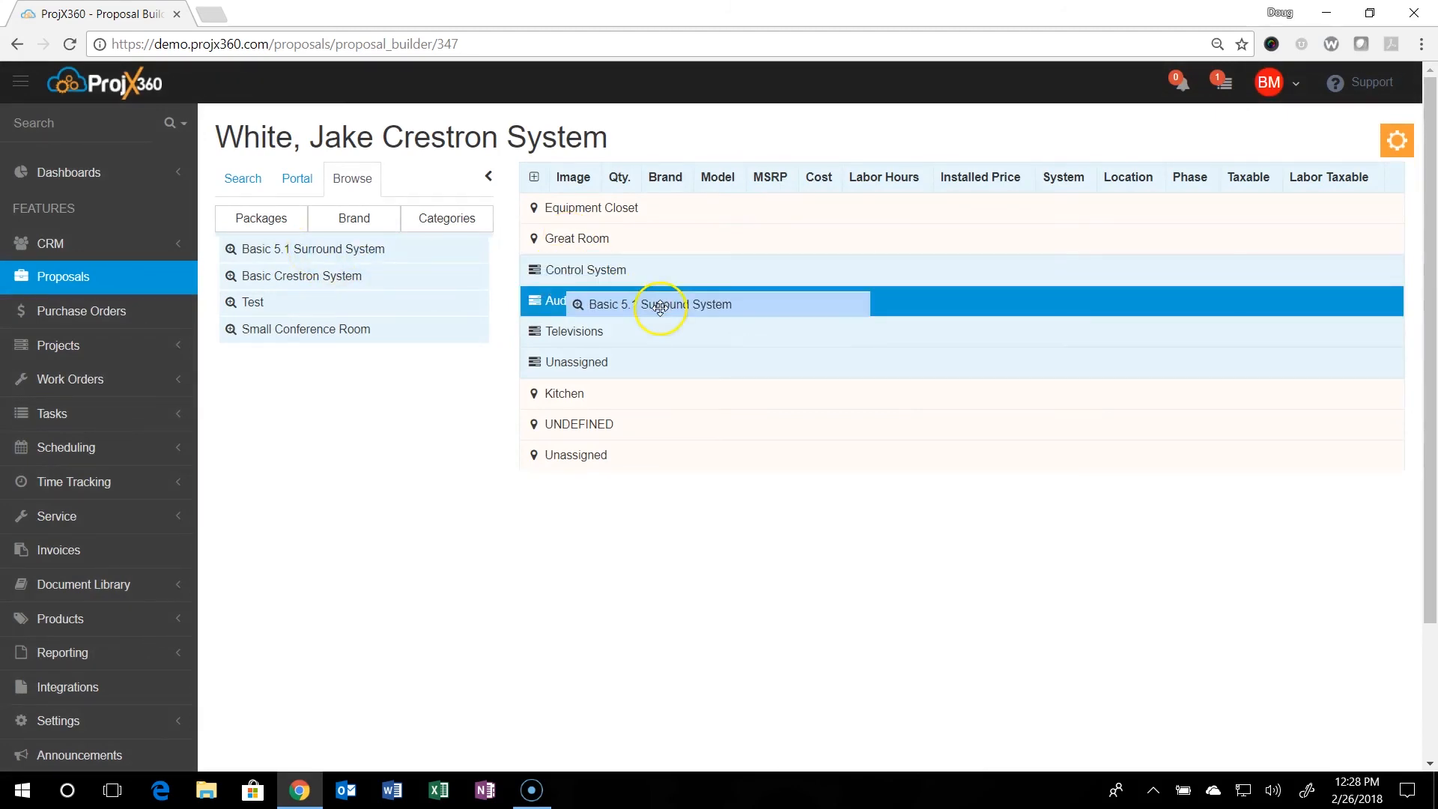
click(658, 303)
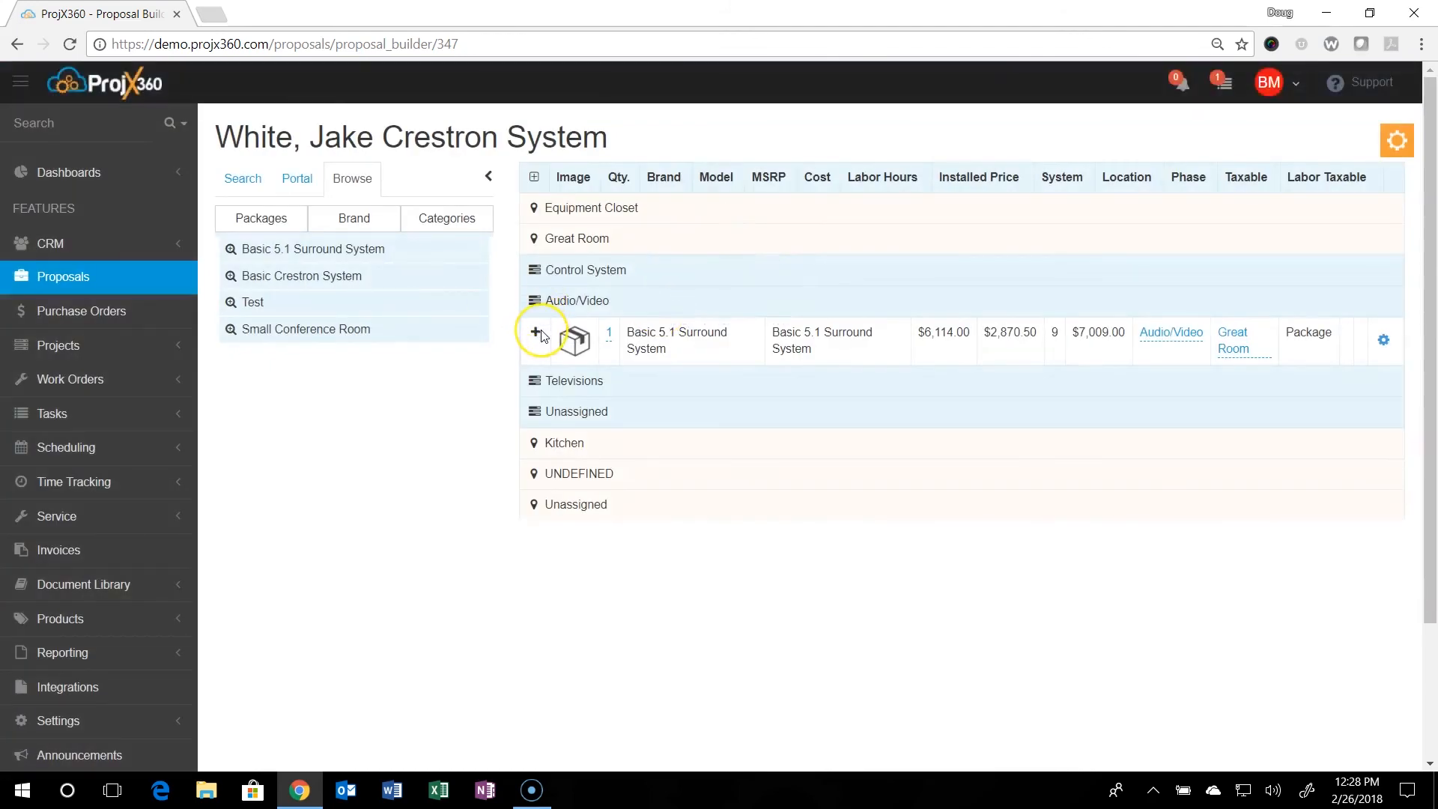
- Expand the package to show its six component products
click(535, 331)
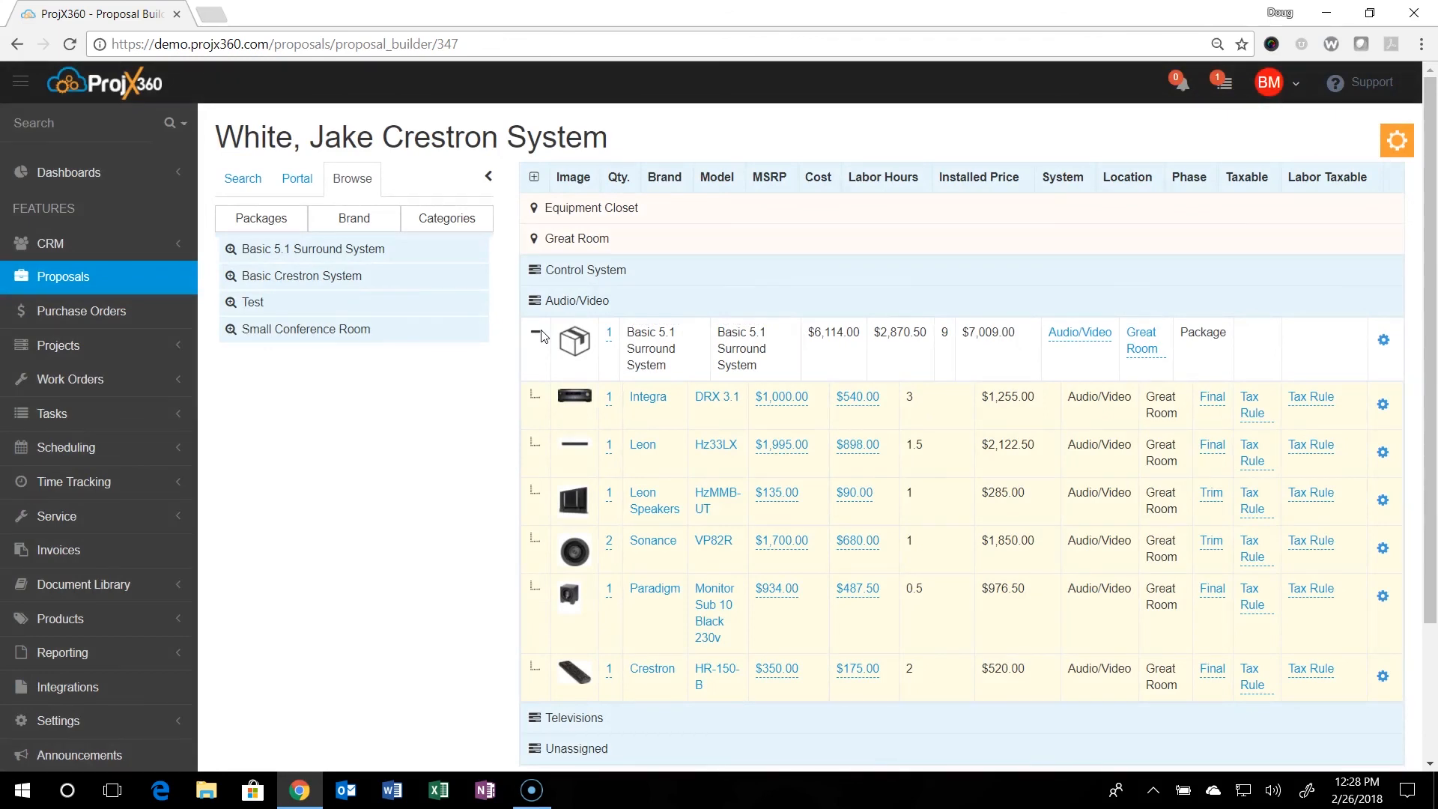
click(536, 335)
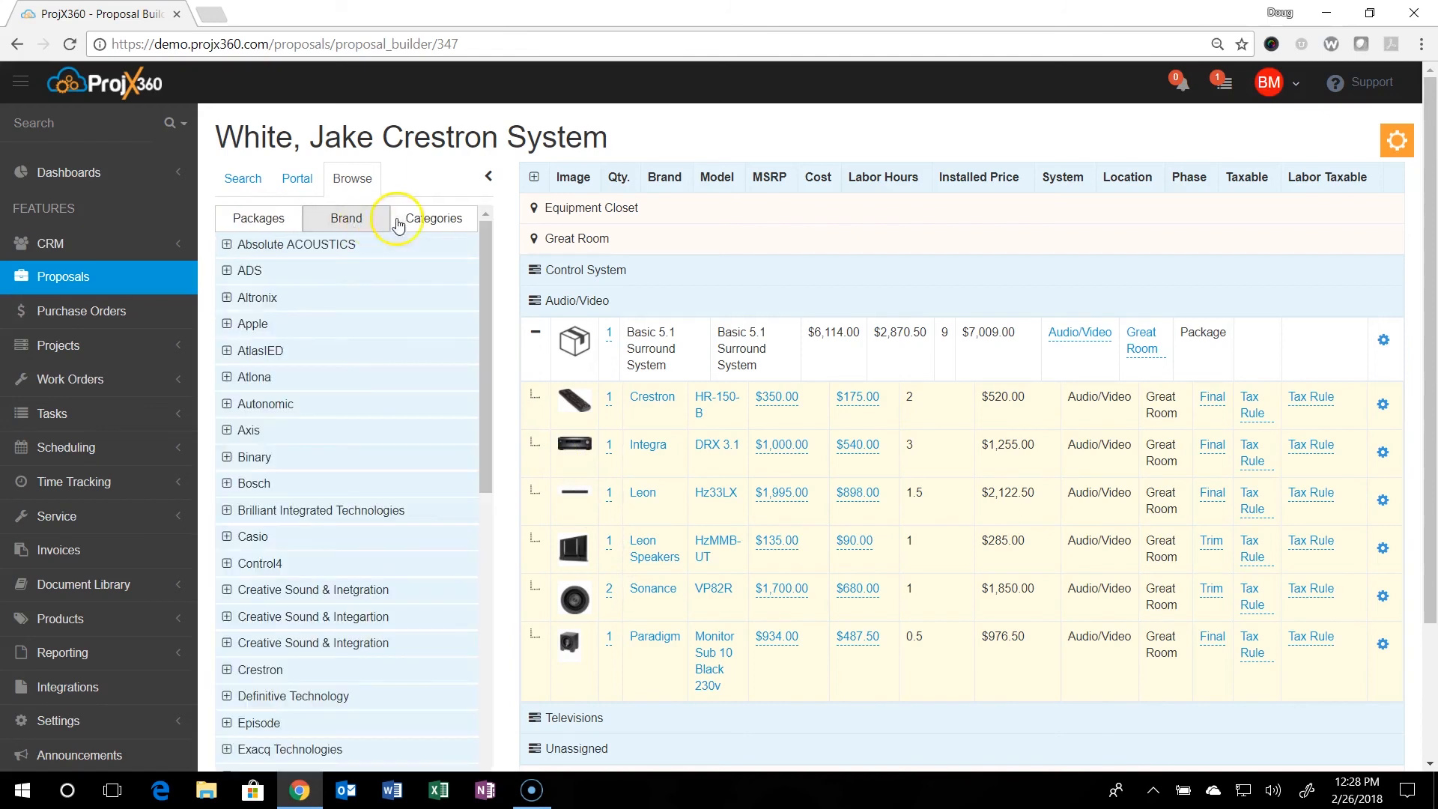
click(431, 217)
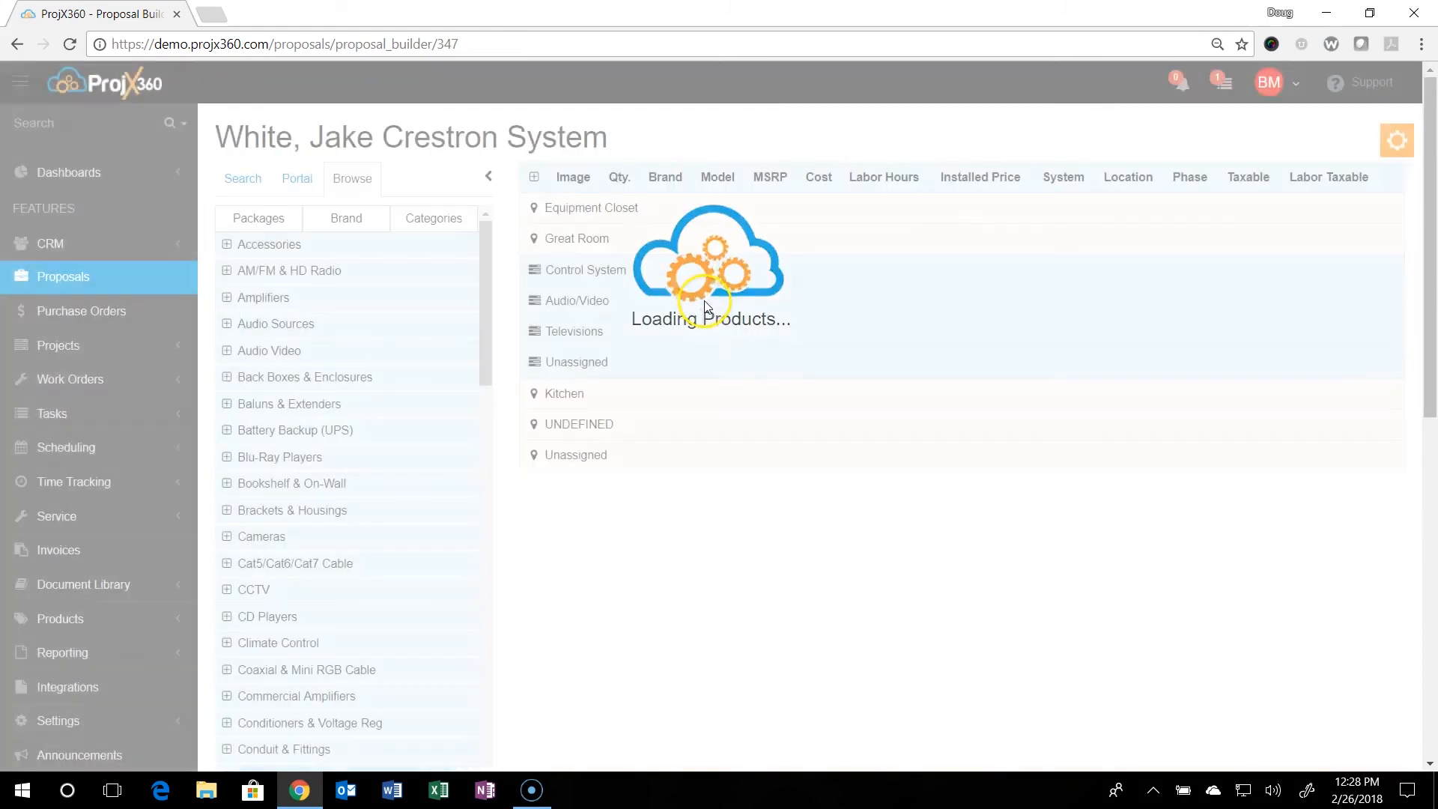
- Run Calculate Proposal from the actions panel to total the proposal
click(1396, 140)
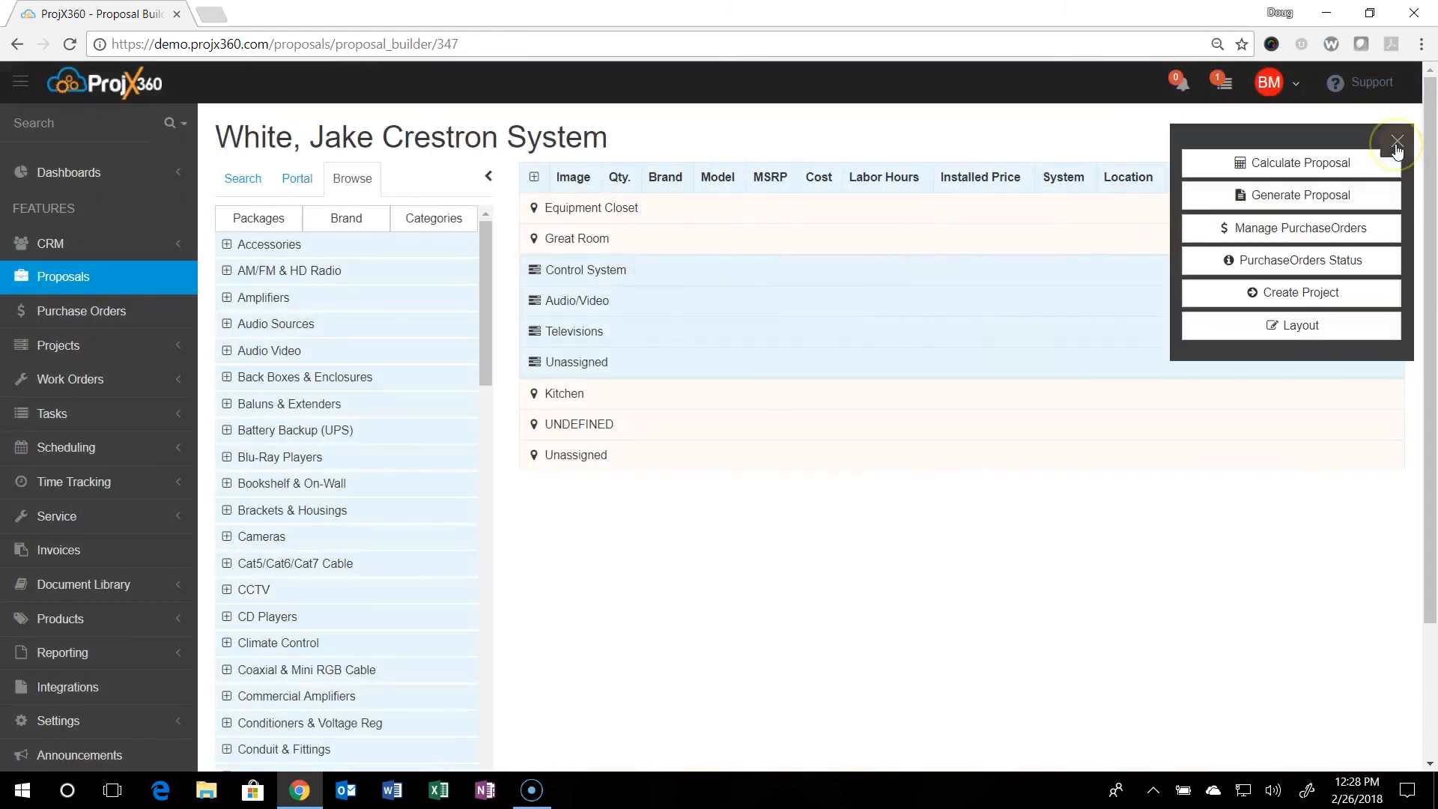
mouse_move(1373, 149)
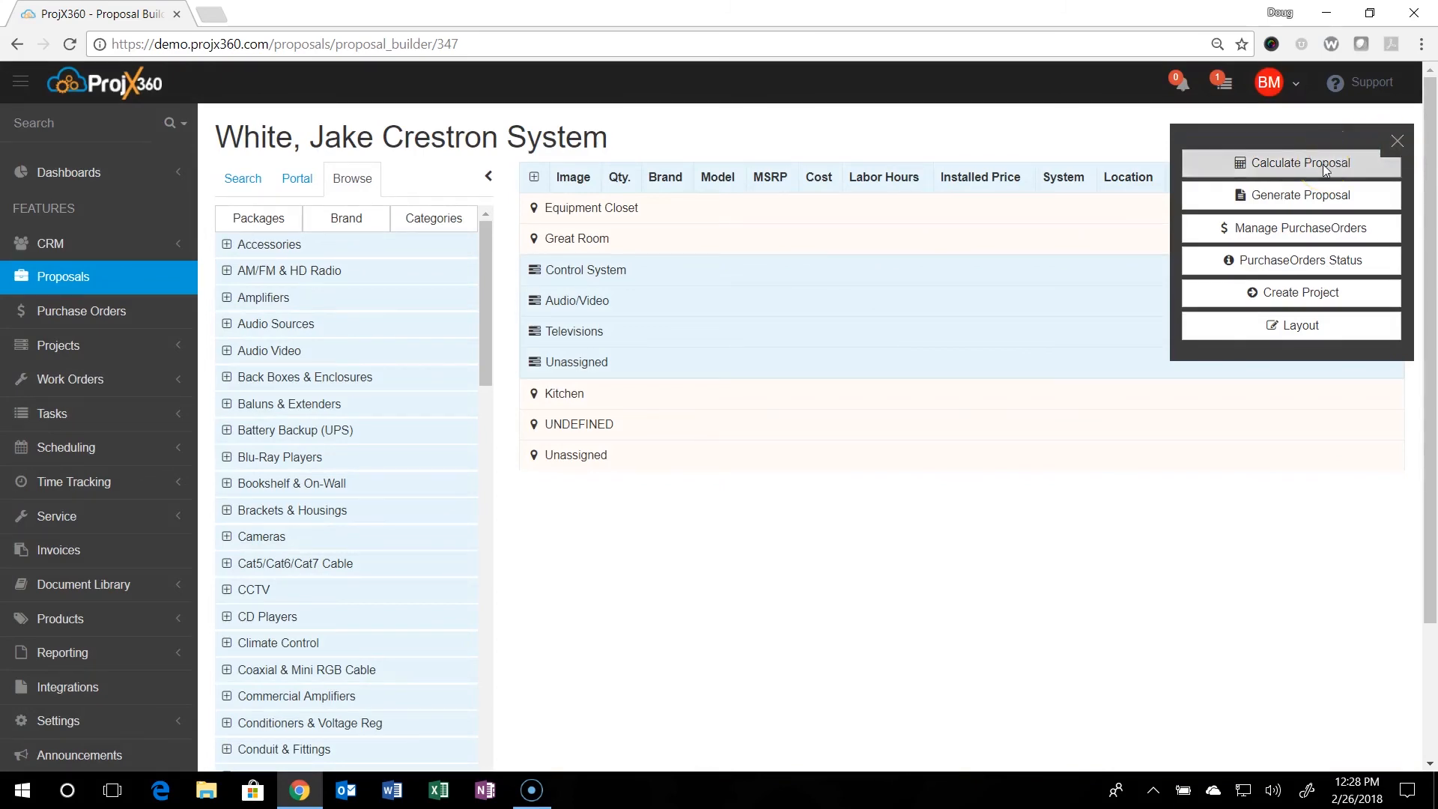
click(1296, 163)
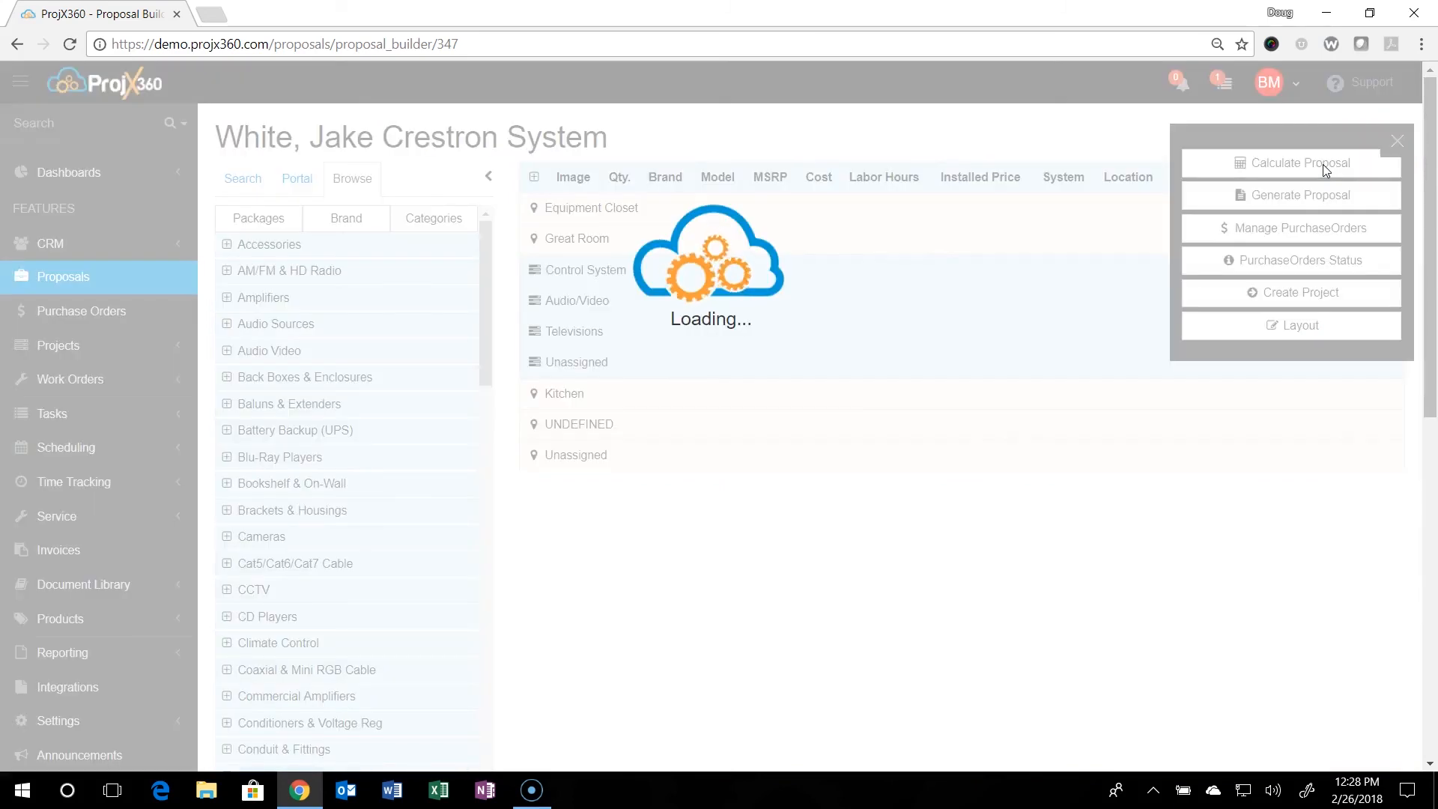
click(1289, 163)
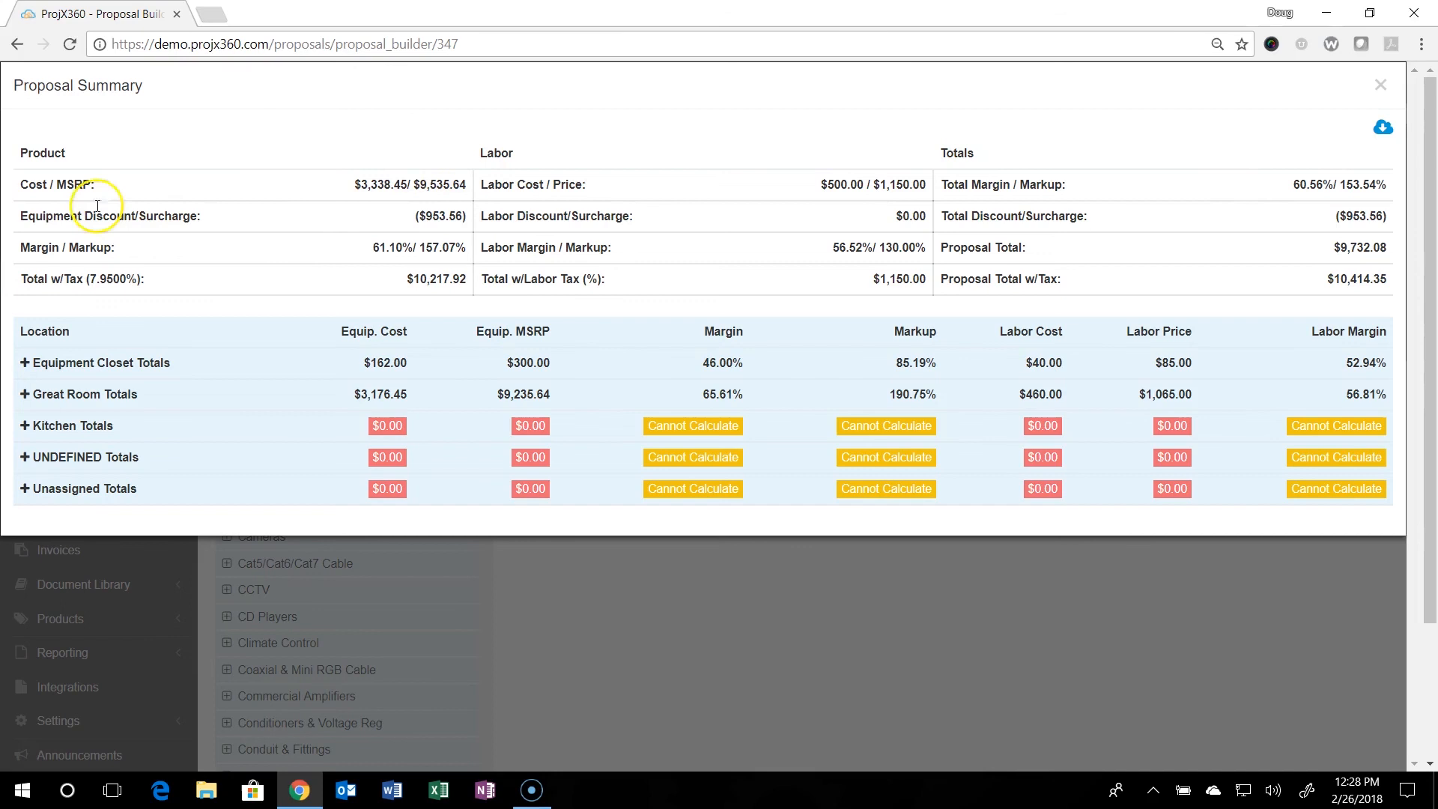
mouse_move(411, 184)
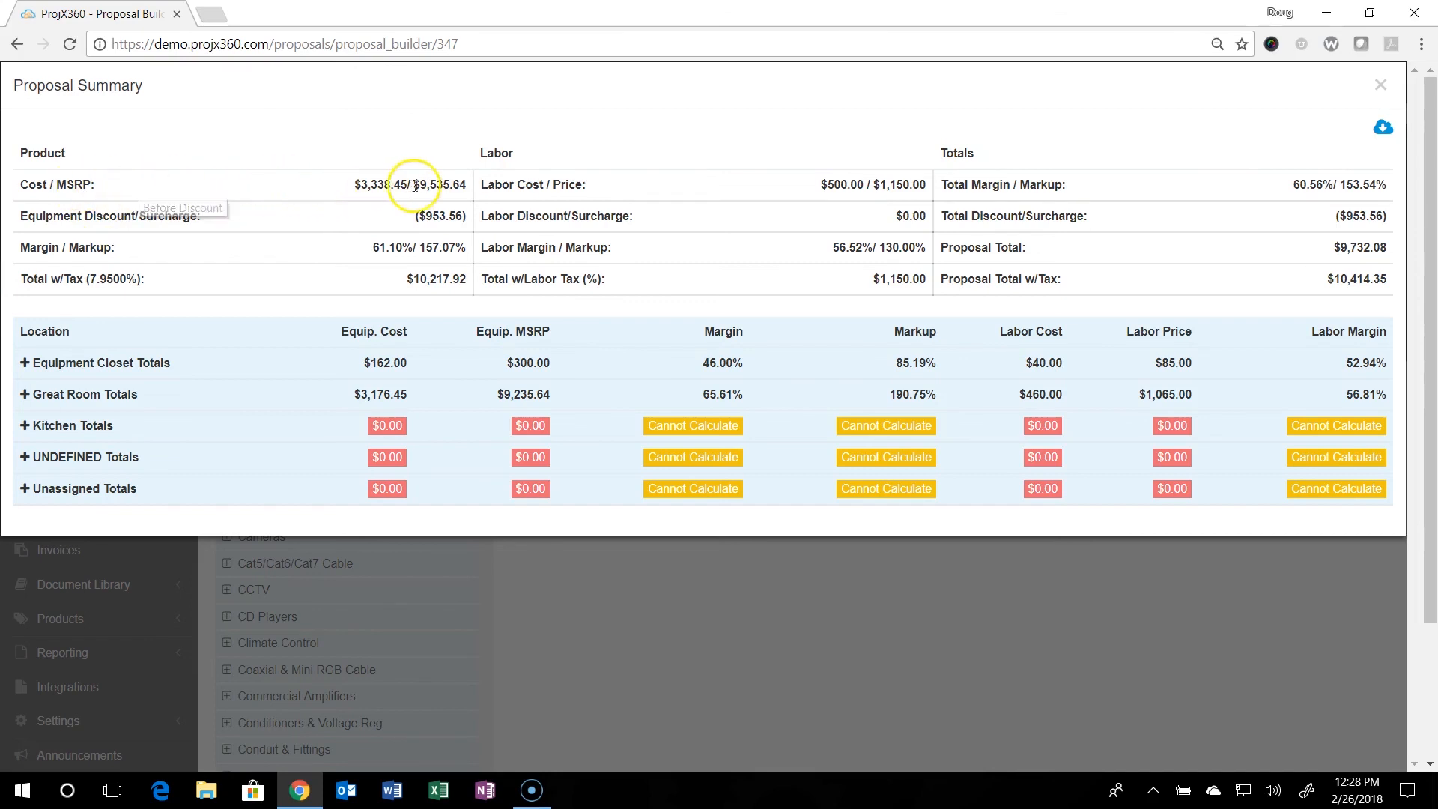
mouse_move(440, 215)
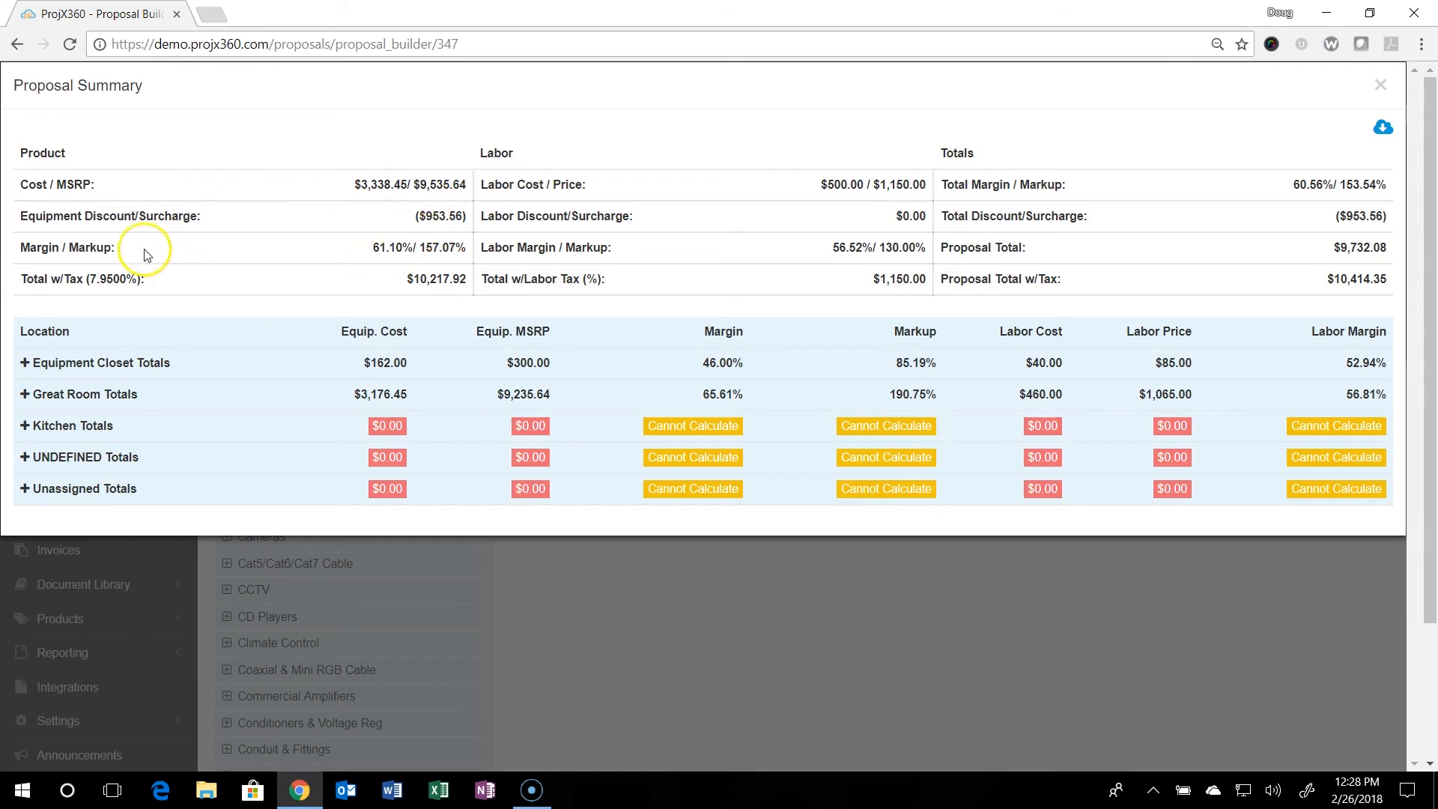
mouse_move(437, 250)
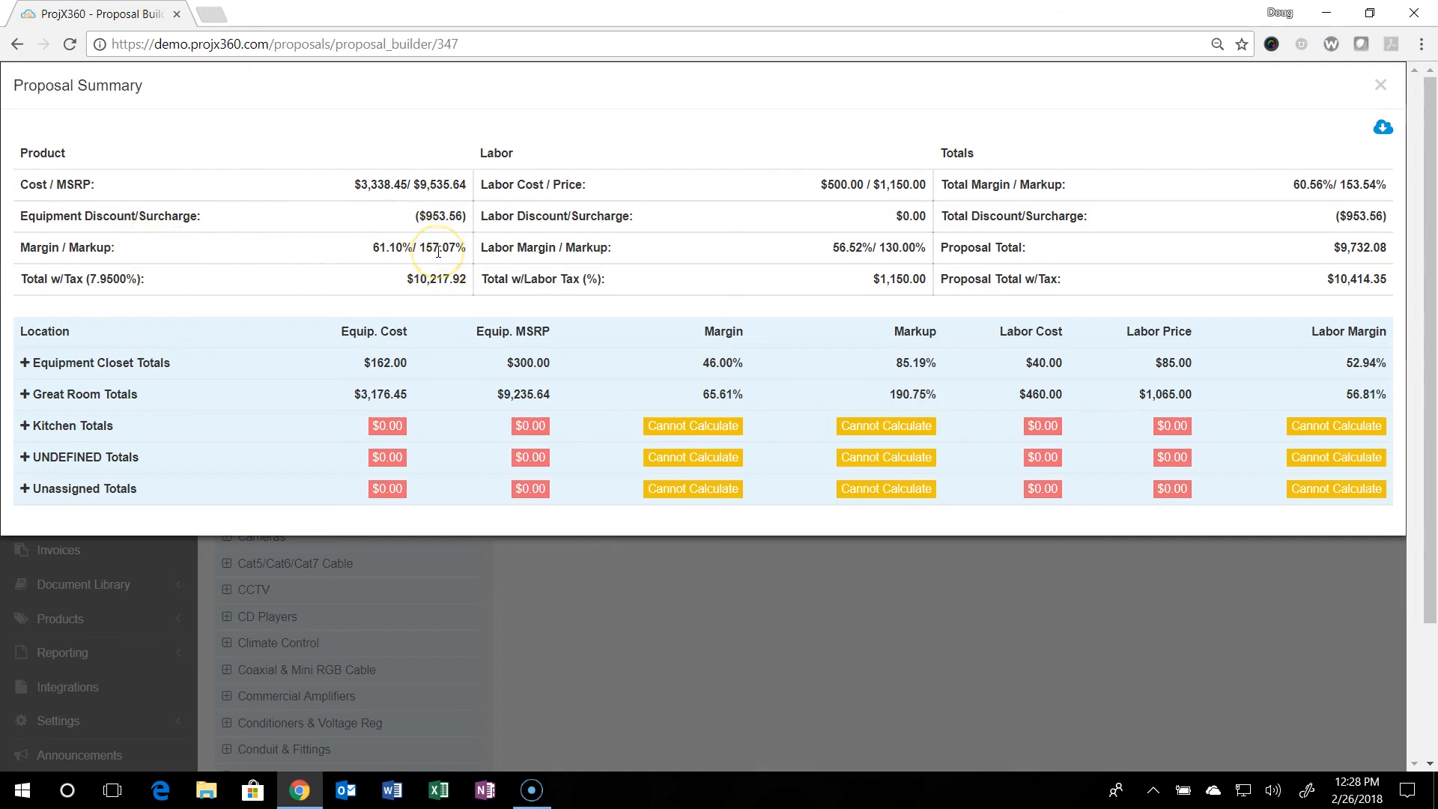
mouse_move(401, 289)
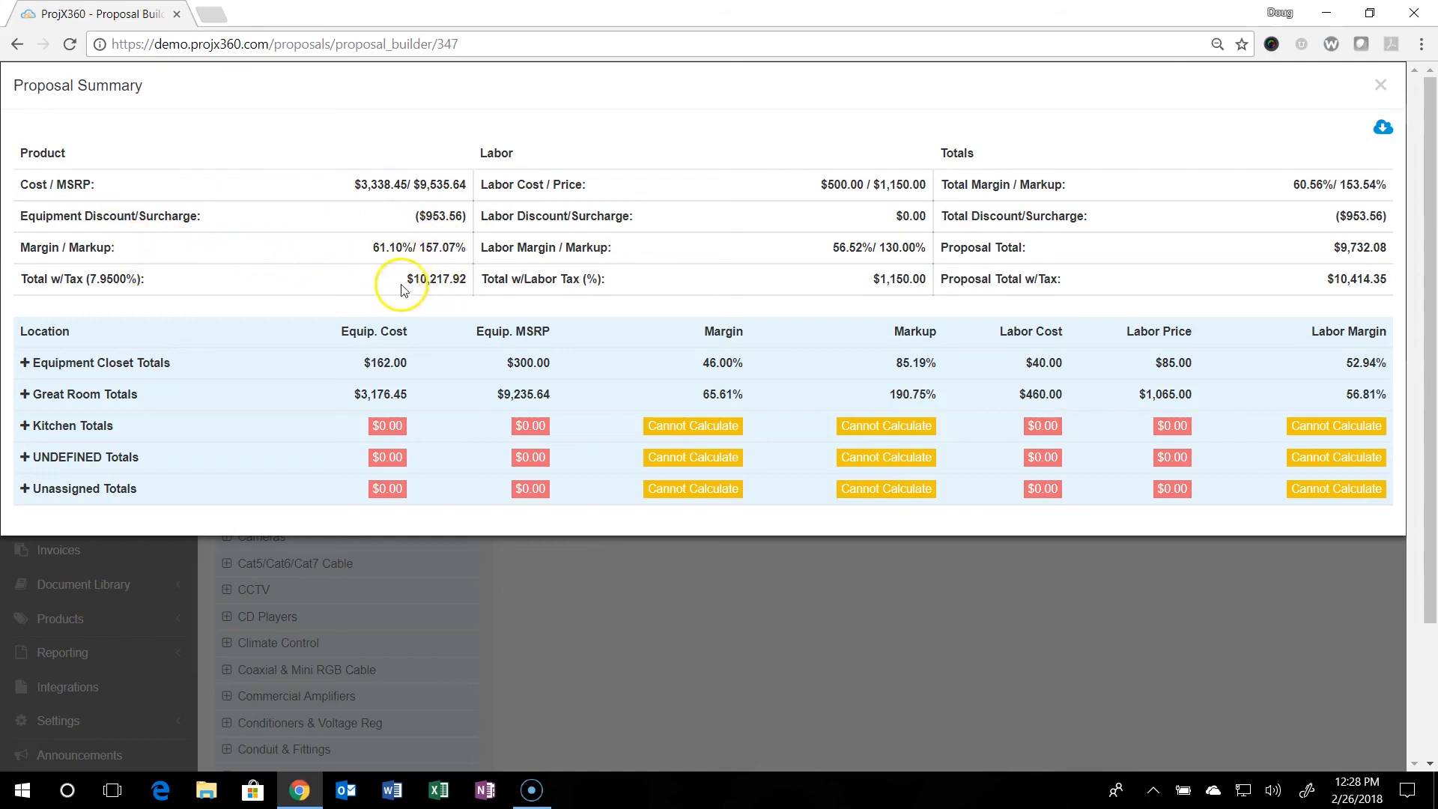
mouse_move(436, 282)
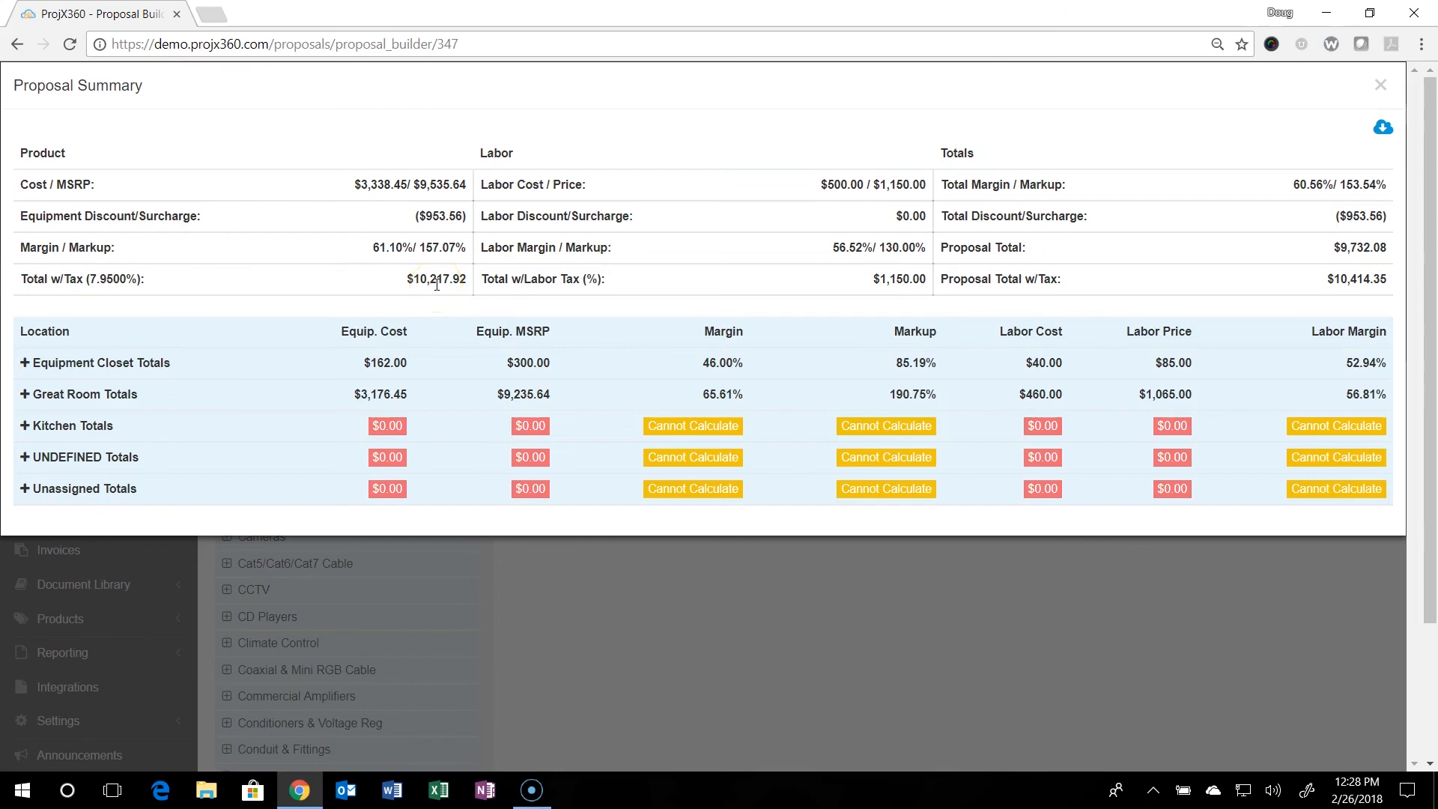
mouse_move(887, 203)
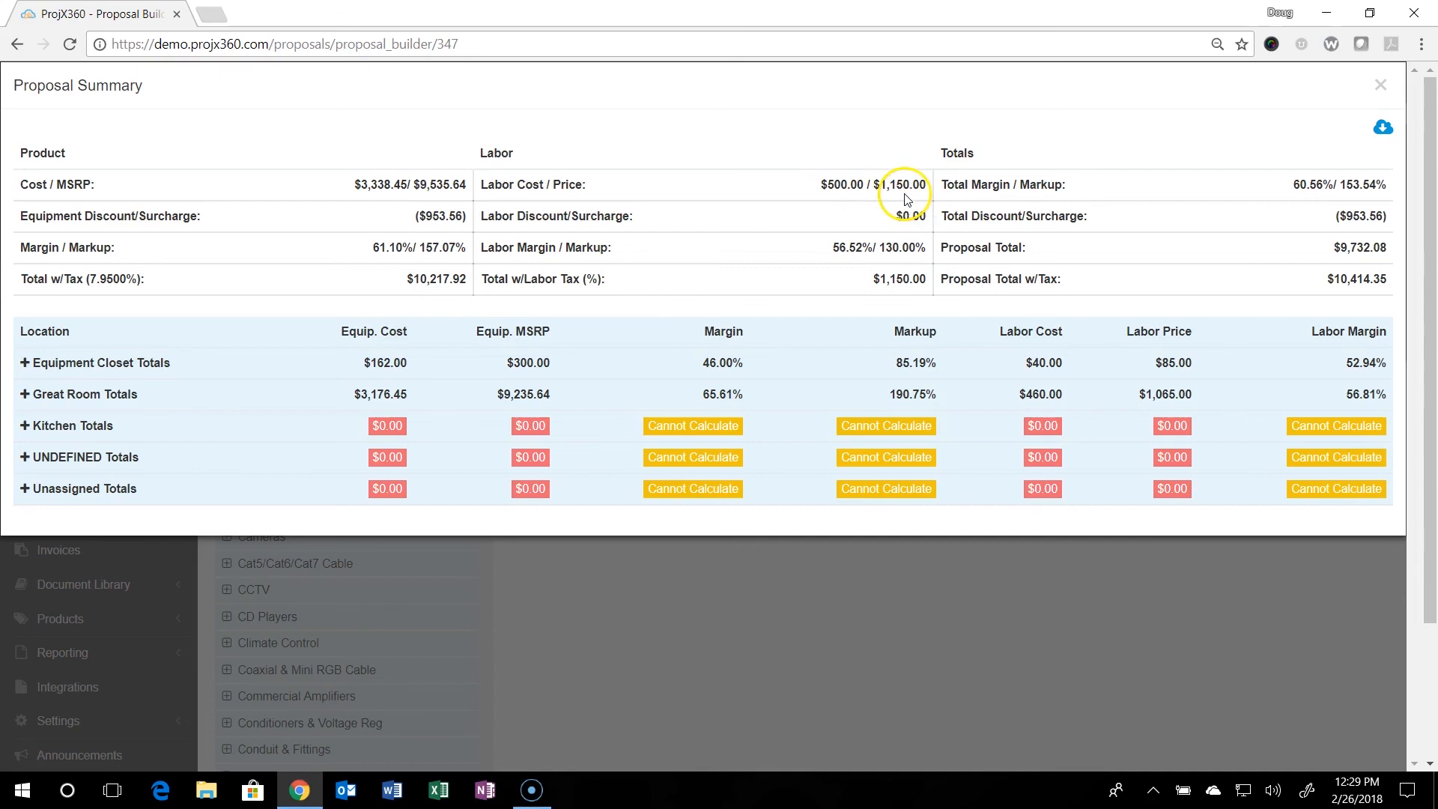
mouse_move(770, 262)
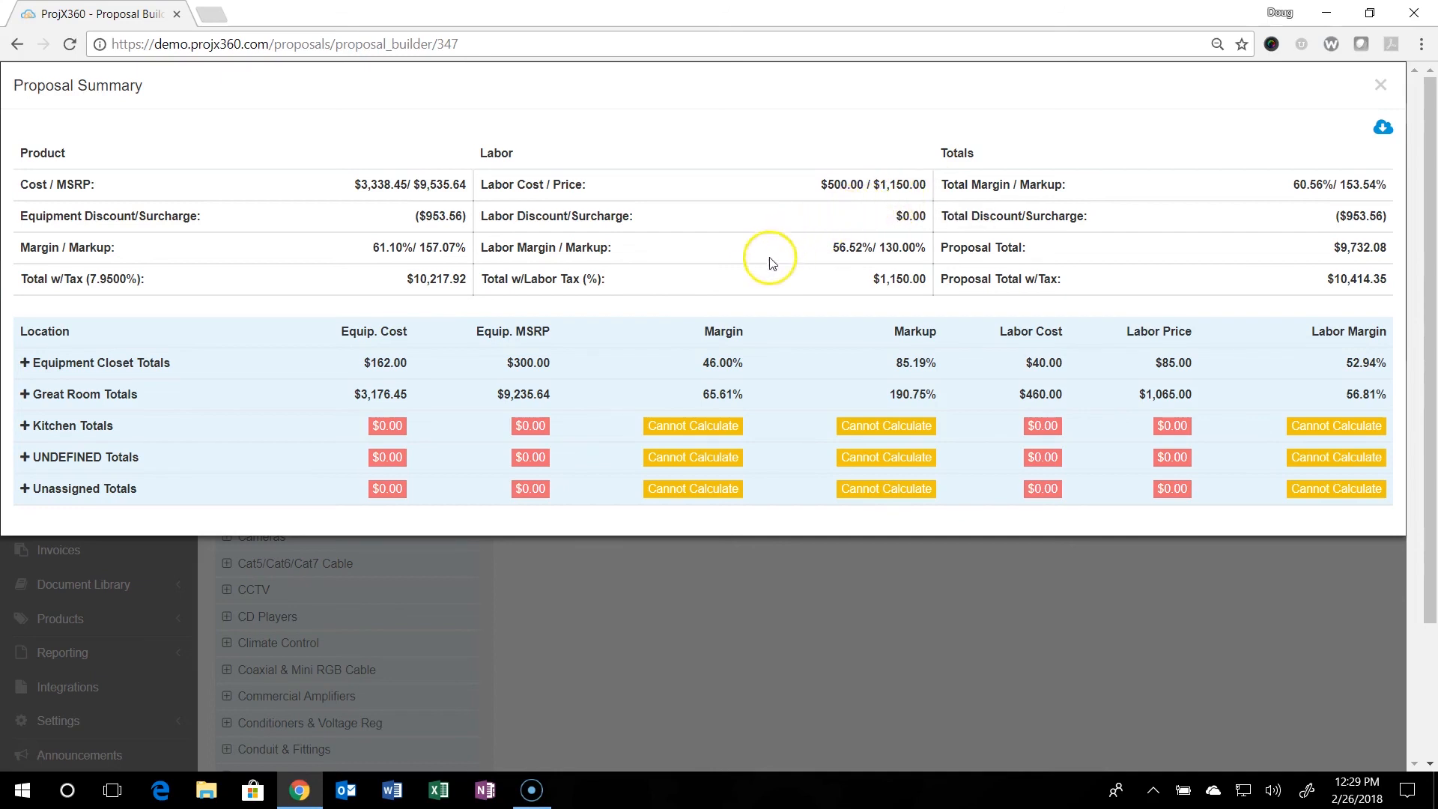
mouse_move(898, 232)
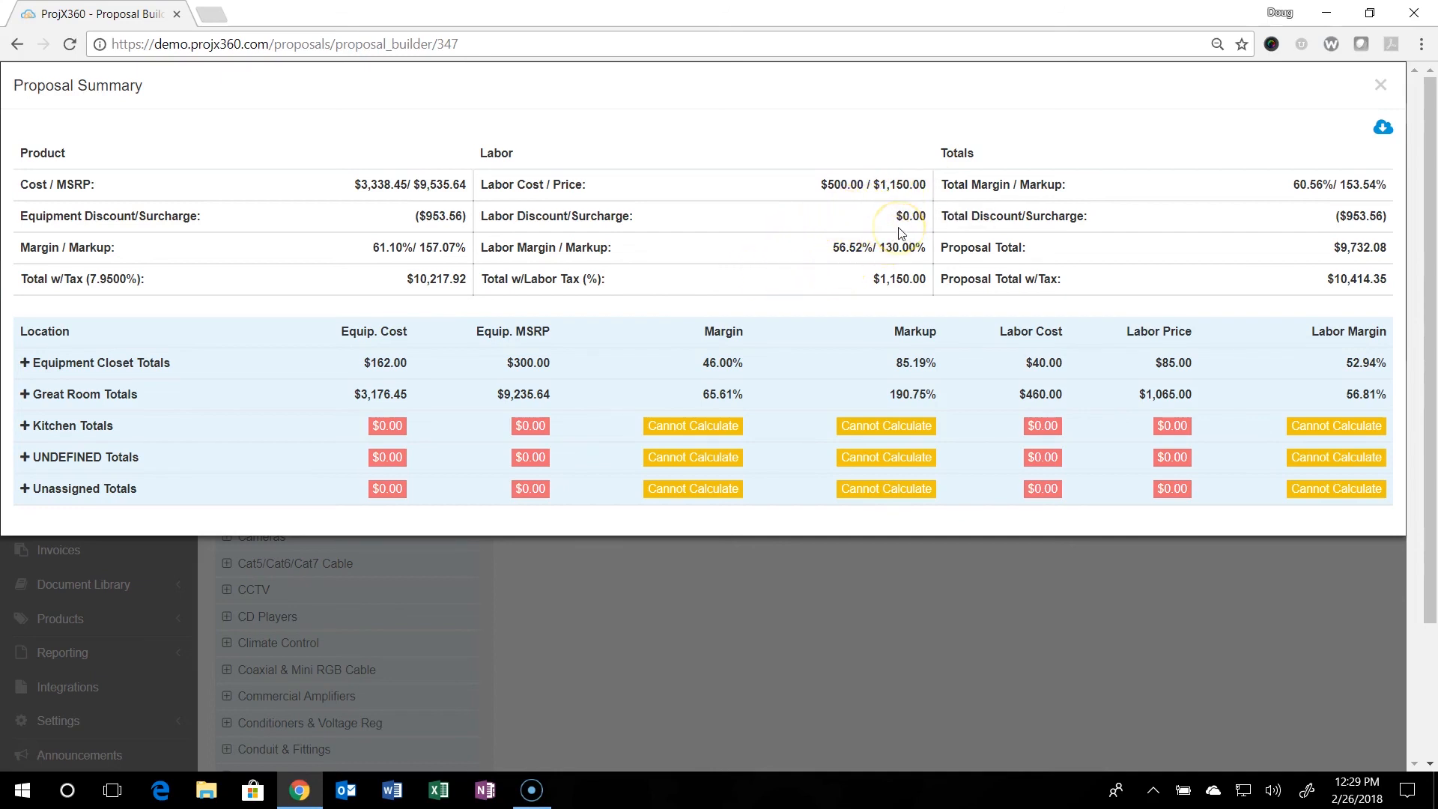
mouse_move(772, 276)
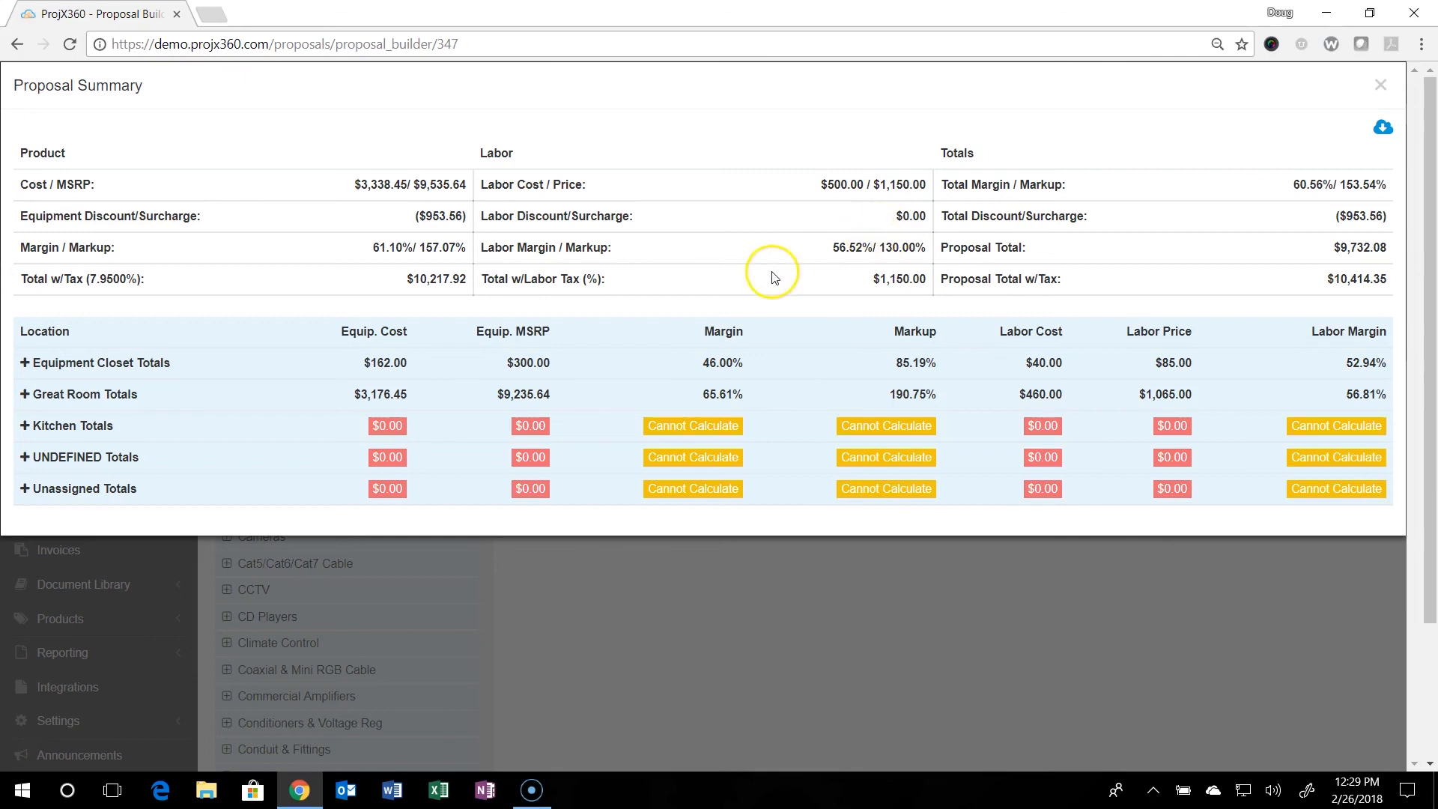
mouse_move(880, 265)
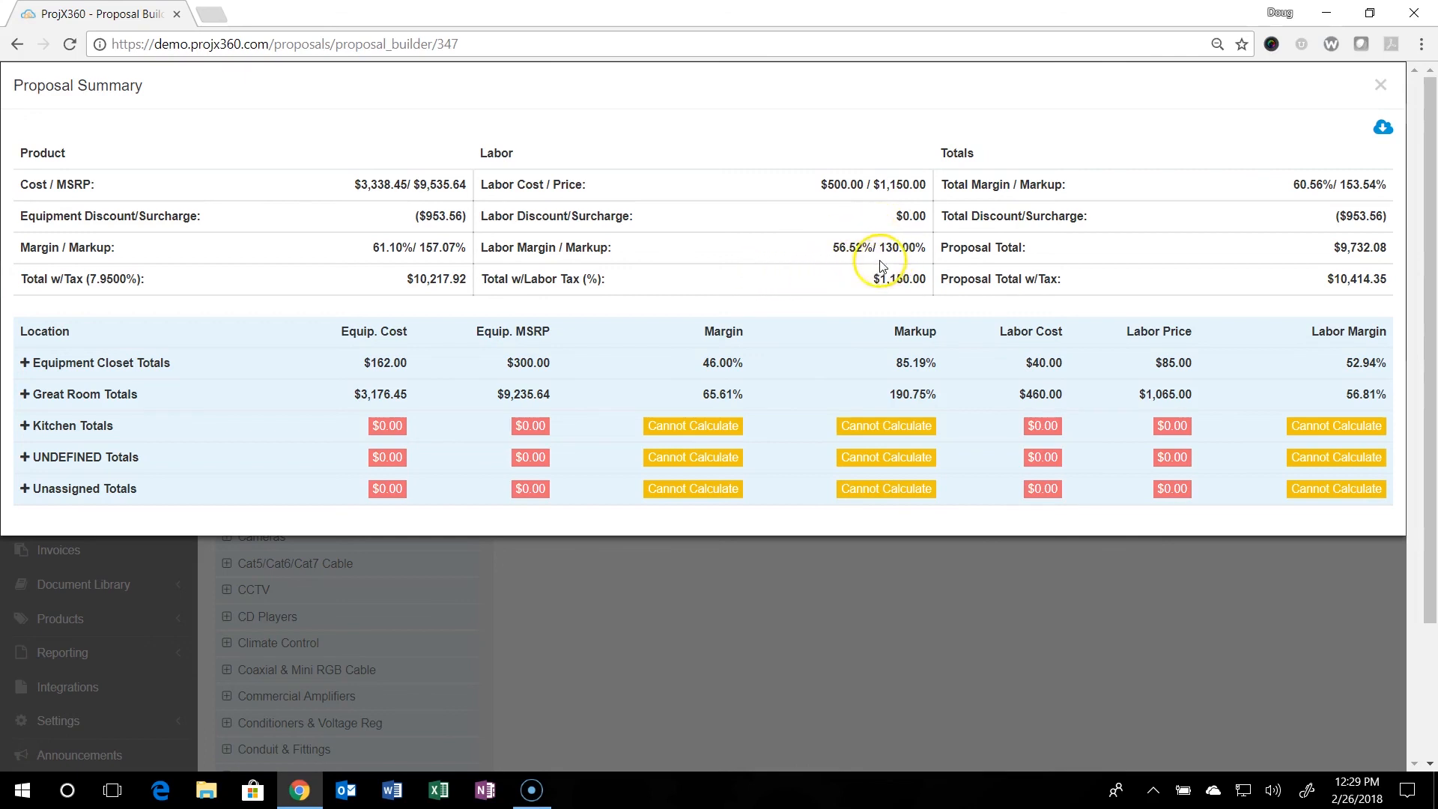
mouse_move(900, 278)
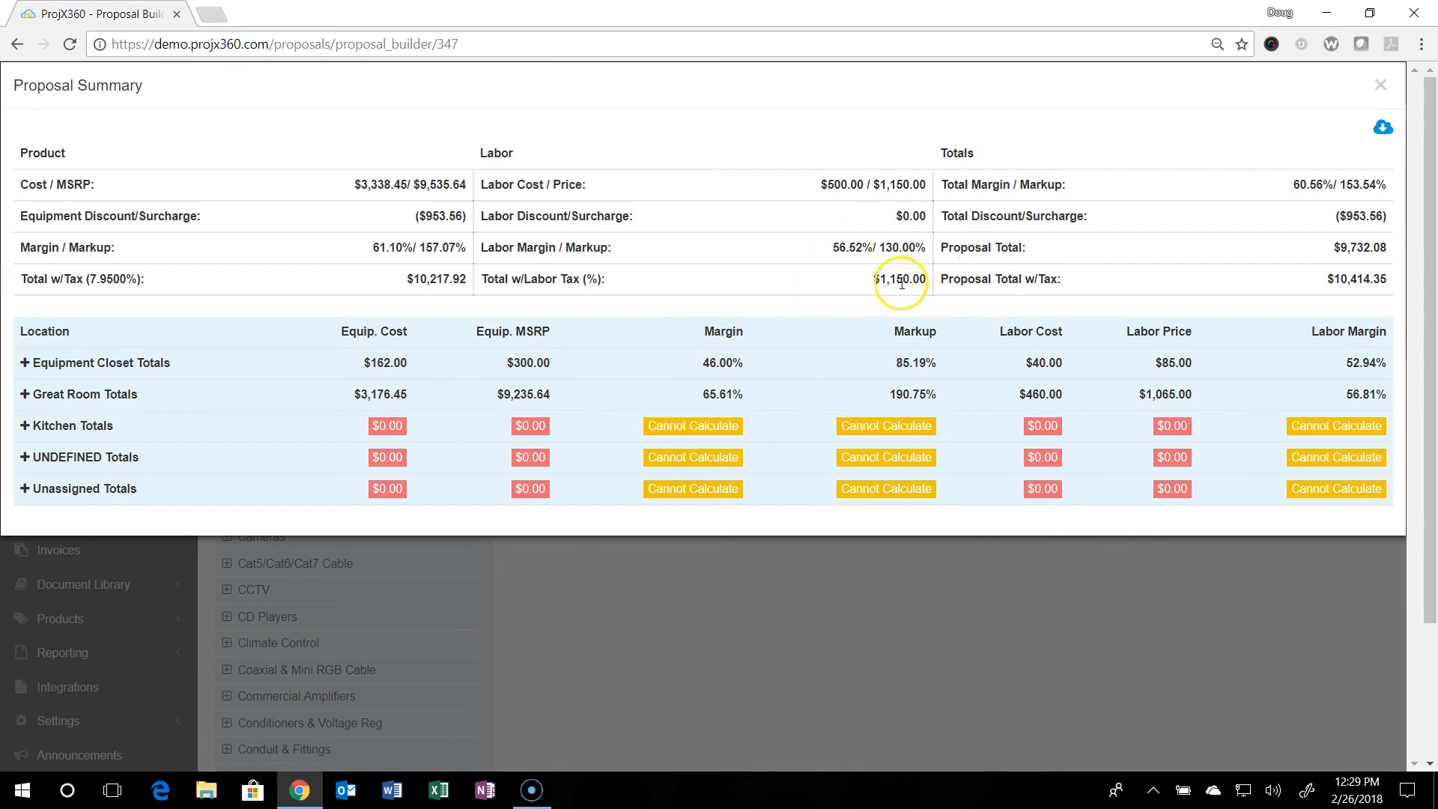
mouse_move(1231, 177)
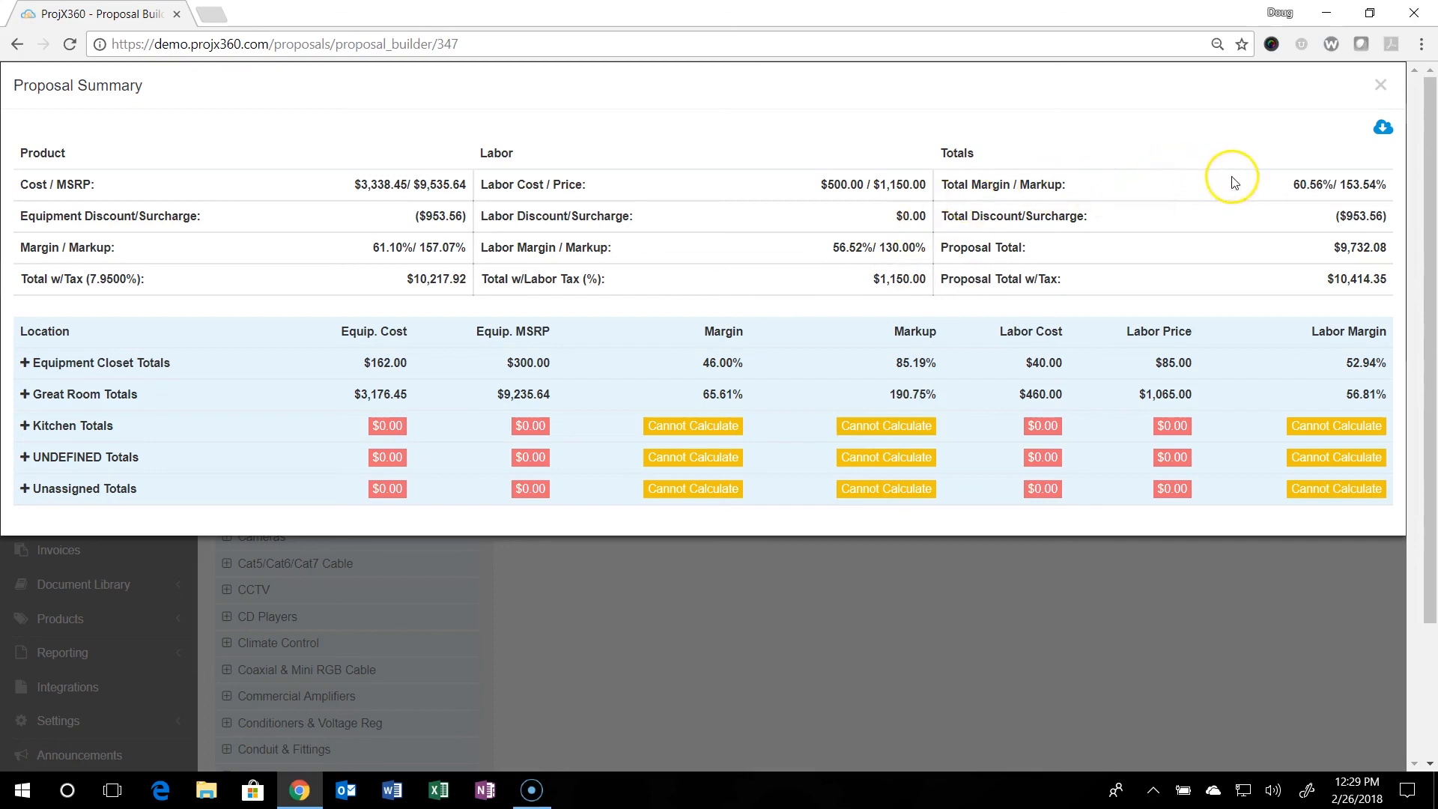
mouse_move(1328, 203)
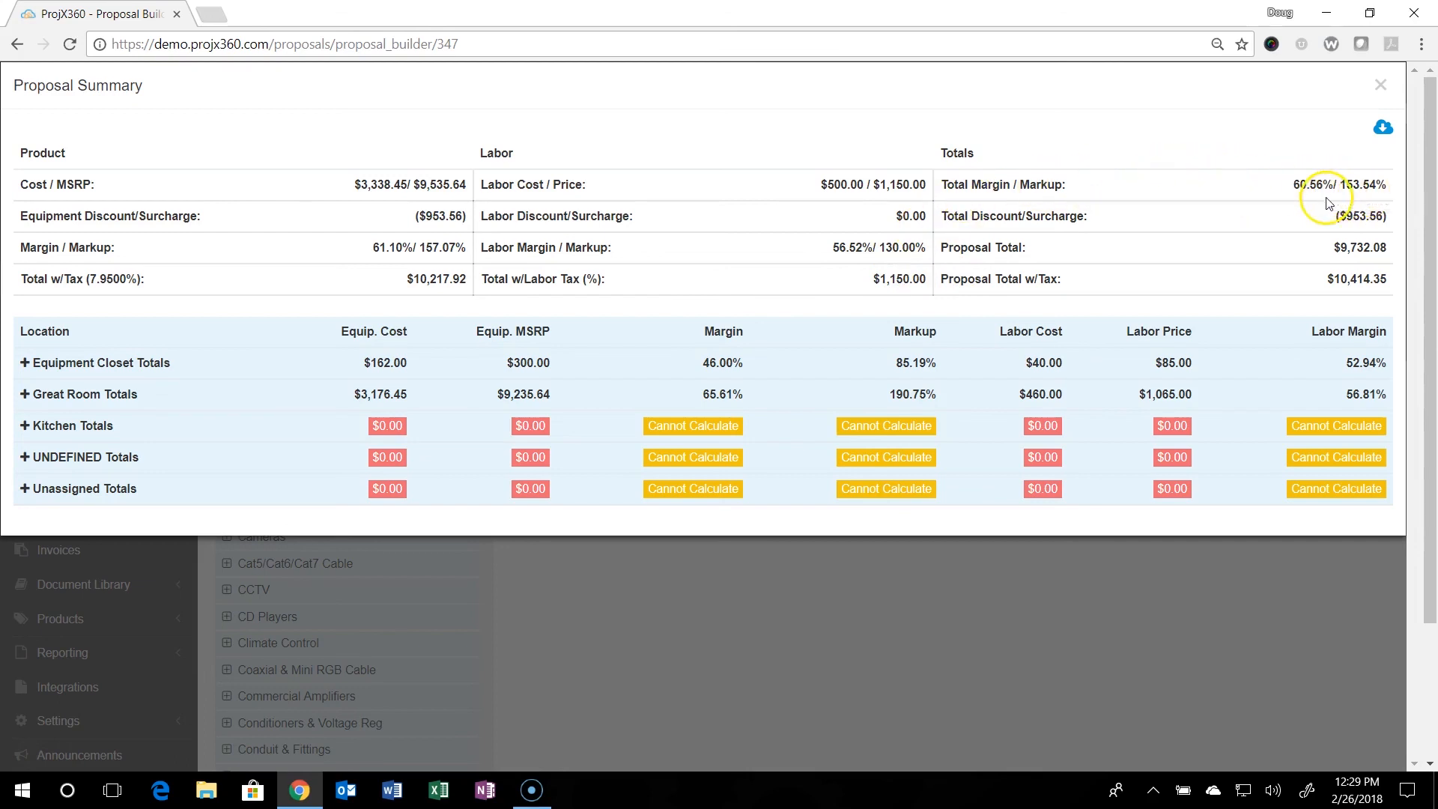
mouse_move(1296, 242)
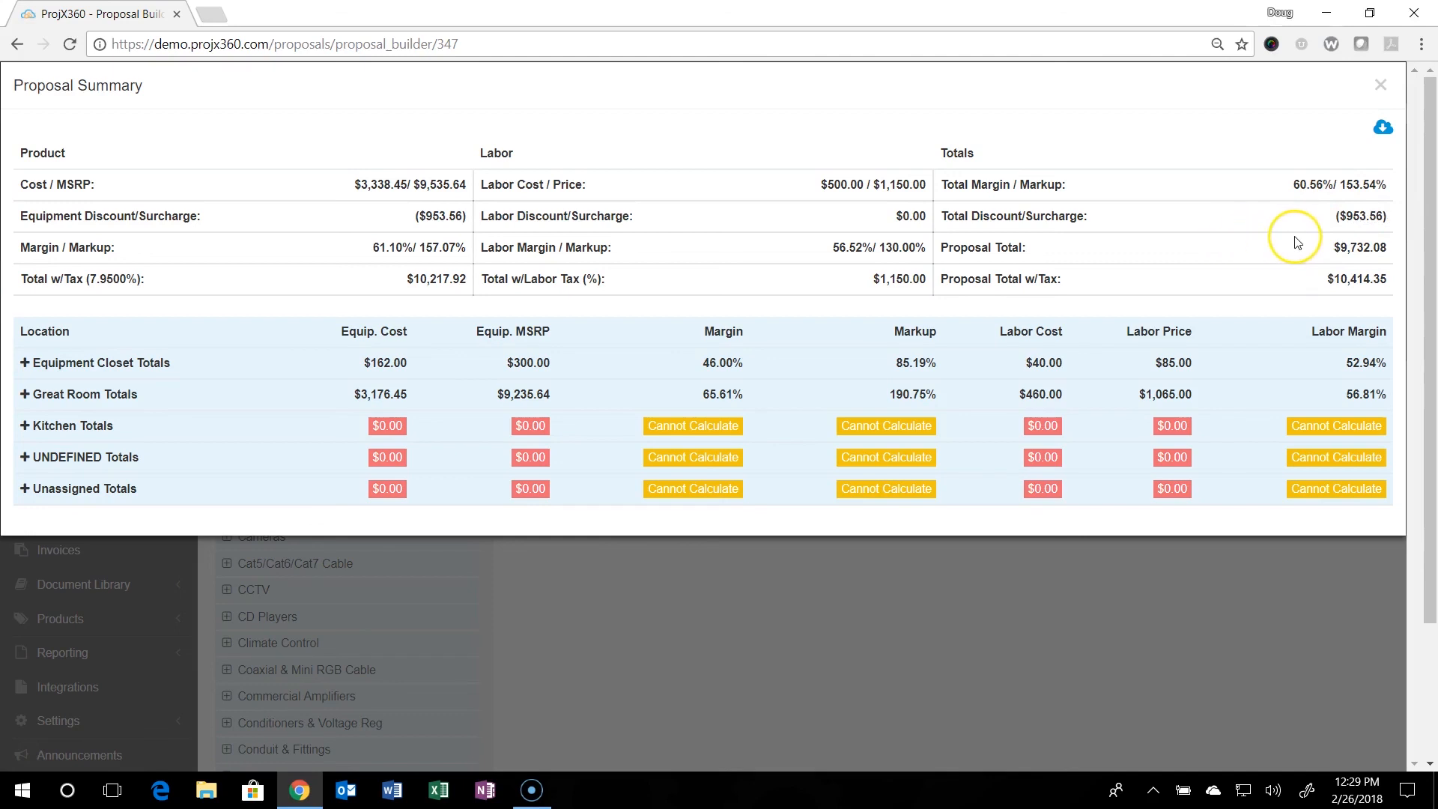
mouse_move(1180, 278)
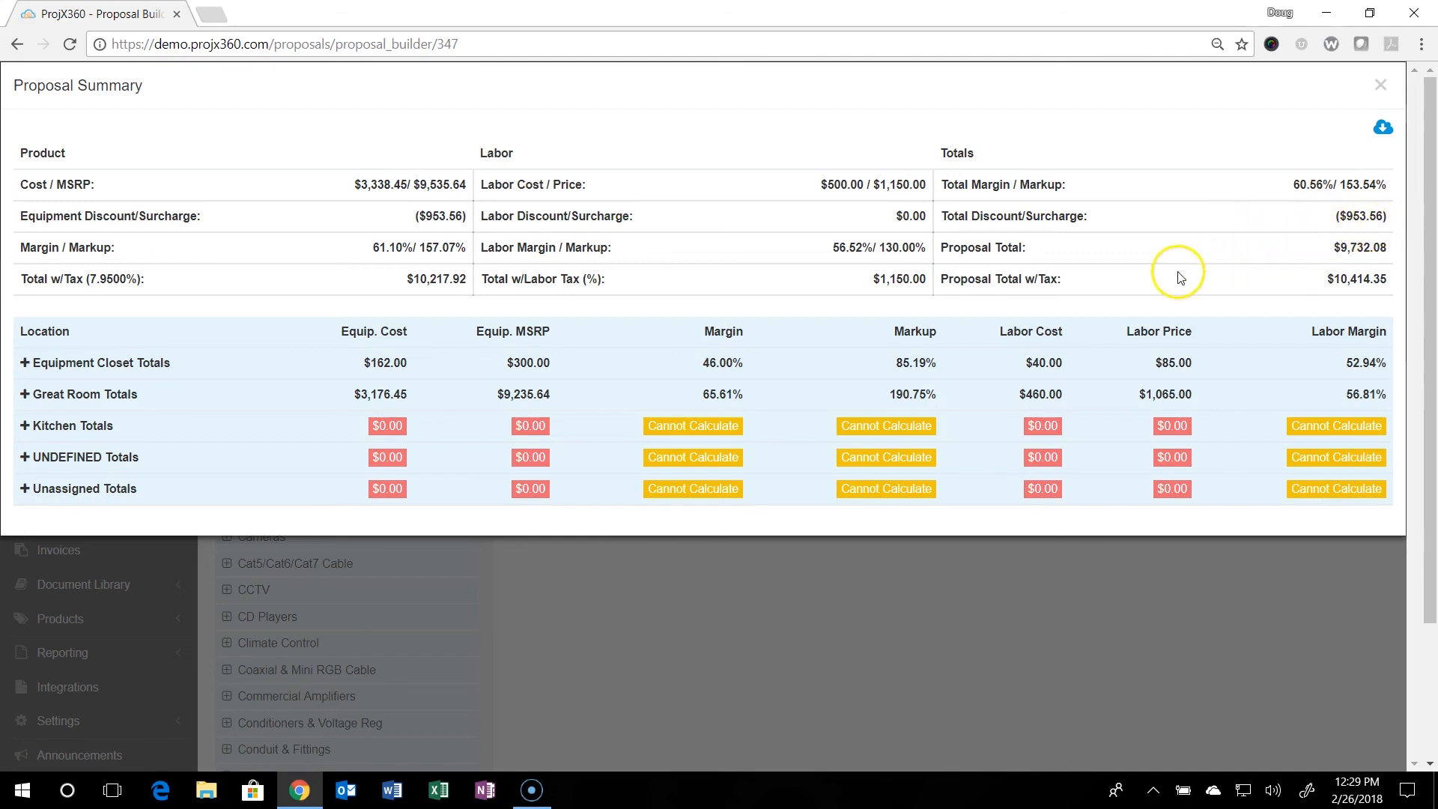
mouse_move(1257, 278)
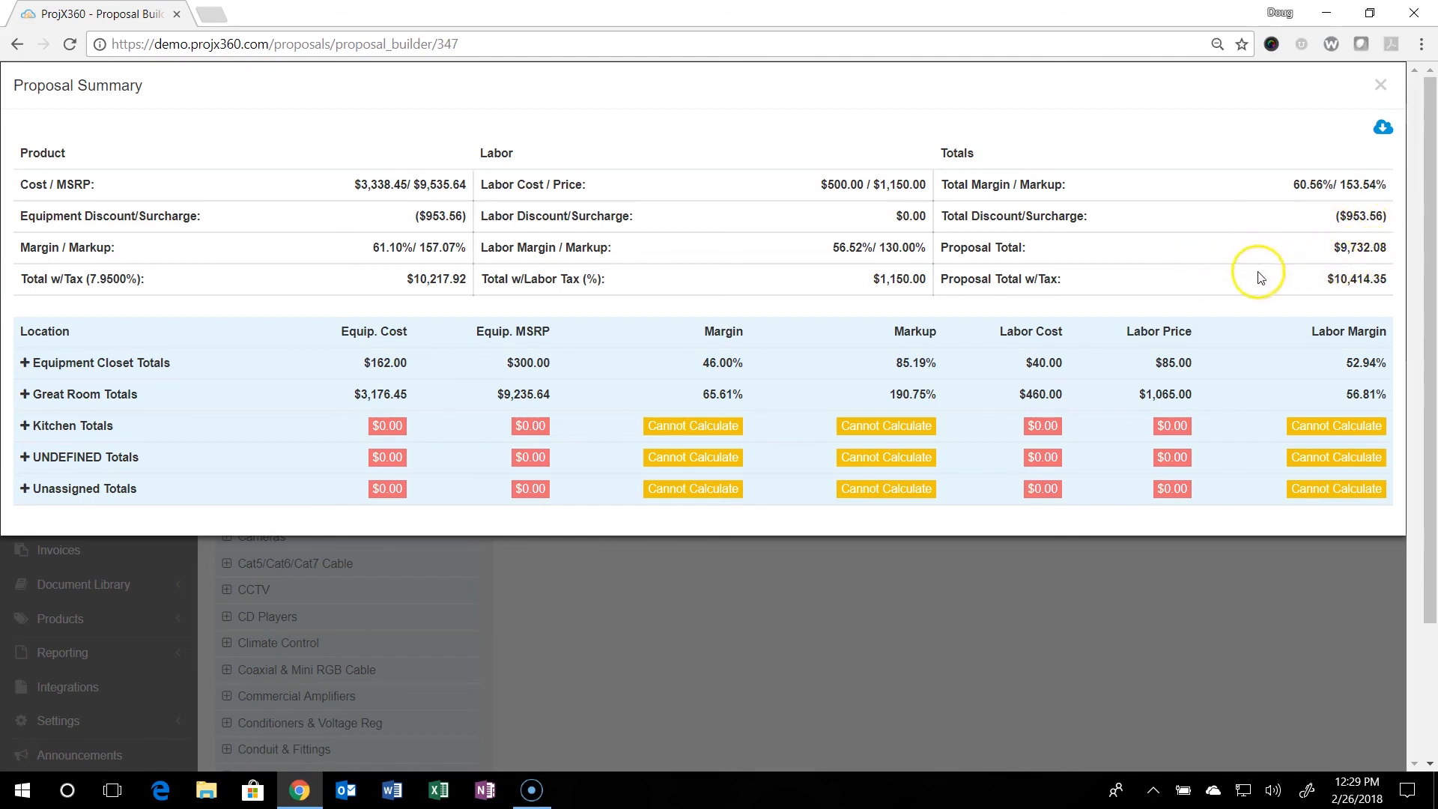
mouse_move(1274, 274)
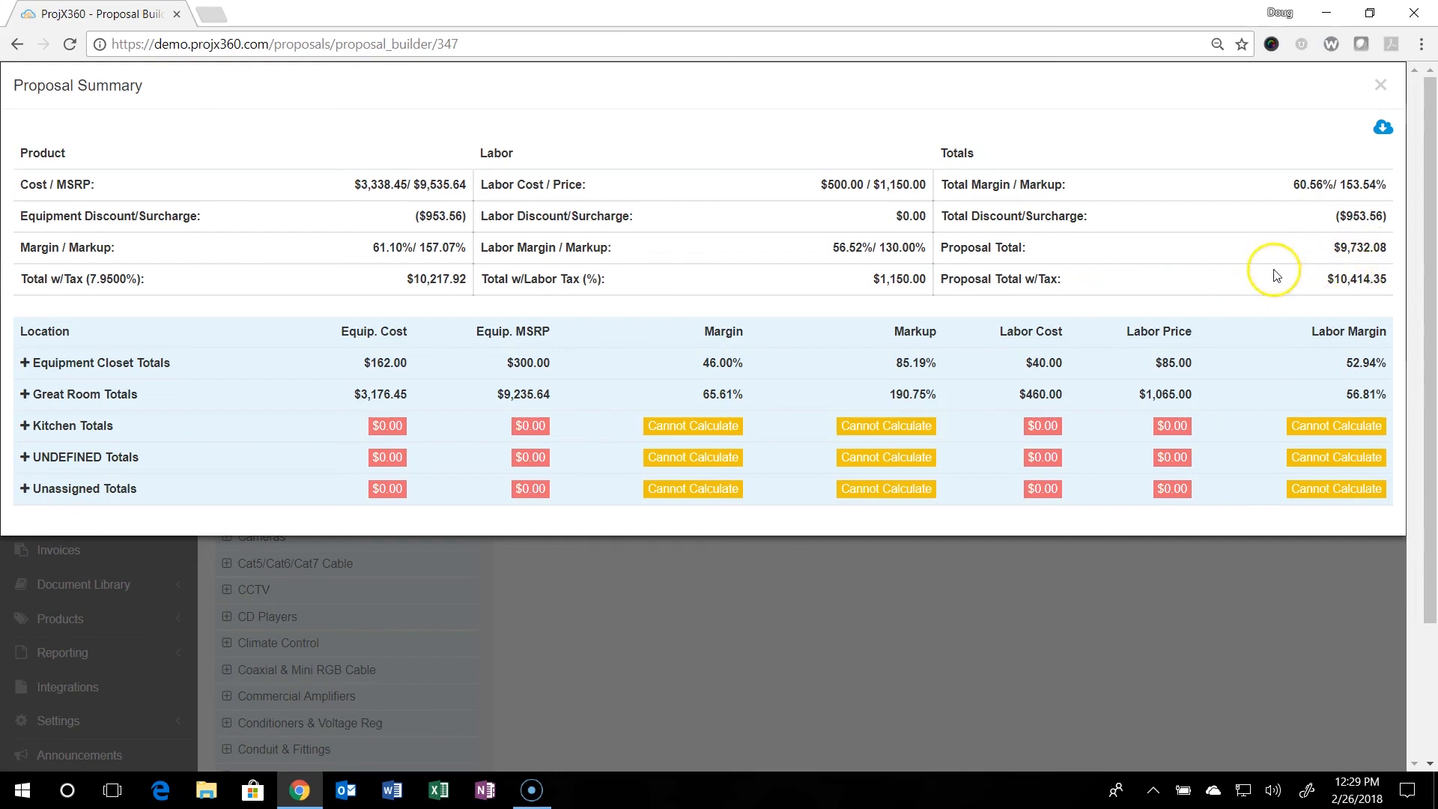
mouse_move(1191, 193)
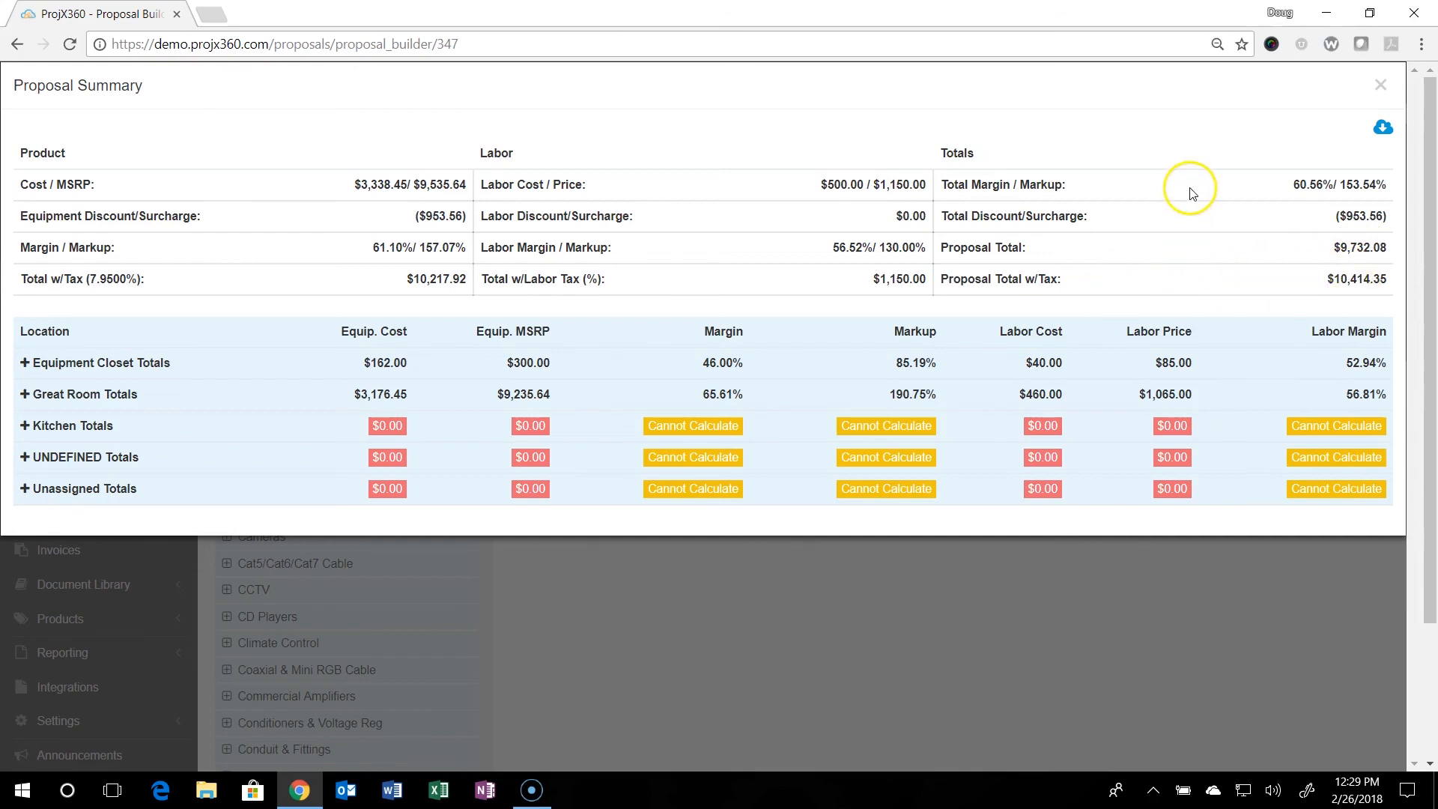
mouse_move(1383, 128)
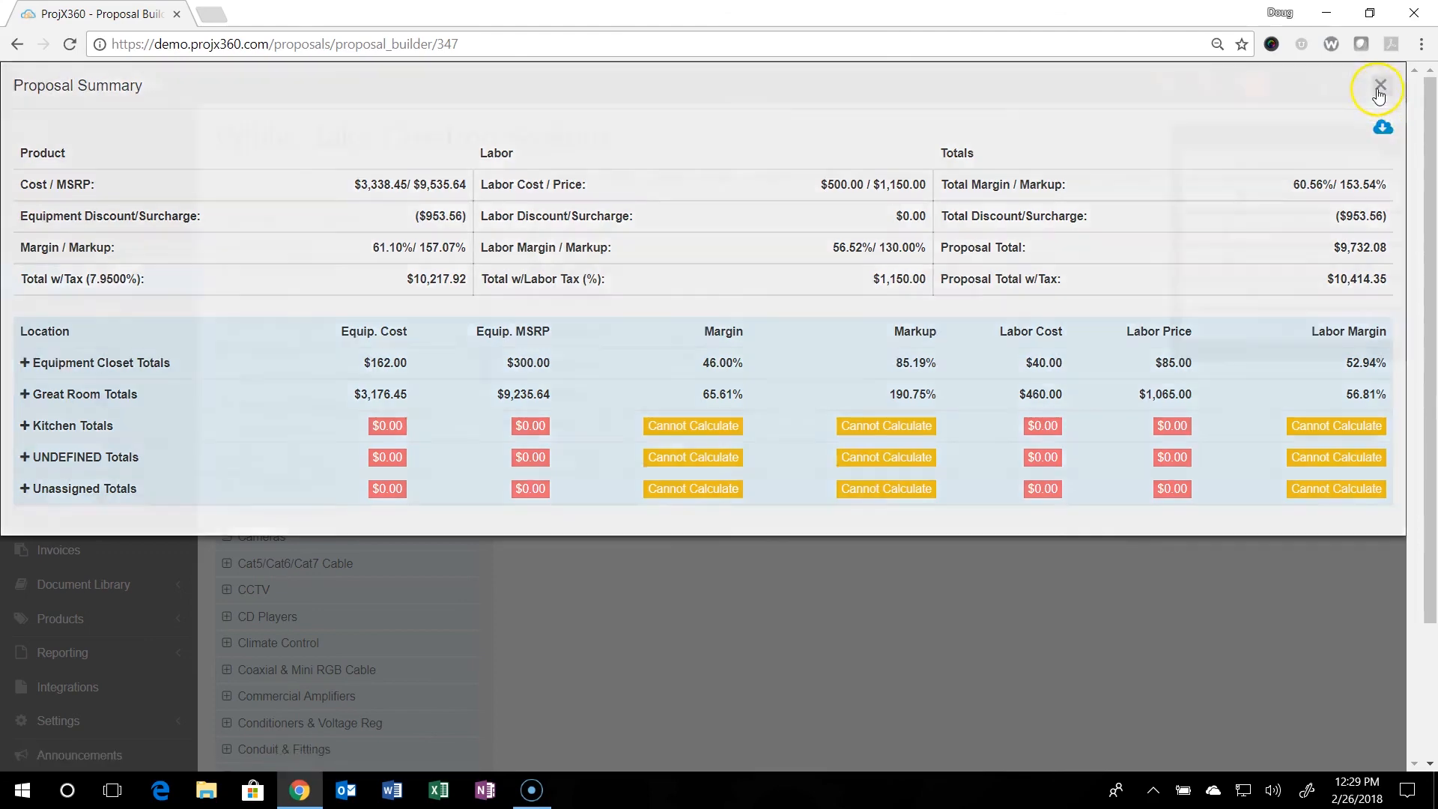
- Close the Proposal Summary to return to the proposal builder
click(1376, 86)
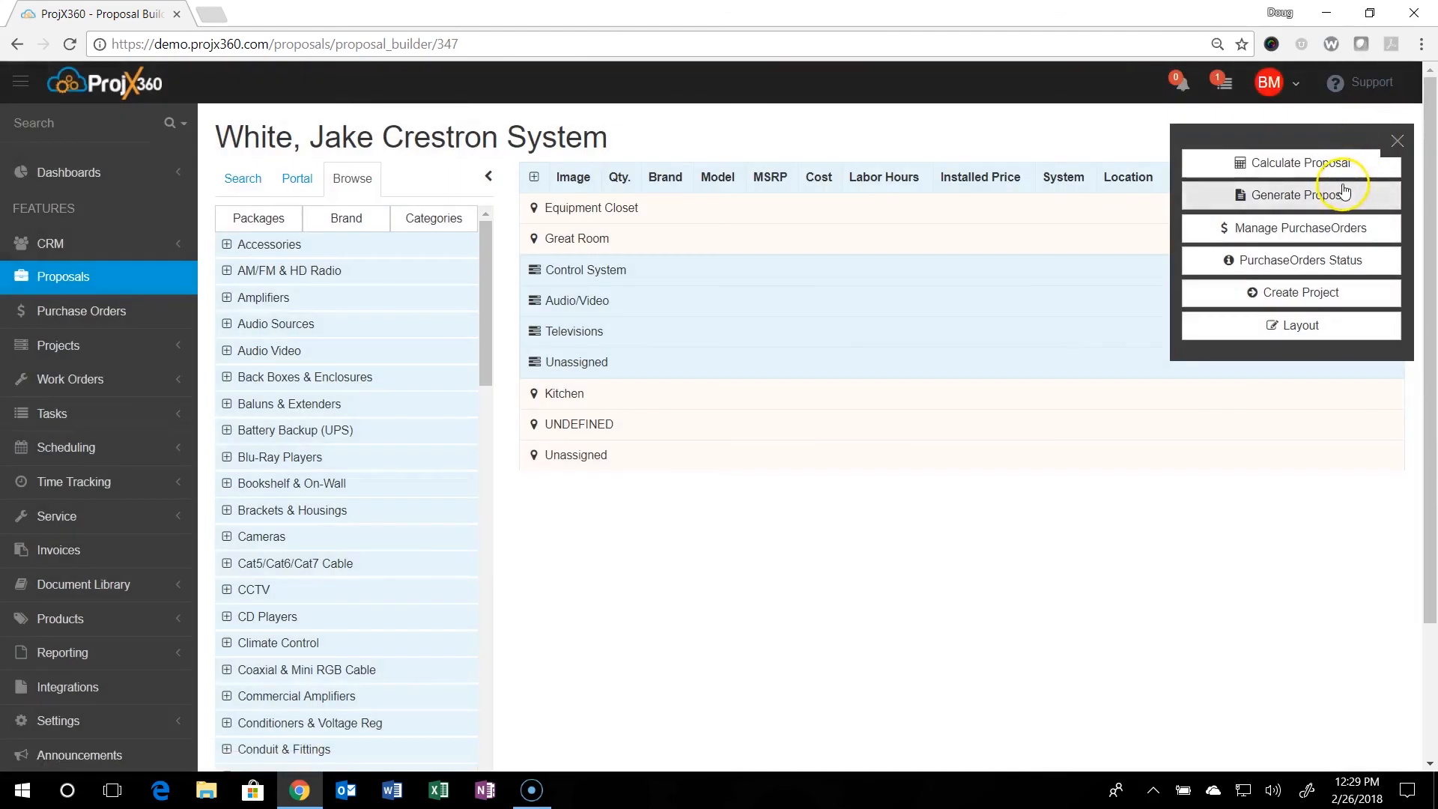
mouse_move(1343, 175)
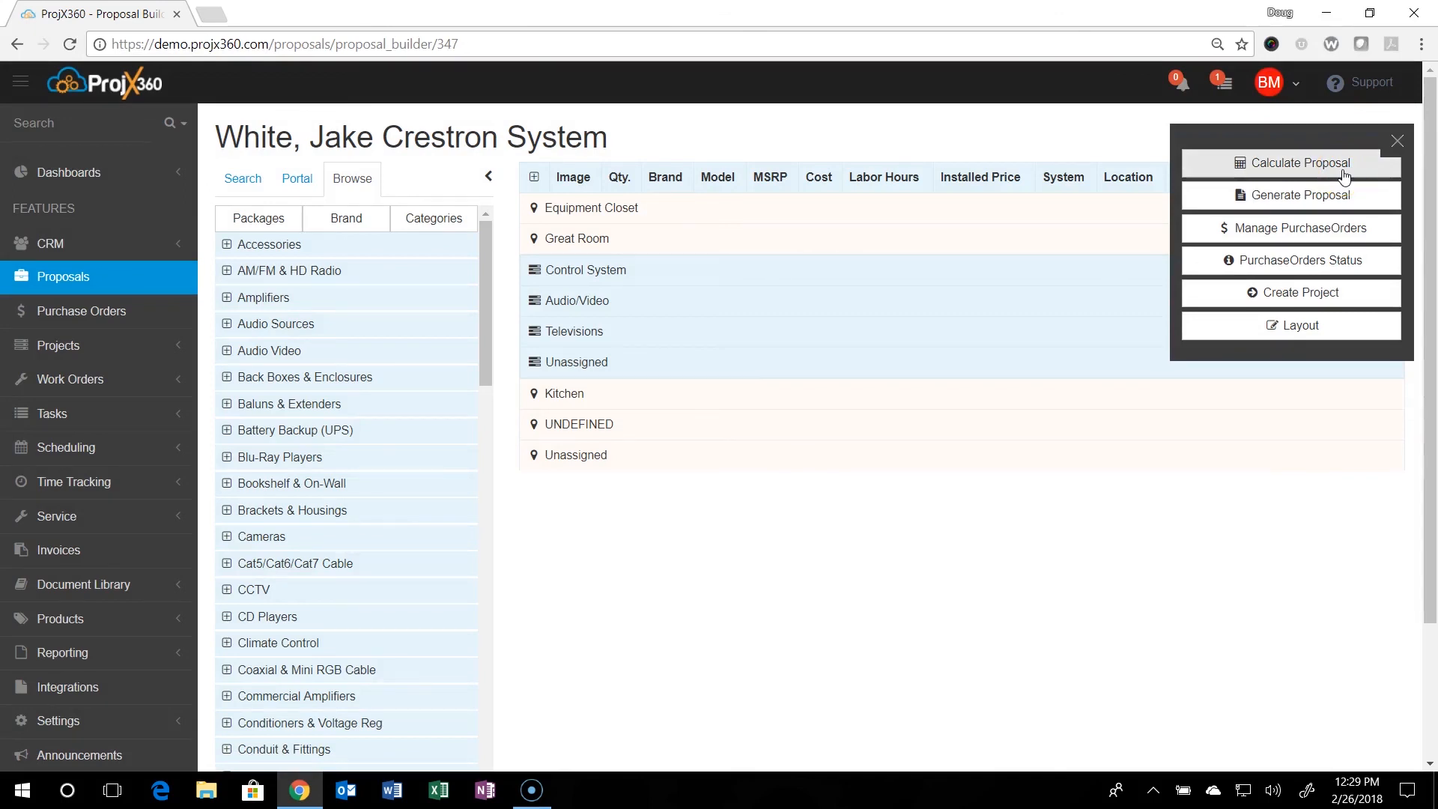
mouse_move(58, 549)
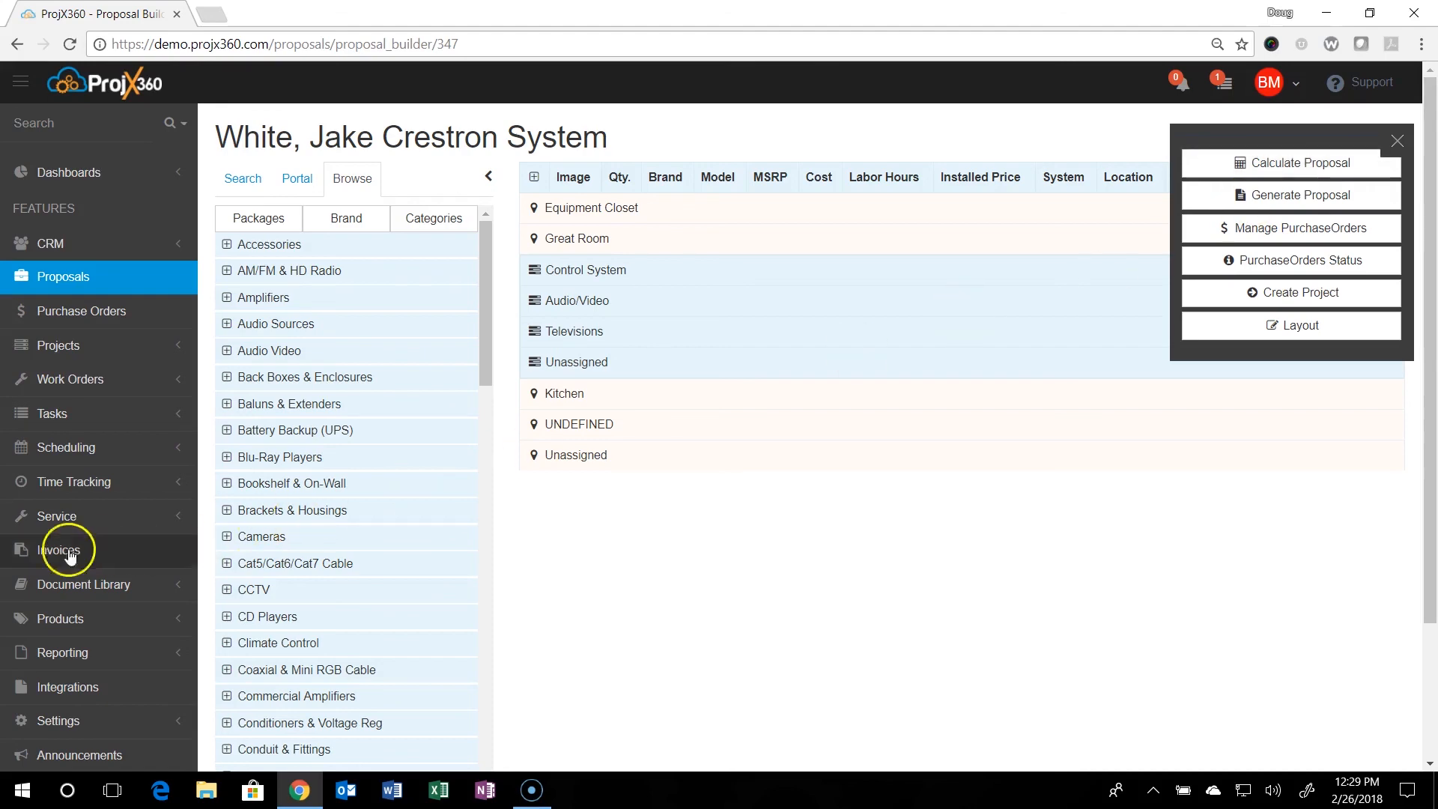